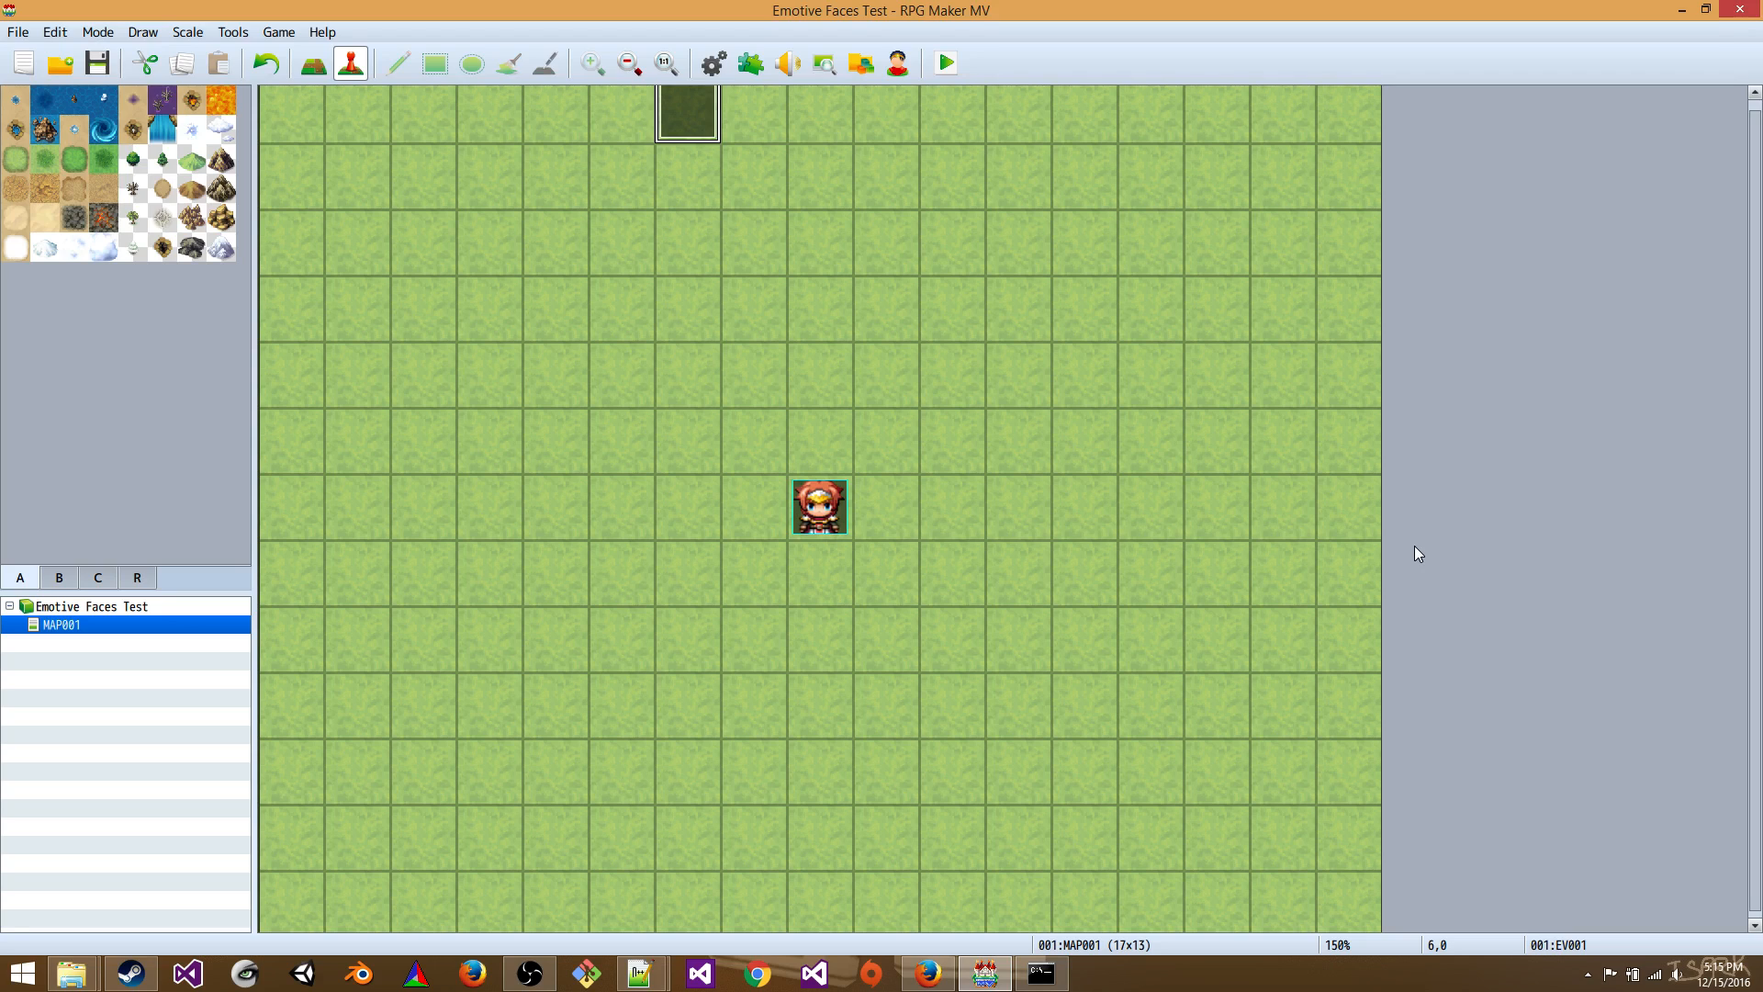
pyautogui.moveTo(15, 9)
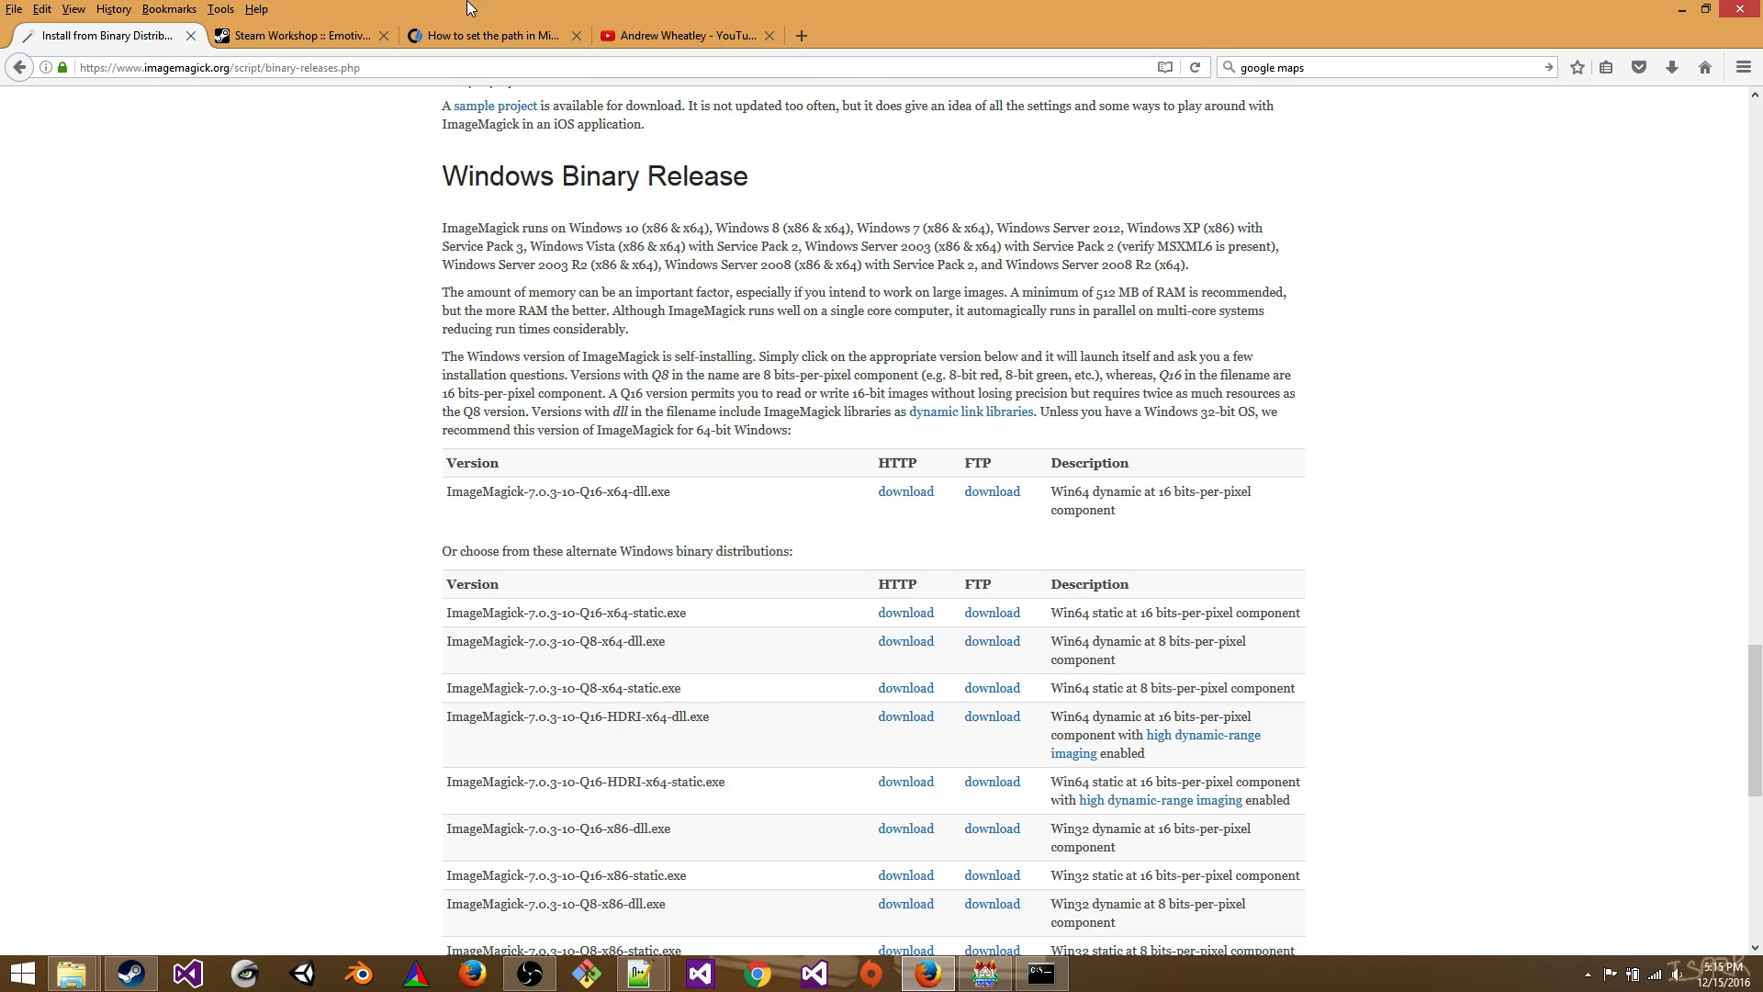
pyautogui.moveTo(922, 136)
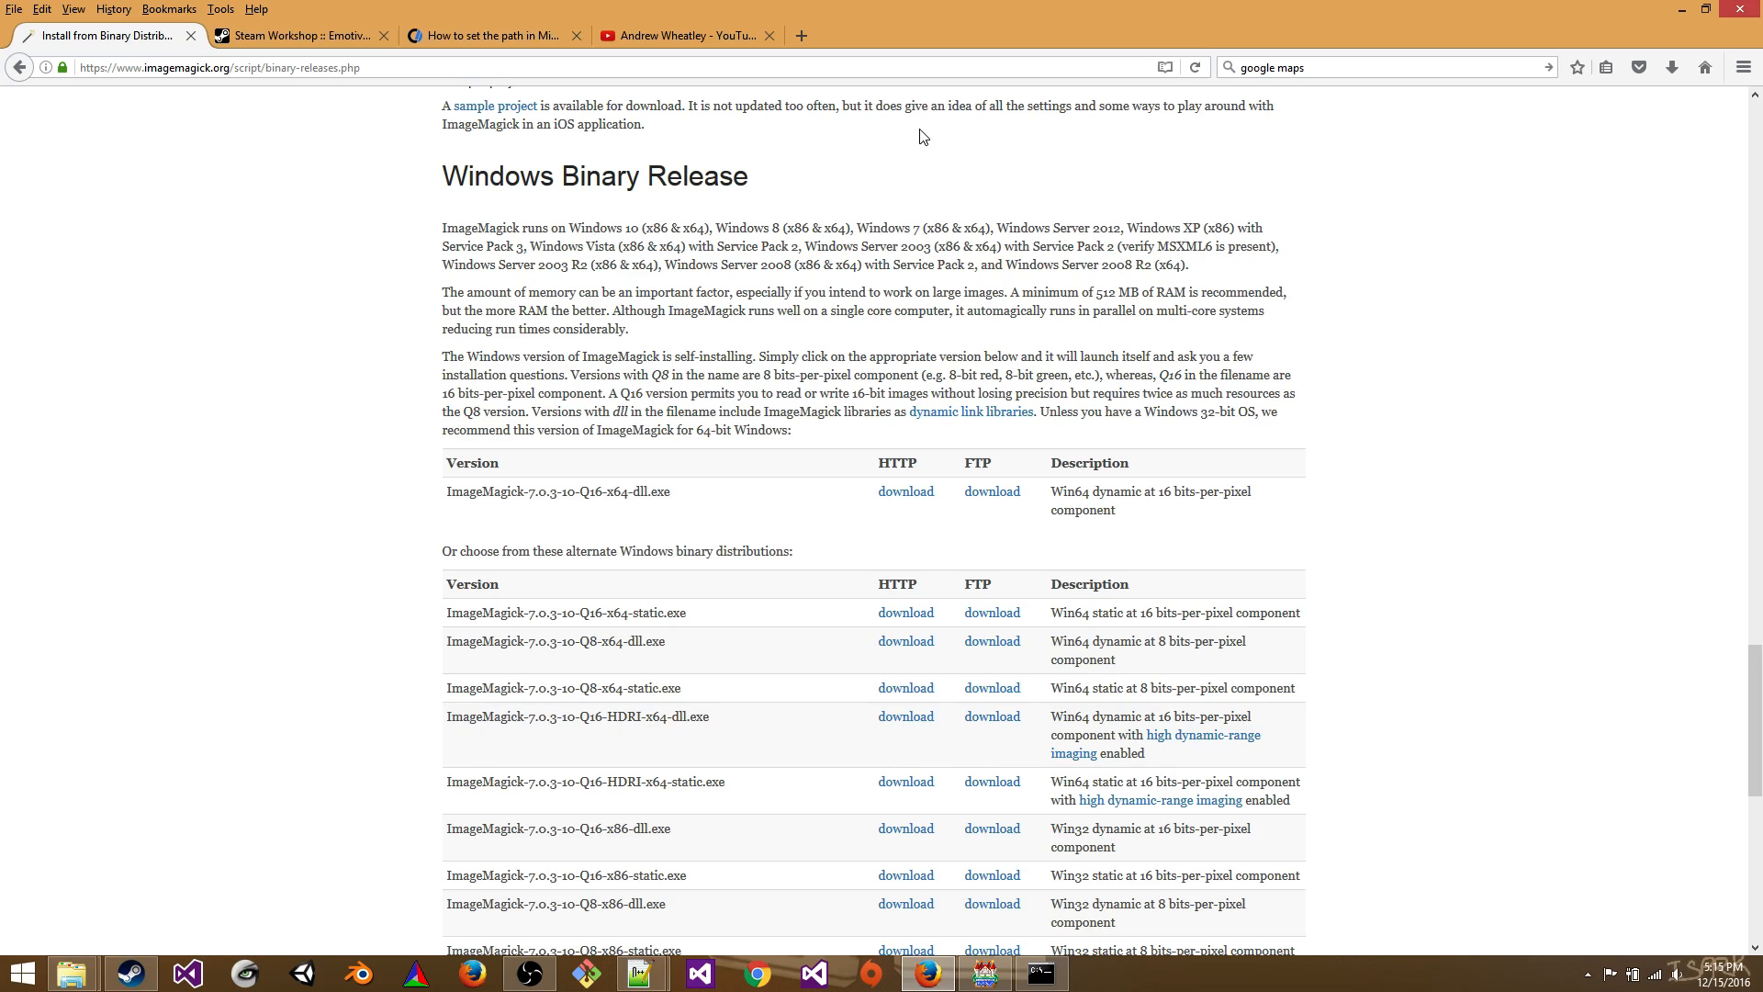
pyautogui.moveTo(919, 128)
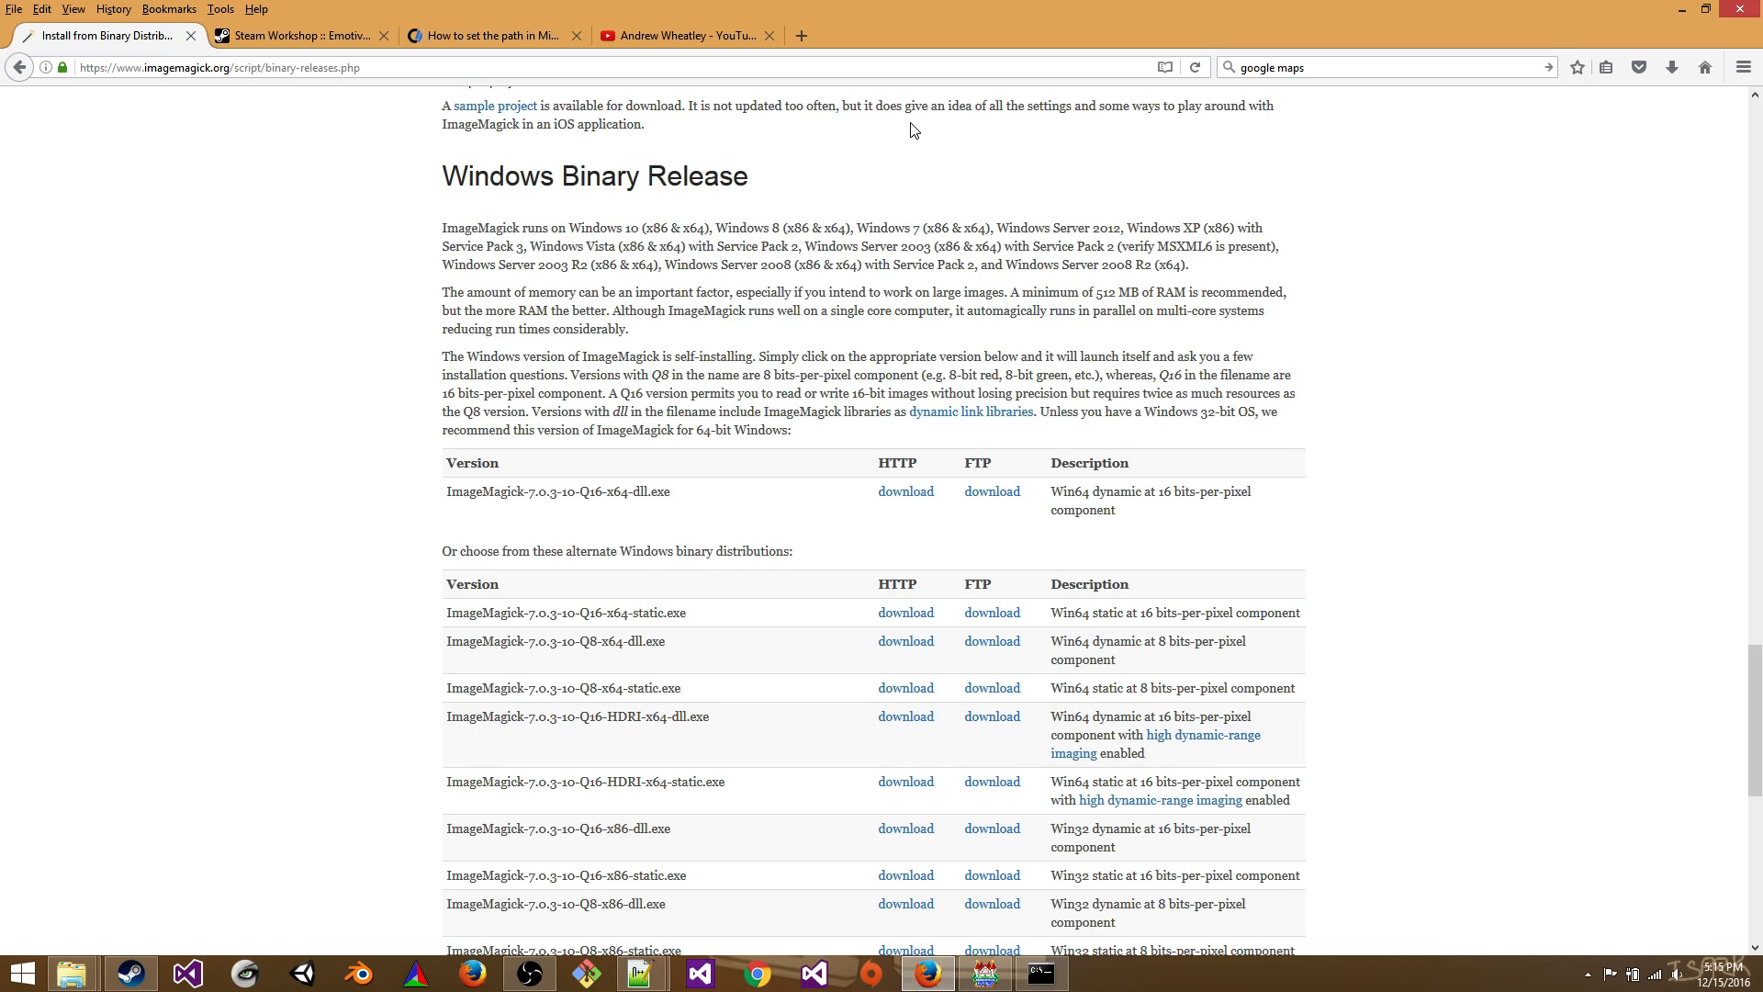
pyautogui.moveTo(1755, 529)
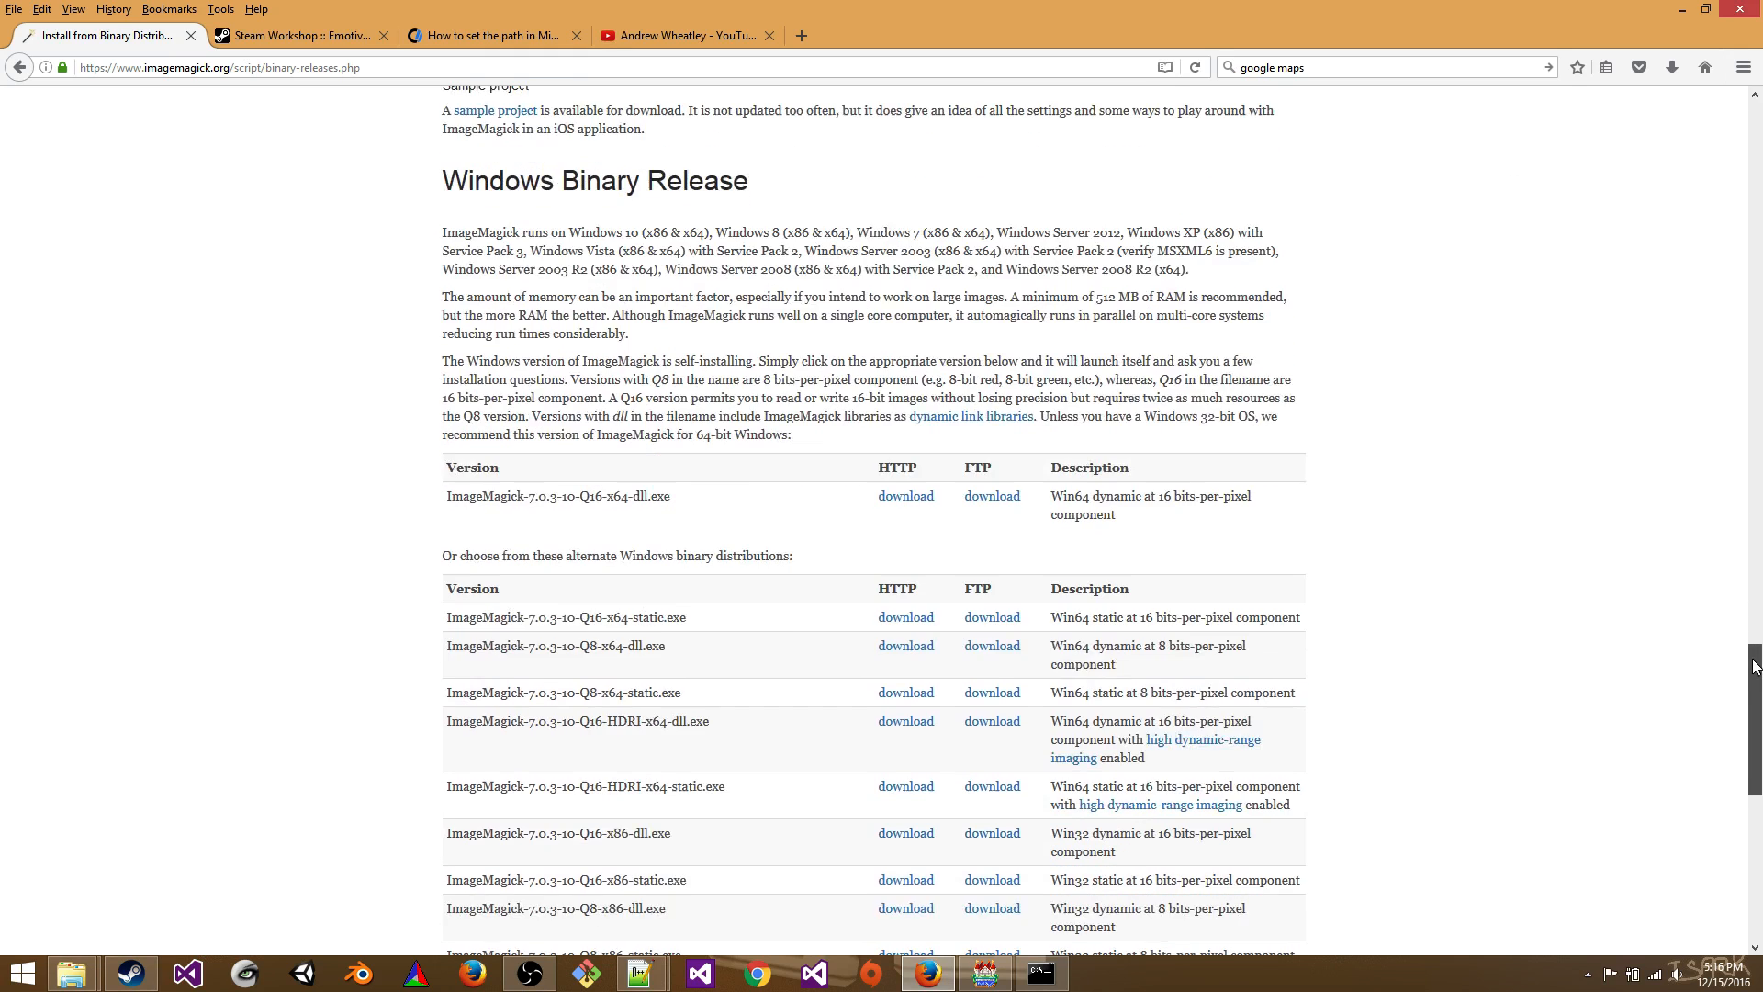
# - Scroll the ImageMagick page to the Windows Binary Release installer table
pyautogui.scroll(3)
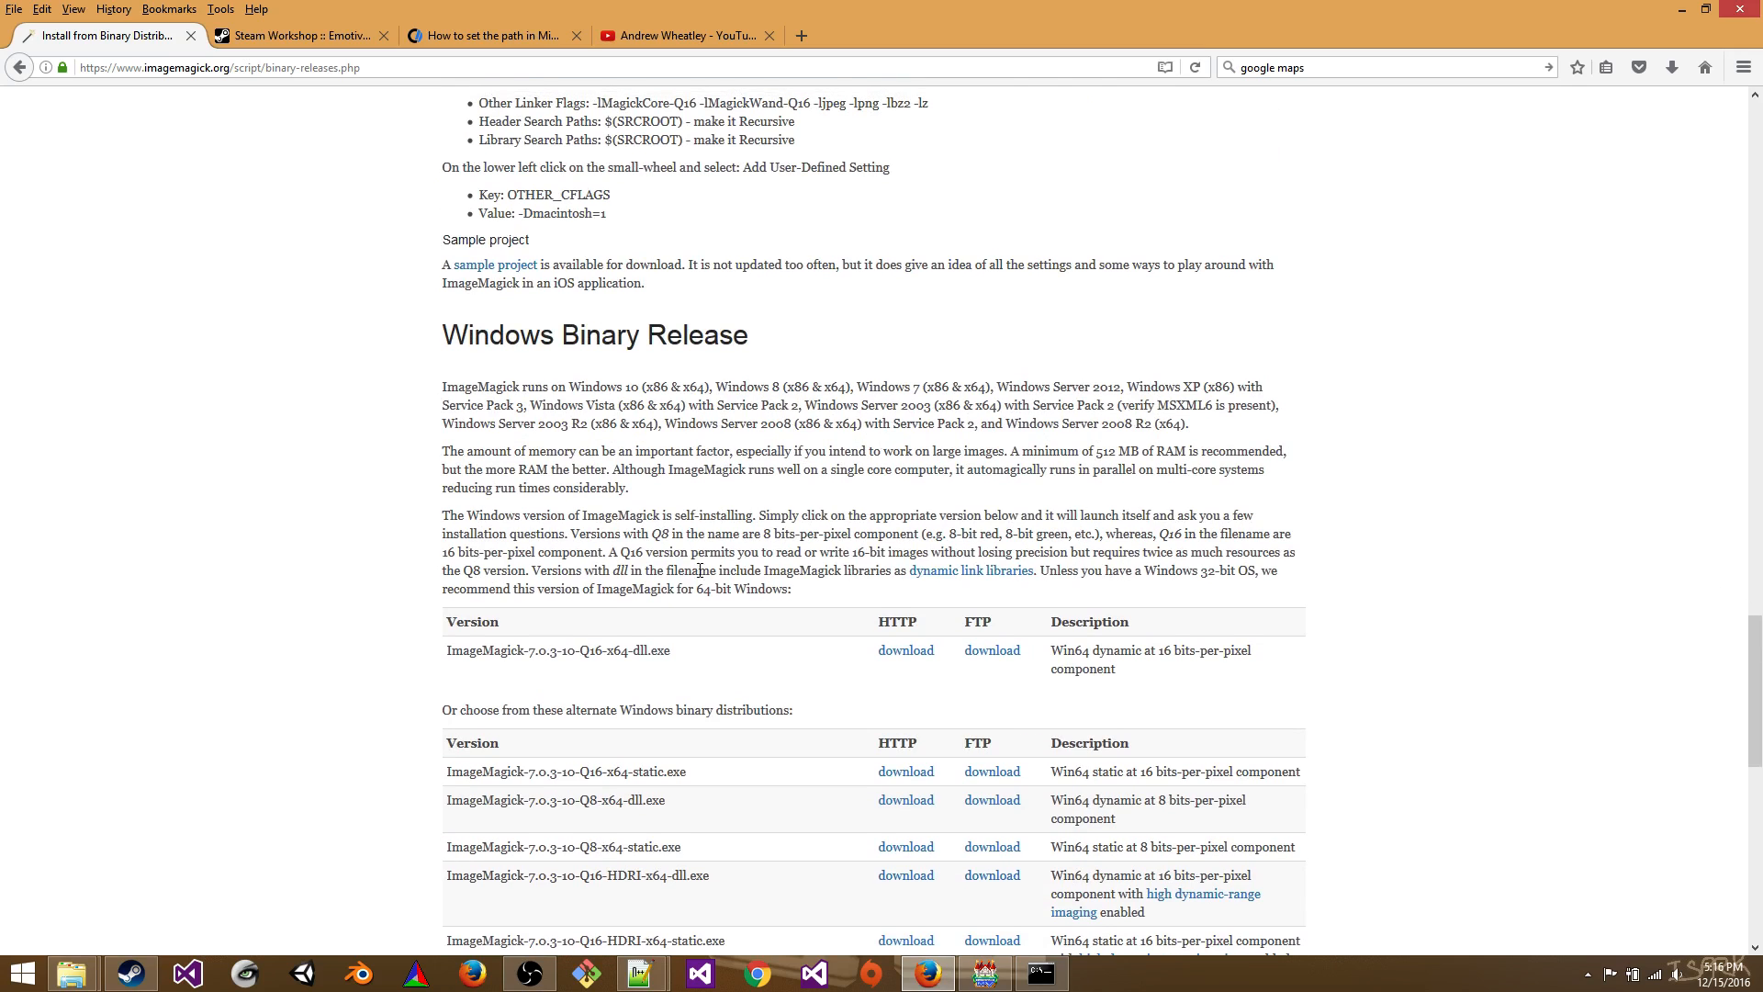
pyautogui.moveTo(907, 657)
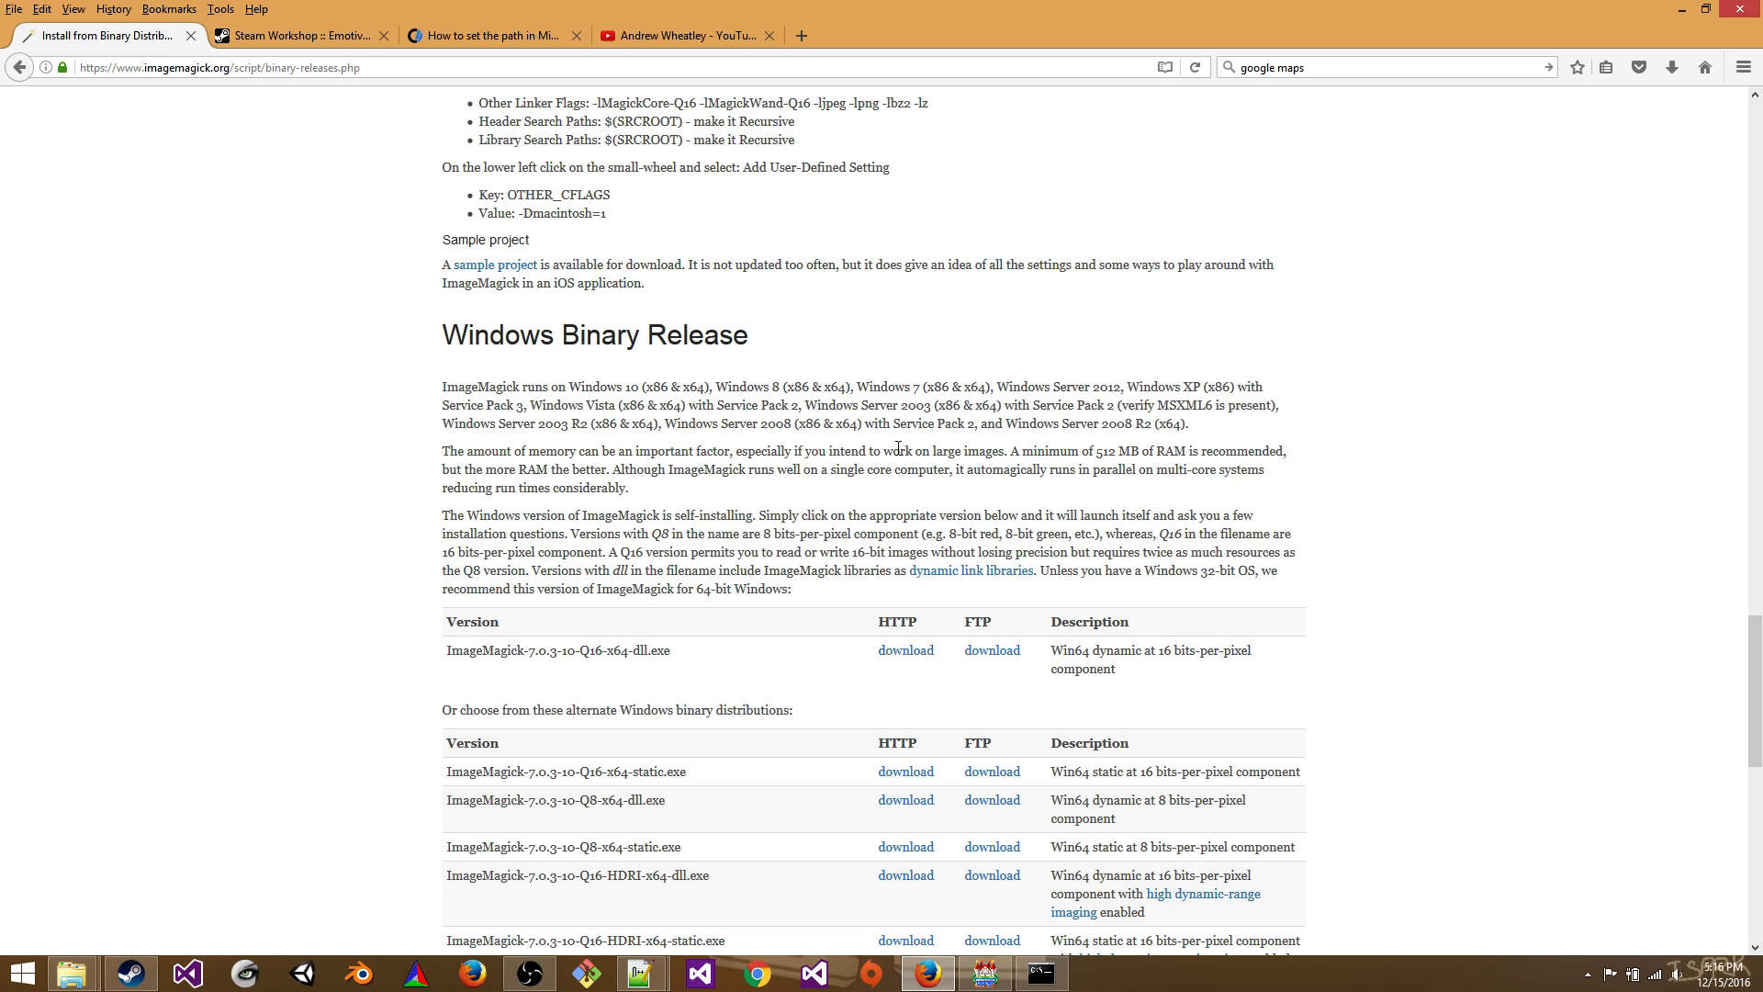
pyautogui.moveTo(891, 359)
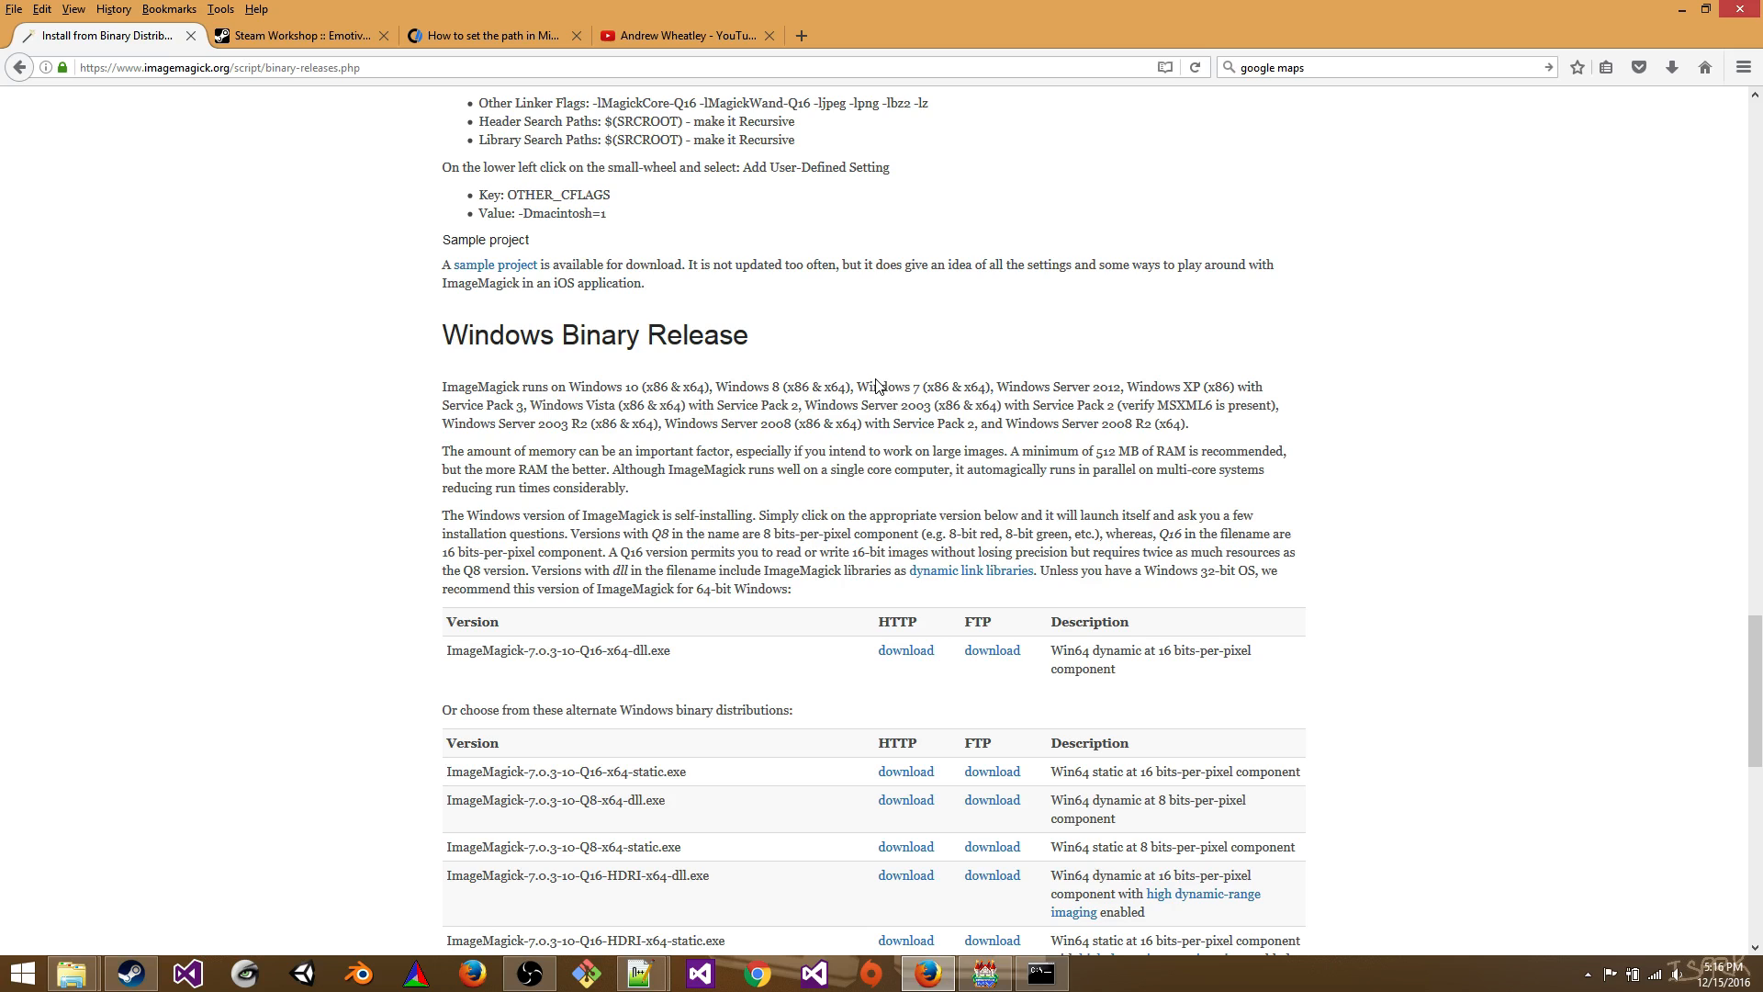
pyautogui.moveTo(393, 233)
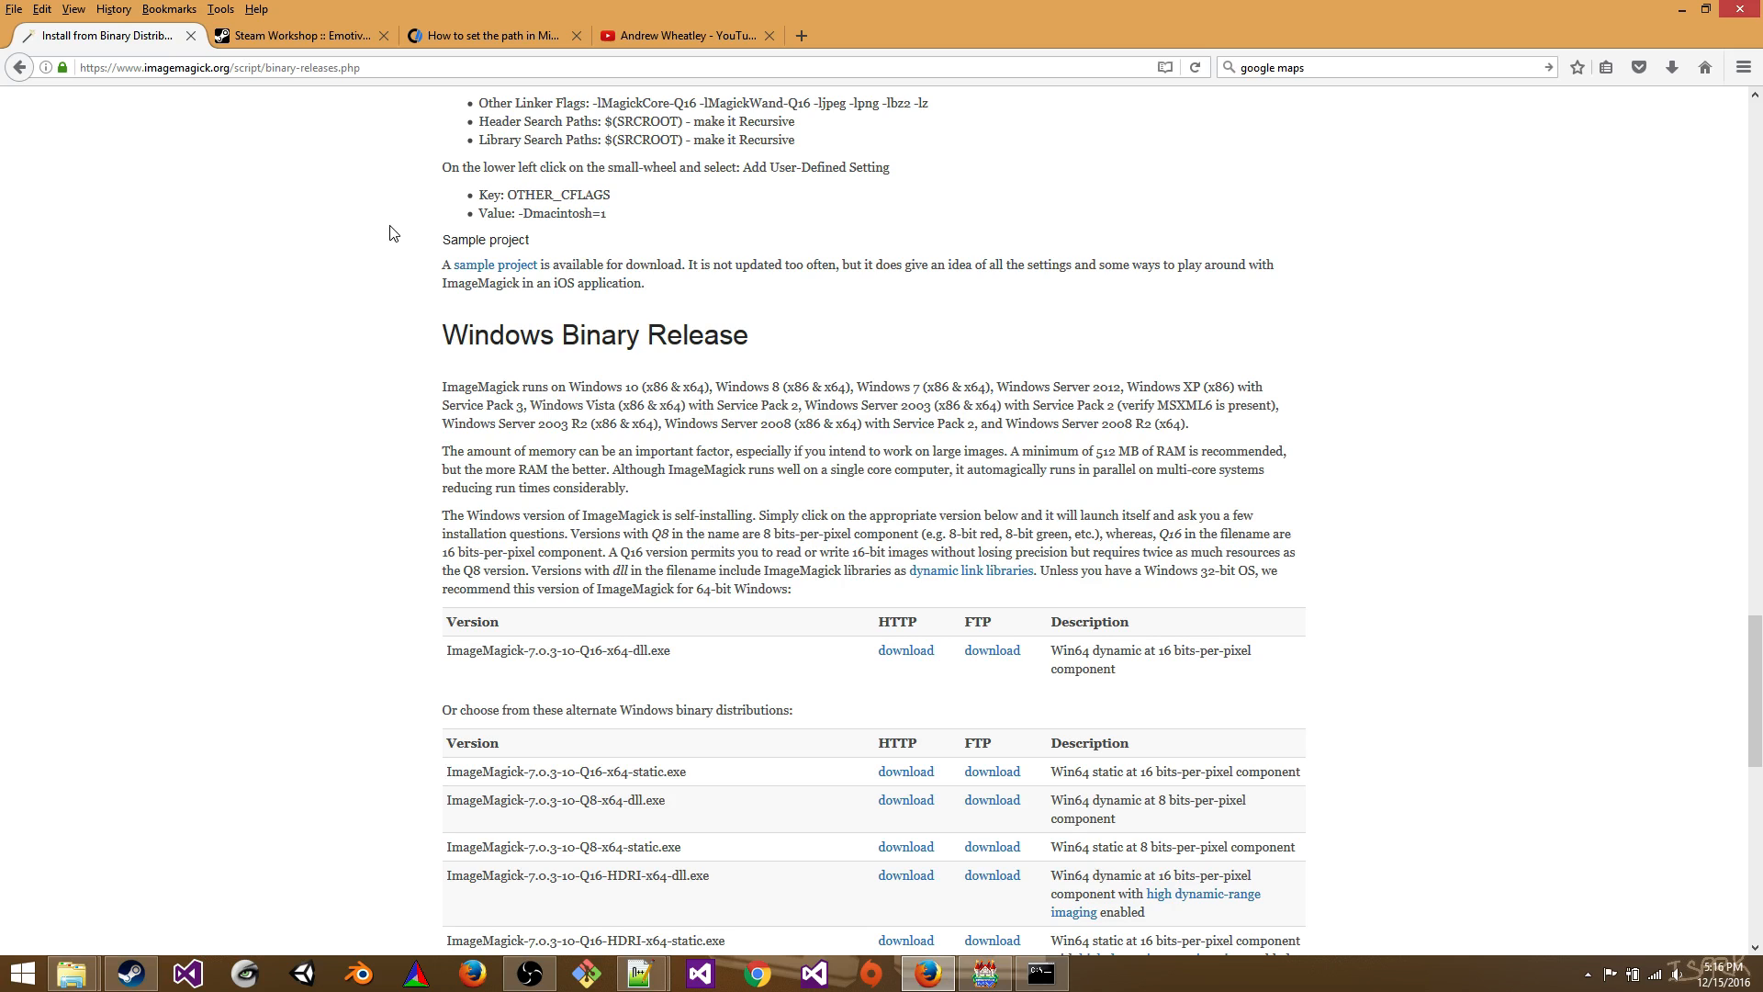
# - View the Emotive Faces workshop page with id 818453743, then minimize Firefox
pyautogui.click(294, 34)
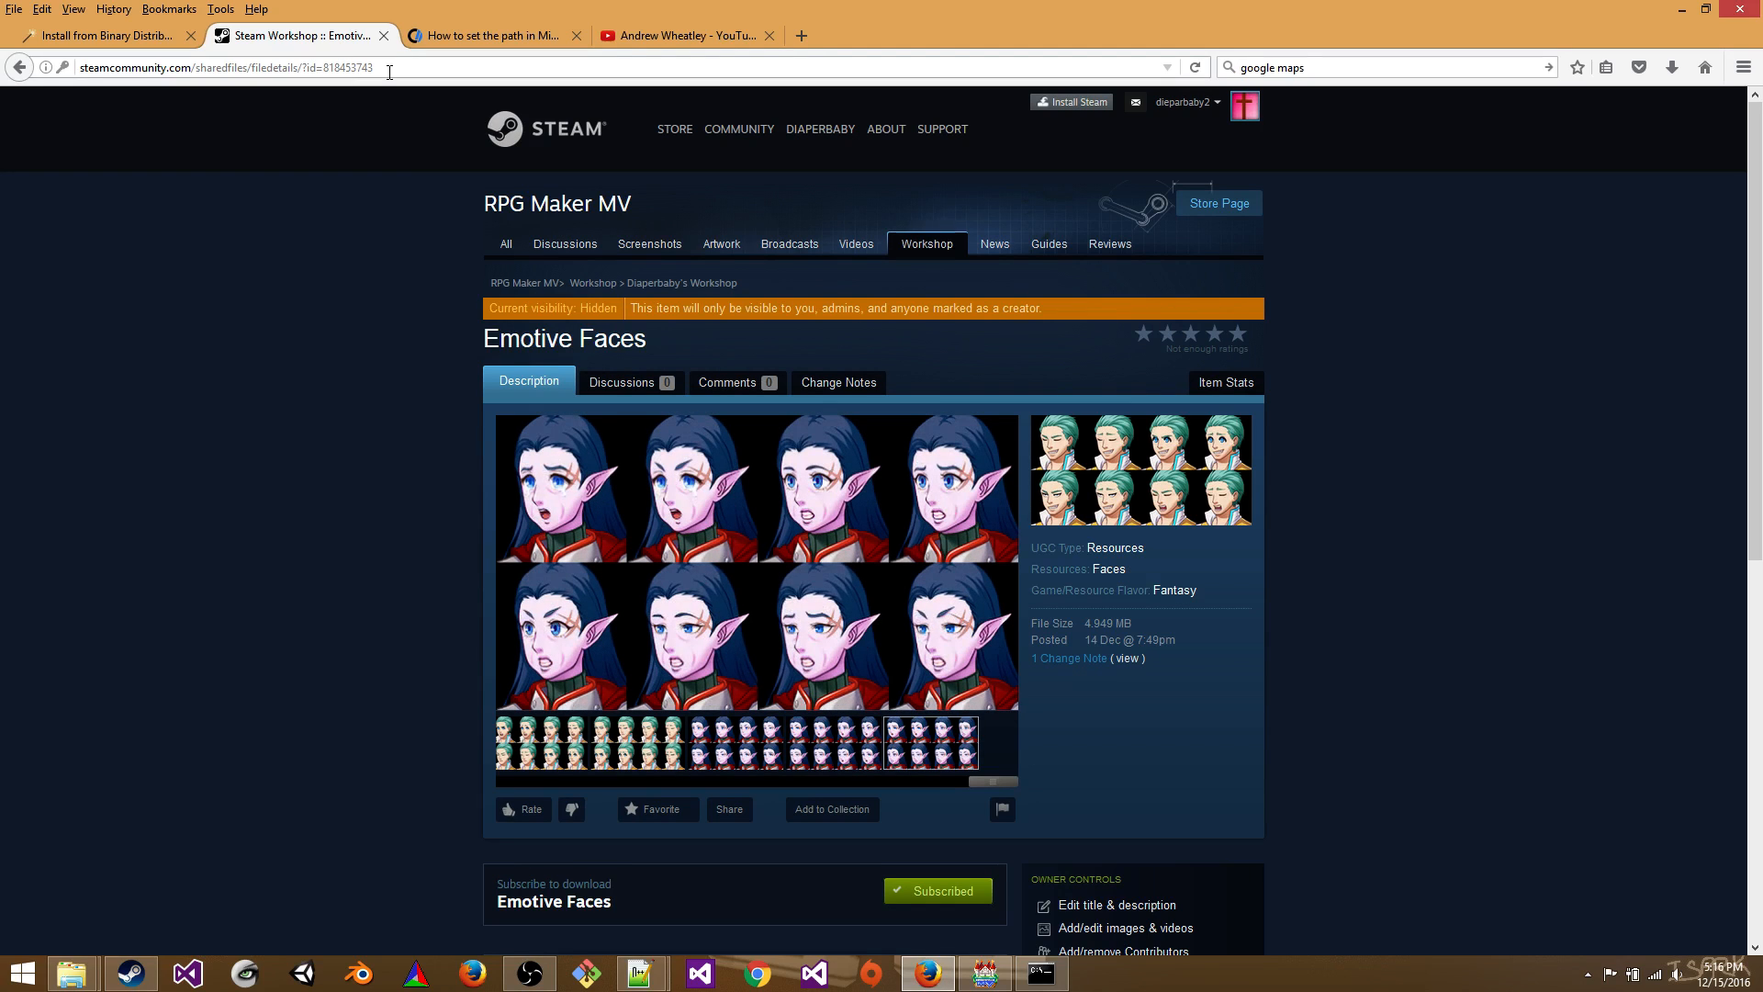
pyautogui.moveTo(863, 823)
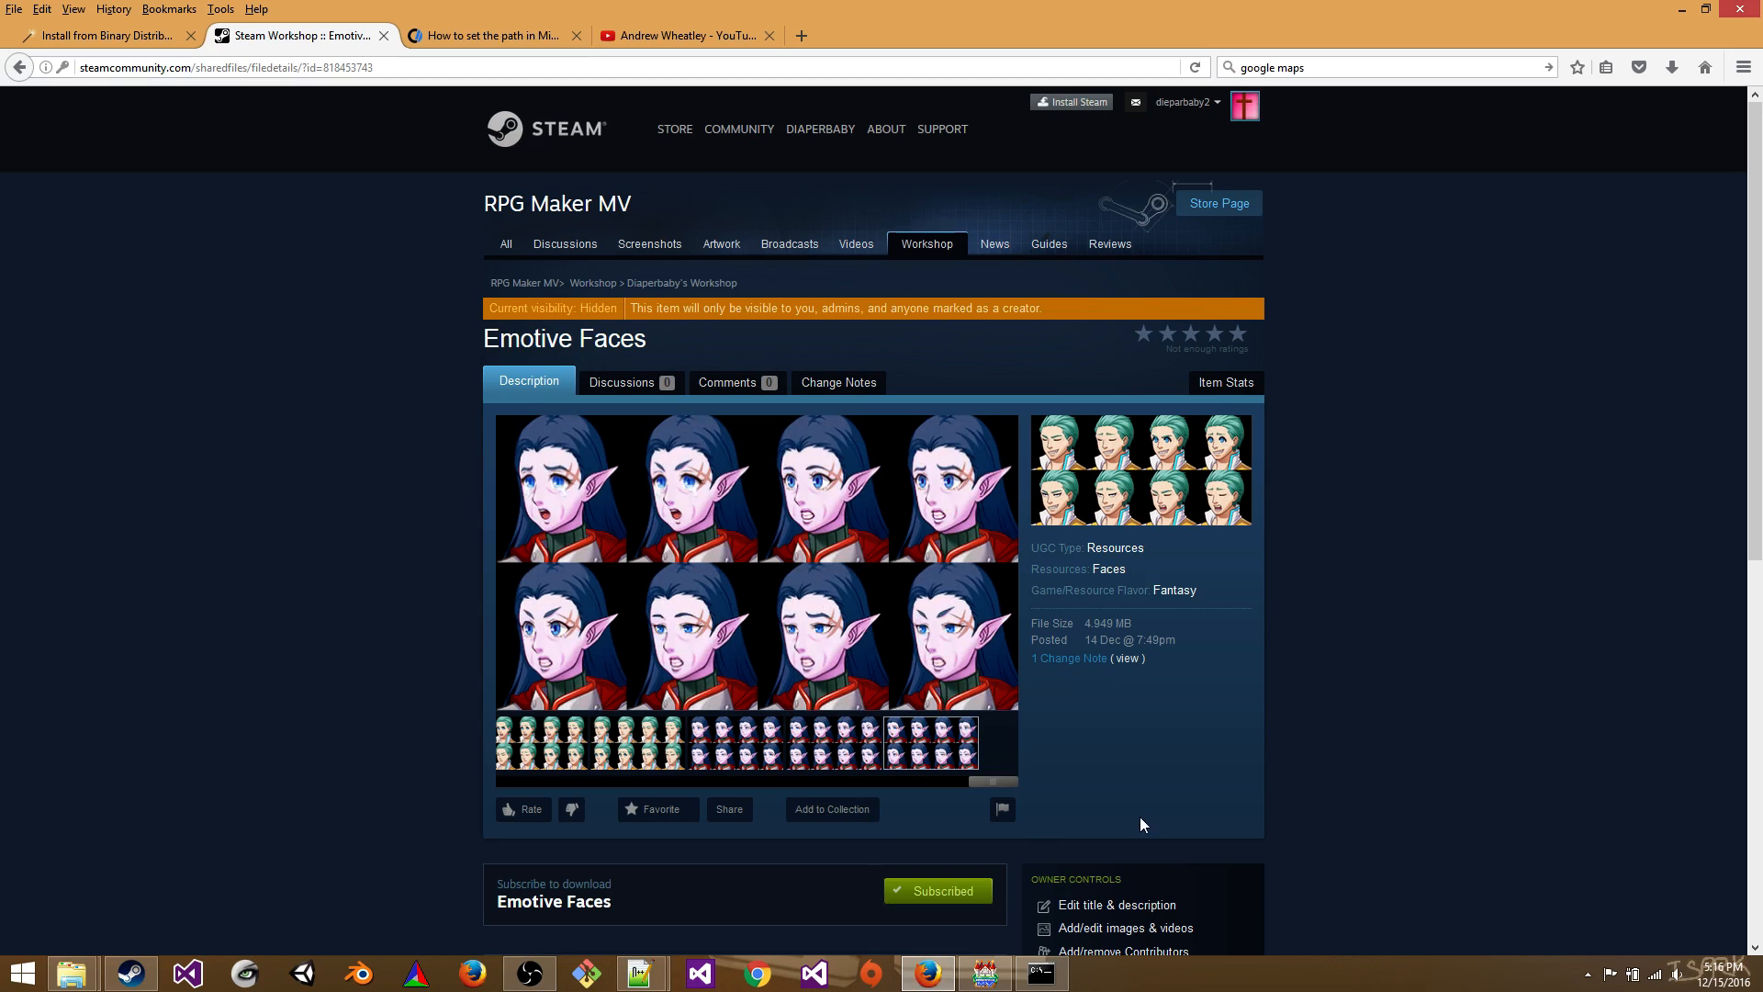
pyautogui.moveTo(1148, 790)
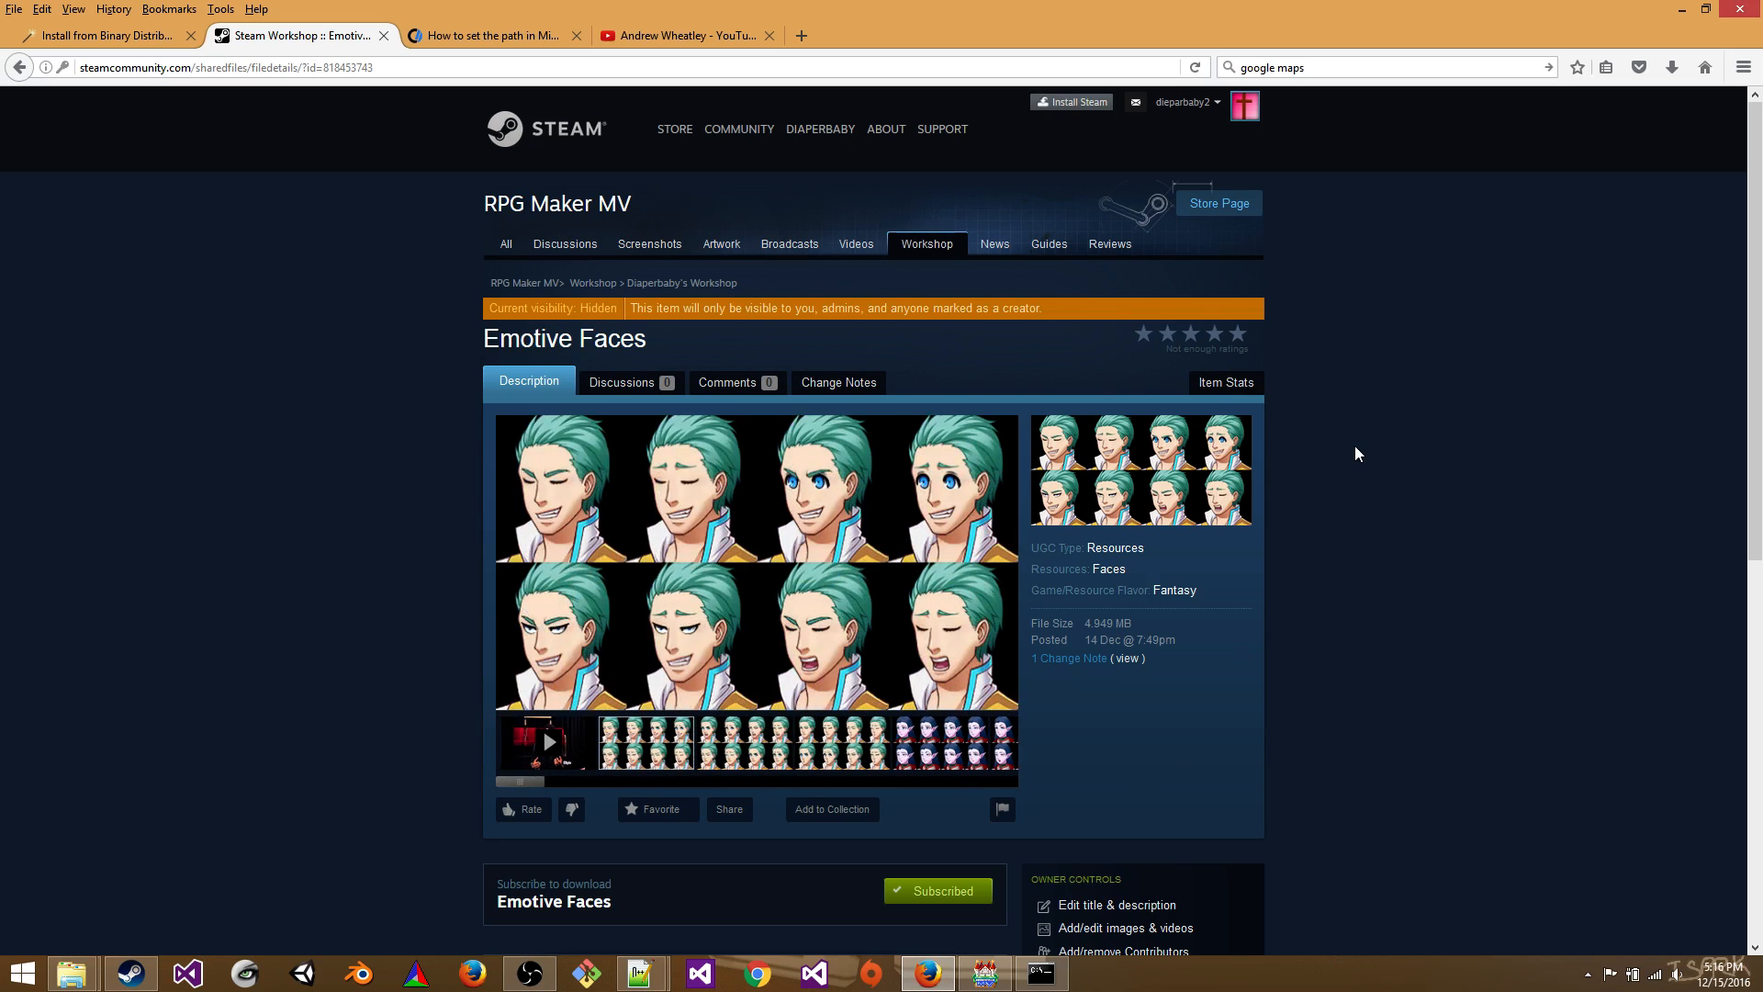
pyautogui.moveTo(1407, 347)
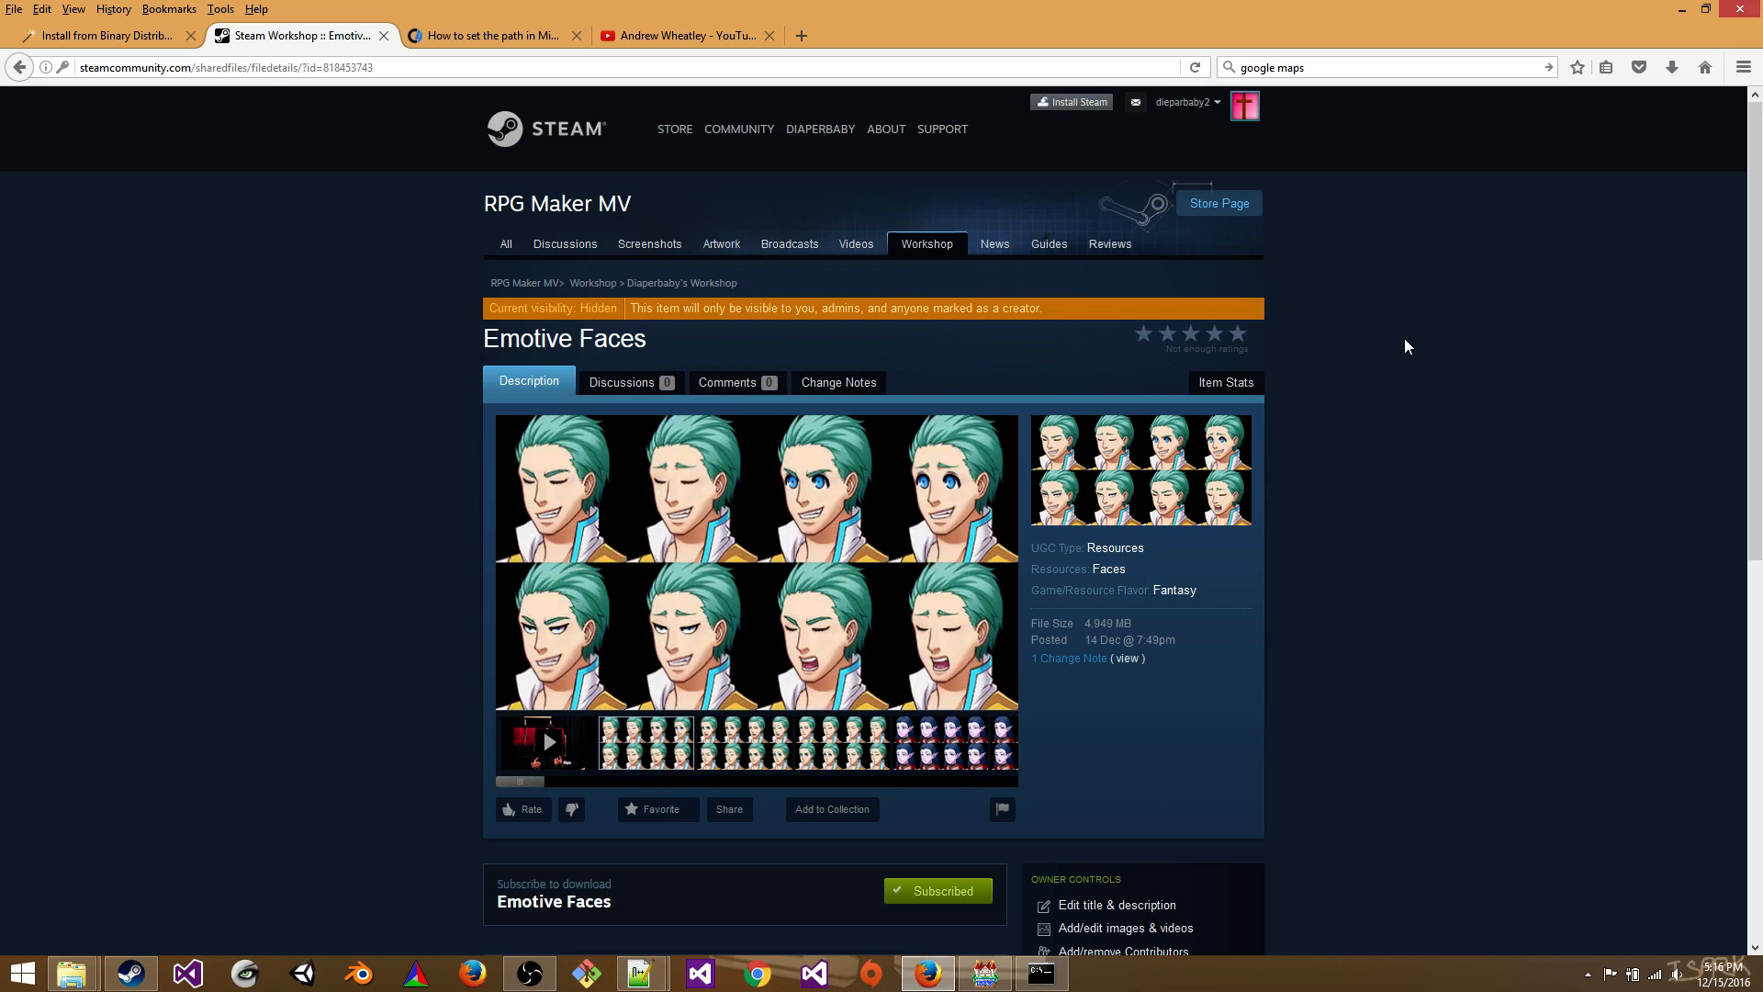
pyautogui.click(746, 742)
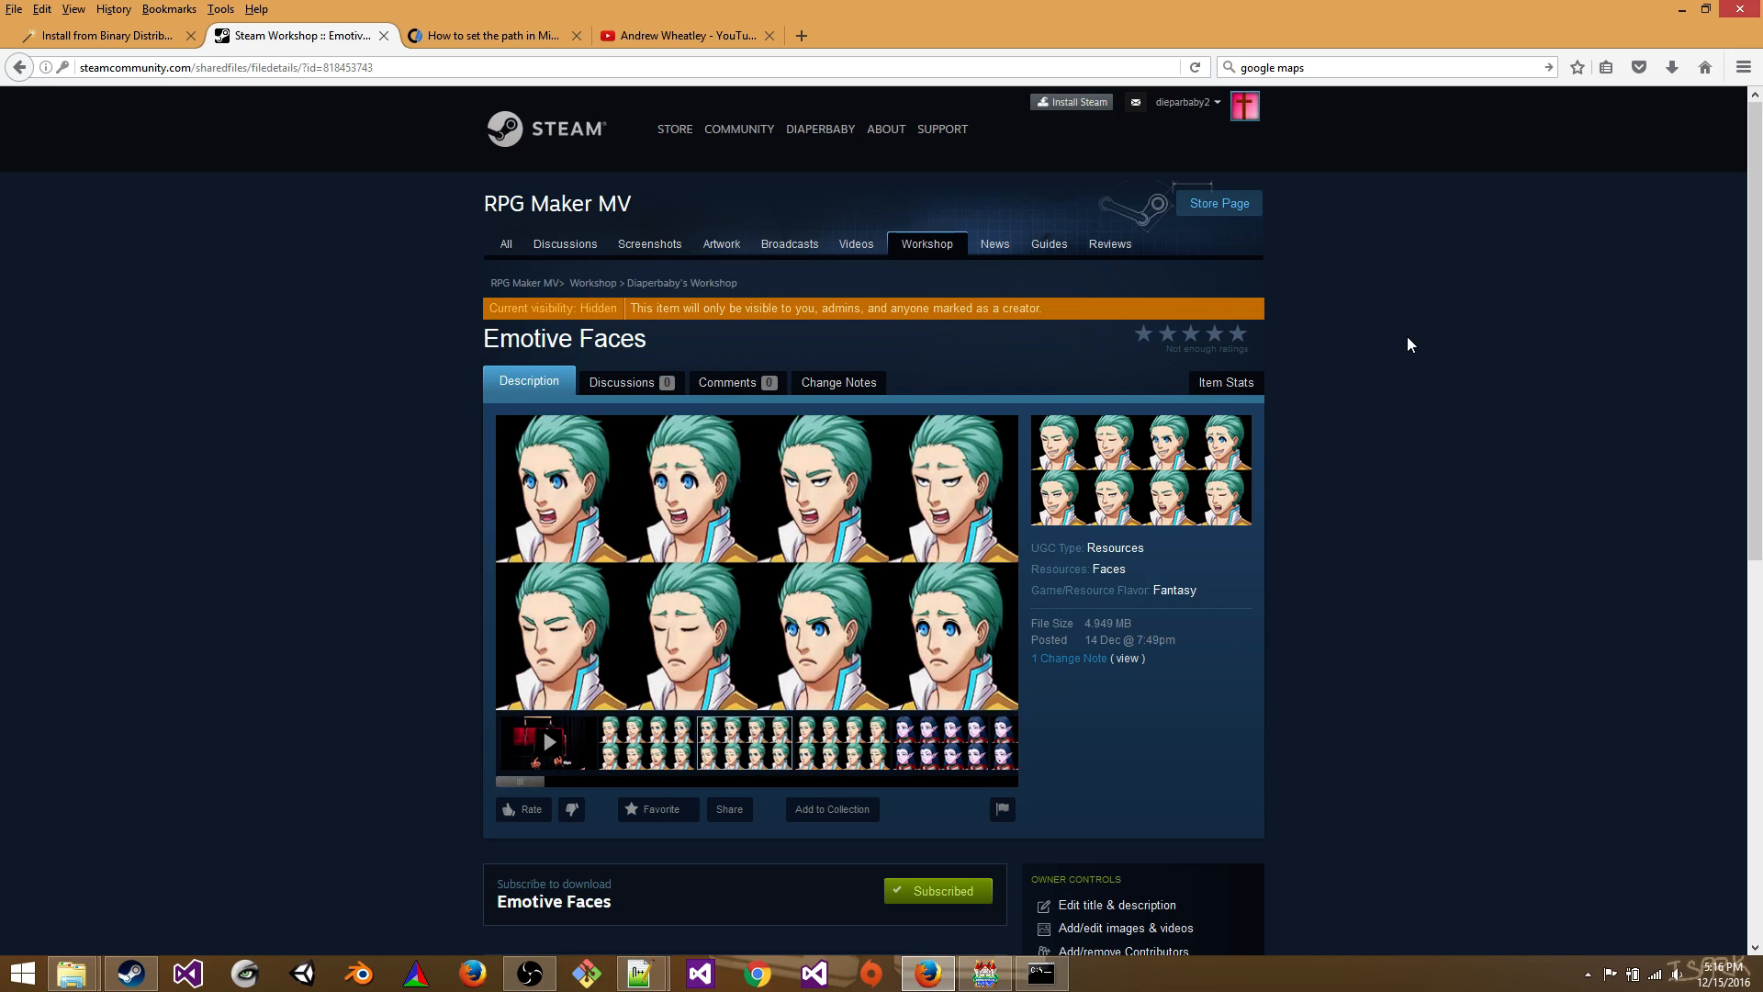
pyautogui.moveTo(643, 198)
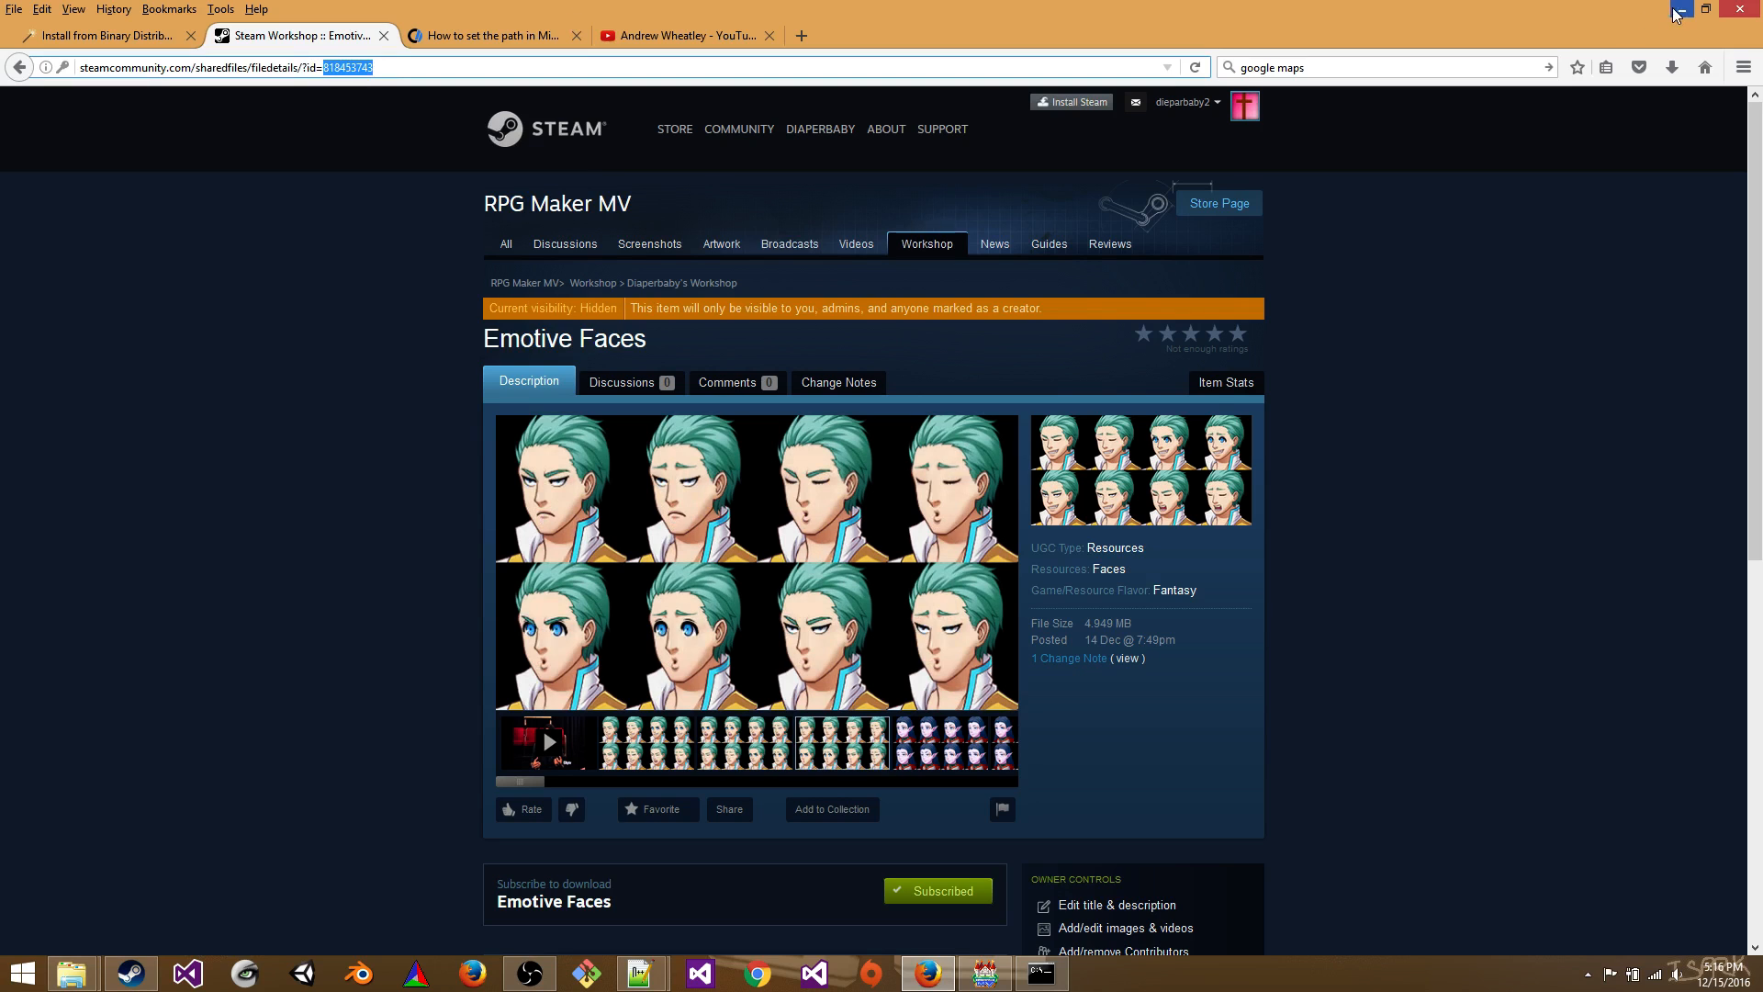
pyautogui.moveTo(1679, 9)
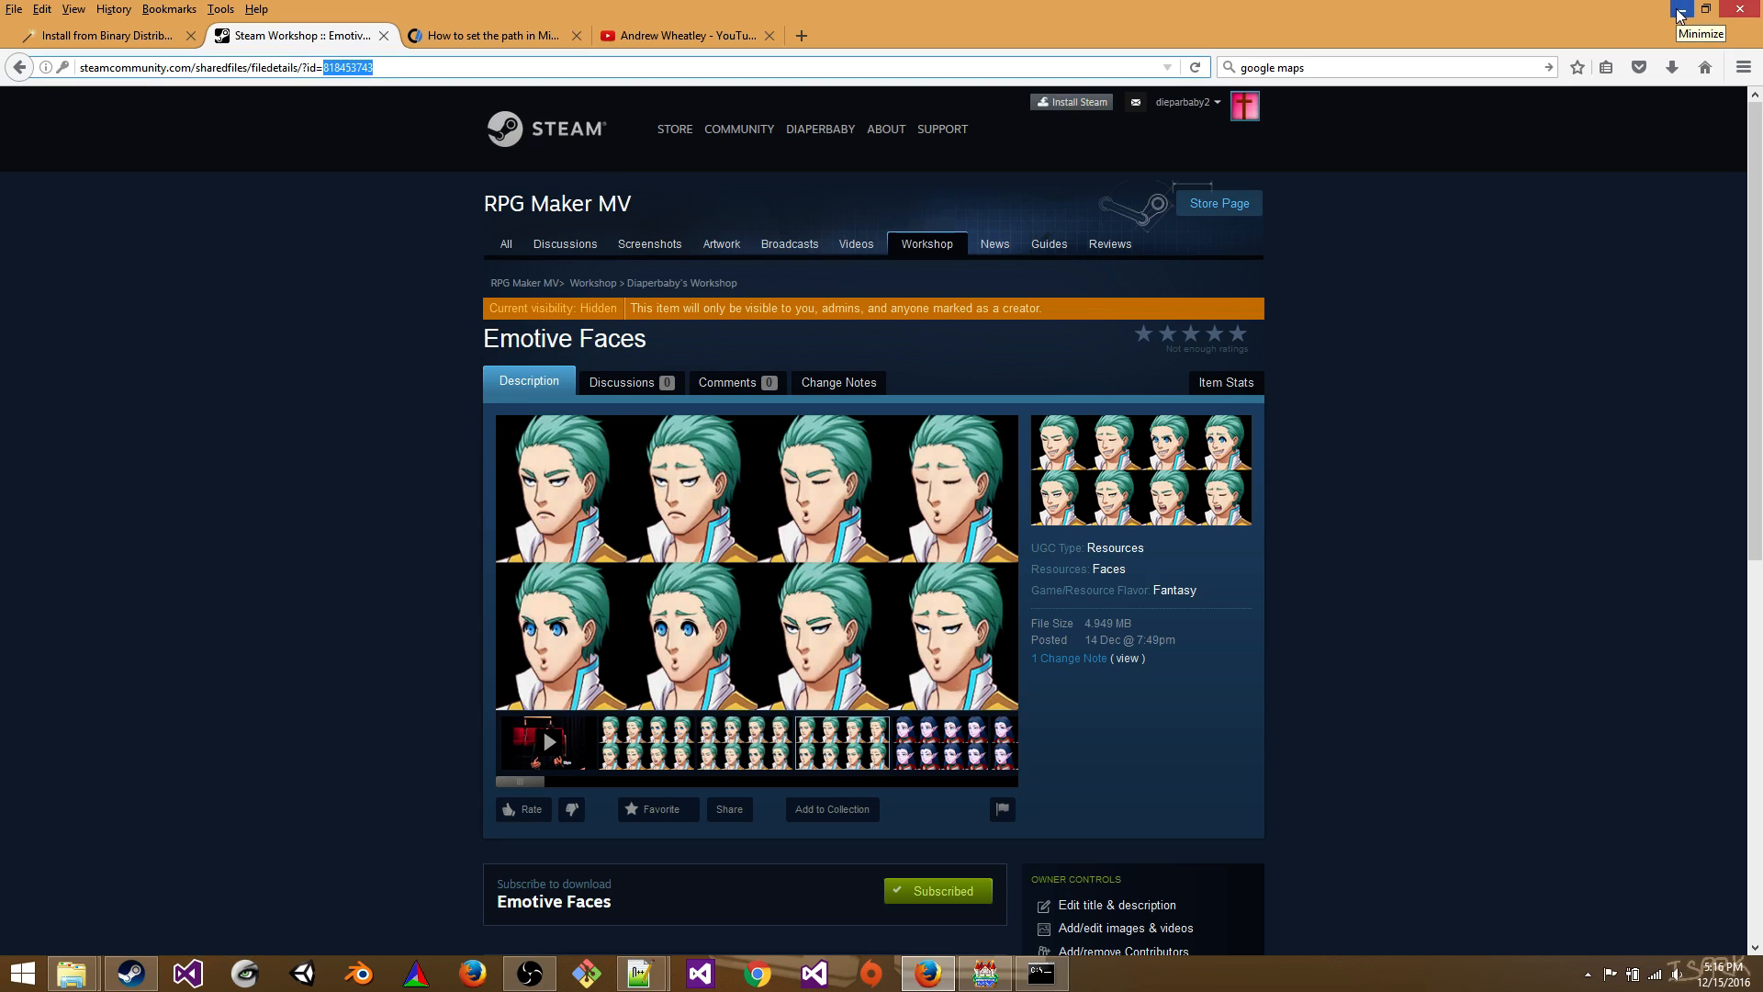
pyautogui.click(737, 742)
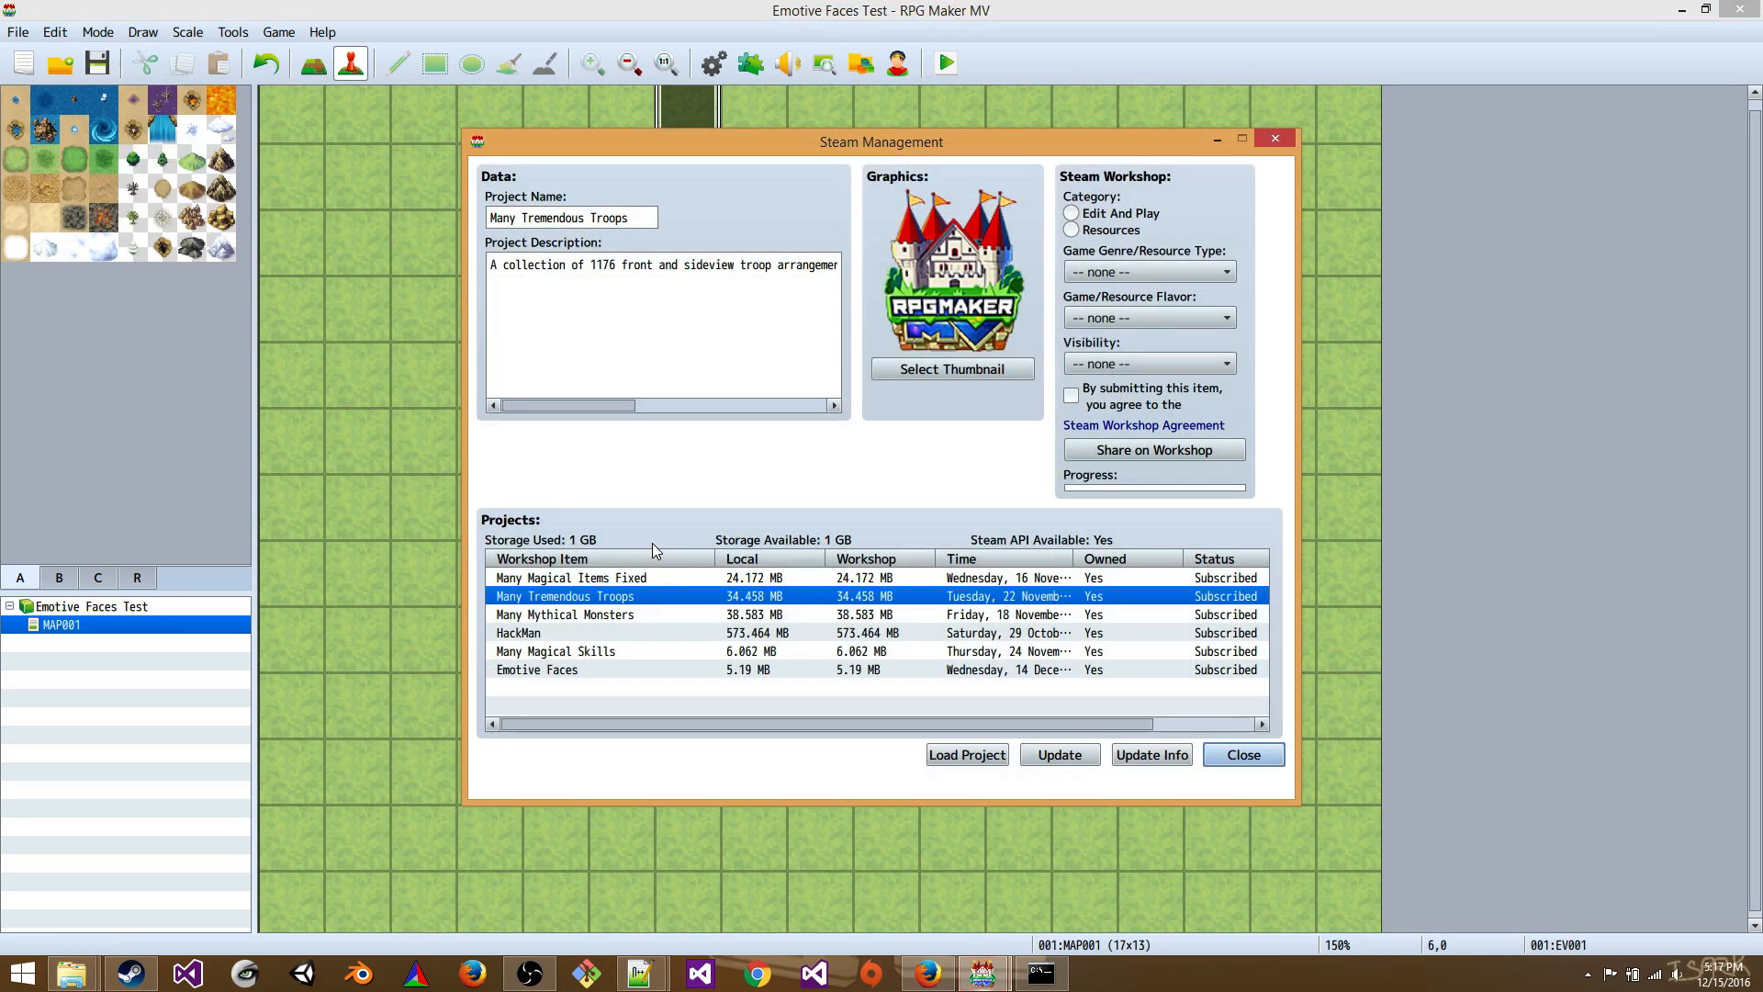
# - Load the Emotive Faces workshop item as the current project in Steam Management
pyautogui.click(537, 669)
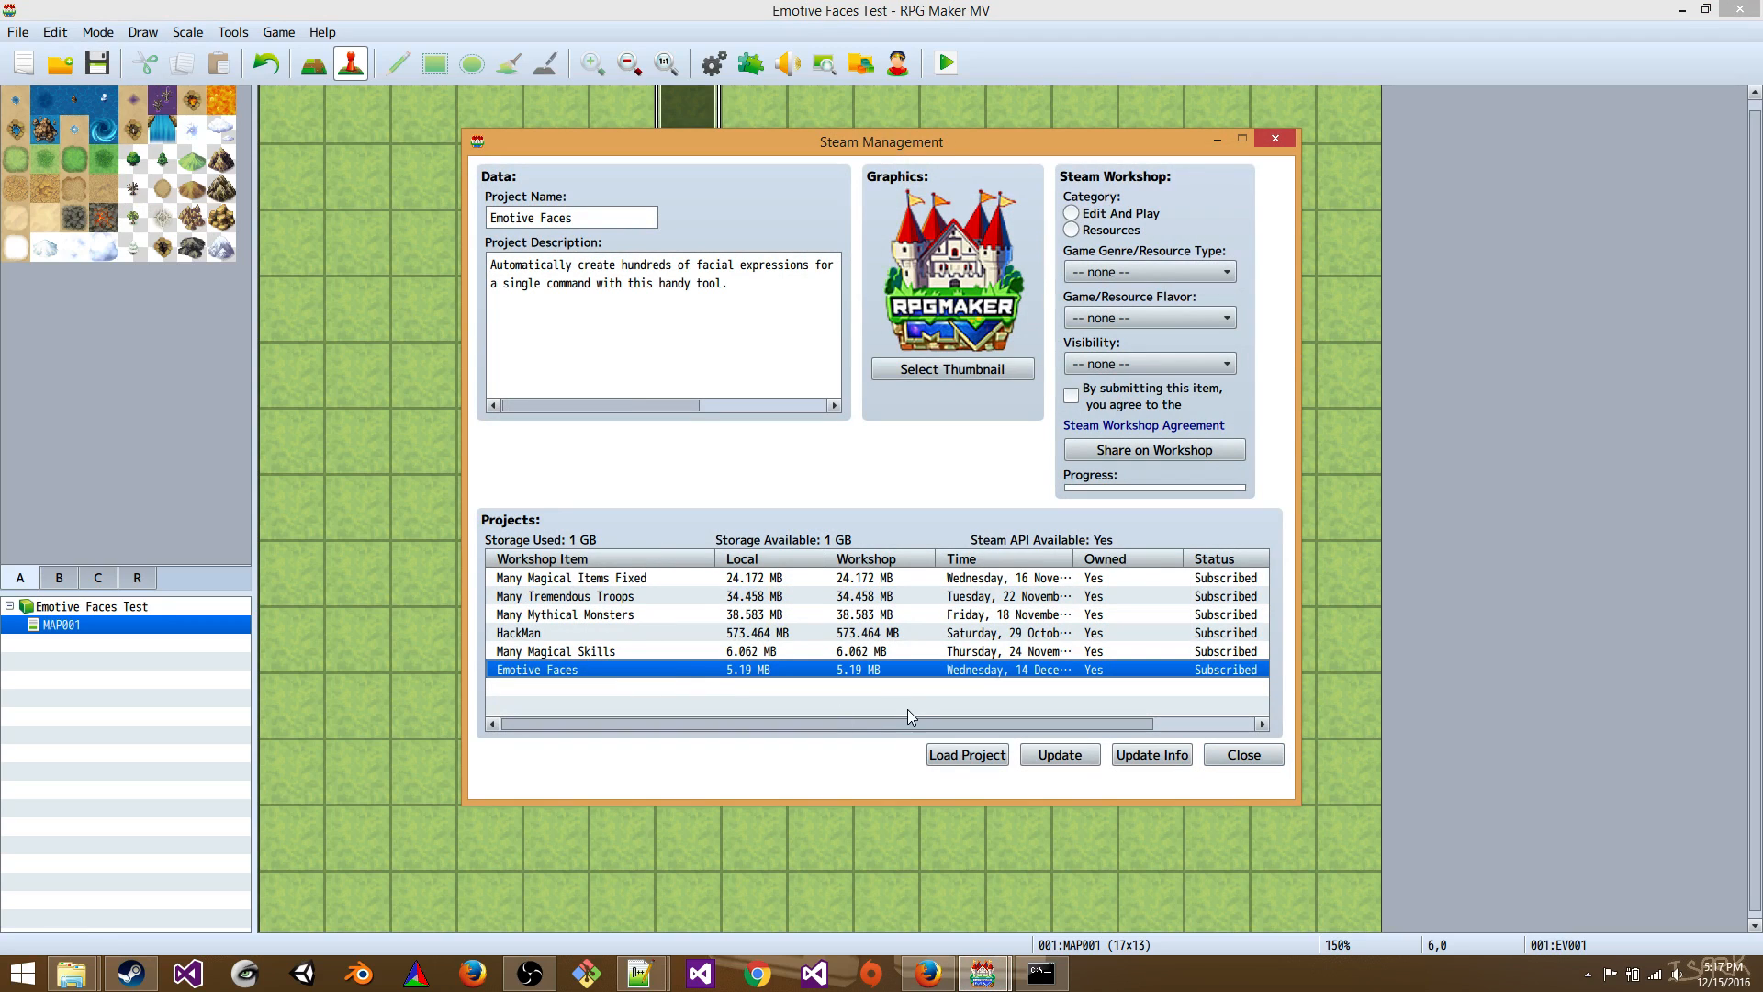
pyautogui.moveTo(1241, 724)
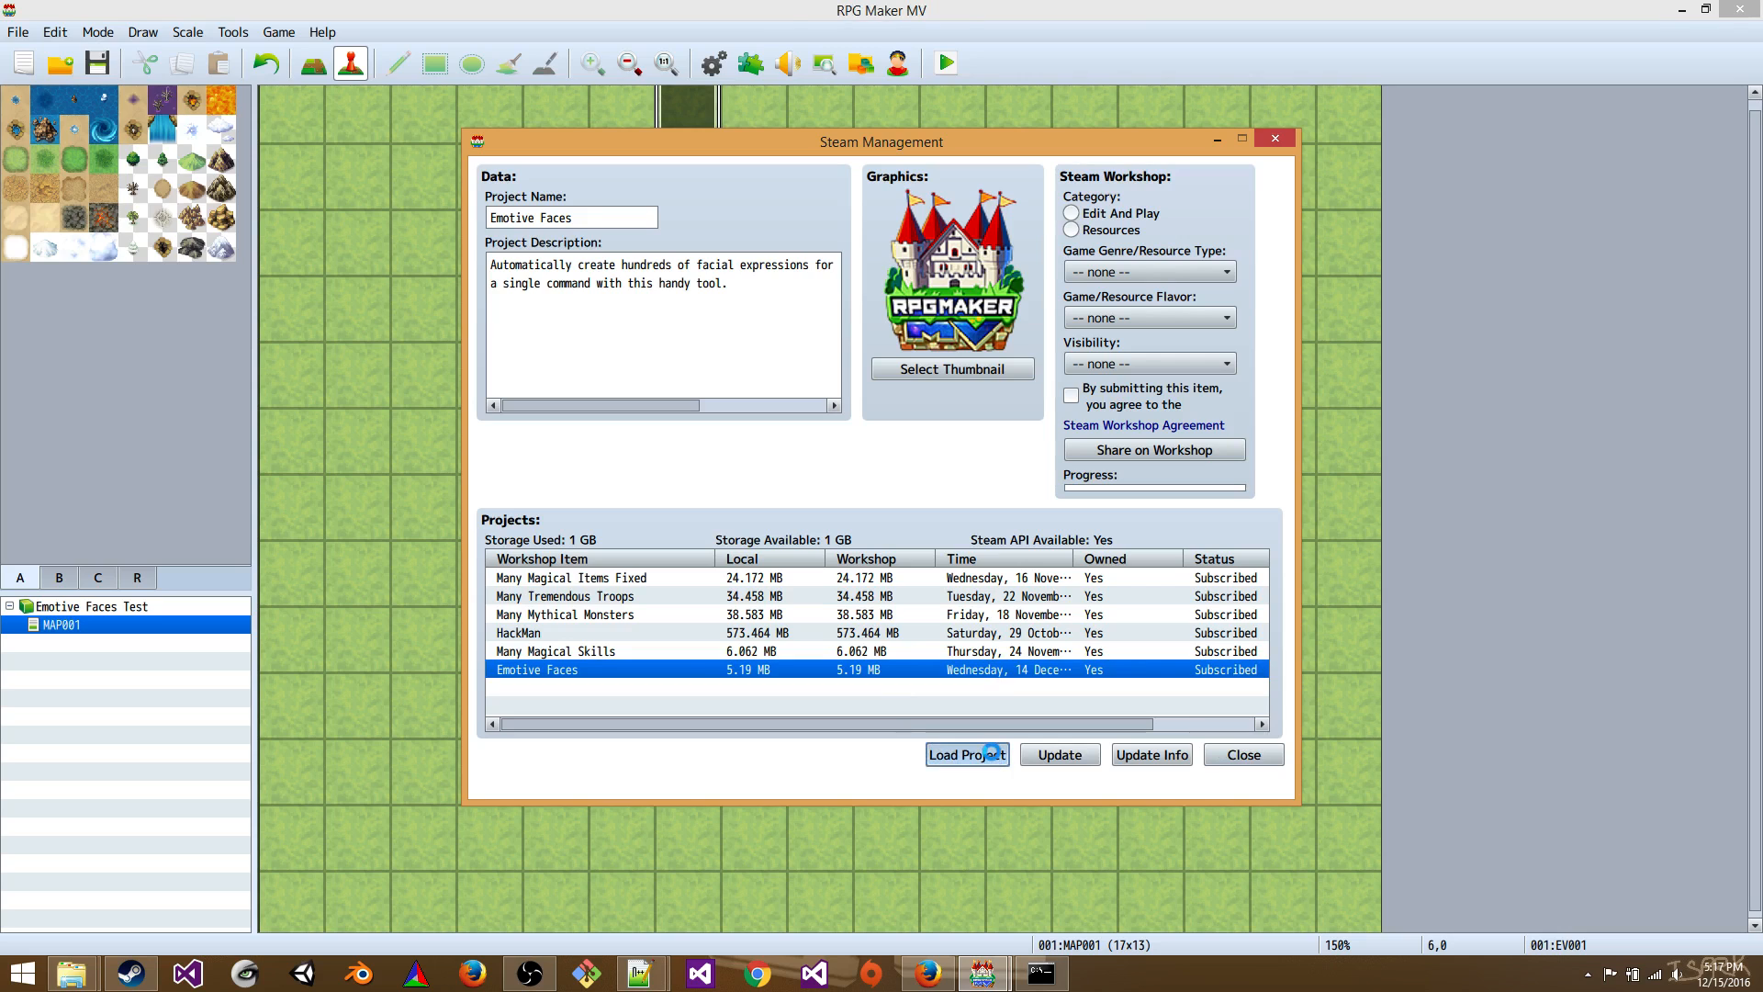
pyautogui.click(967, 753)
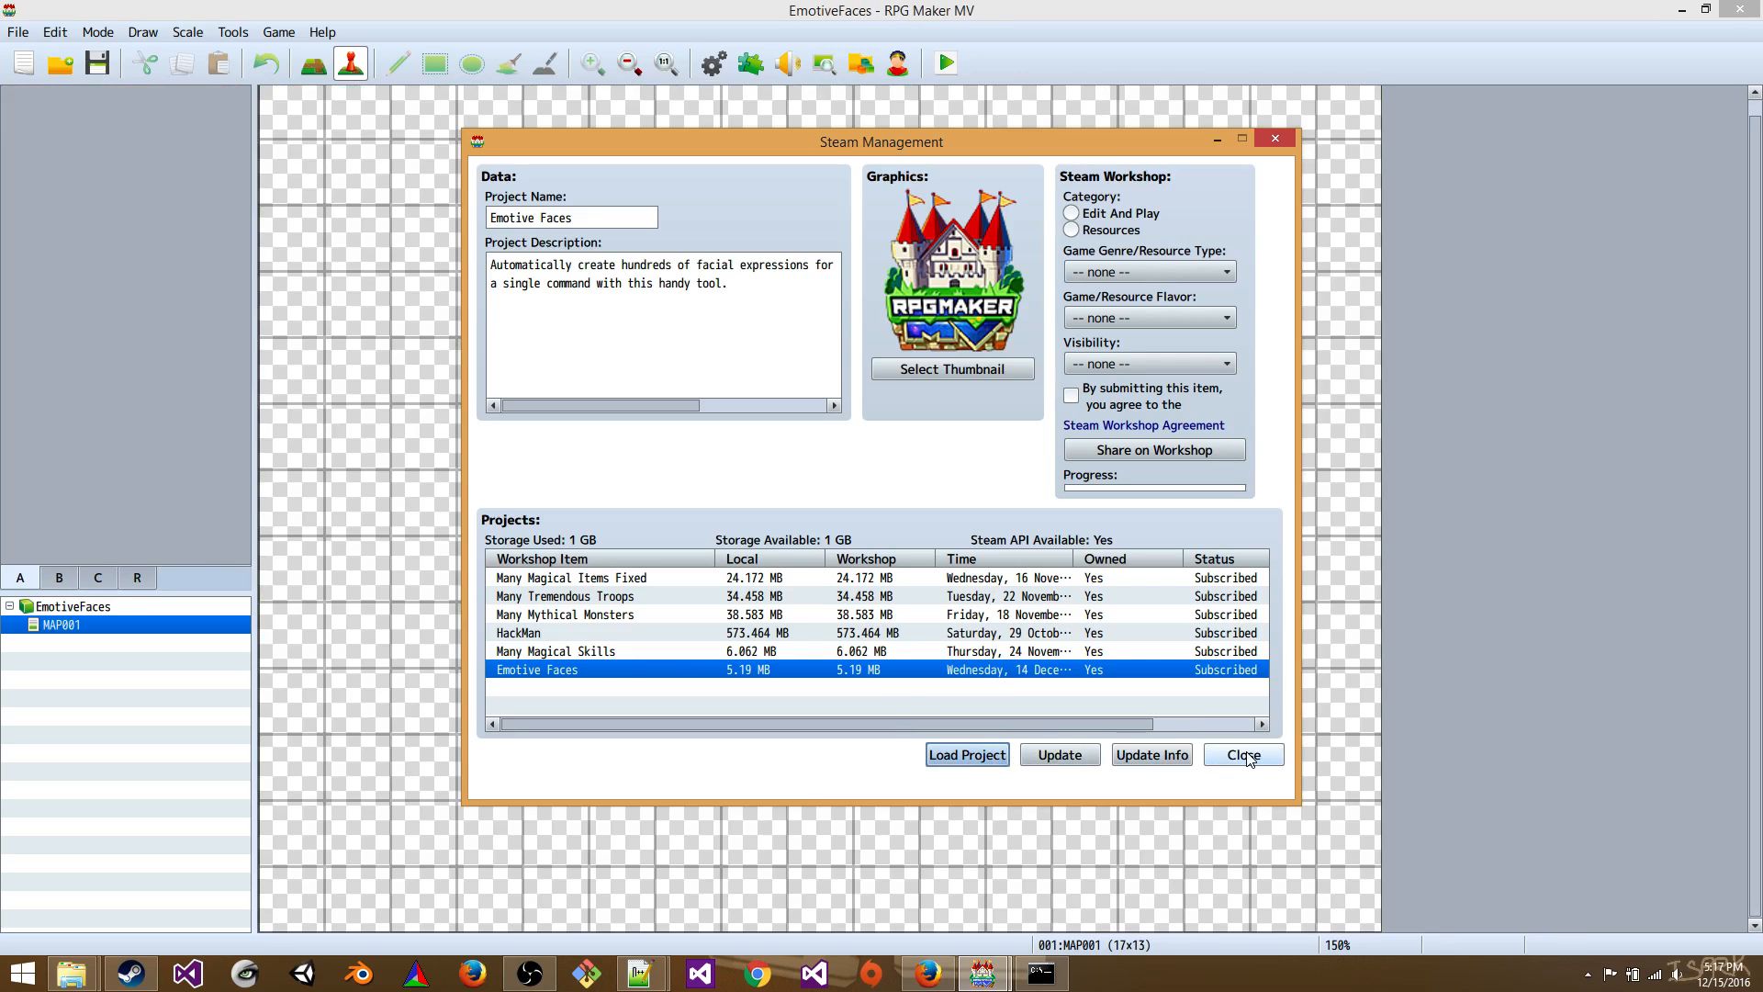
pyautogui.click(1244, 753)
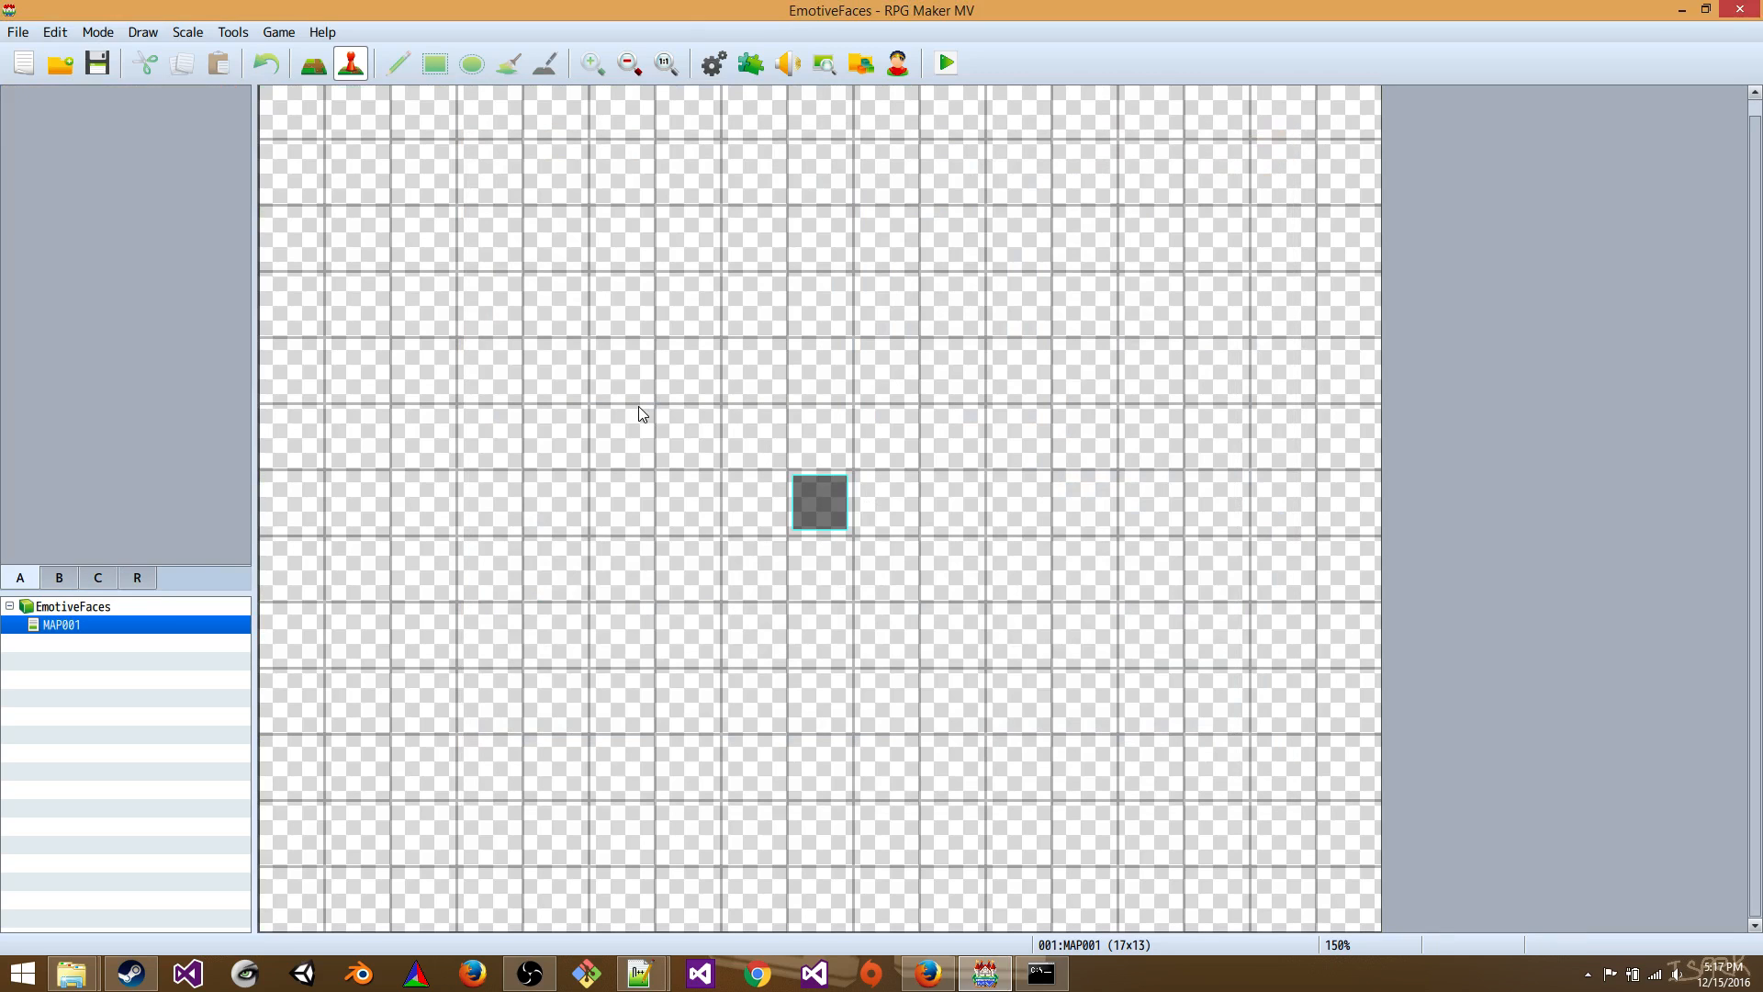
pyautogui.moveTo(305, 44)
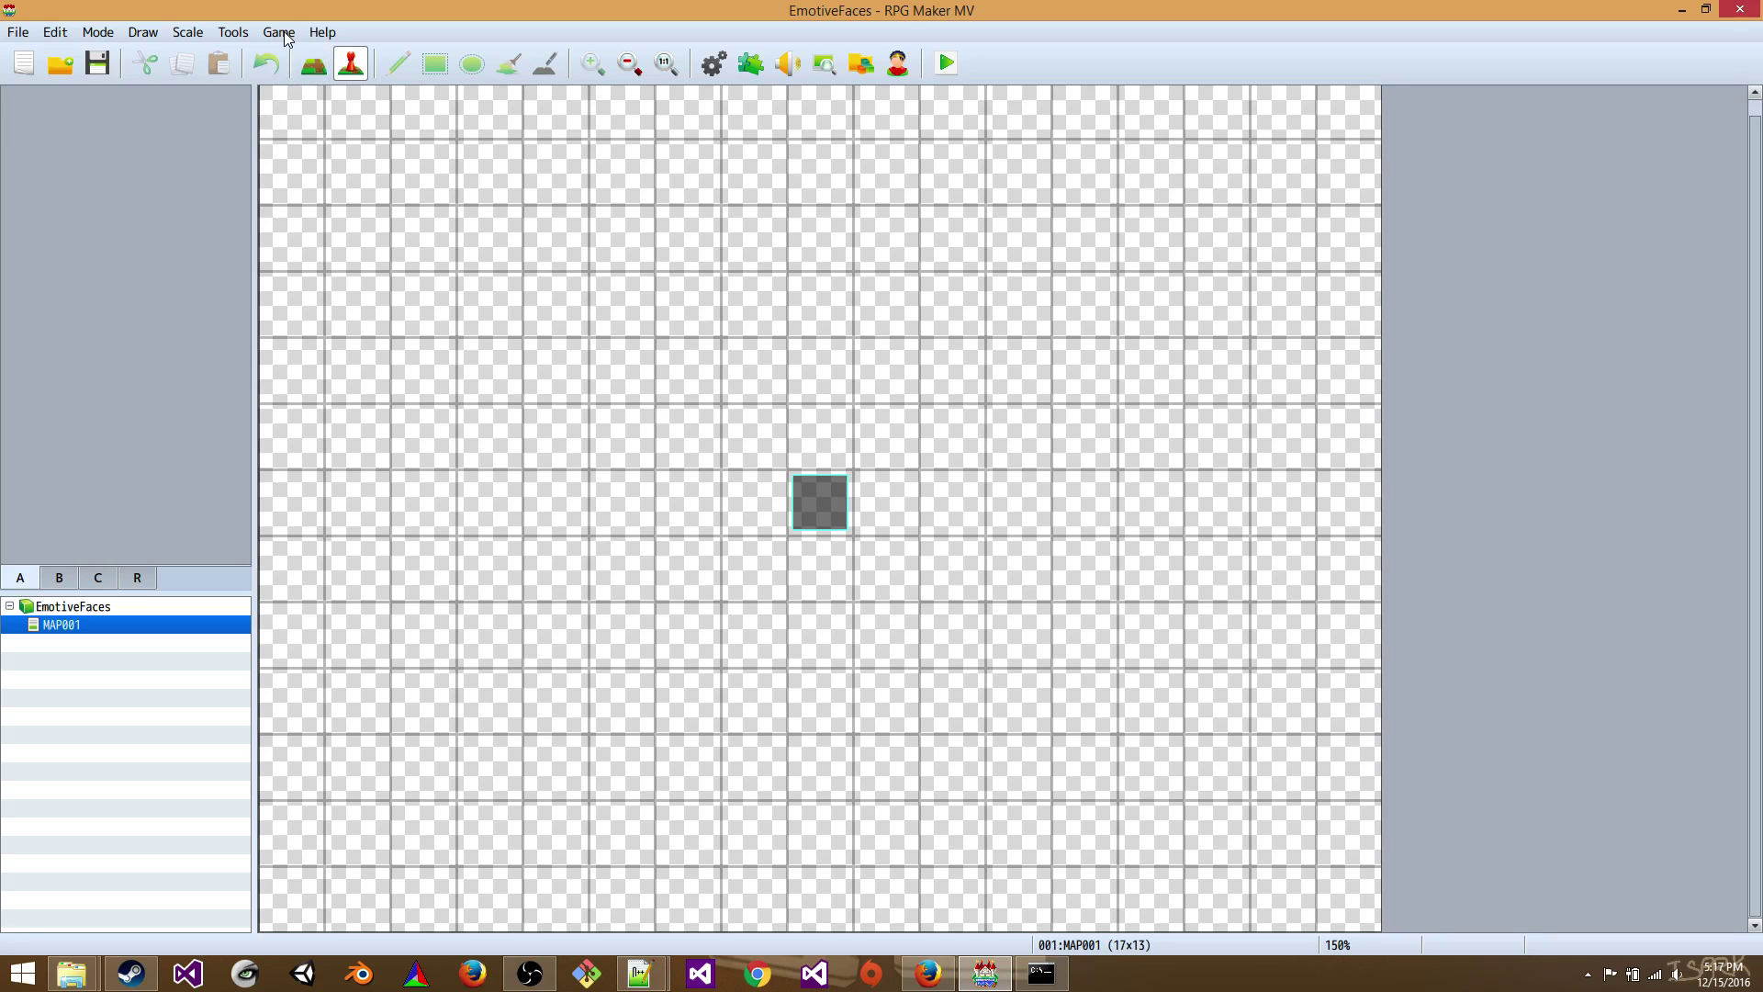
# - Show the loaded project's folder on disk via Game > Open Folder
pyautogui.click(277, 33)
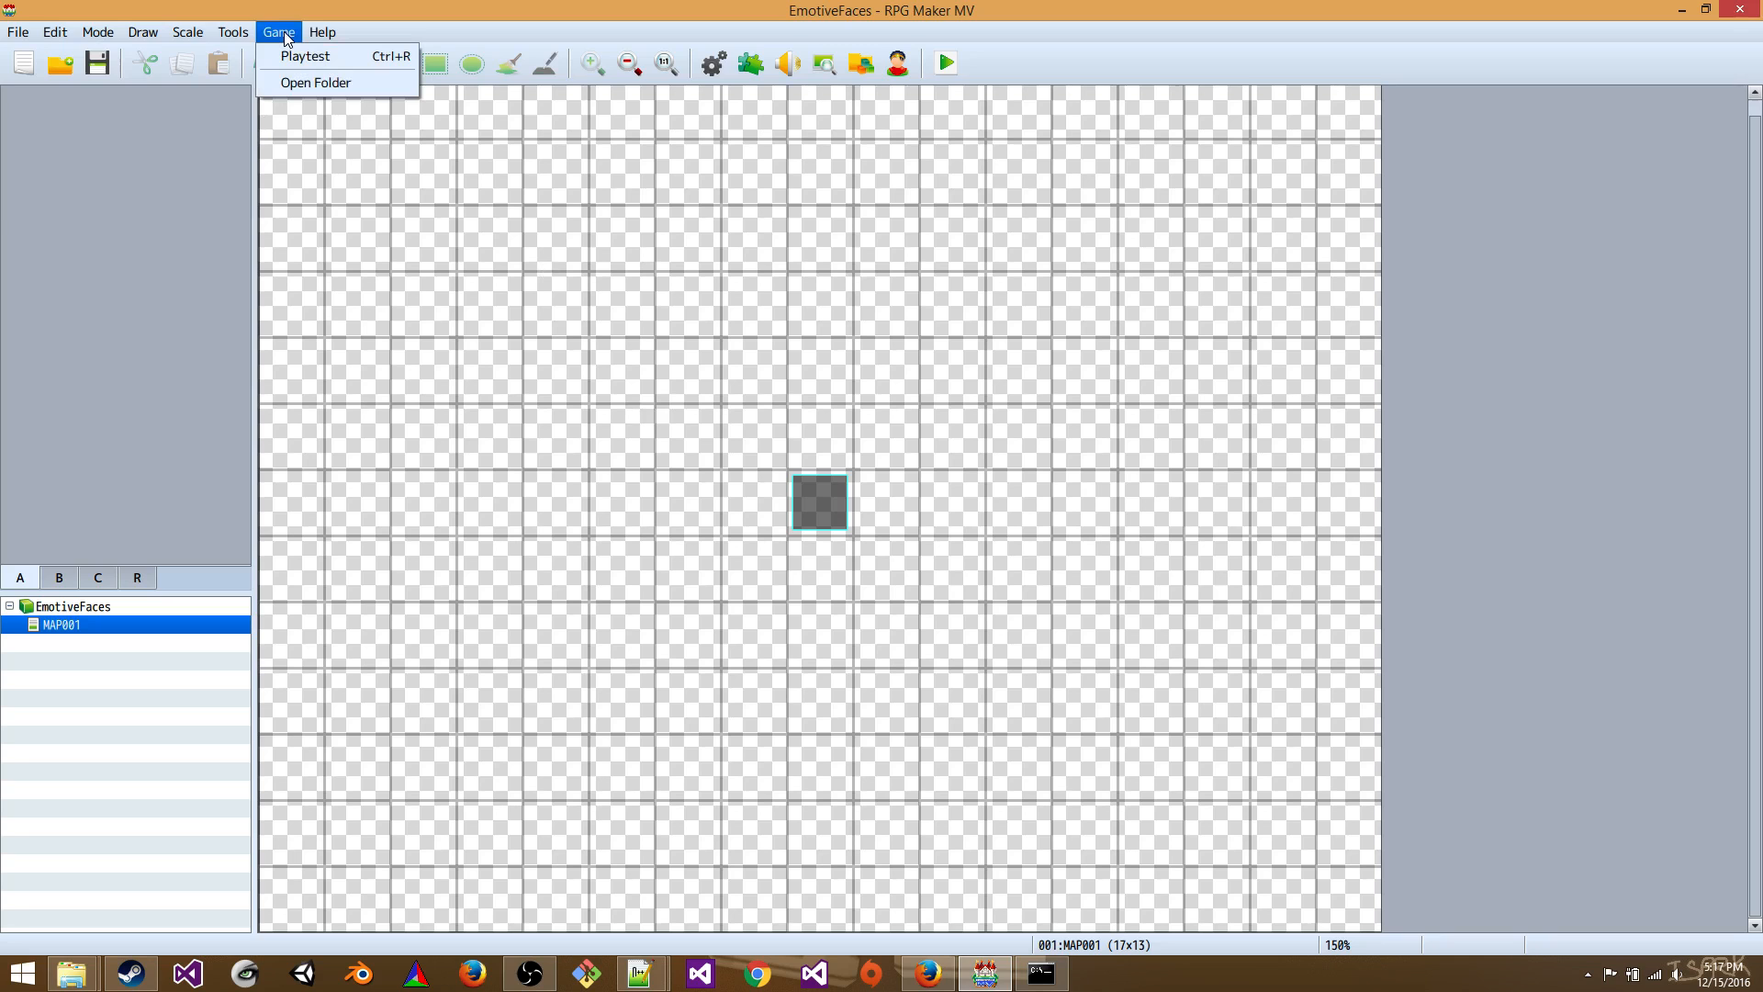
pyautogui.moveTo(294, 56)
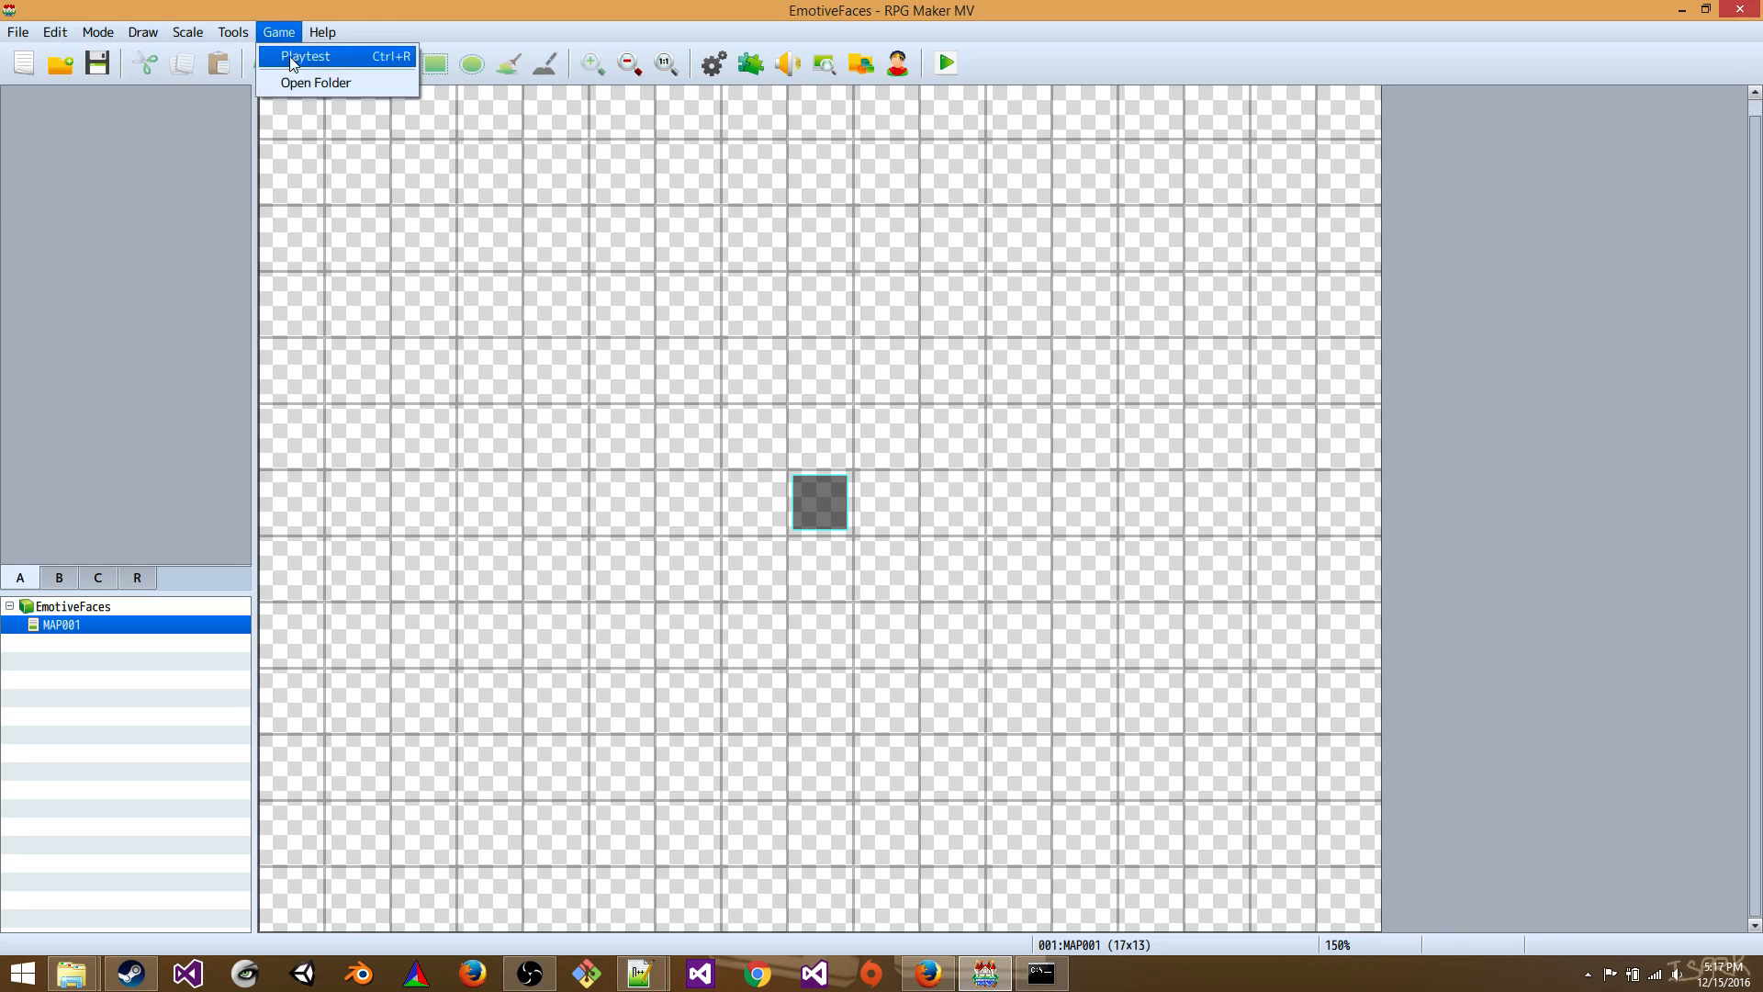
pyautogui.click(316, 83)
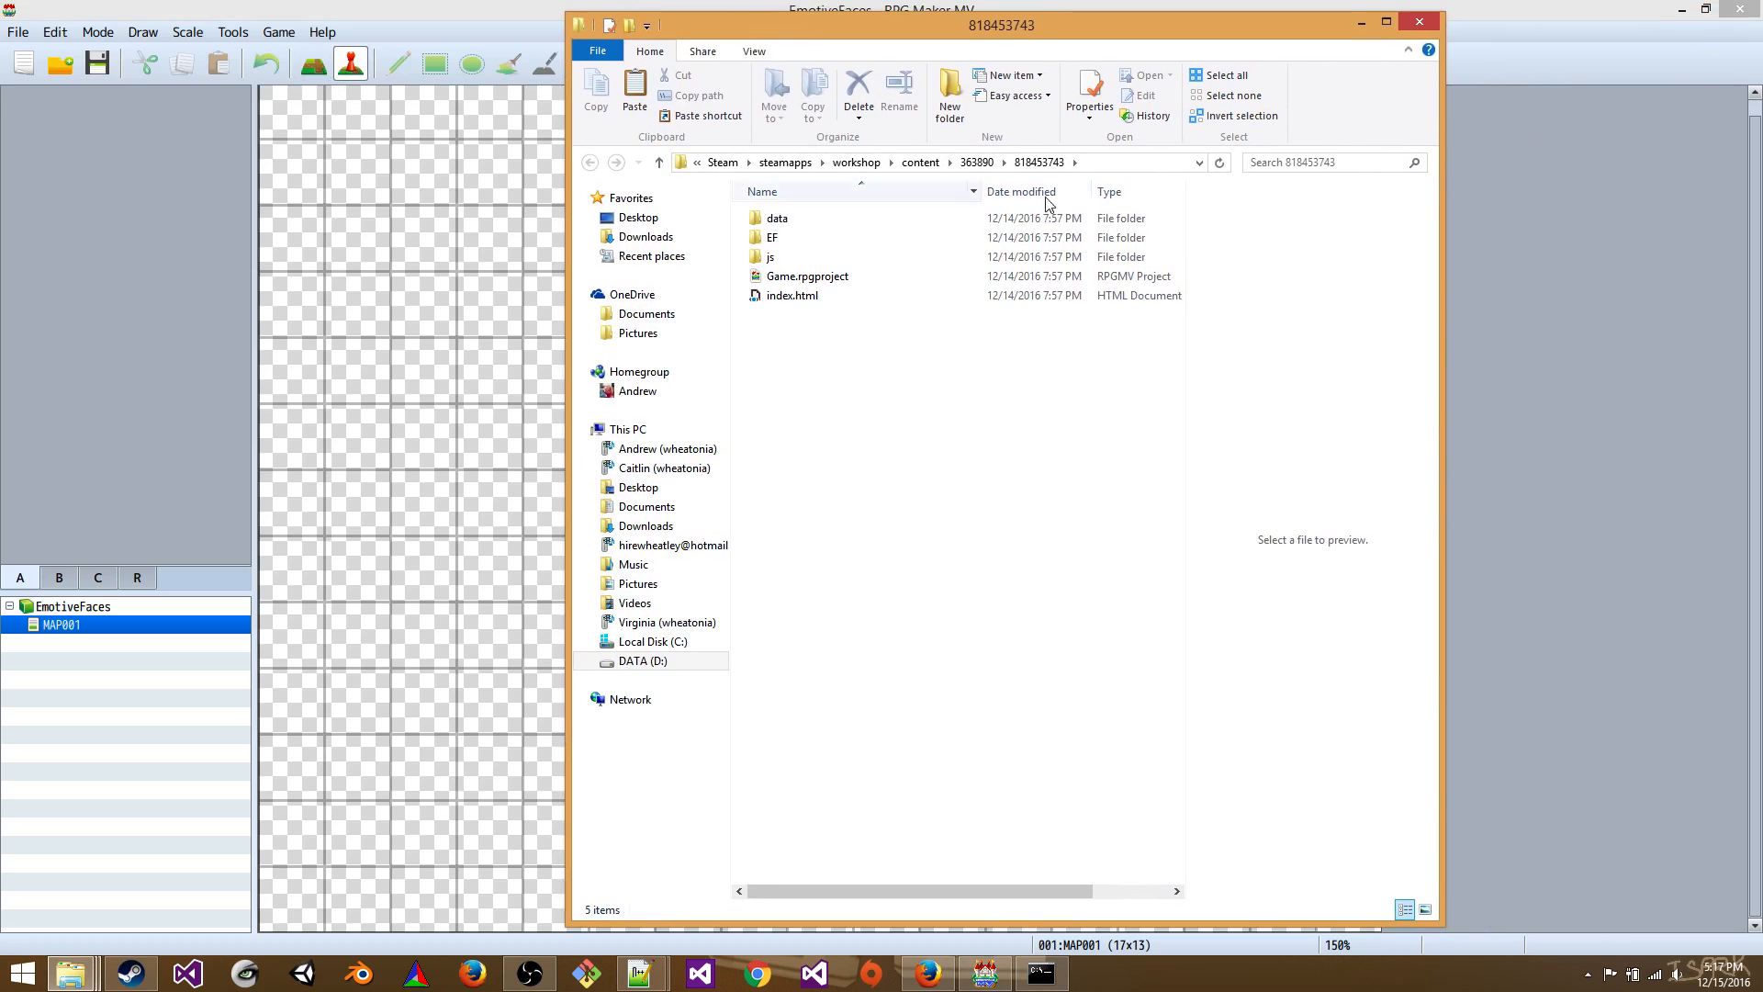
# - Enter the EF folder and launch EmotiveFacesInstaller.exe
pyautogui.click(794, 294)
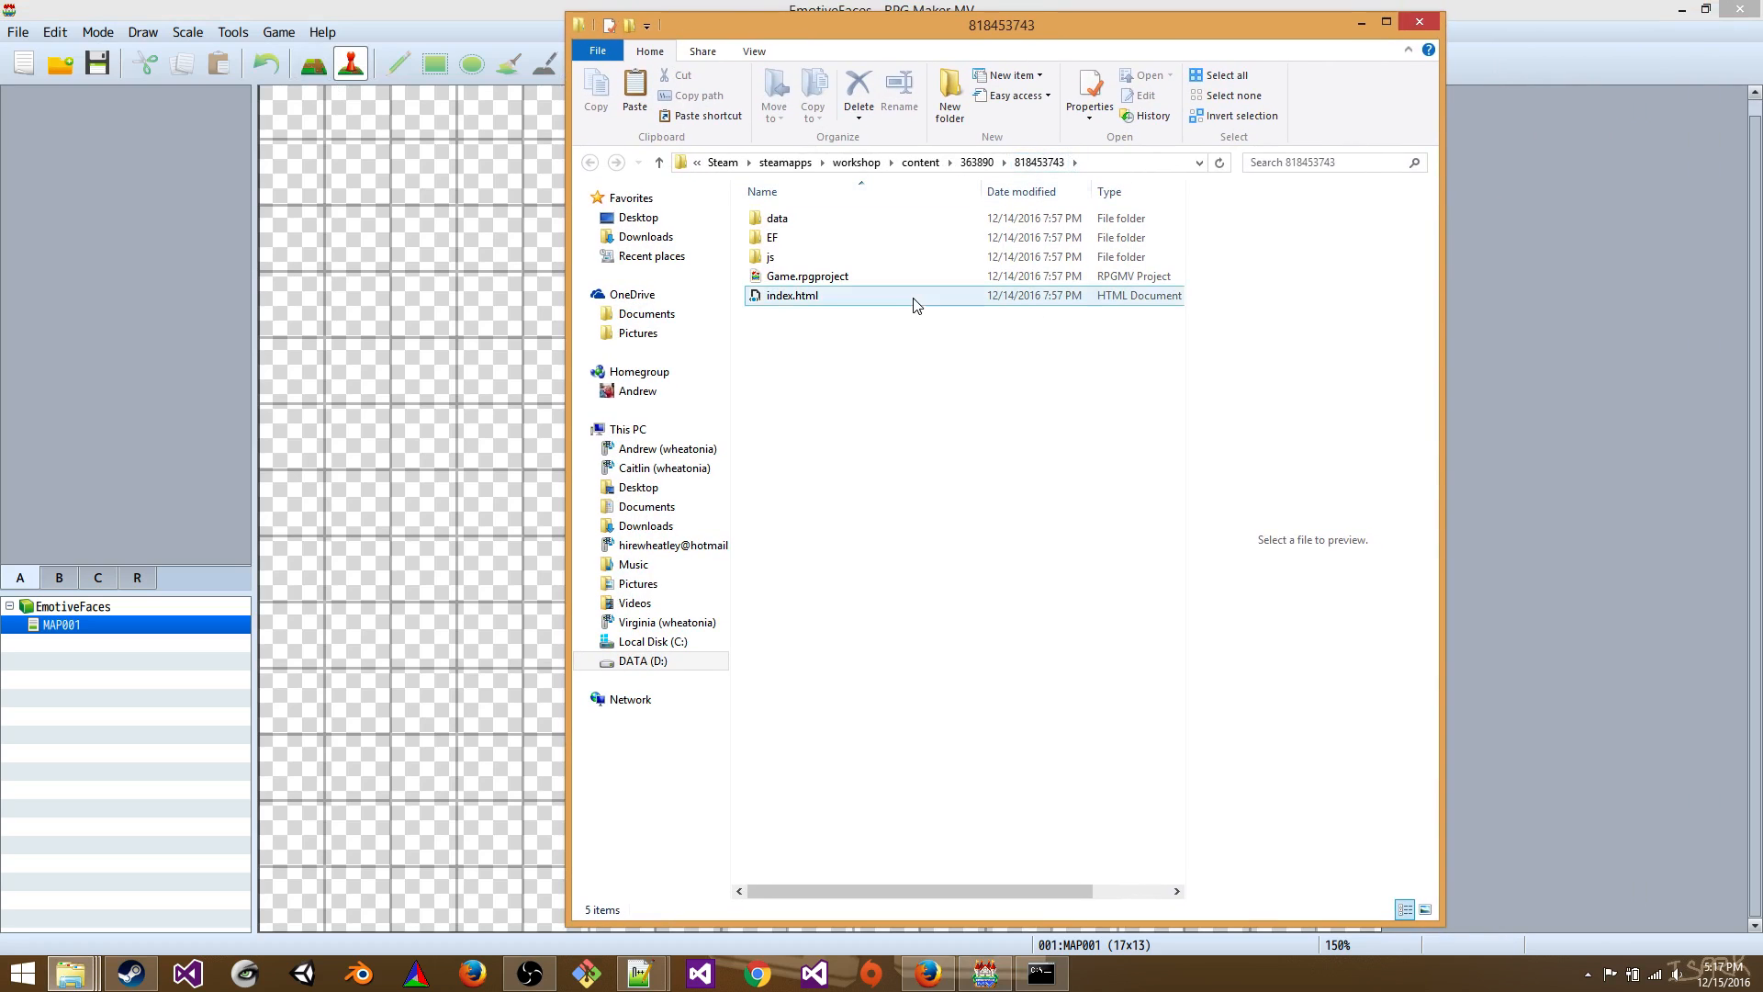
pyautogui.moveTo(909, 301)
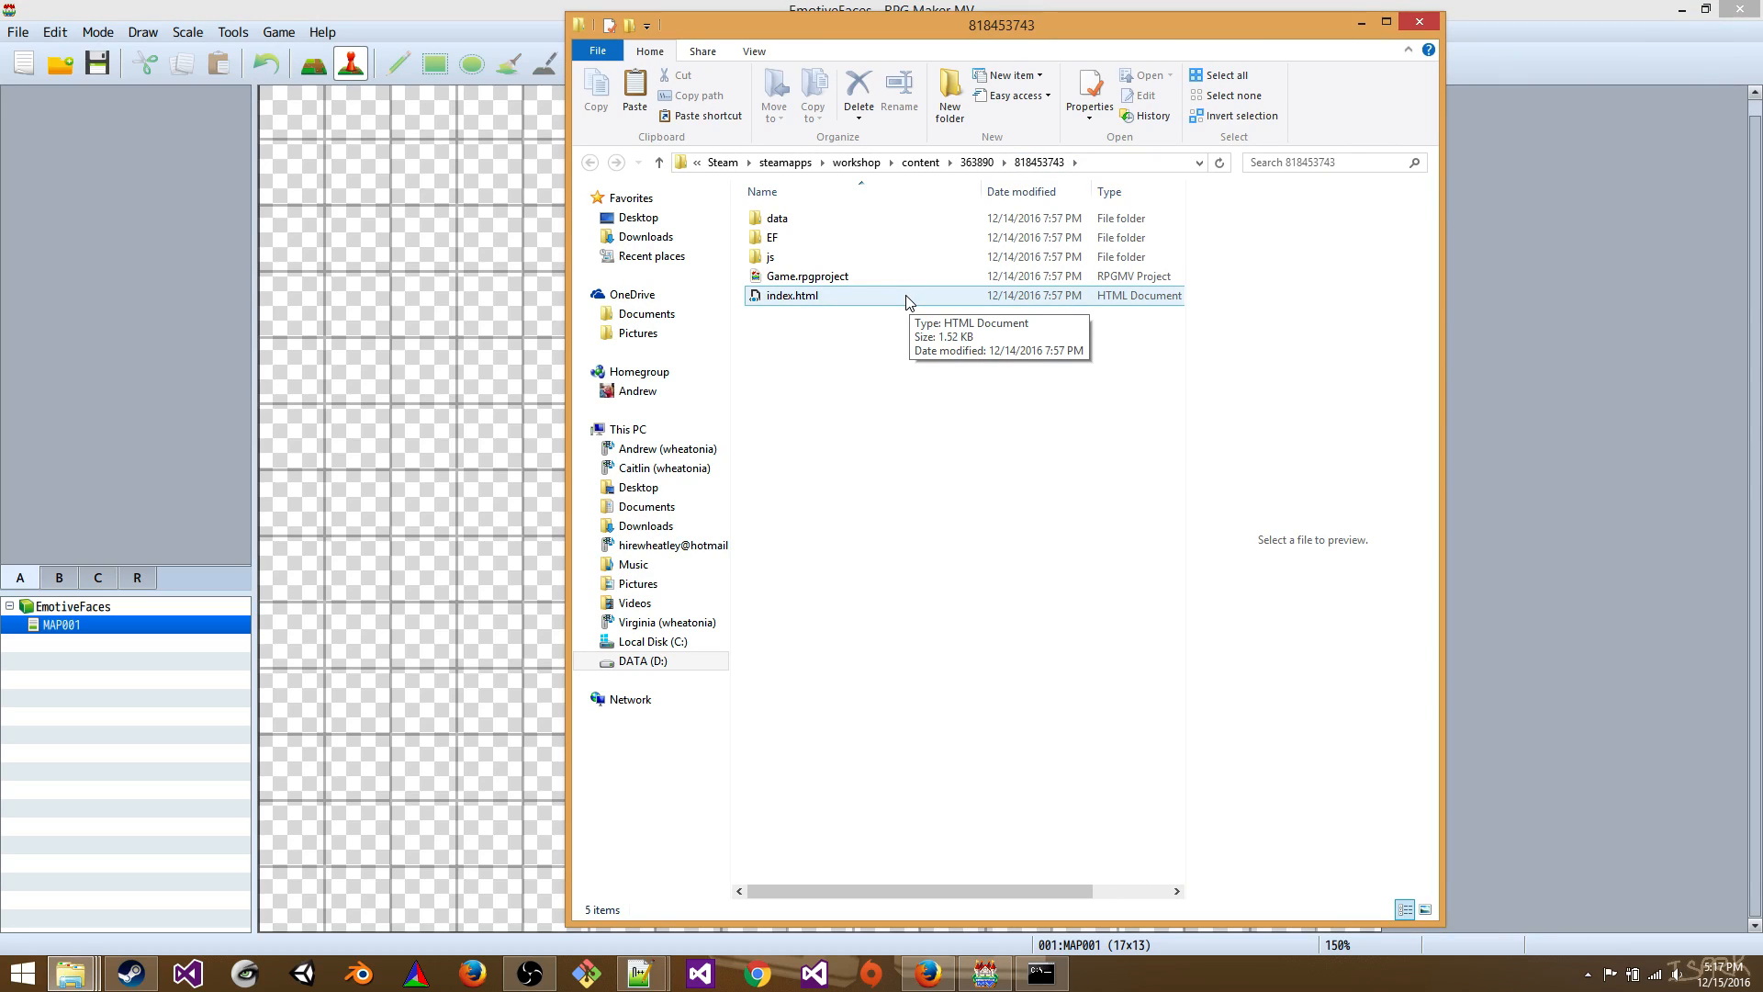
pyautogui.click(772, 237)
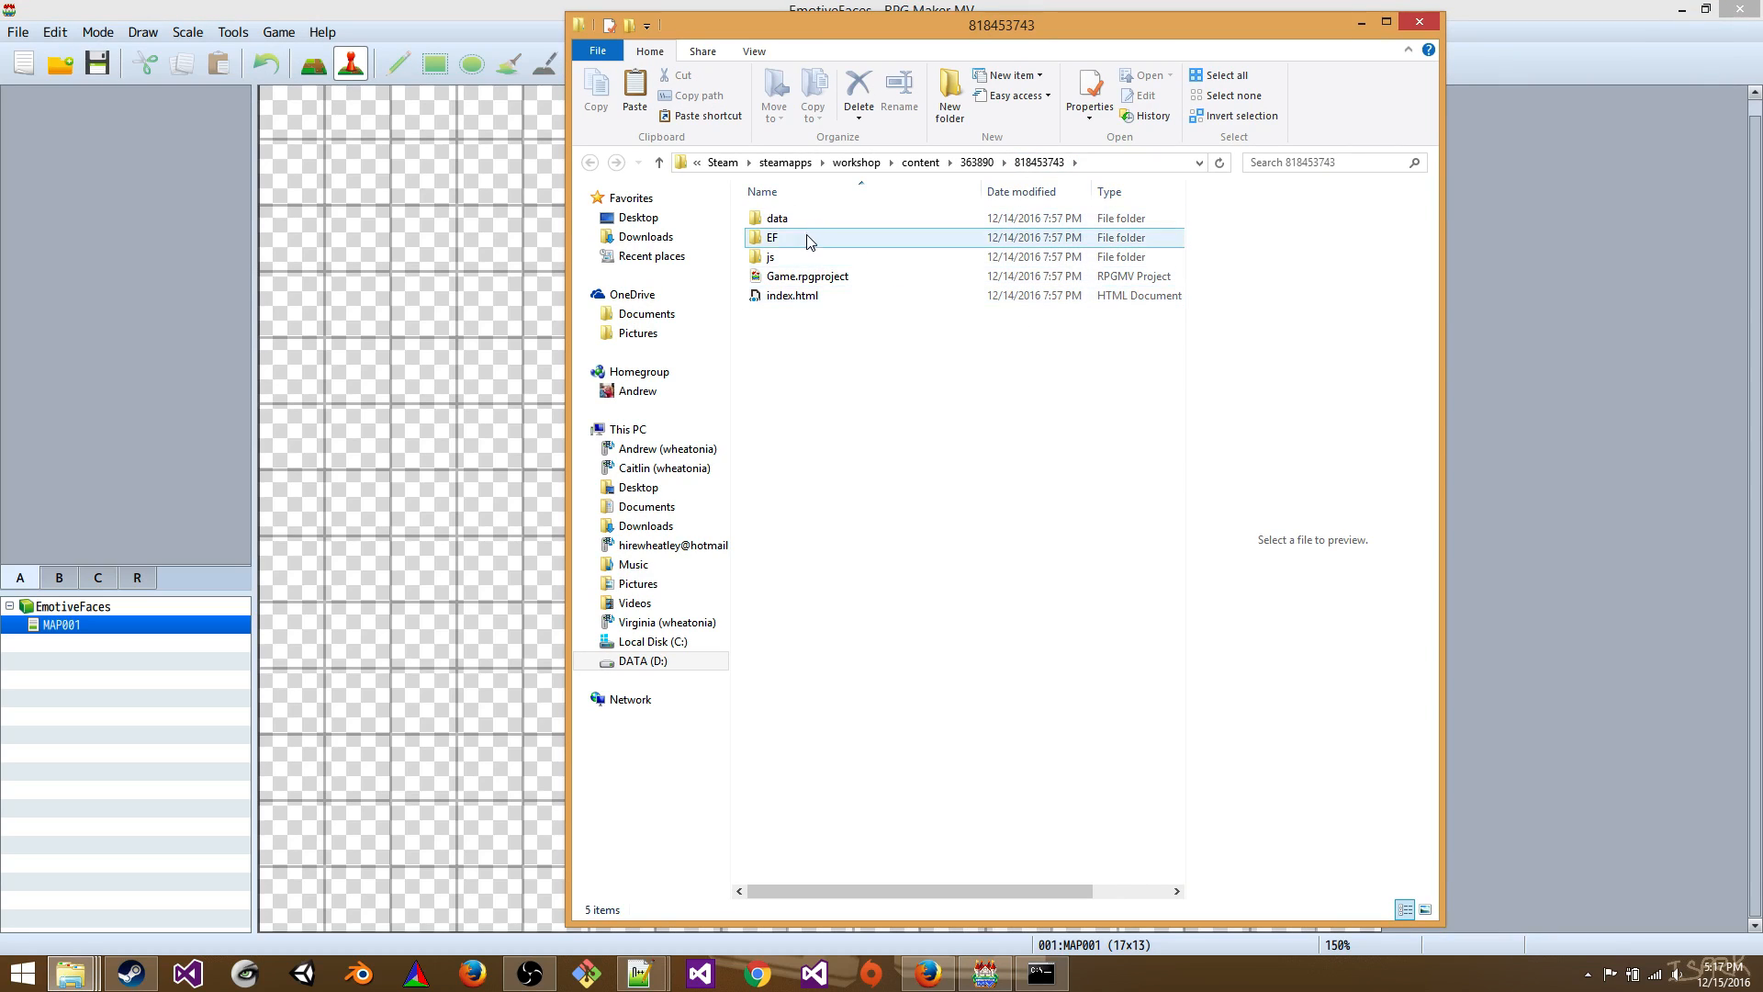
pyautogui.doubleClick(771, 237)
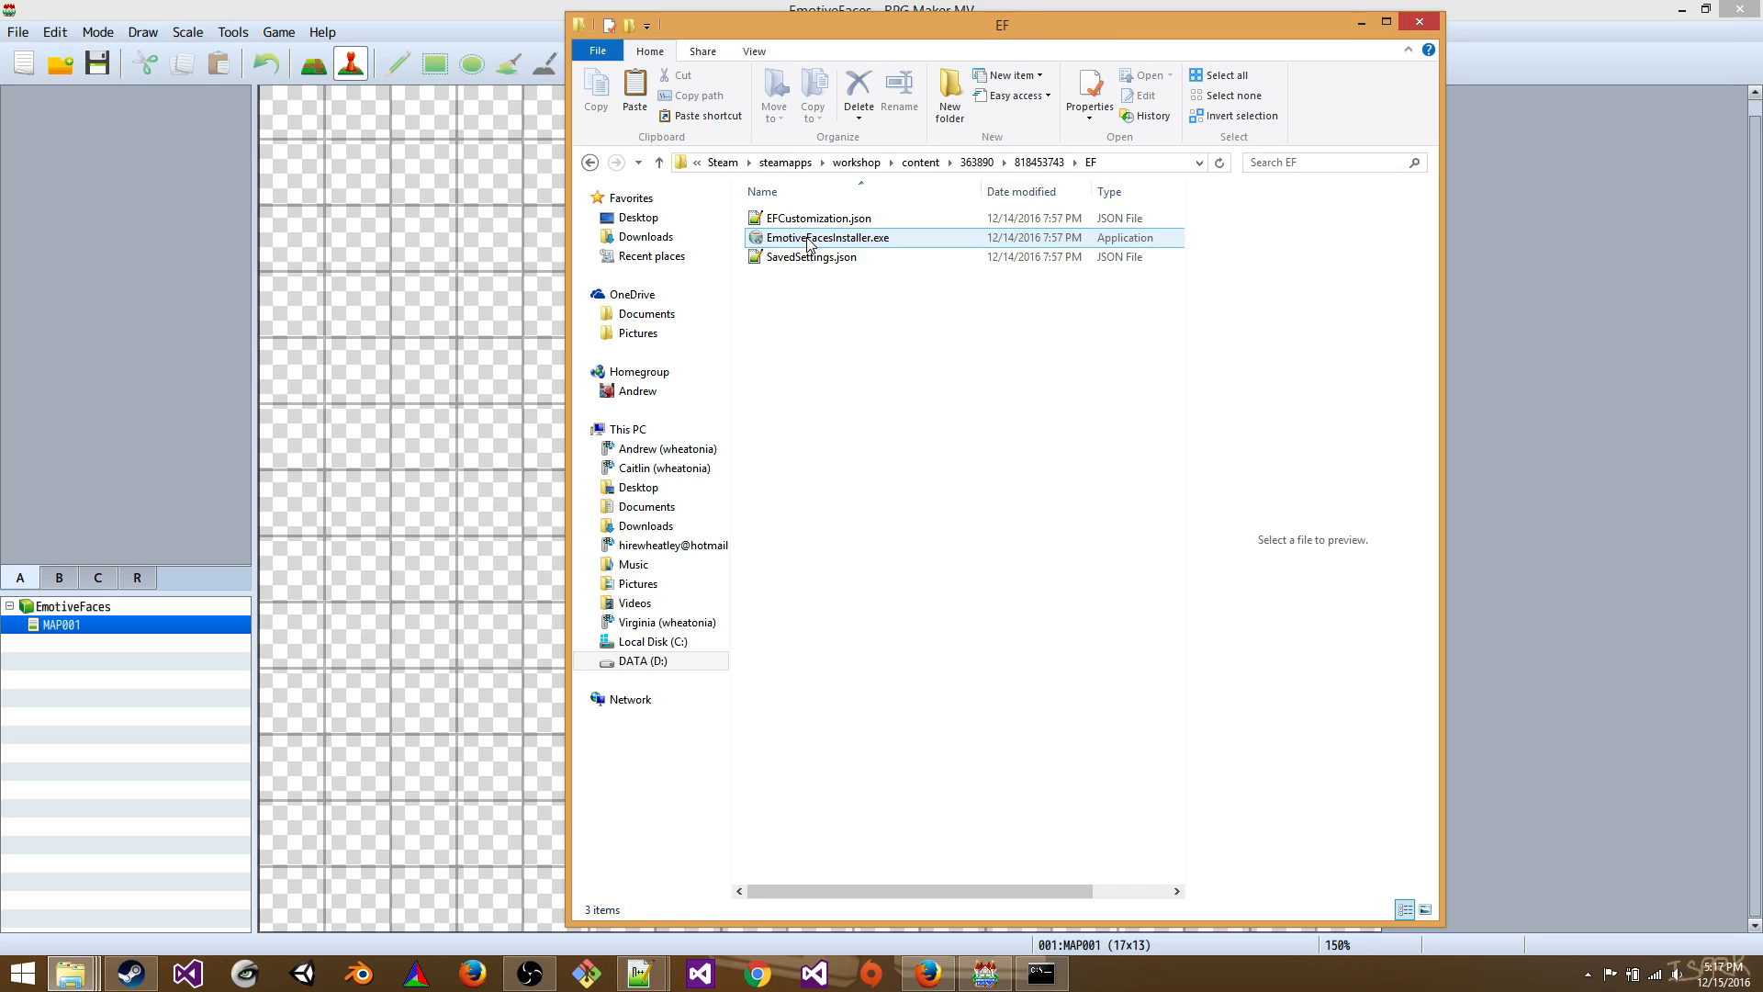
pyautogui.doubleClick(827, 237)
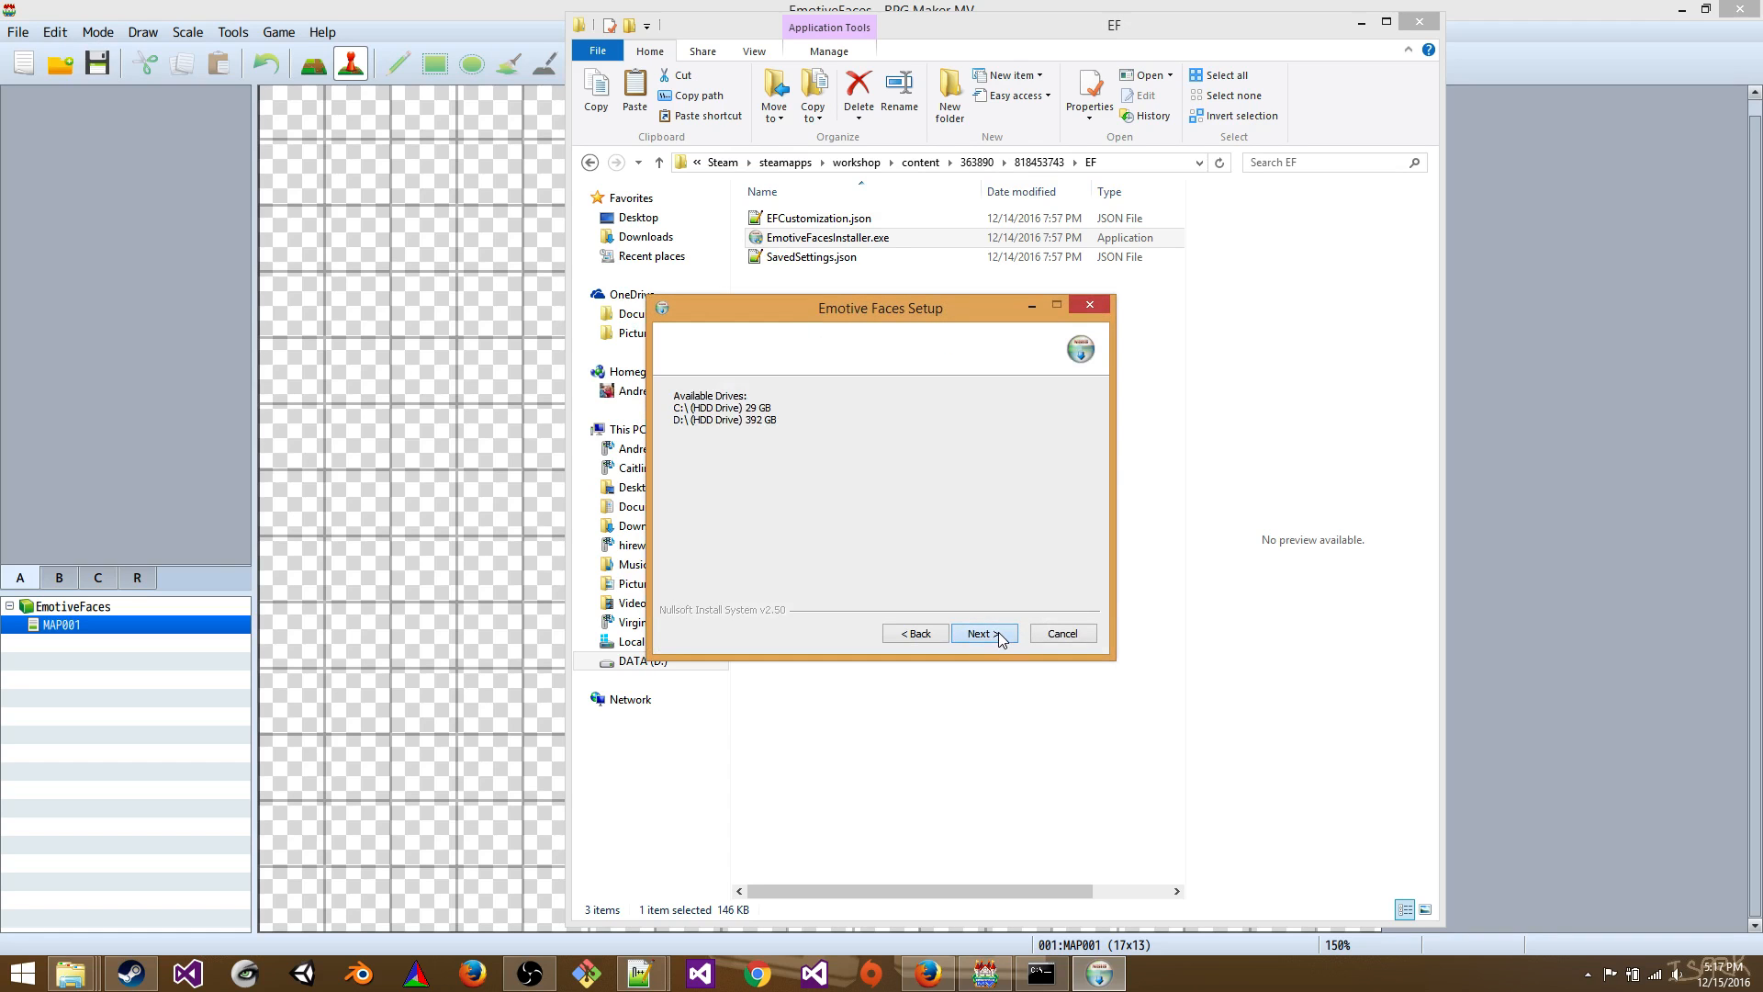
# - Run the Emotive Faces setup with the default folder and component, then close it
pyautogui.click(983, 632)
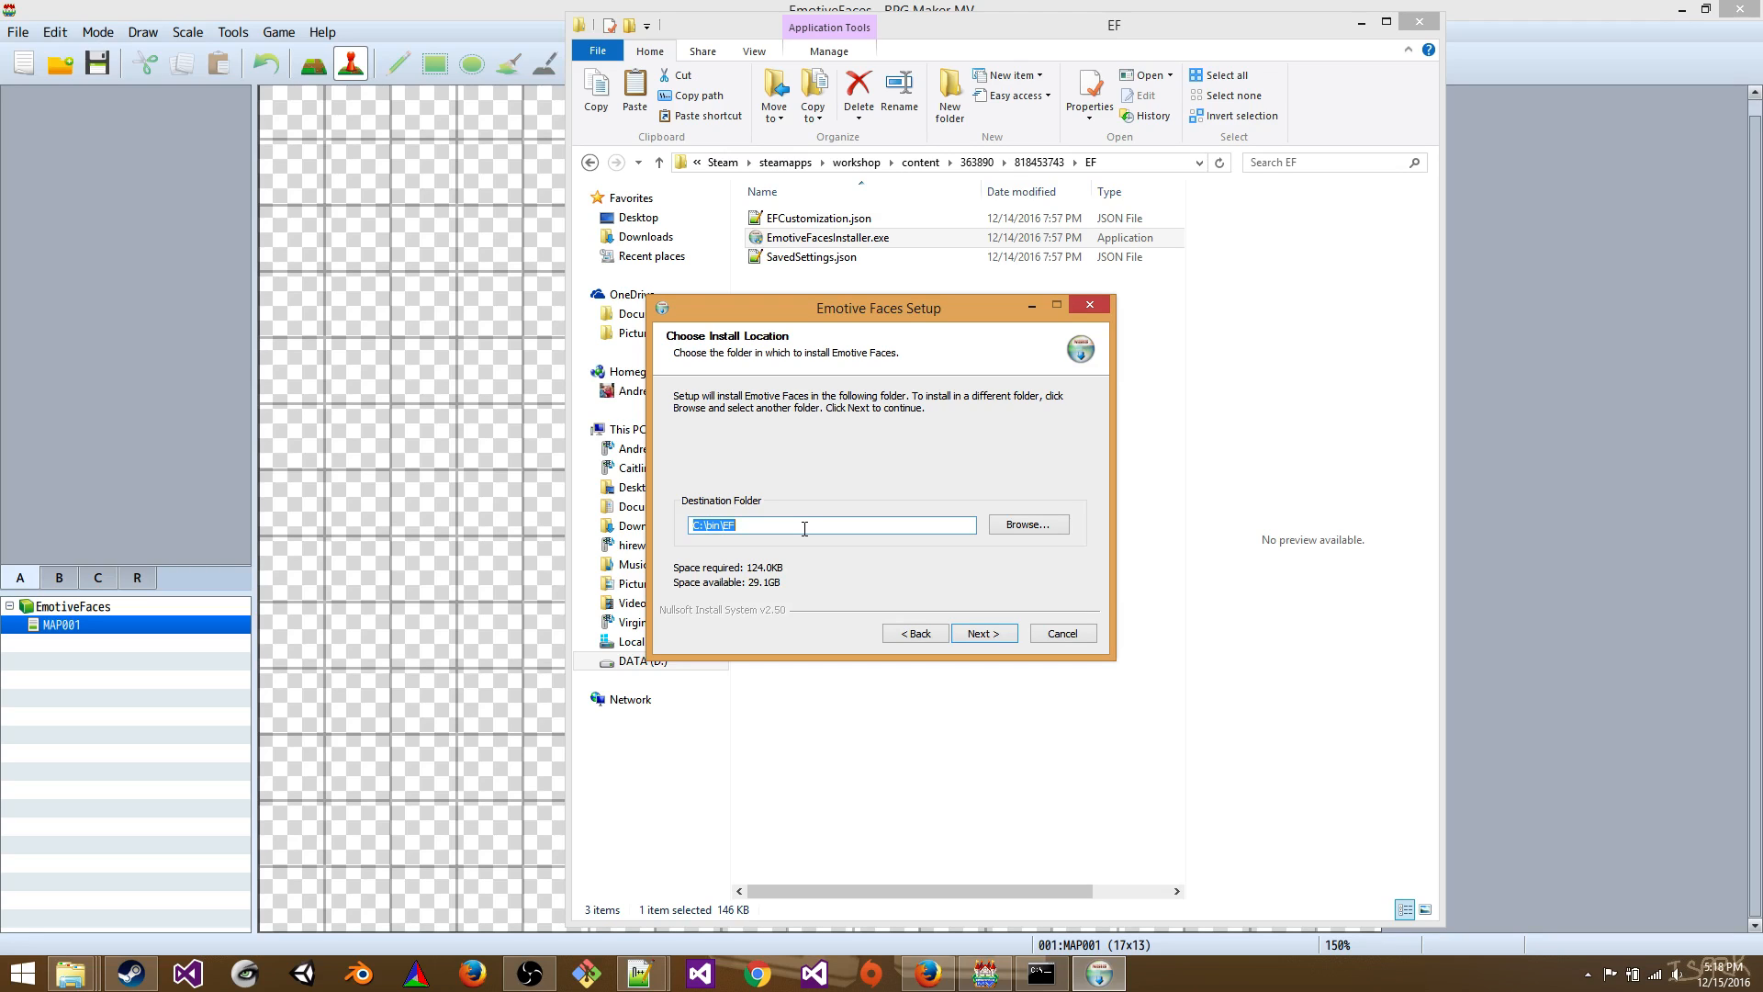
pyautogui.click(982, 632)
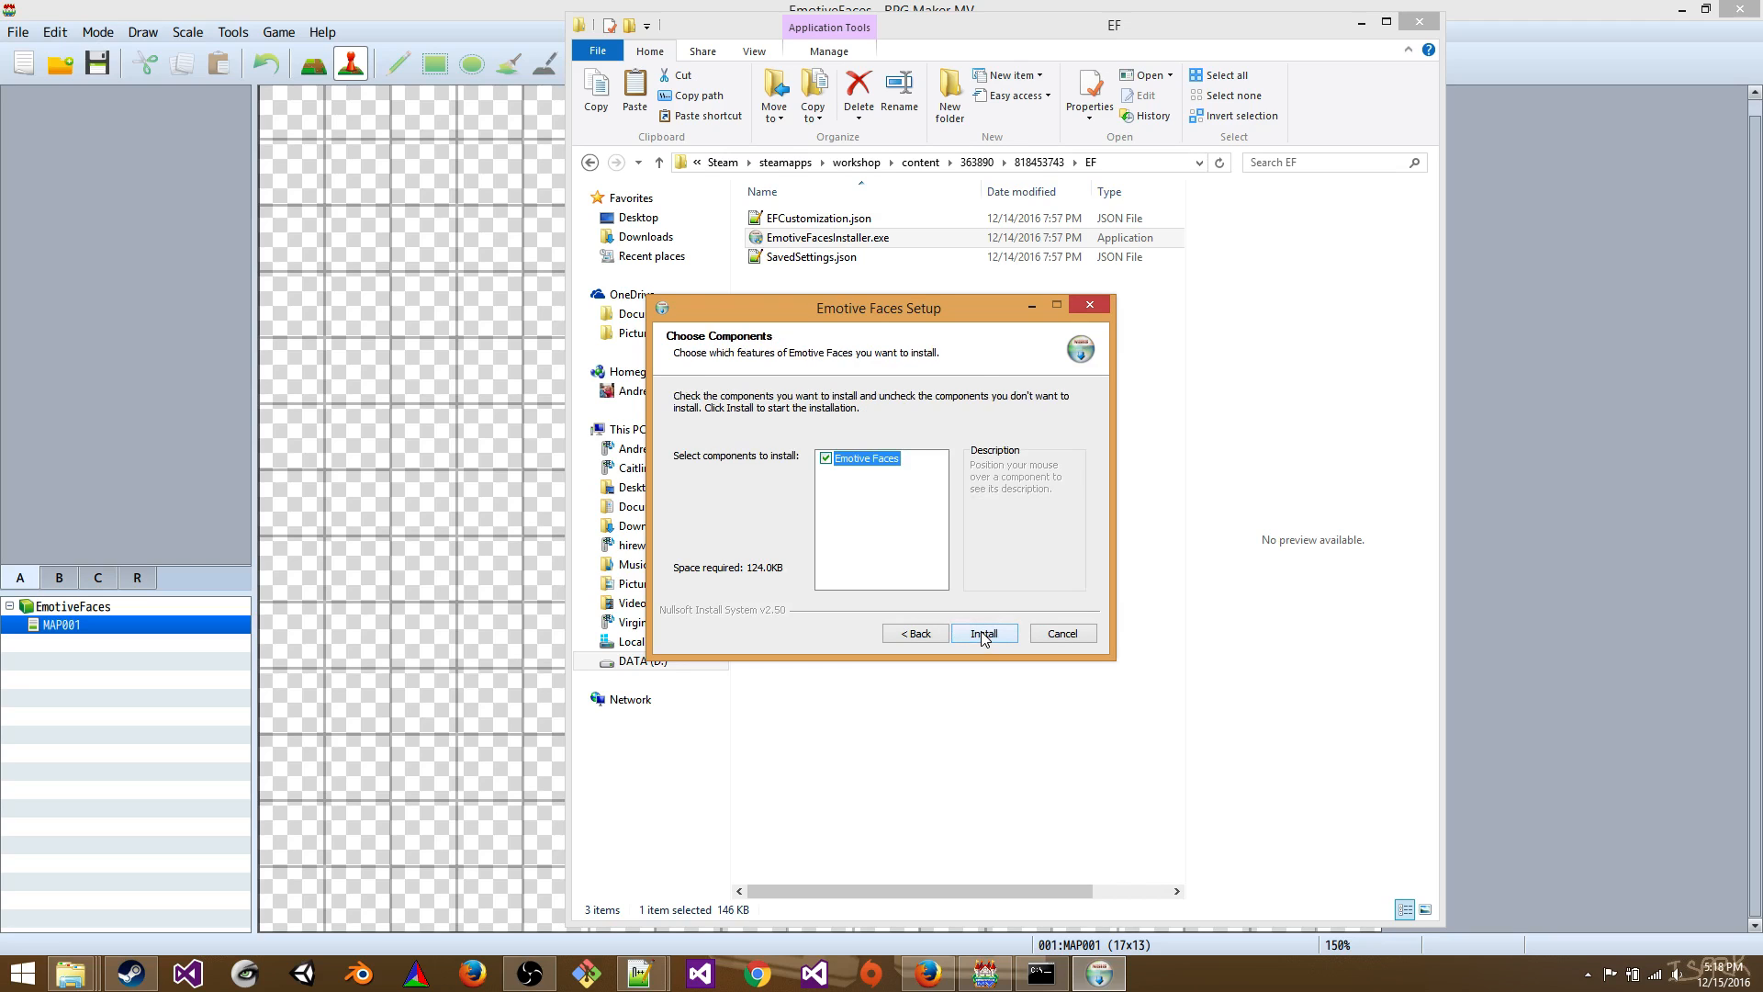
pyautogui.click(983, 632)
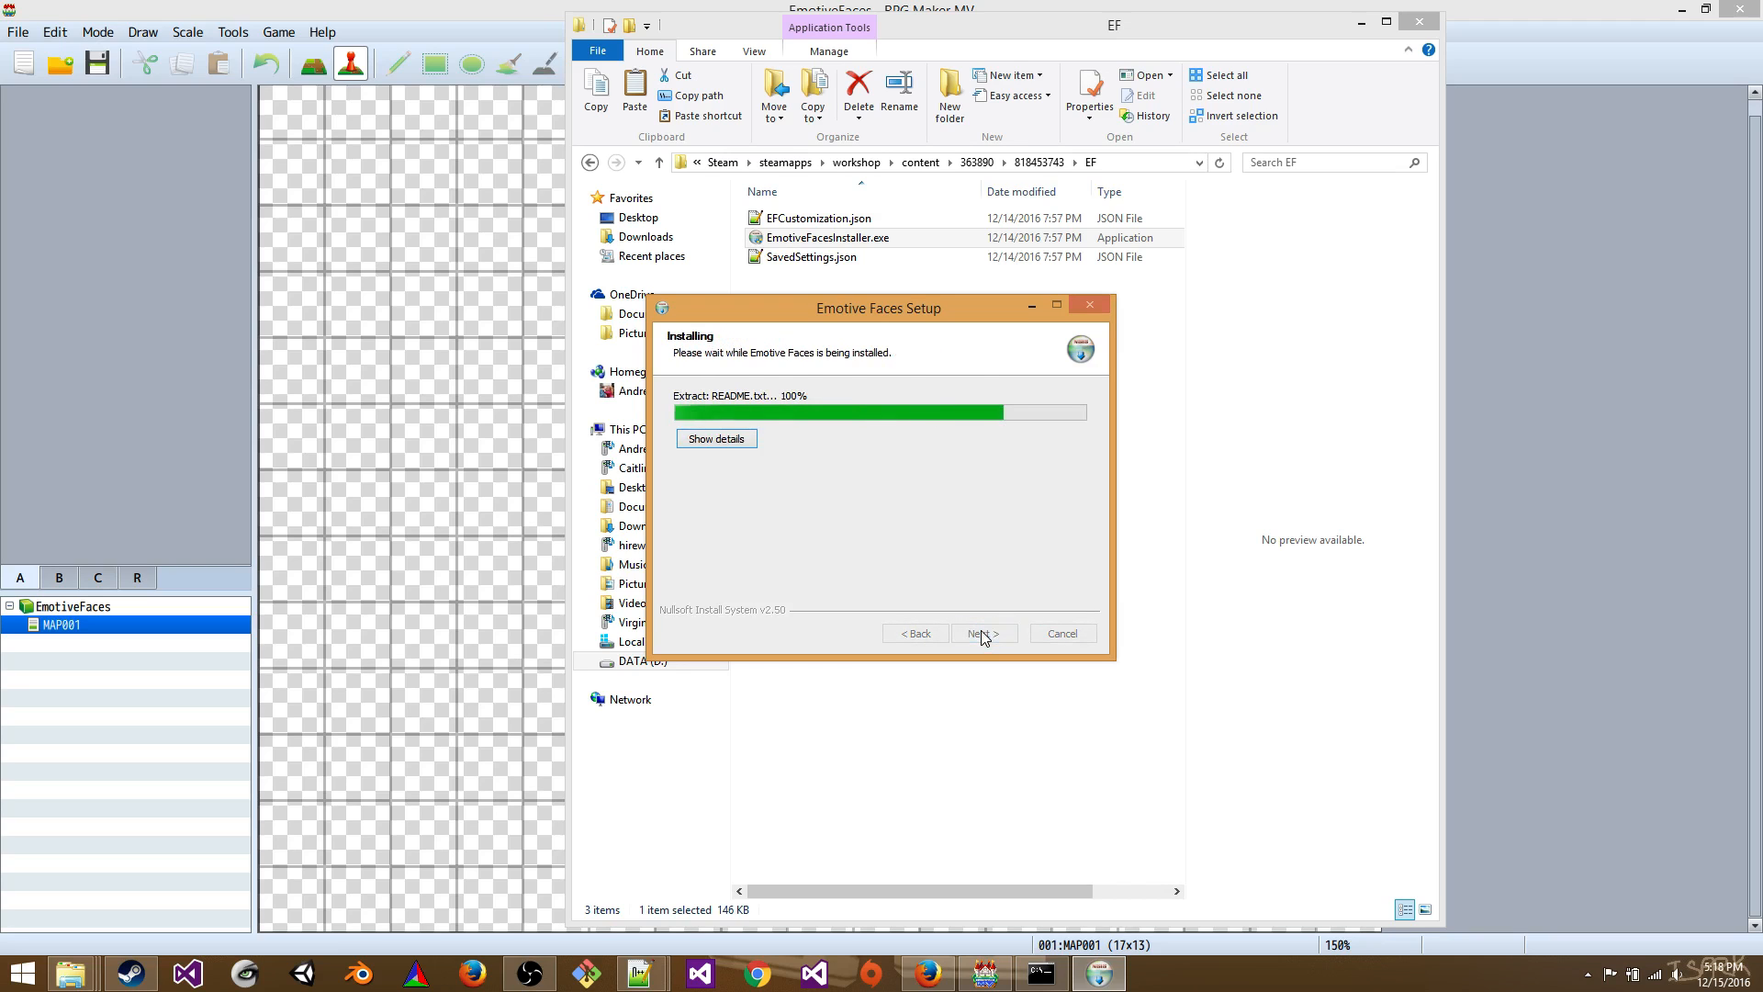
pyautogui.click(983, 634)
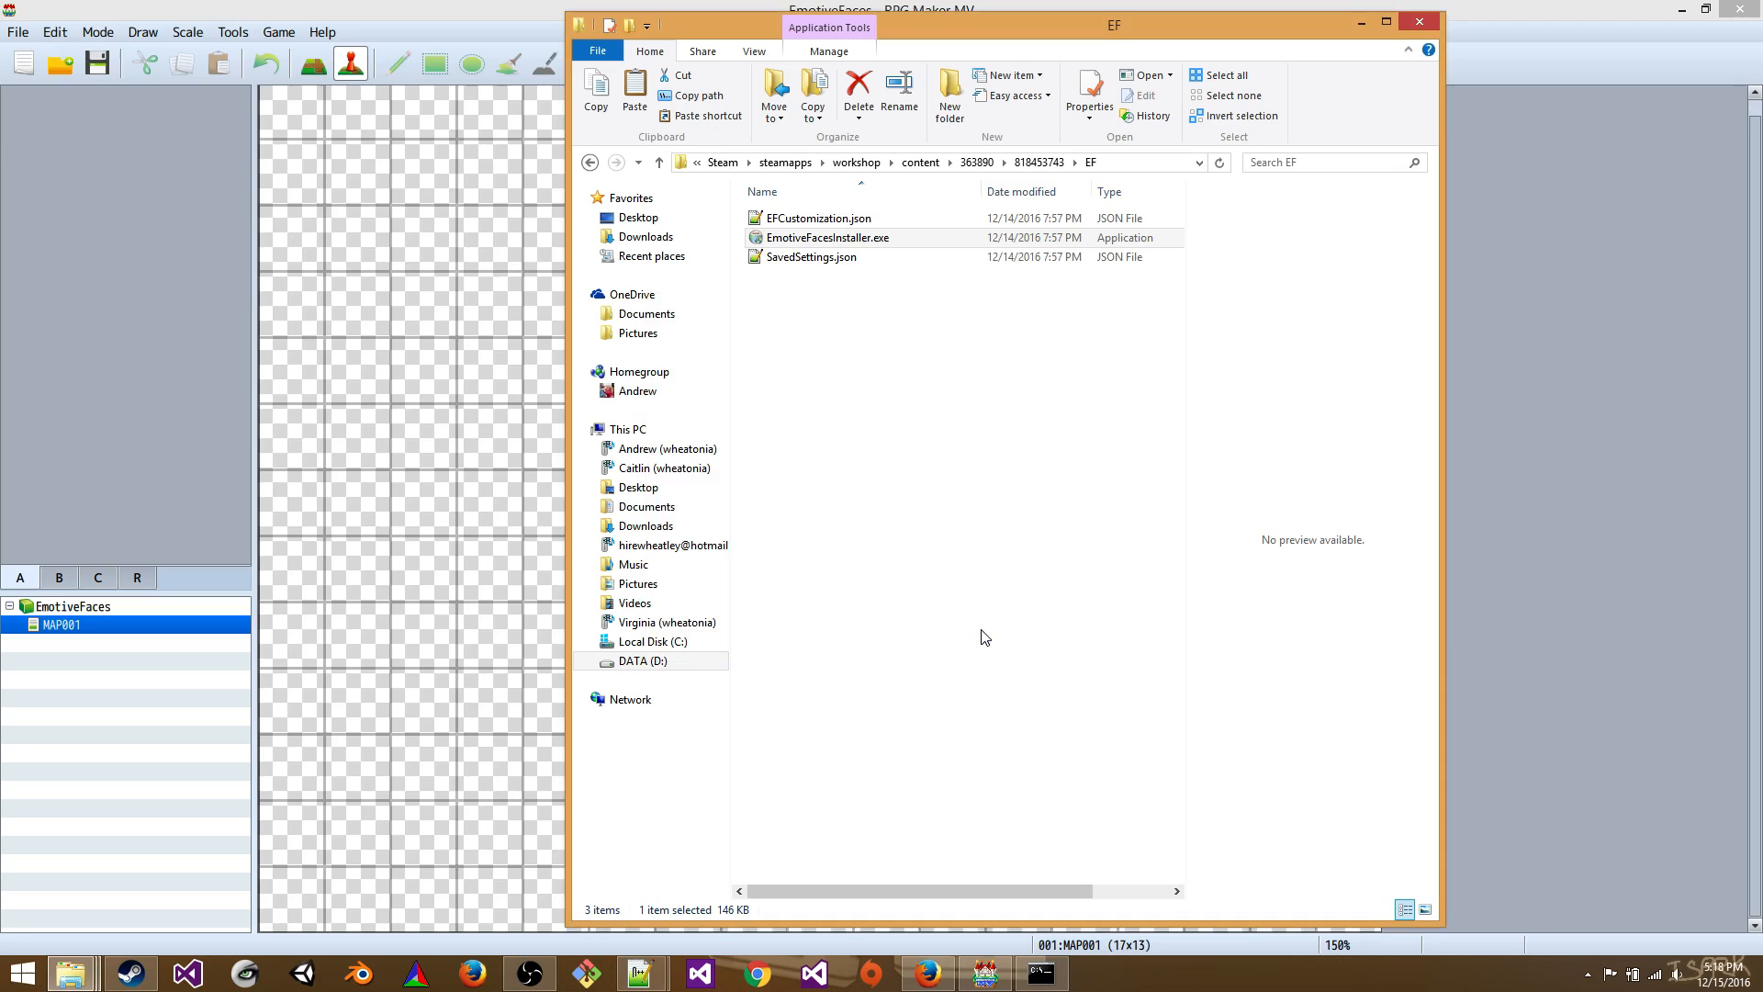
pyautogui.moveTo(977, 634)
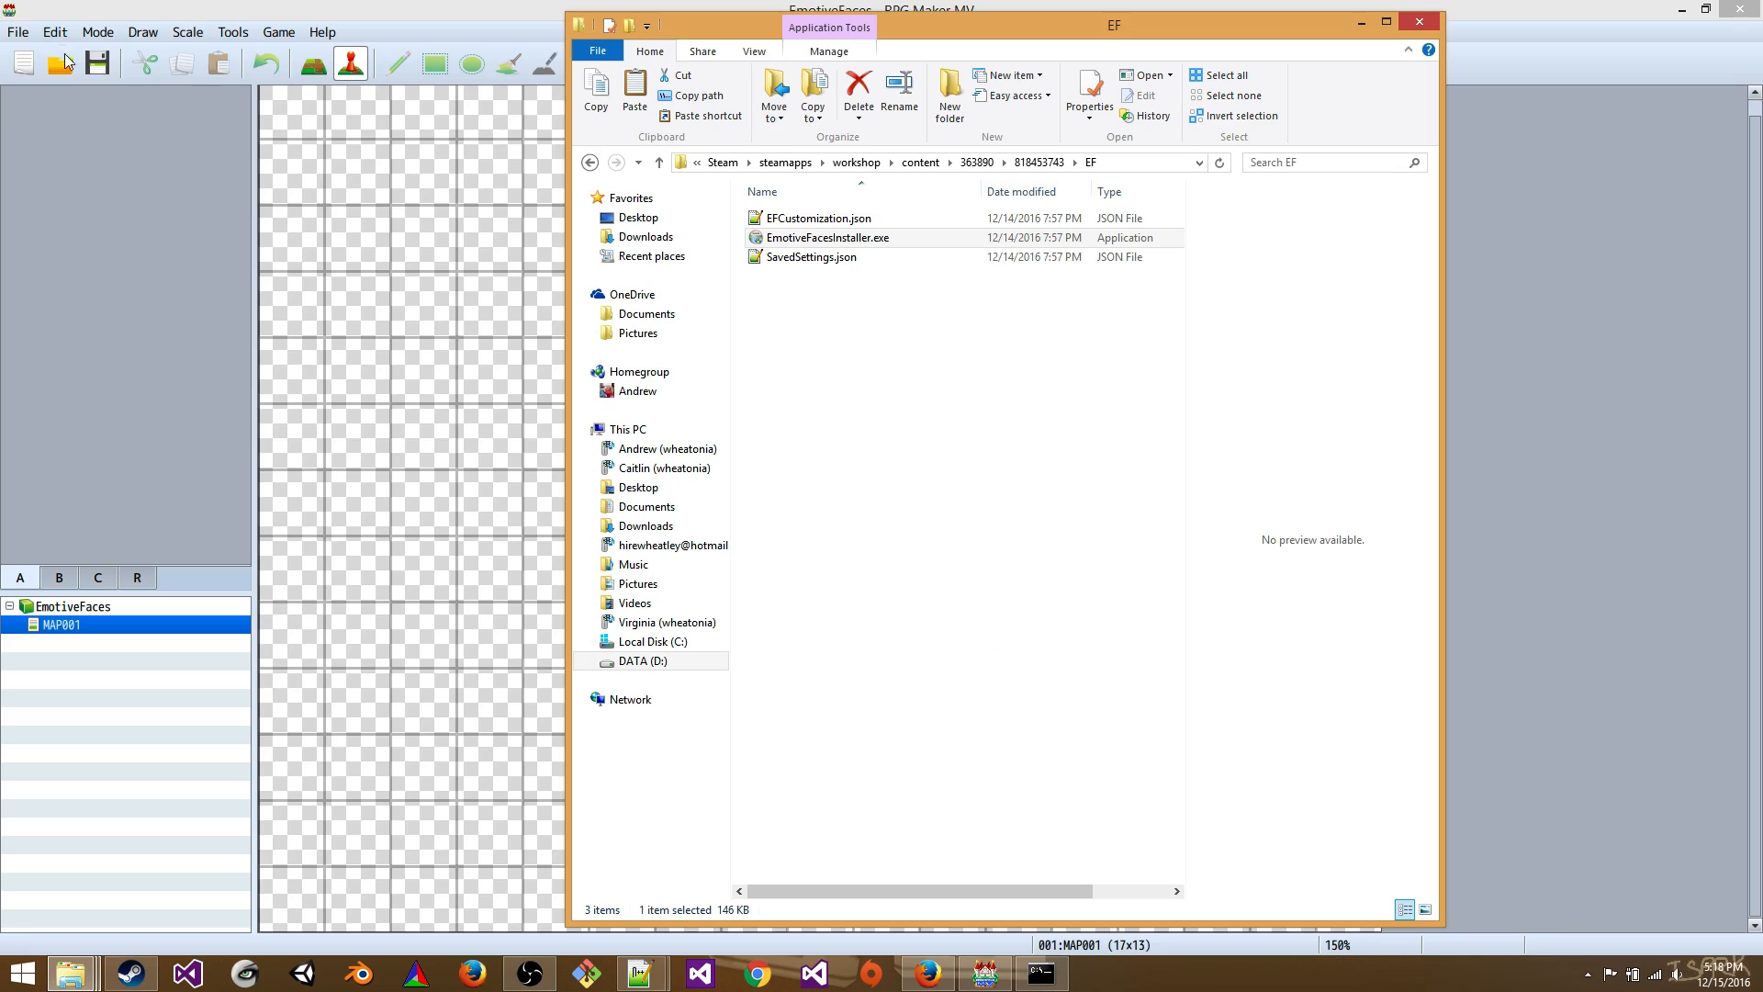
# - Open Game.rpgproject from D:\My Documents\RPGMaker MV\Test\Emotive Faces Test
pyautogui.click(15, 31)
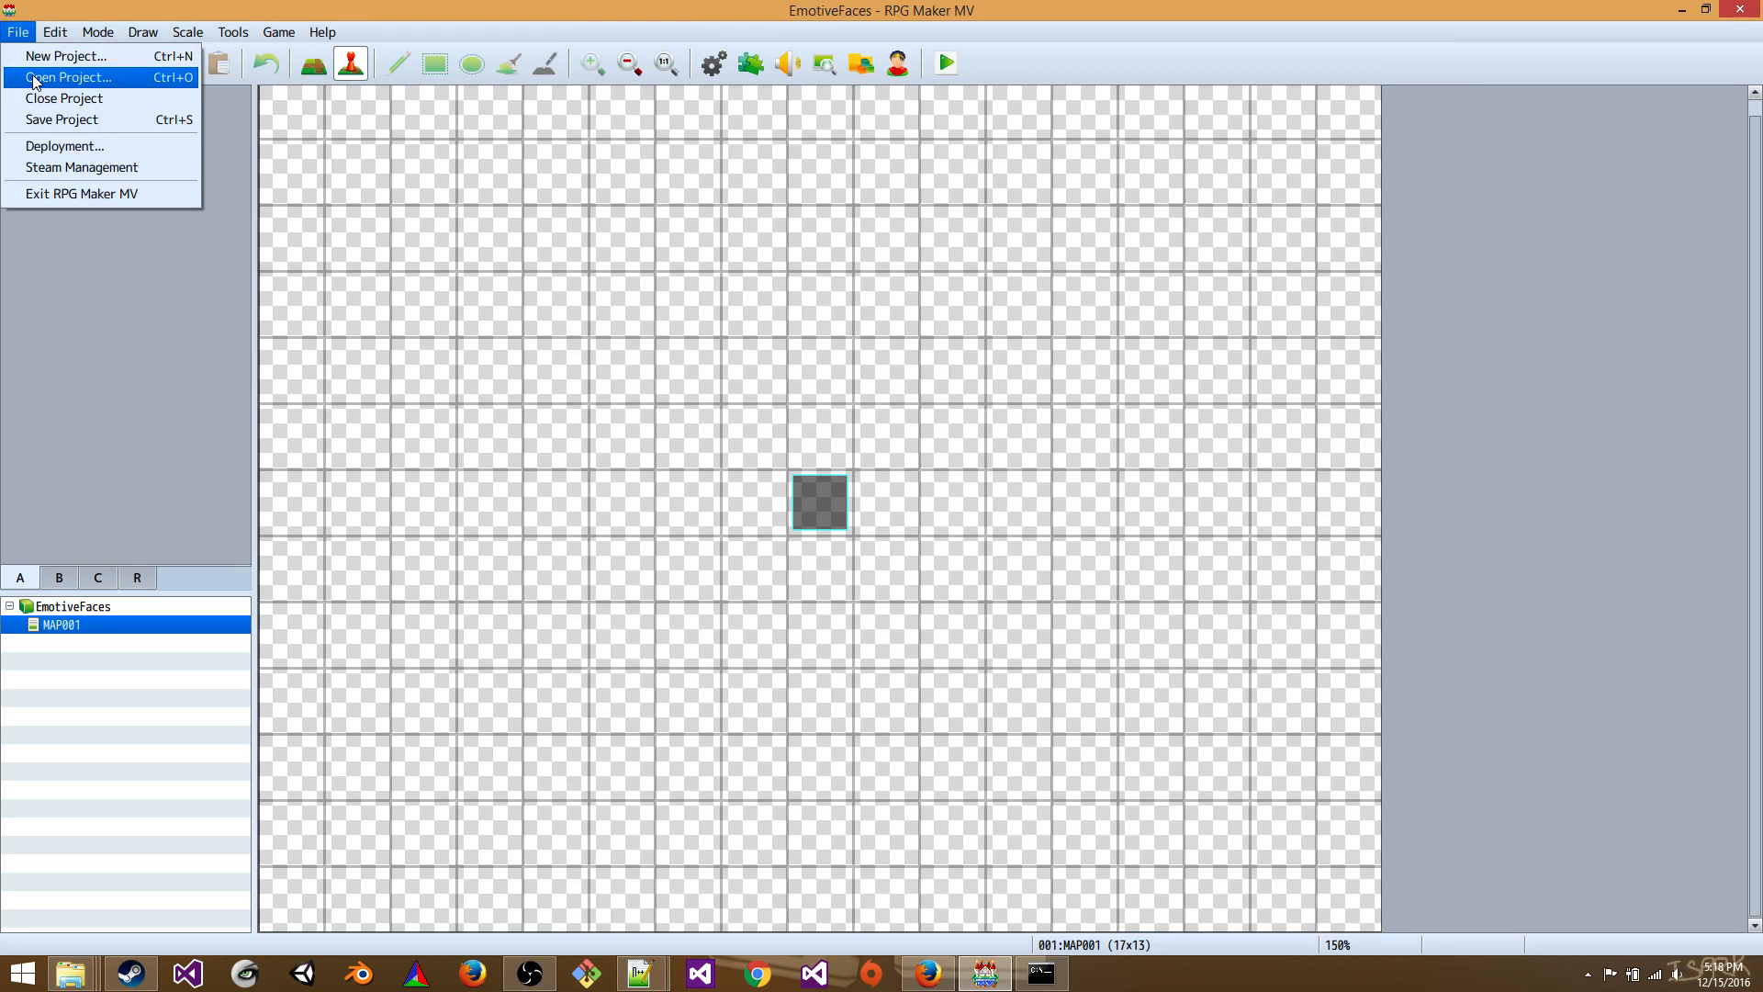
pyautogui.click(73, 78)
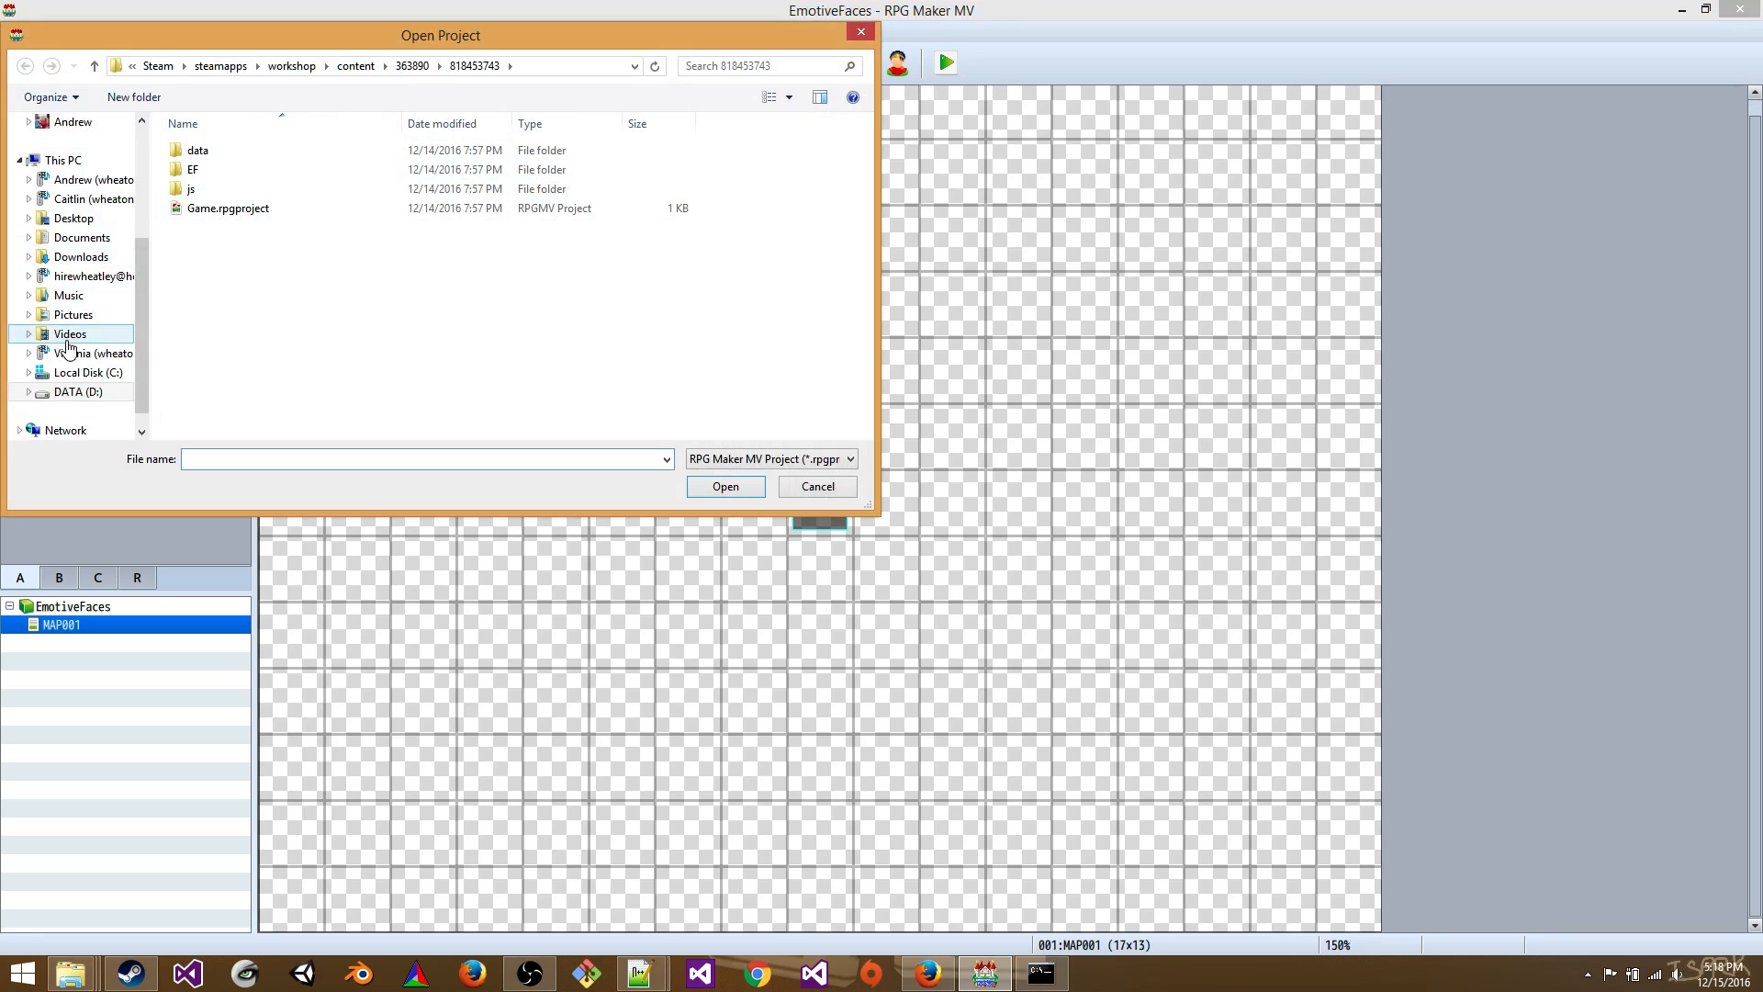
pyautogui.click(79, 391)
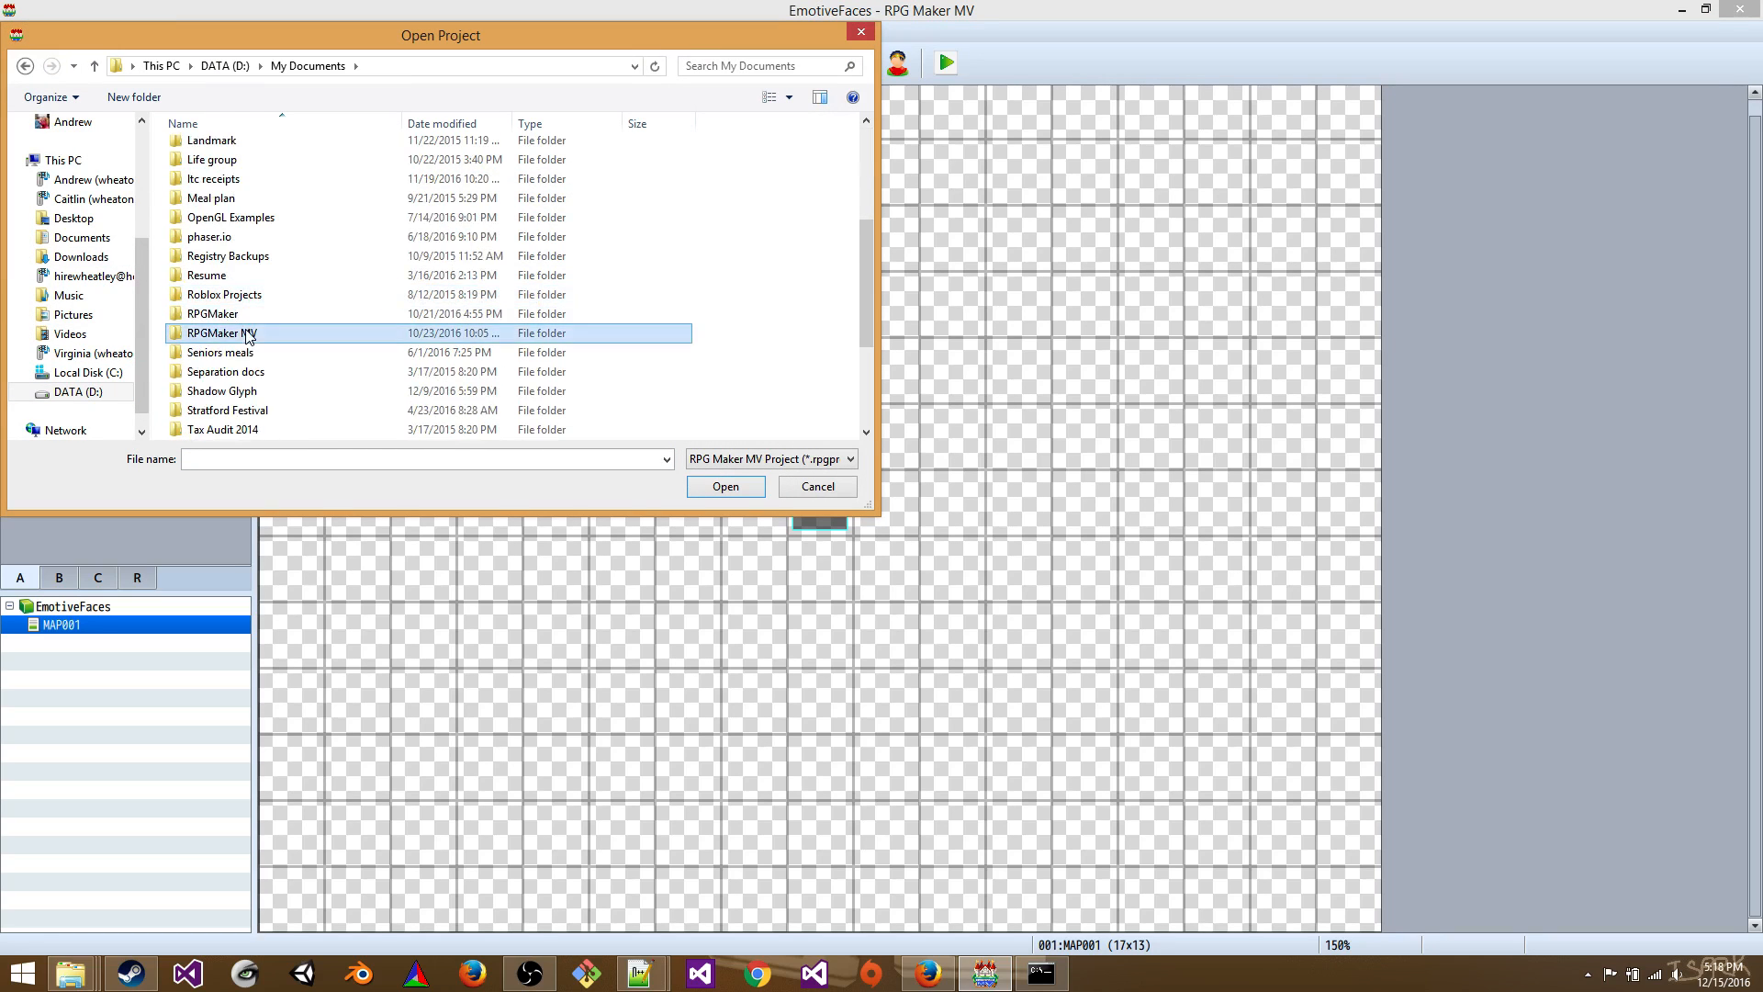
pyautogui.doubleClick(220, 333)
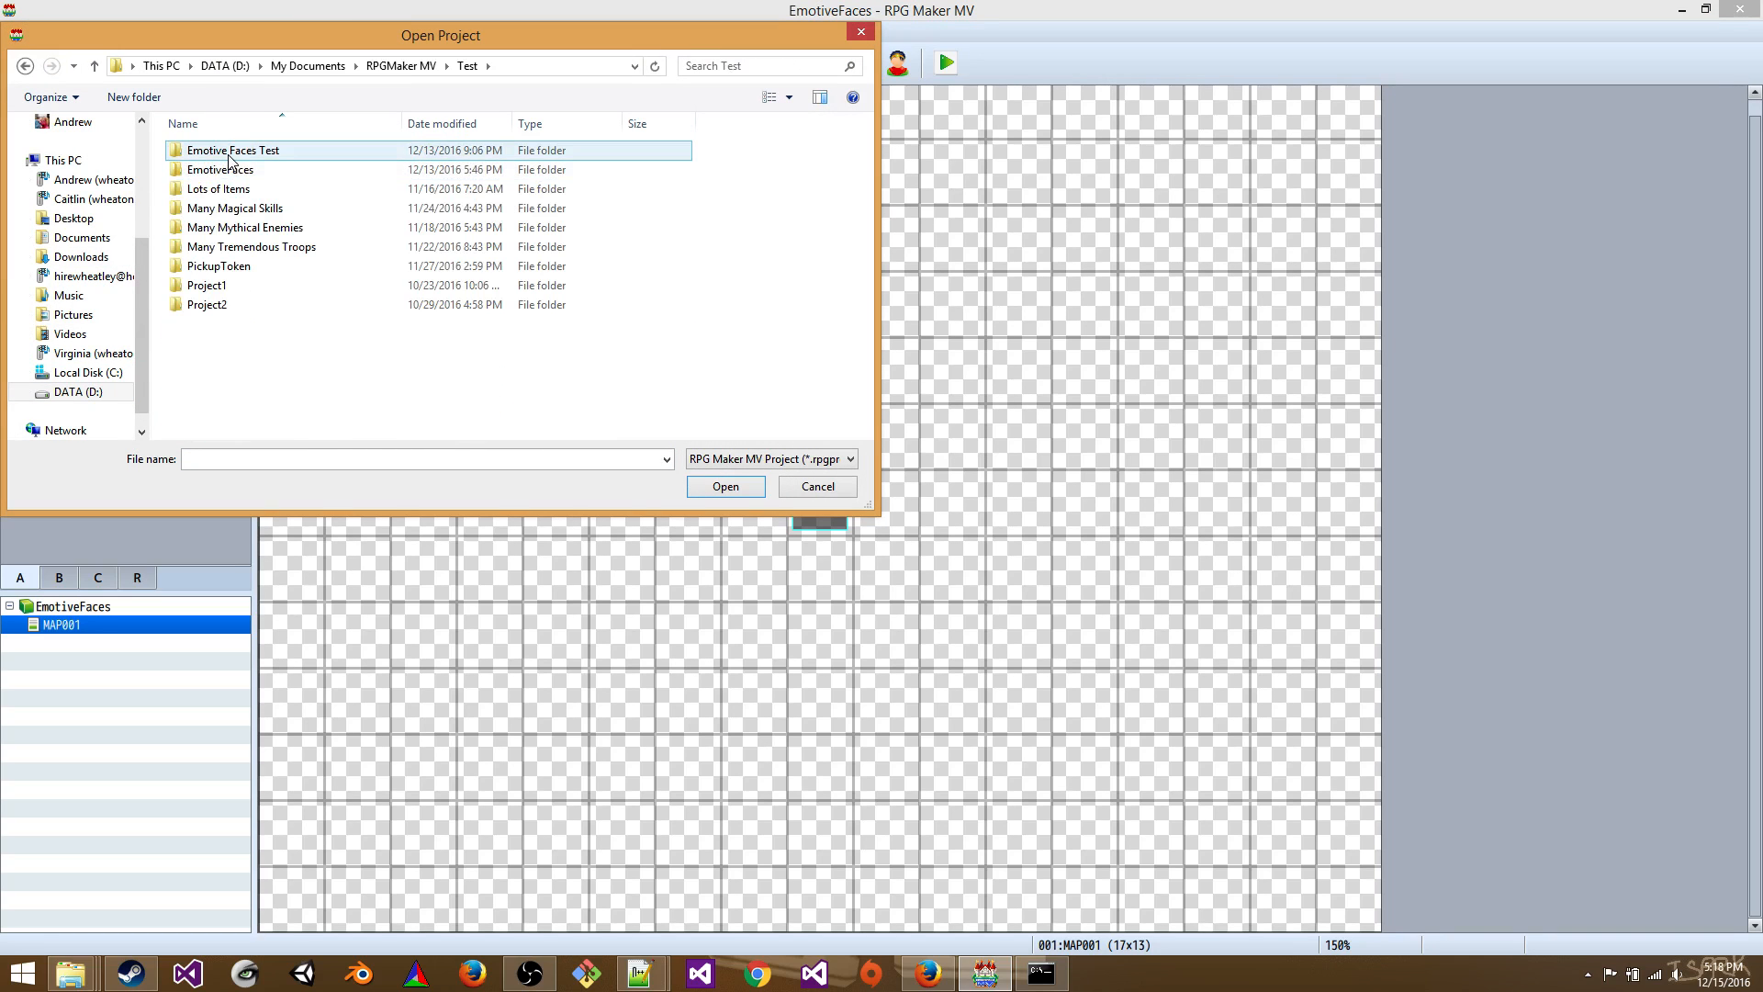
pyautogui.doubleClick(235, 151)
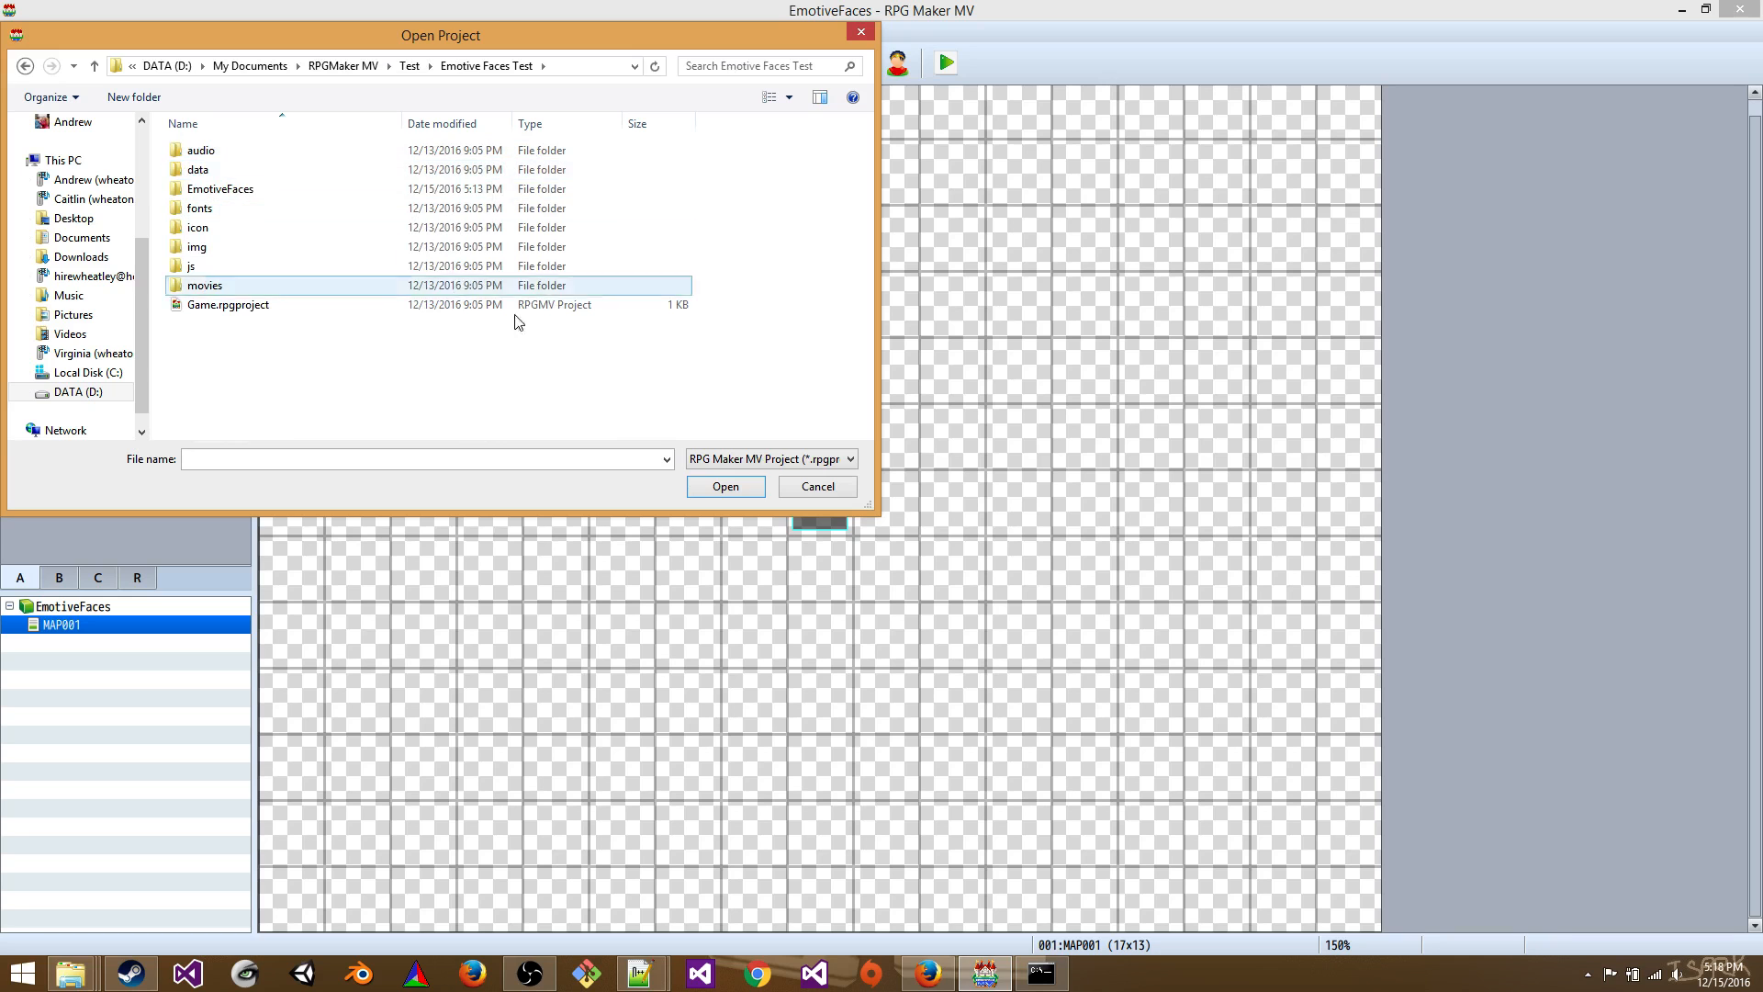
pyautogui.click(817, 485)
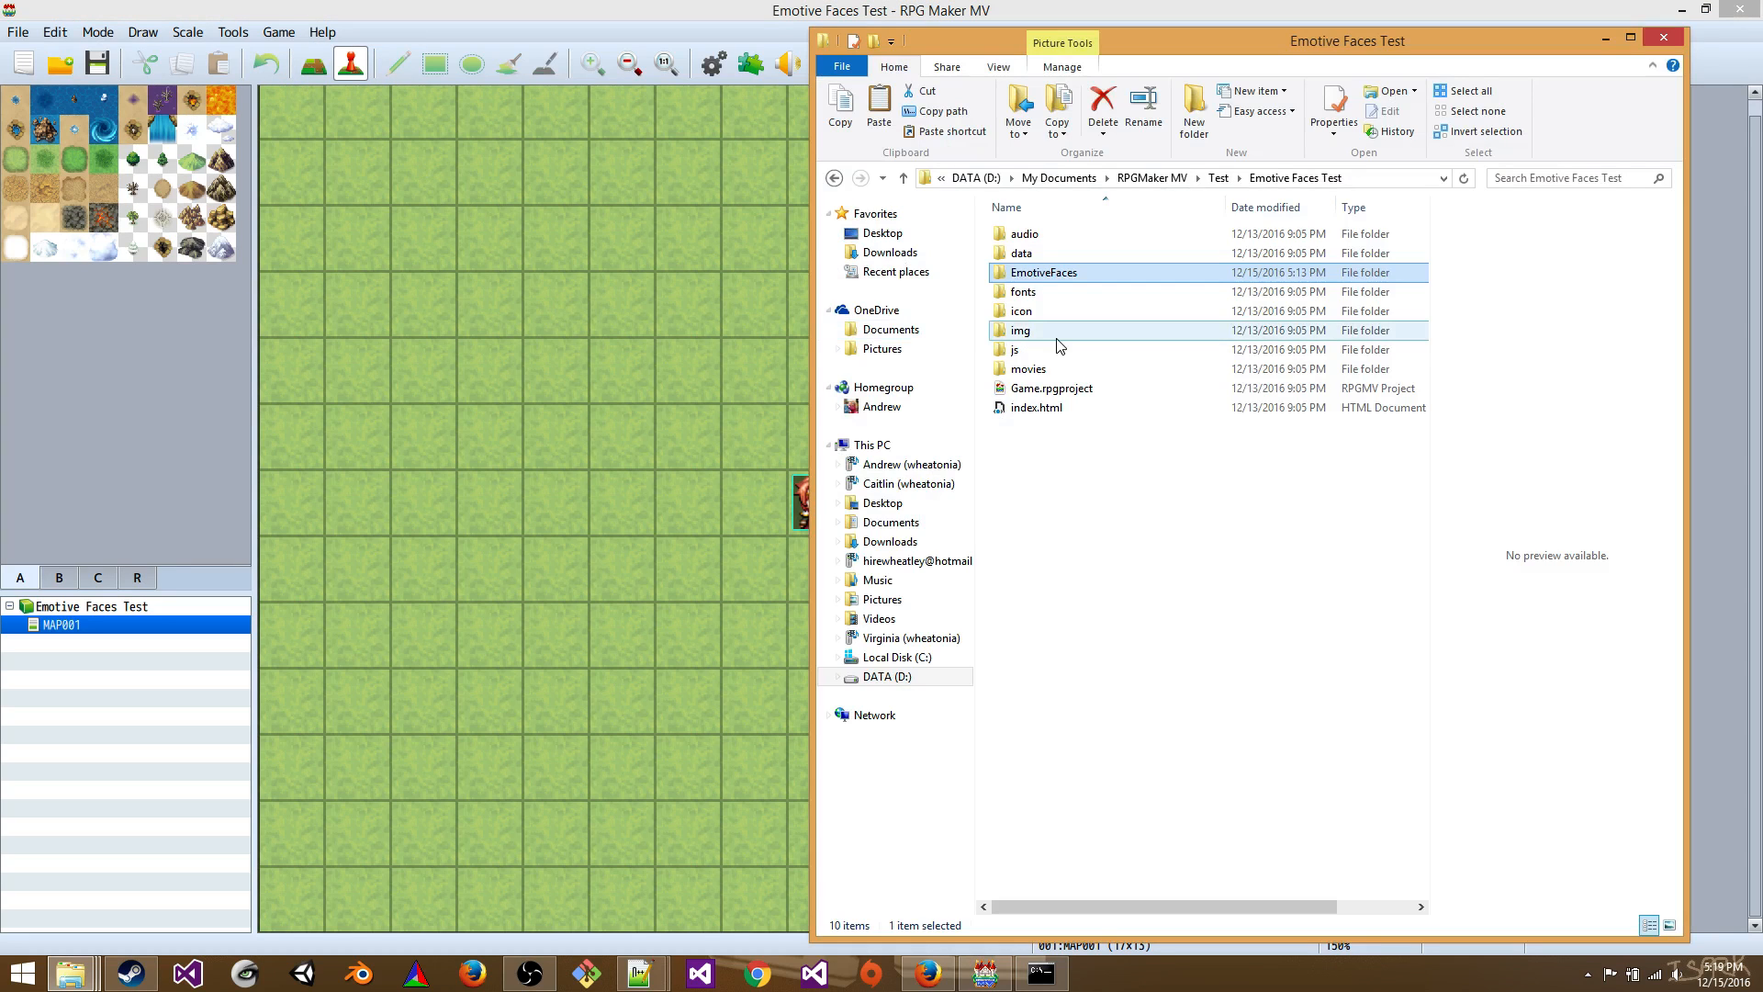
pyautogui.moveTo(1060, 277)
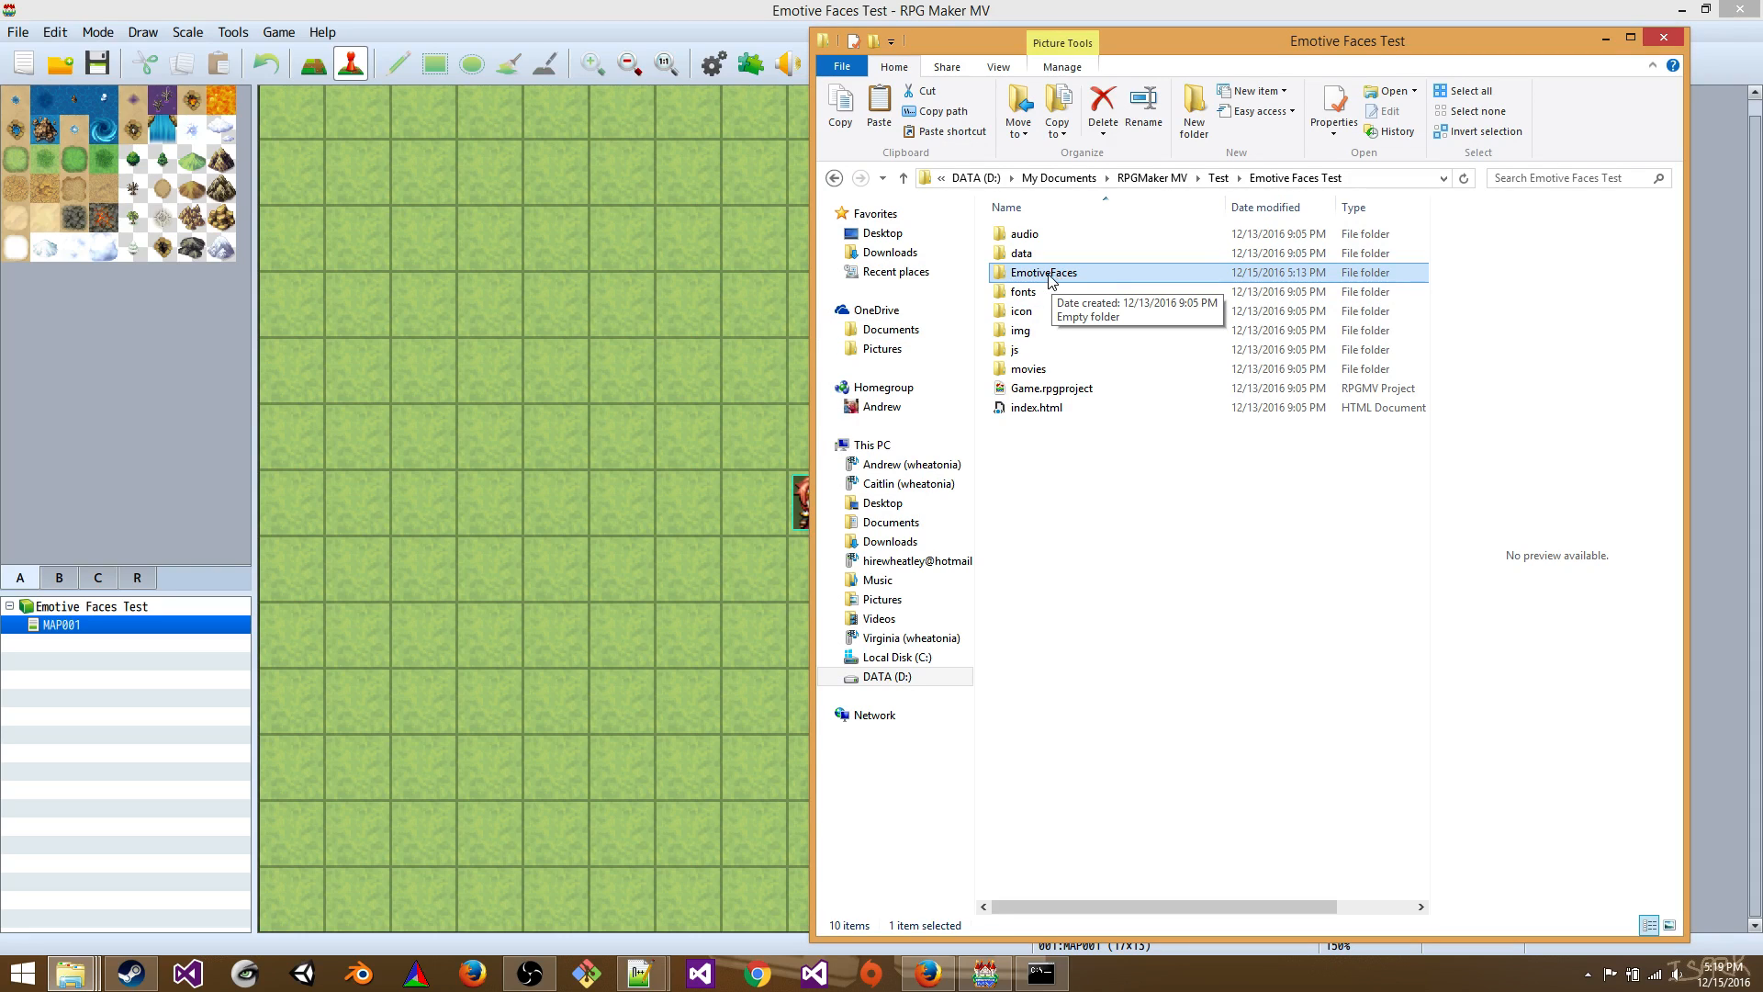
pyautogui.moveTo(1046, 285)
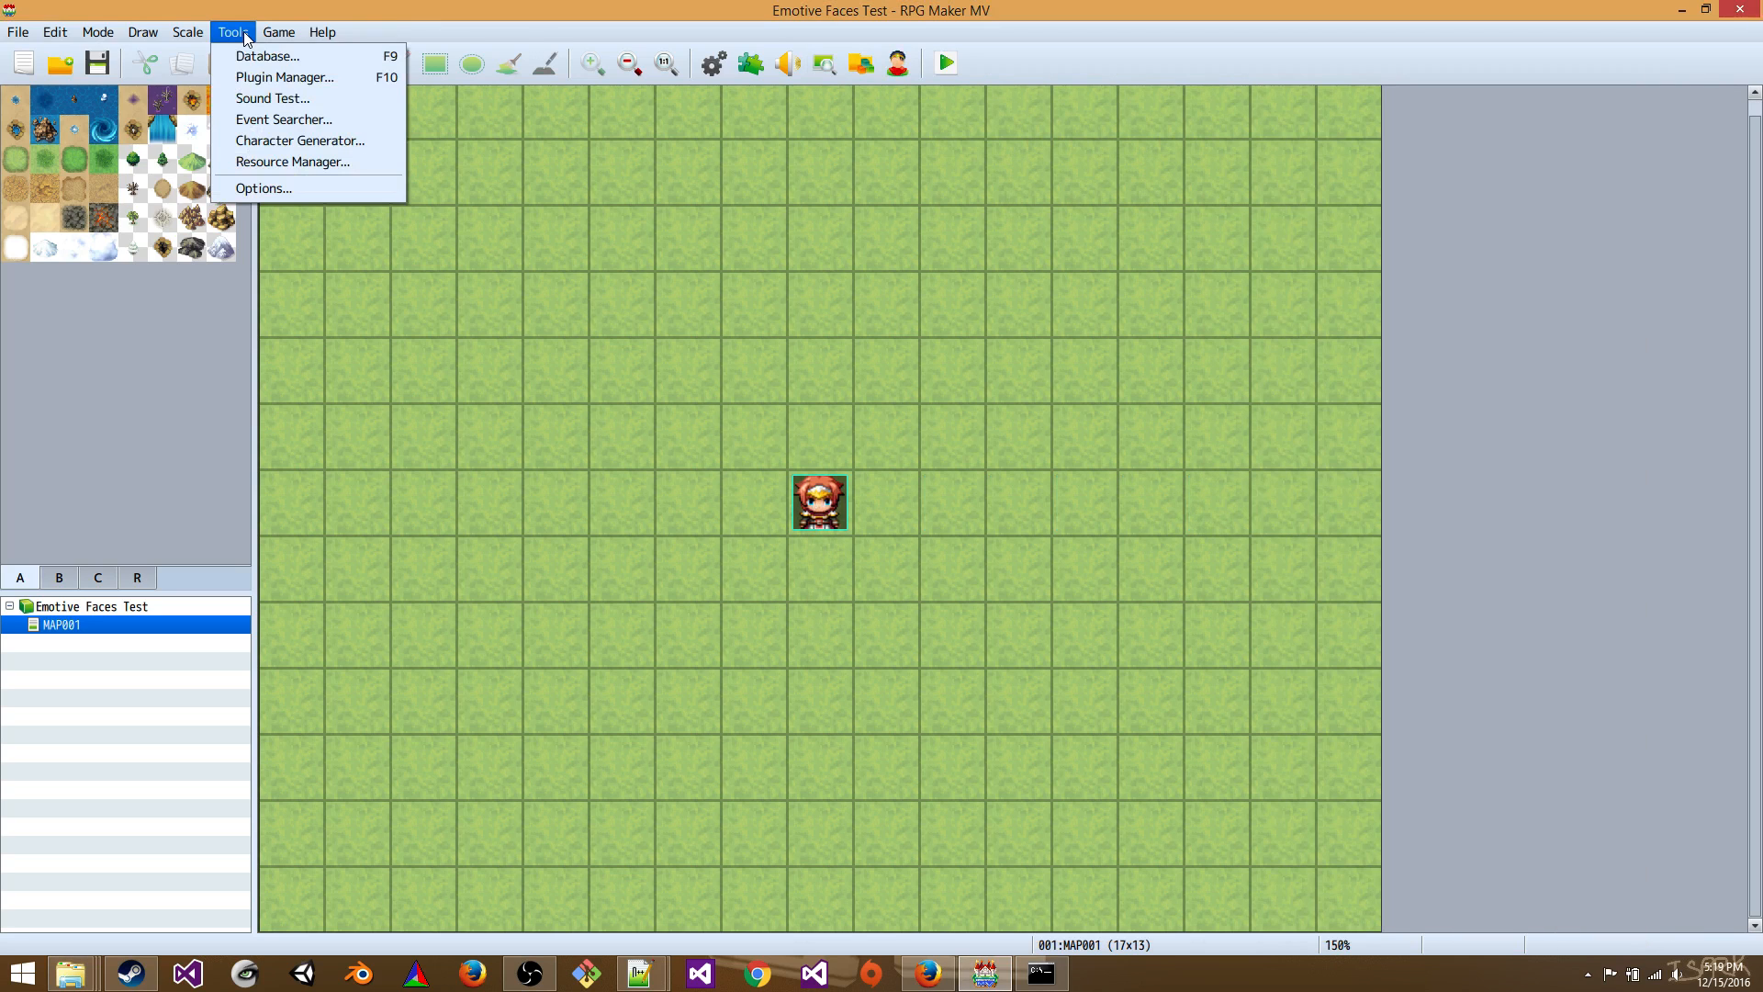
# - Browse the male character's Eyebrows, Mouth and Front Hair parts in the Character Generator
pyautogui.click(301, 140)
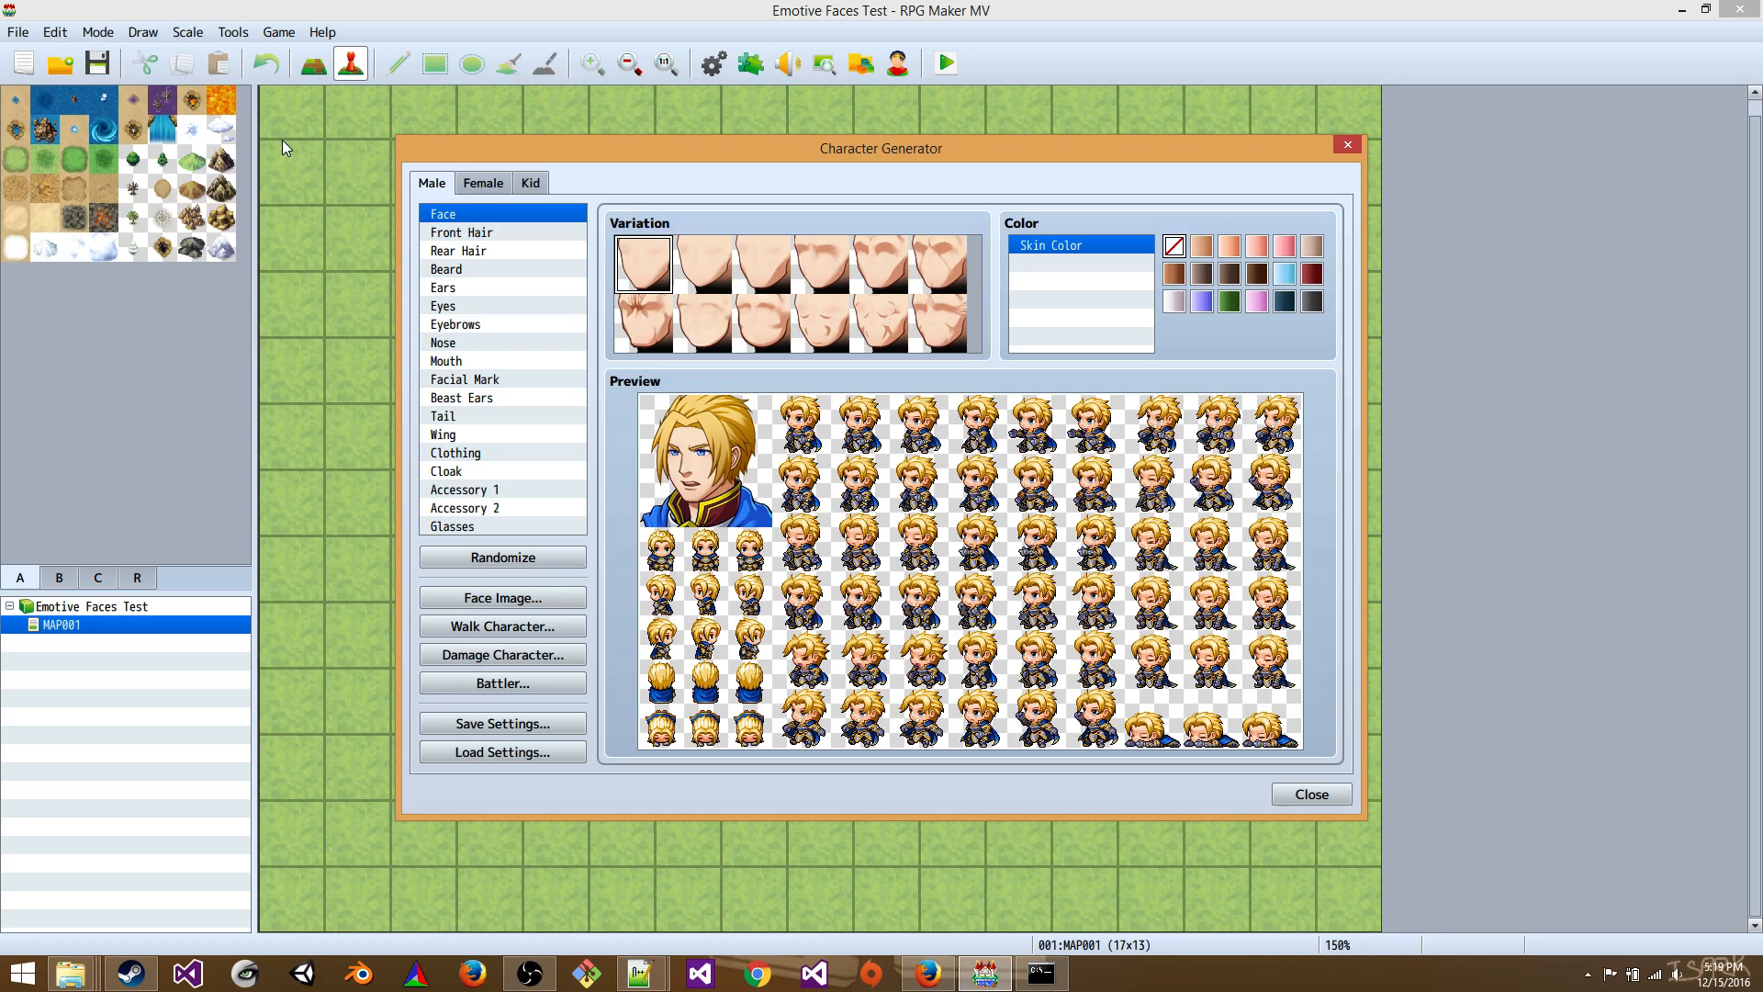
pyautogui.moveTo(955, 371)
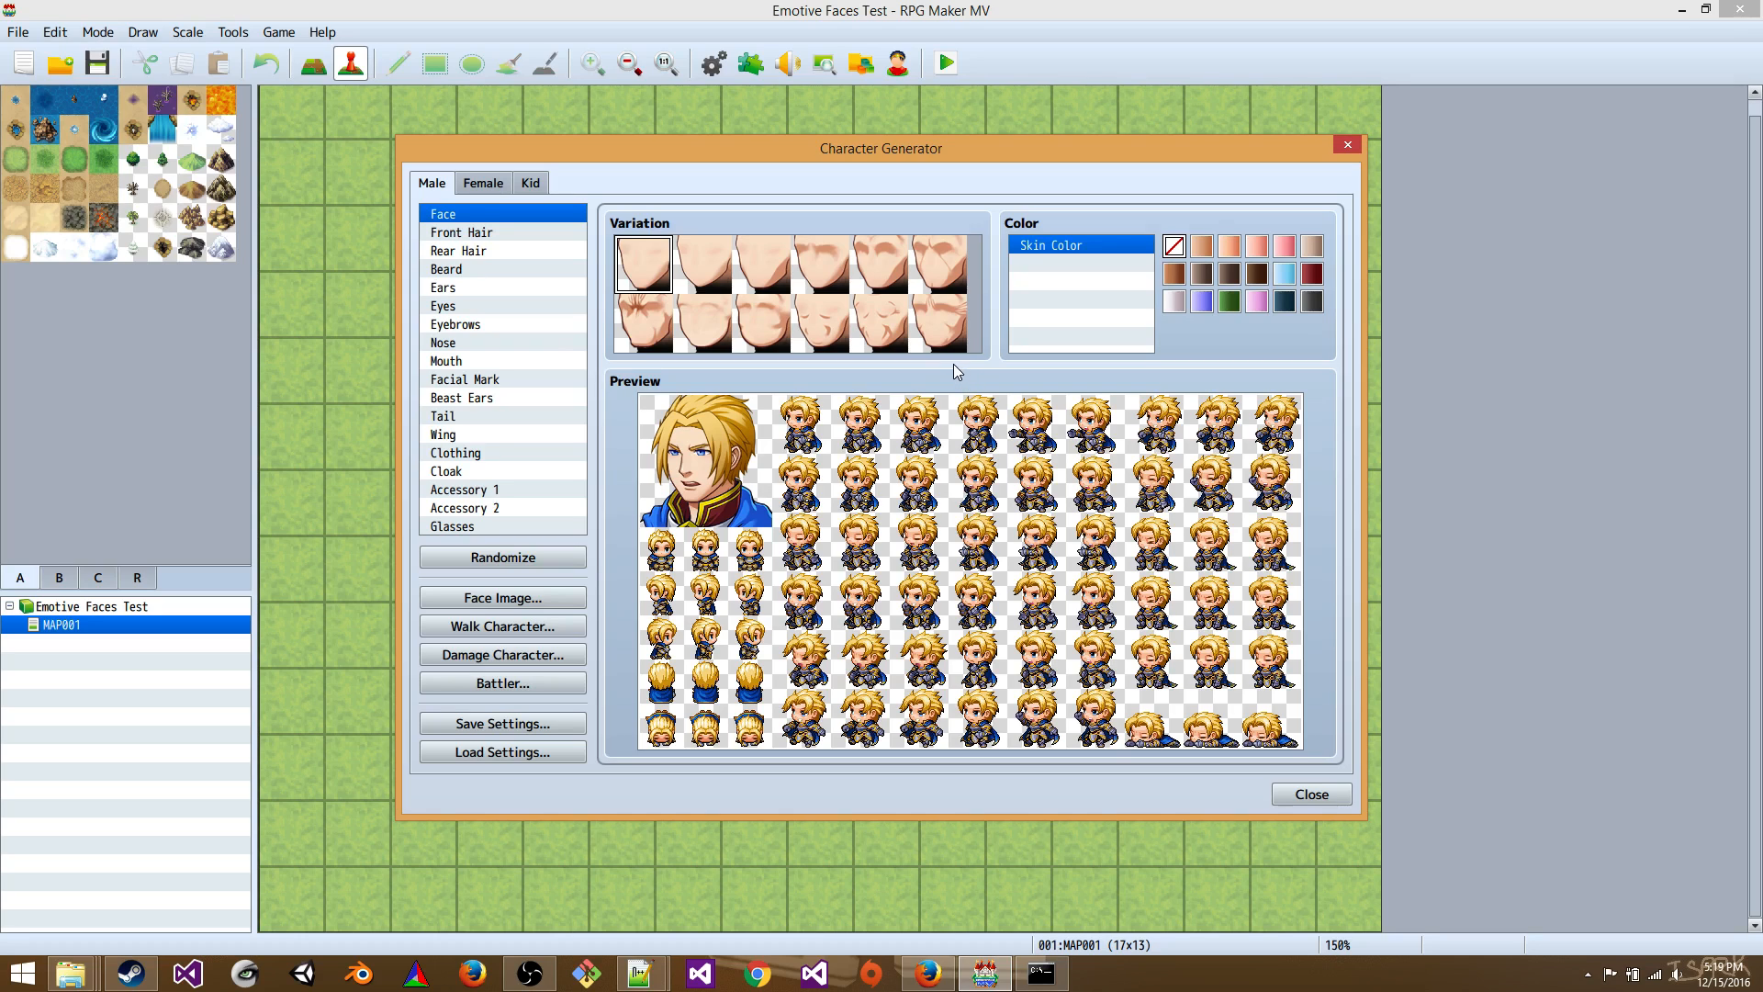
pyautogui.moveTo(617, 330)
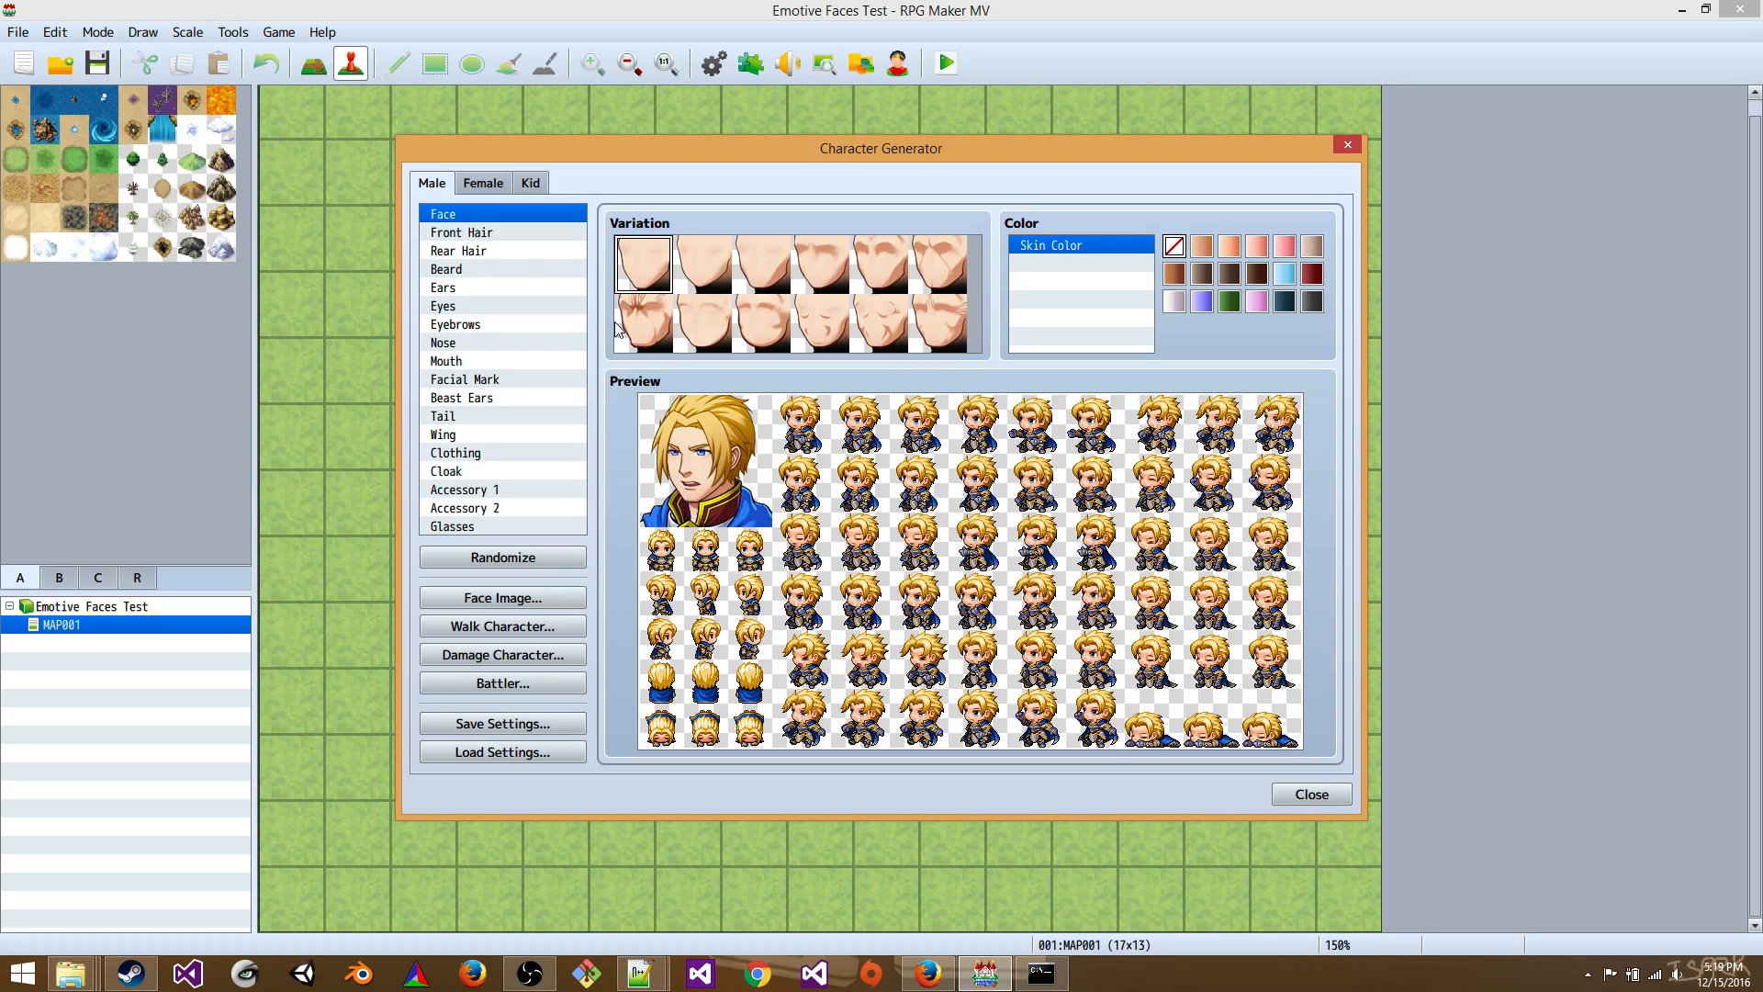
pyautogui.click(455, 323)
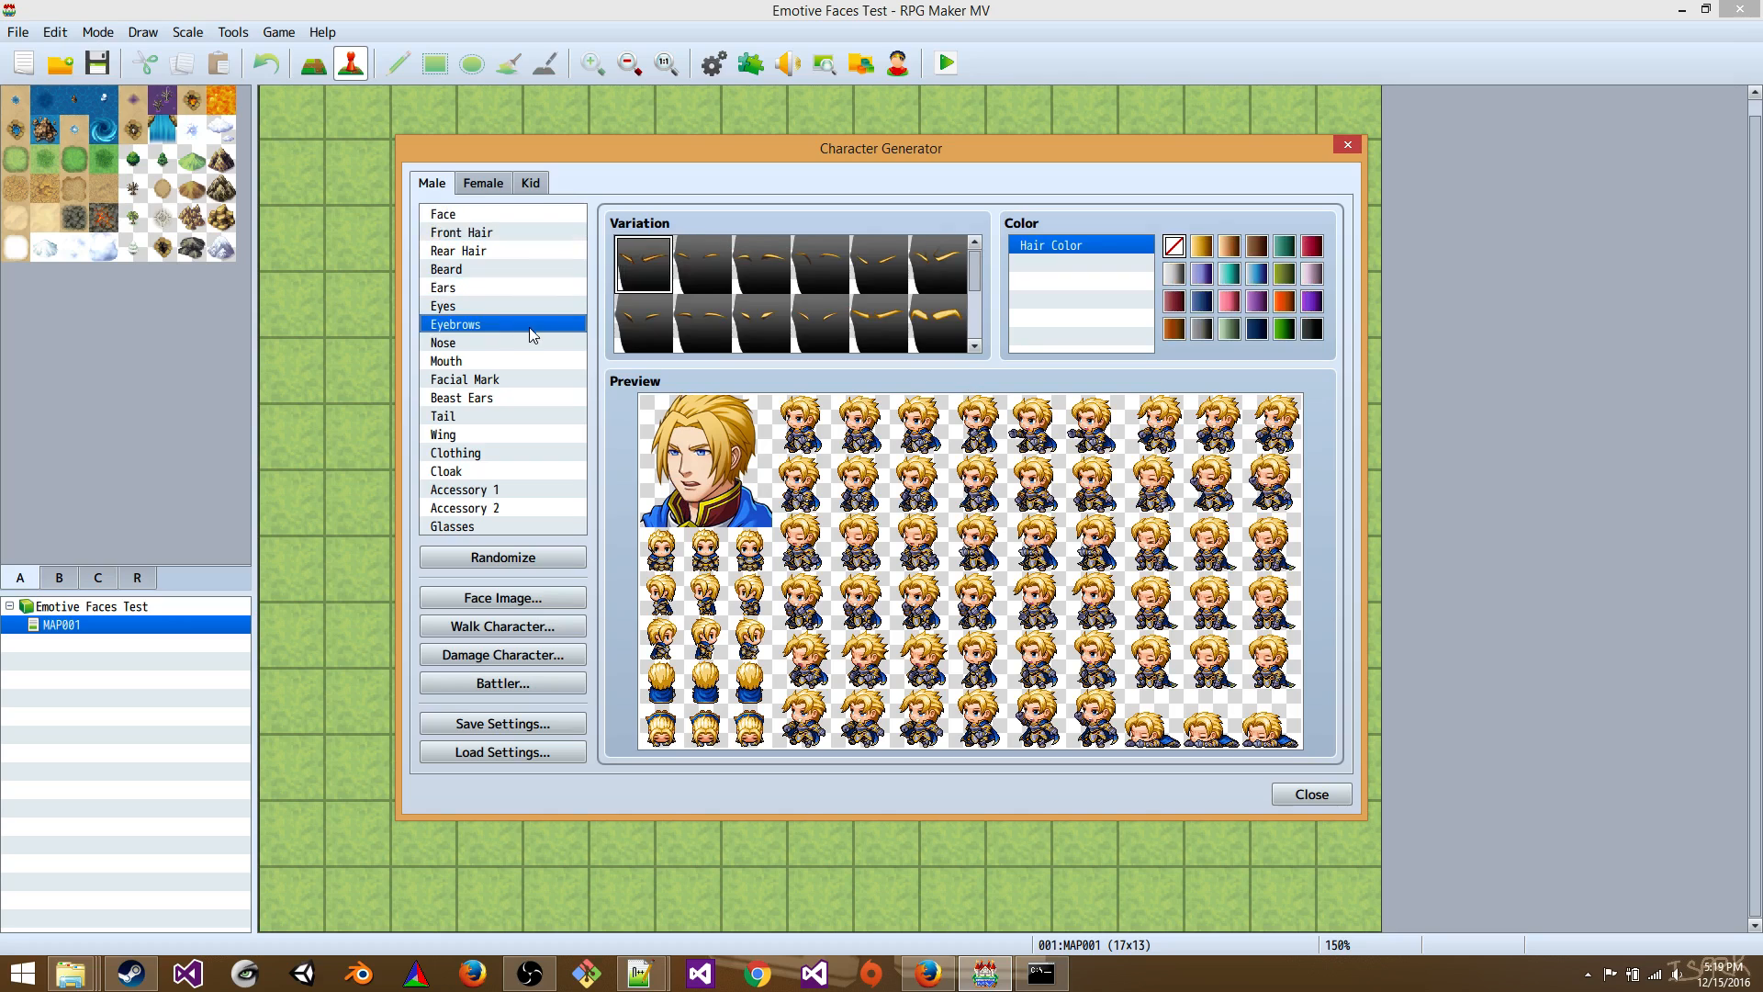
pyautogui.moveTo(511, 310)
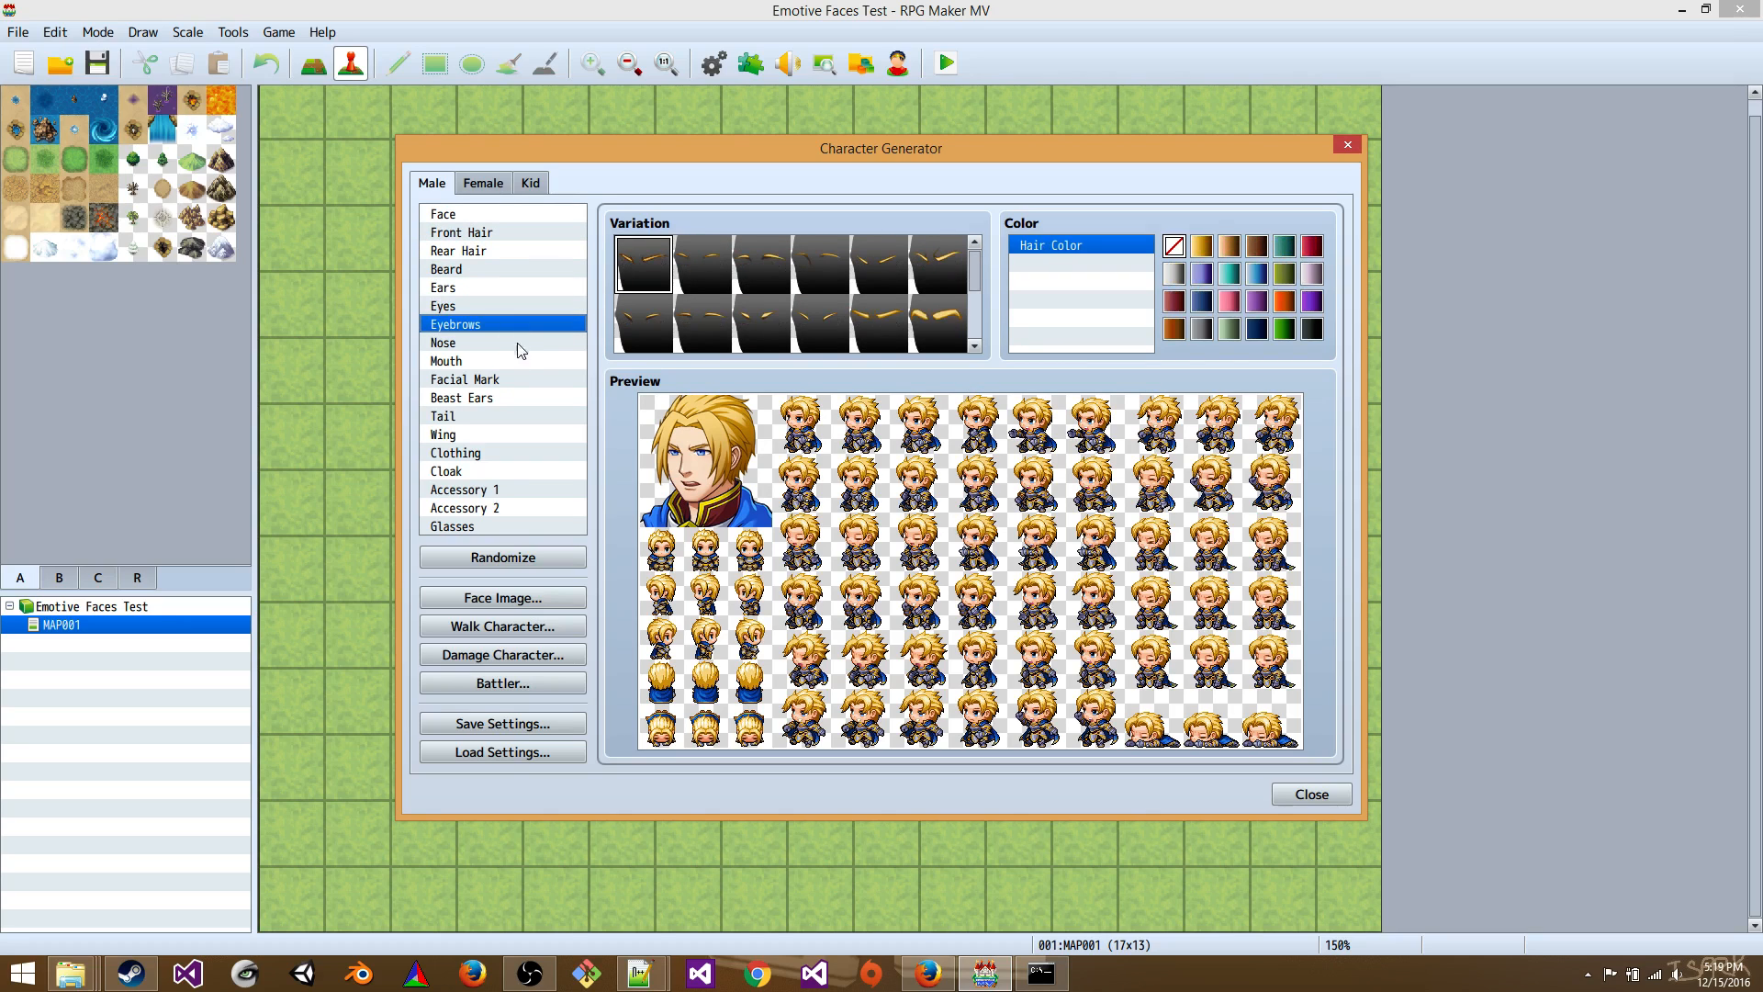
pyautogui.click(446, 360)
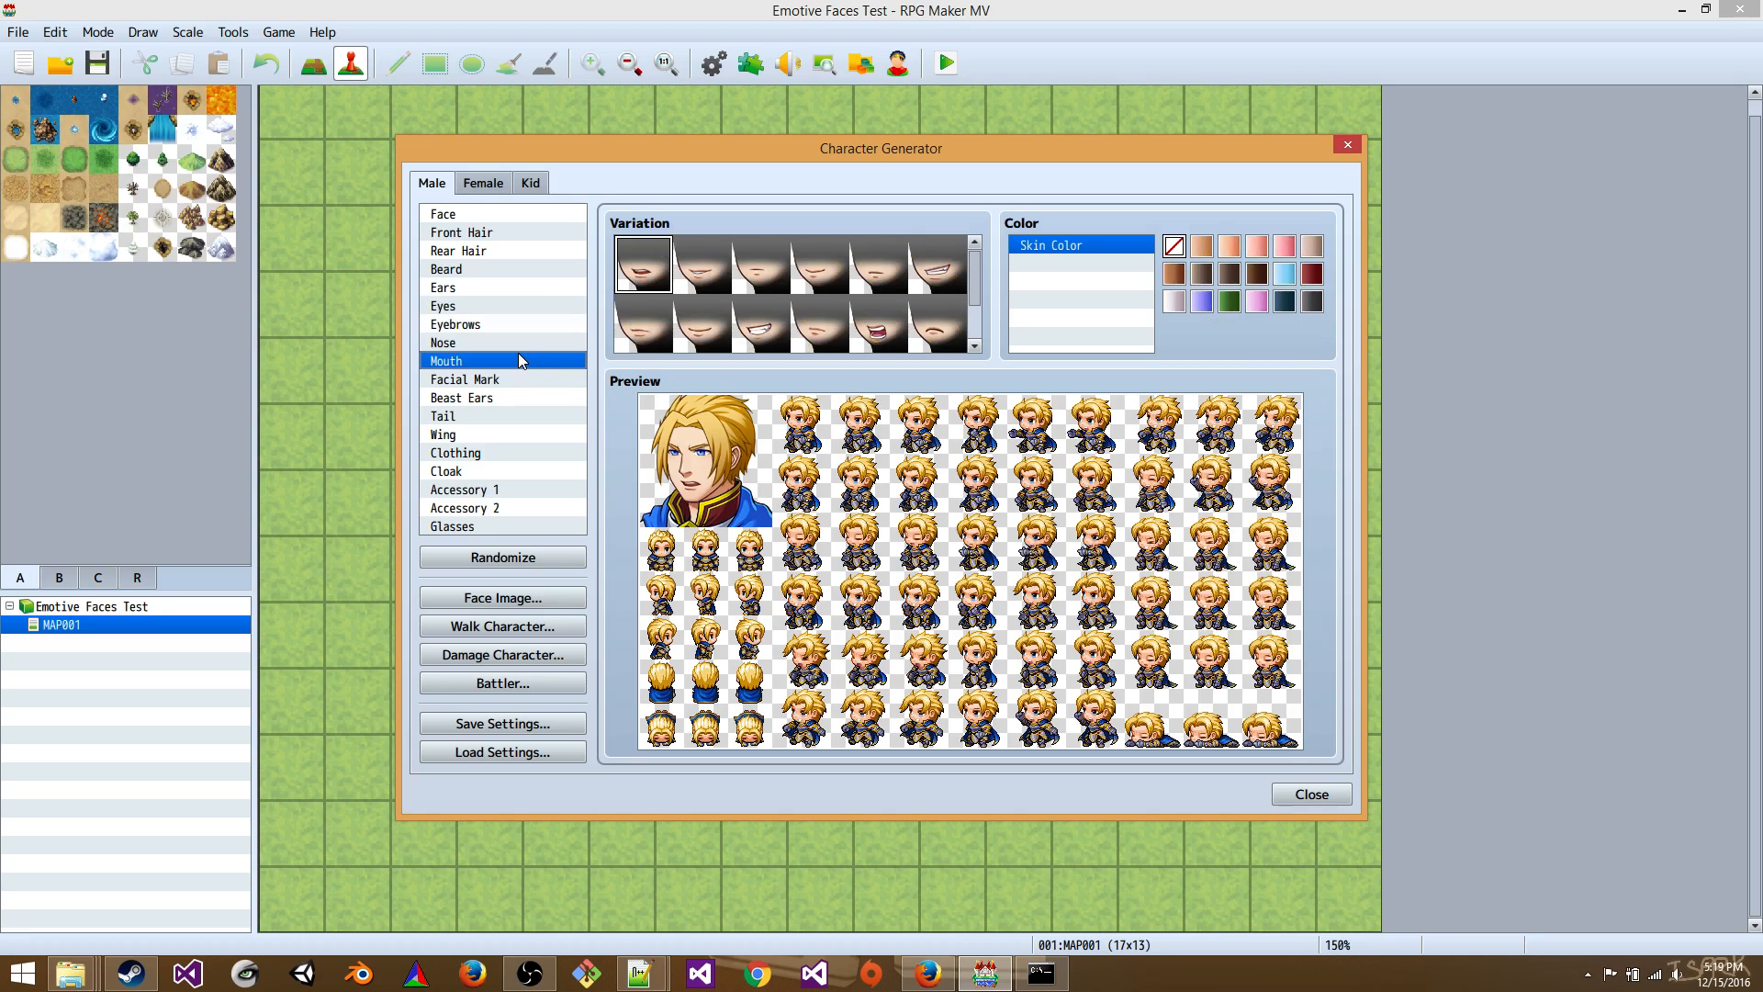
pyautogui.moveTo(528, 382)
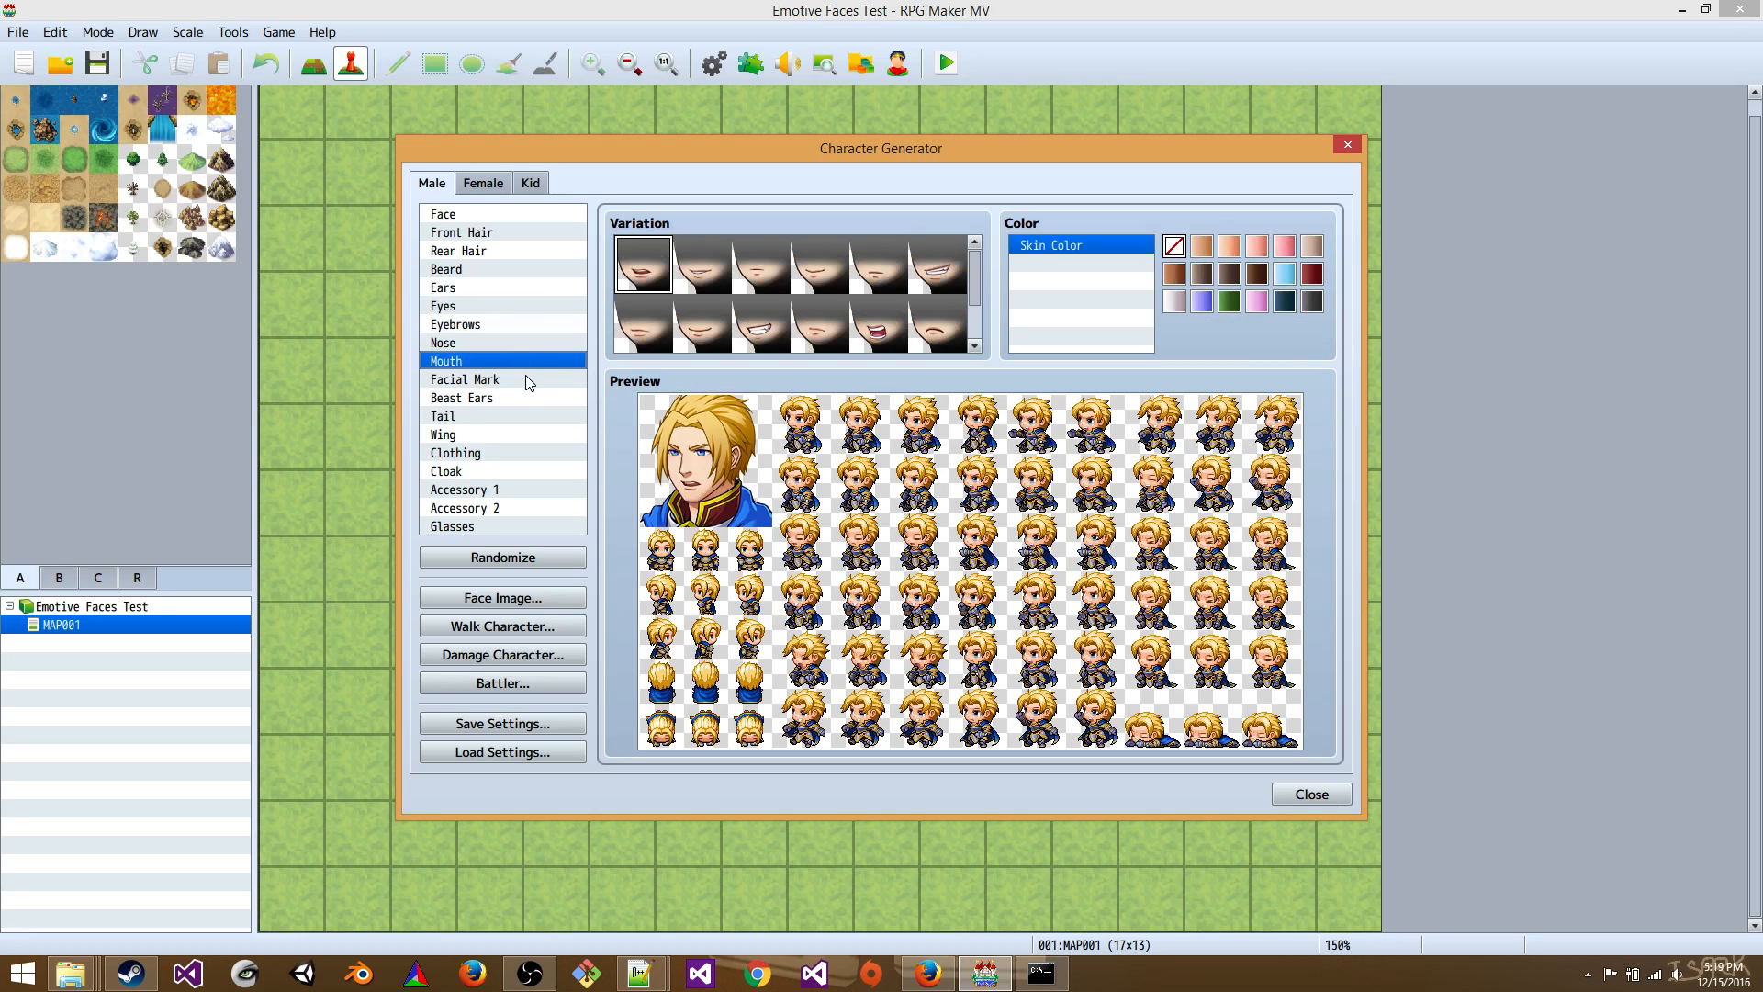
pyautogui.click(463, 231)
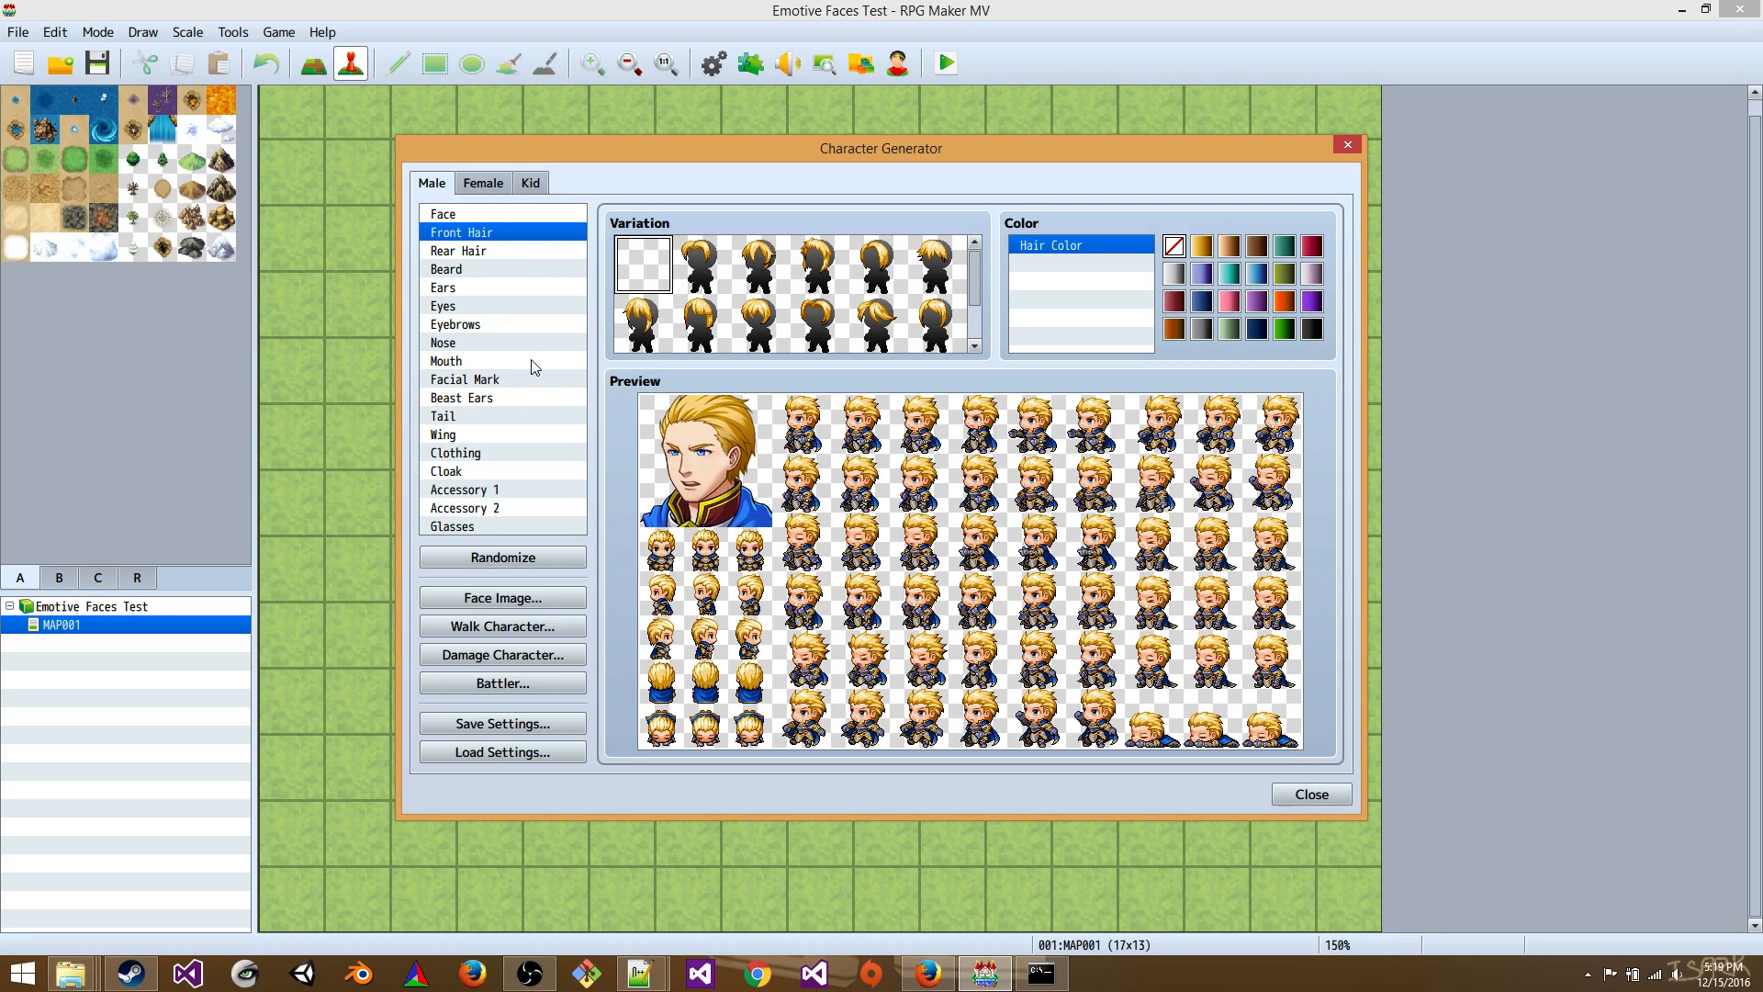
pyautogui.moveTo(547, 735)
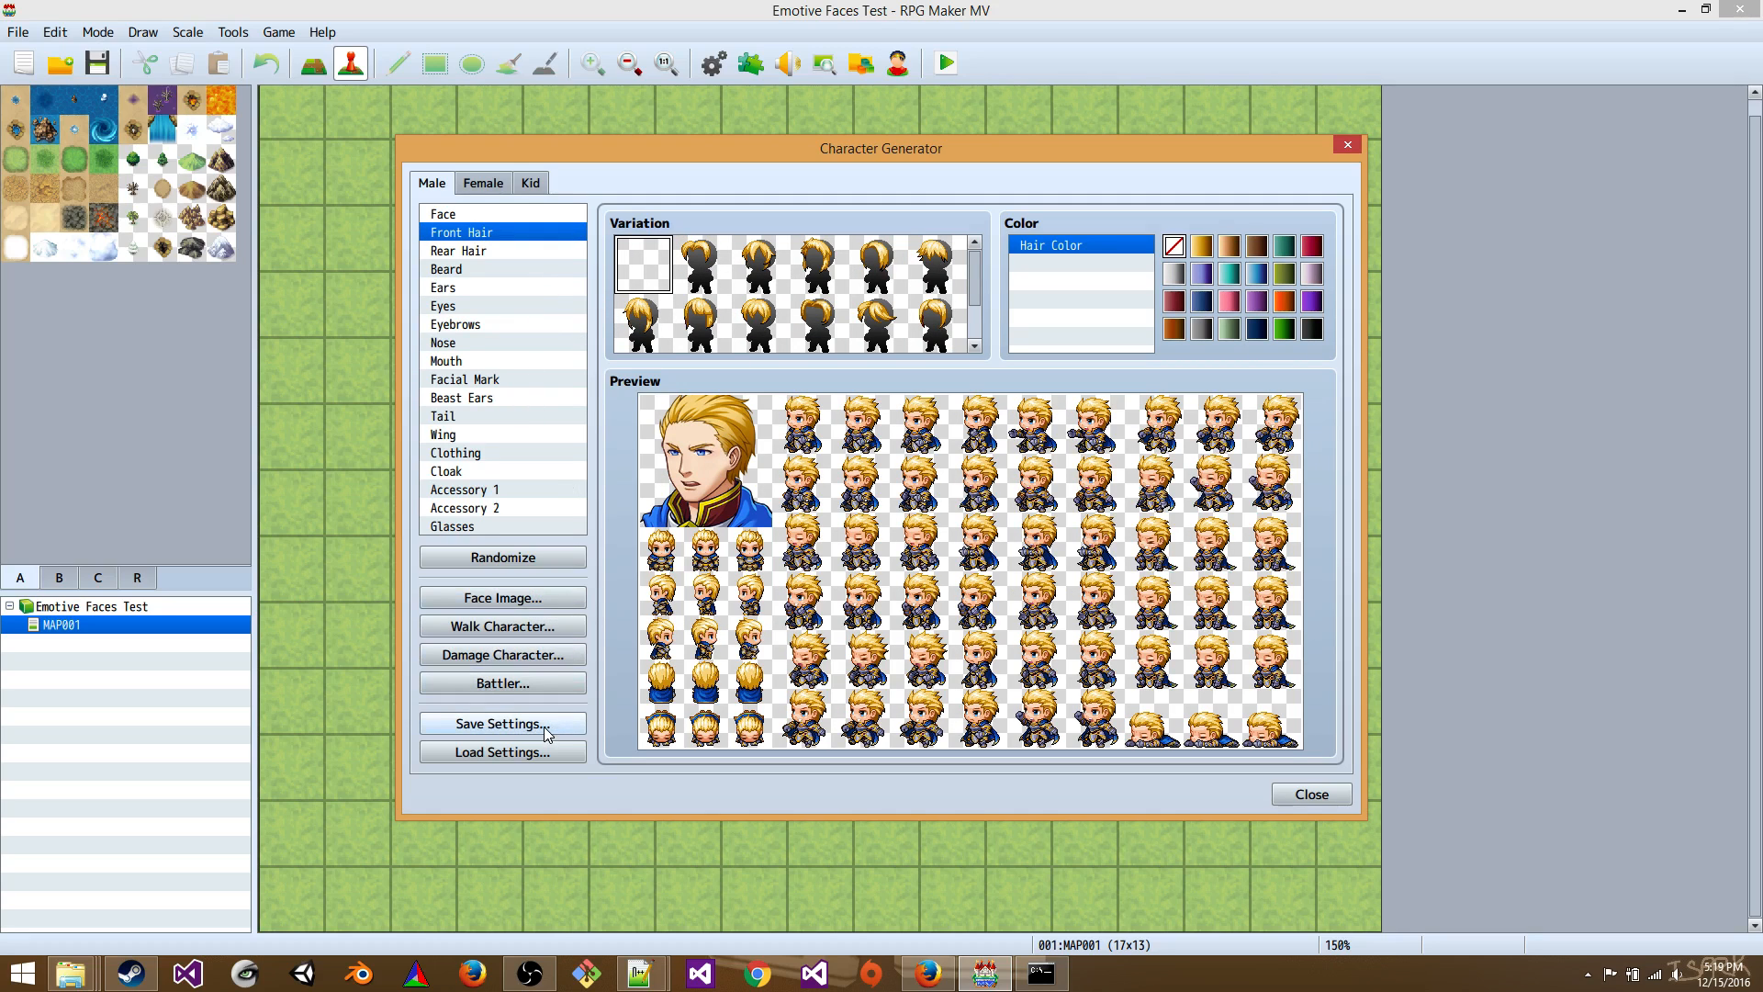
# - Save the character settings JSON into the Emotive Faces Test > EmotiveFaces folder
pyautogui.click(502, 724)
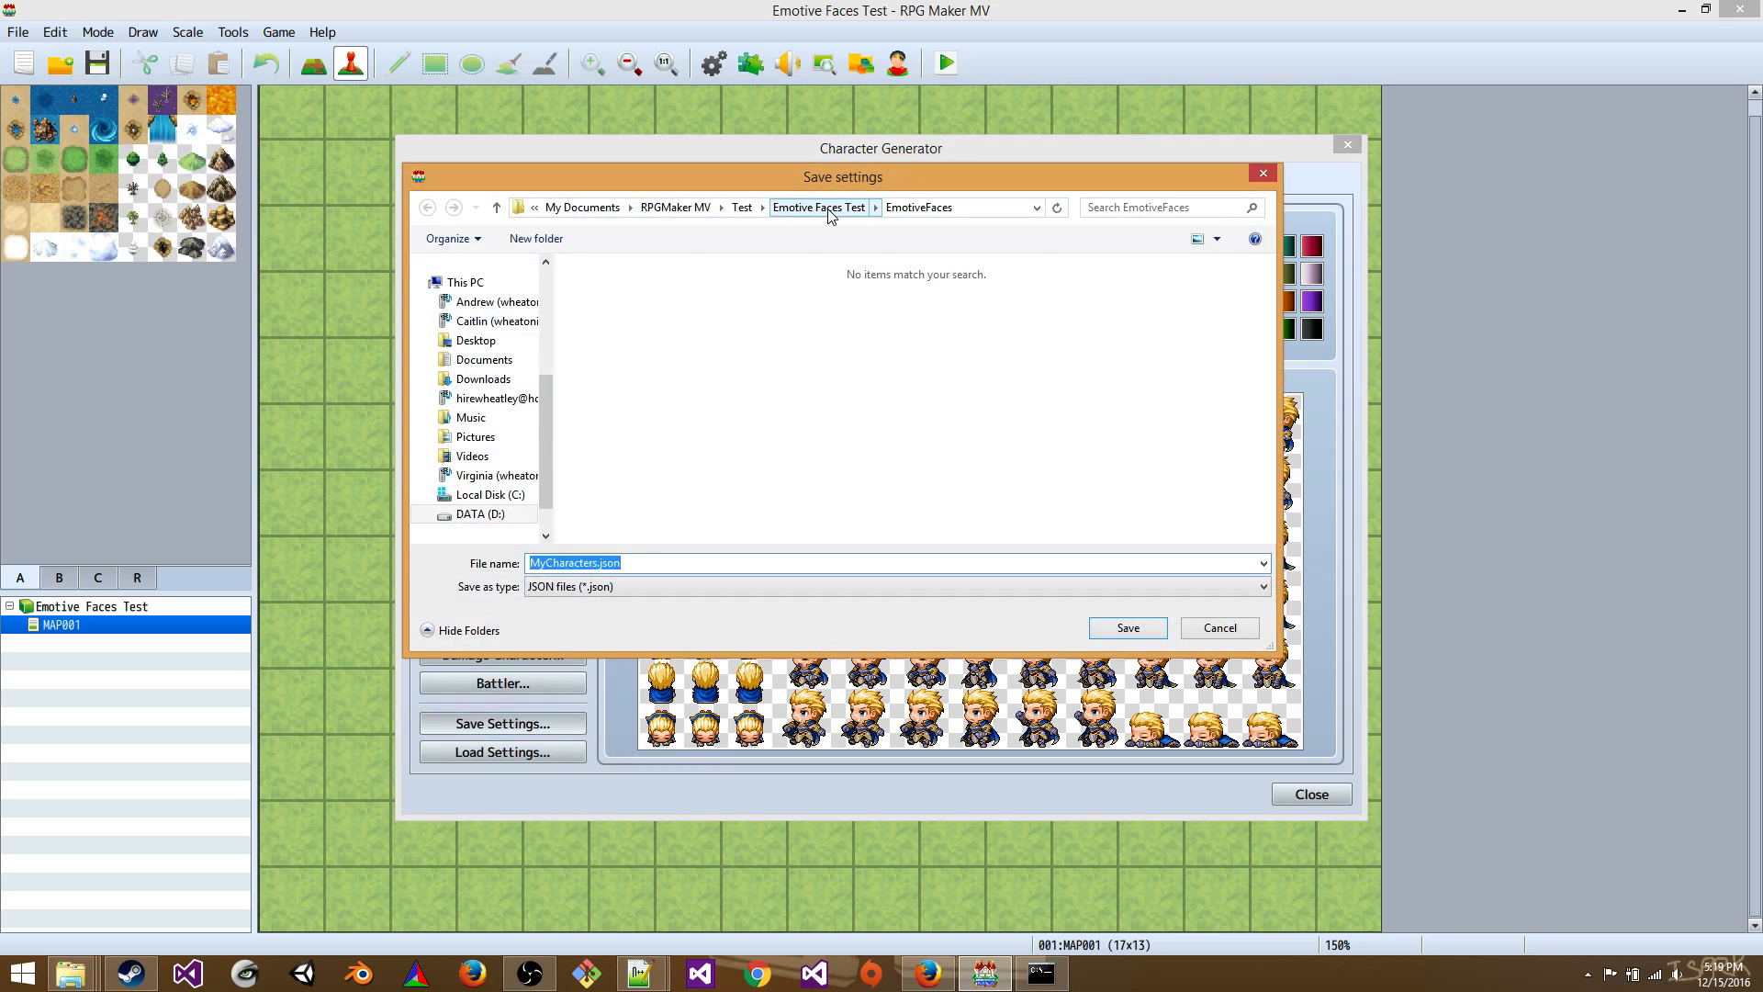
pyautogui.click(819, 206)
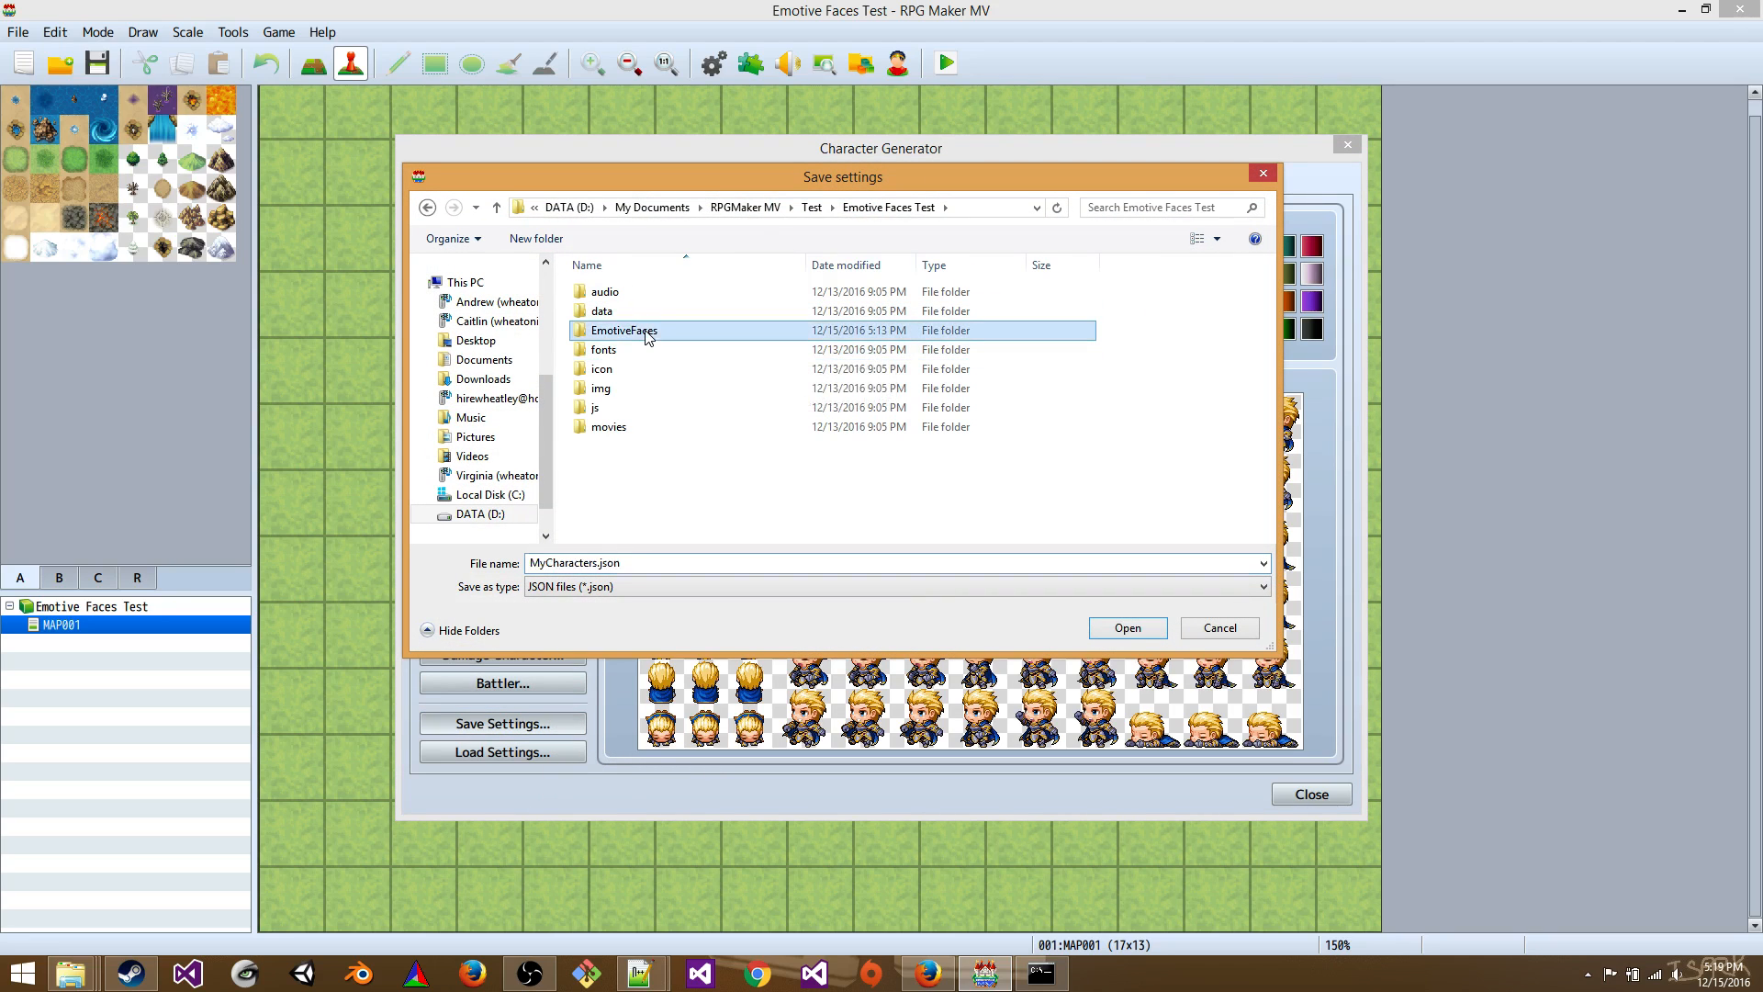
pyautogui.doubleClick(624, 330)
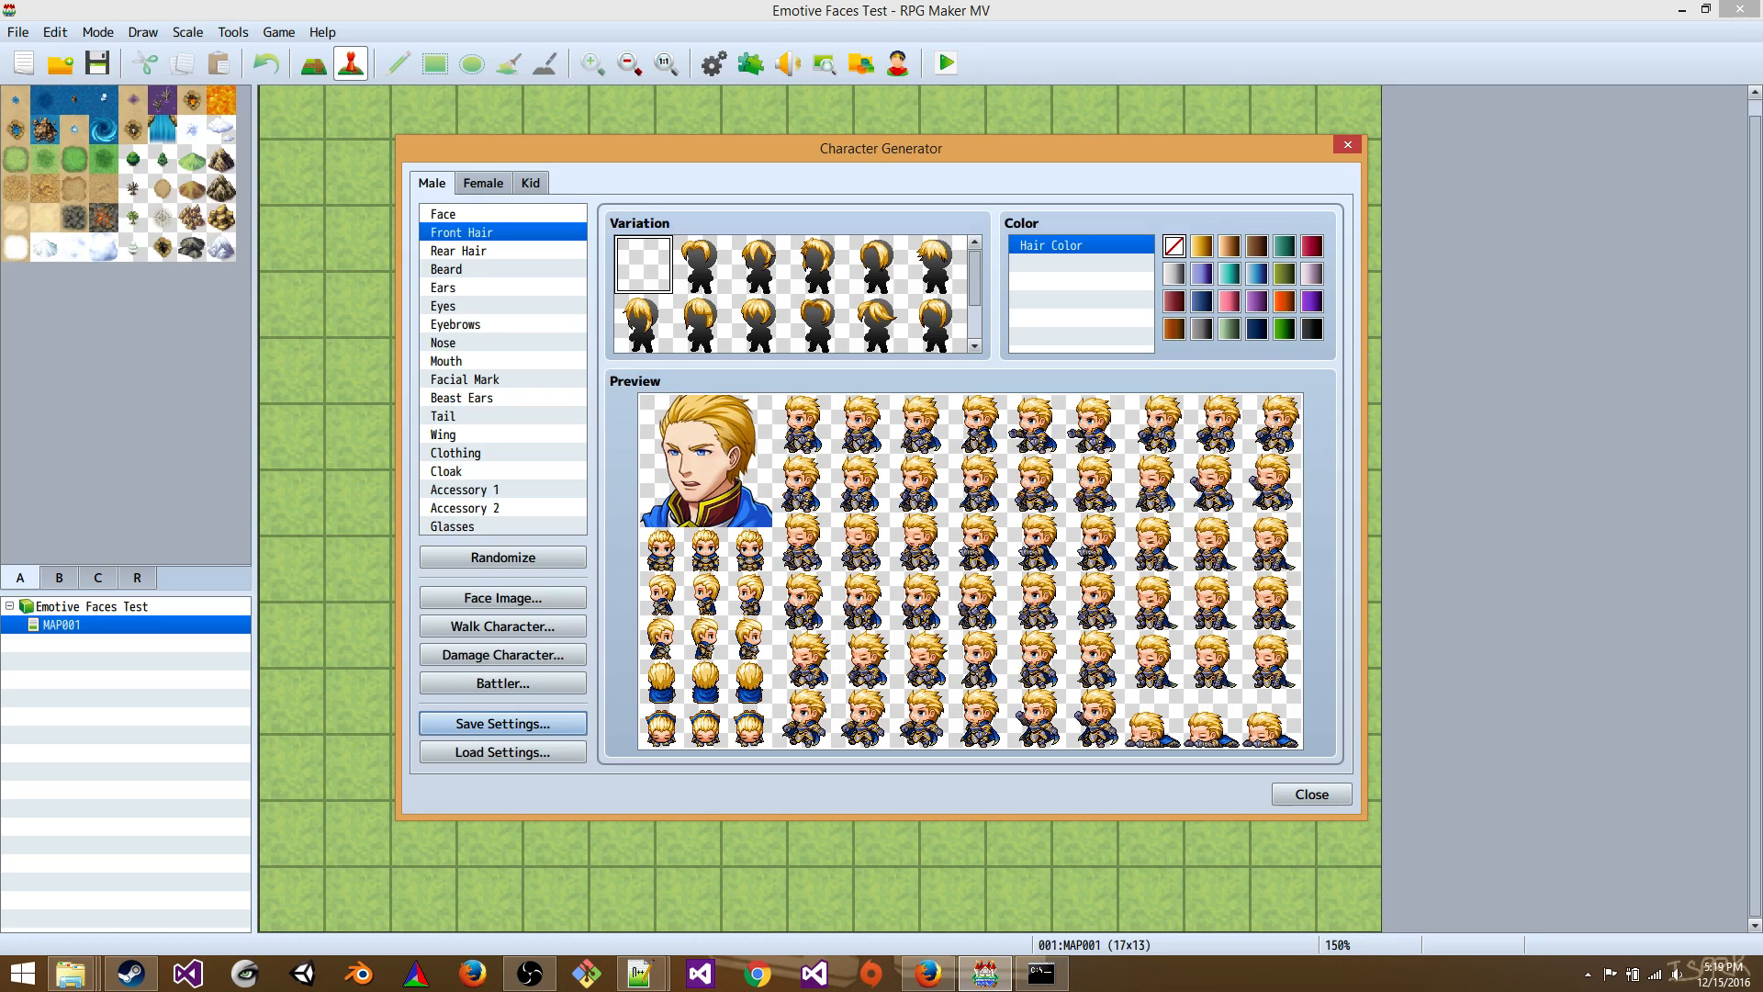
pyautogui.moveTo(1227, 563)
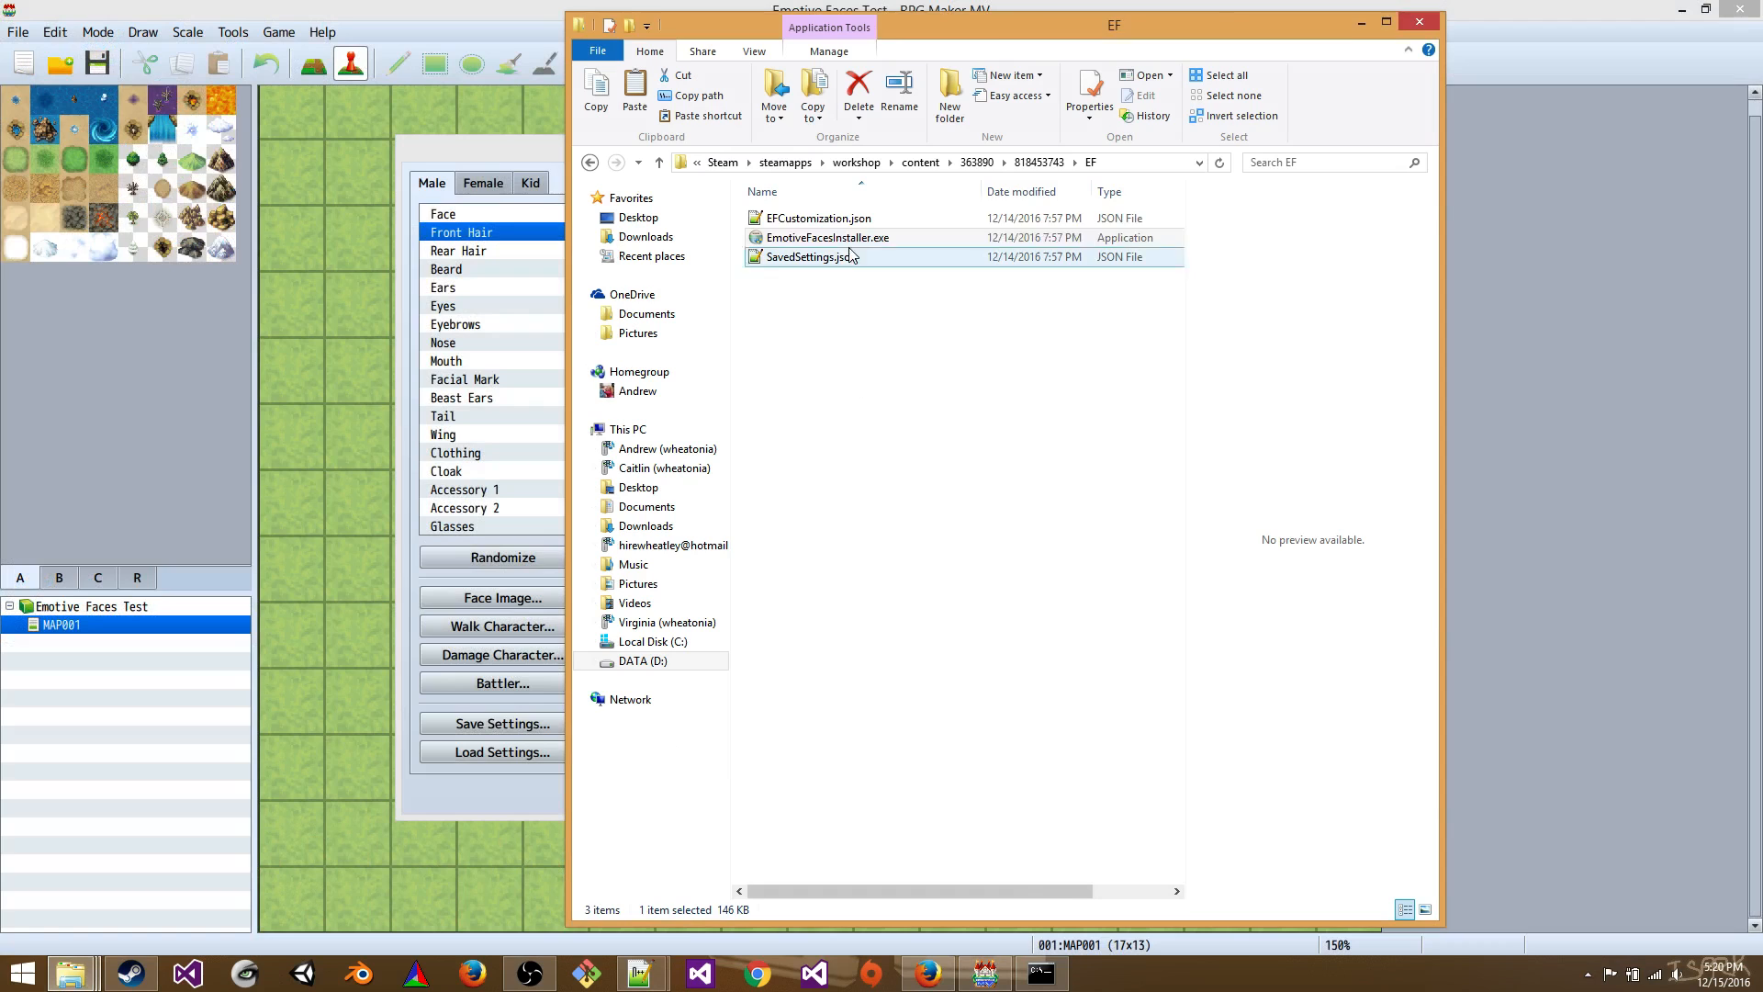
# - Open EFCustomization.json from the EmotiveFaces folder in Notepad++
pyautogui.rightClick(817, 217)
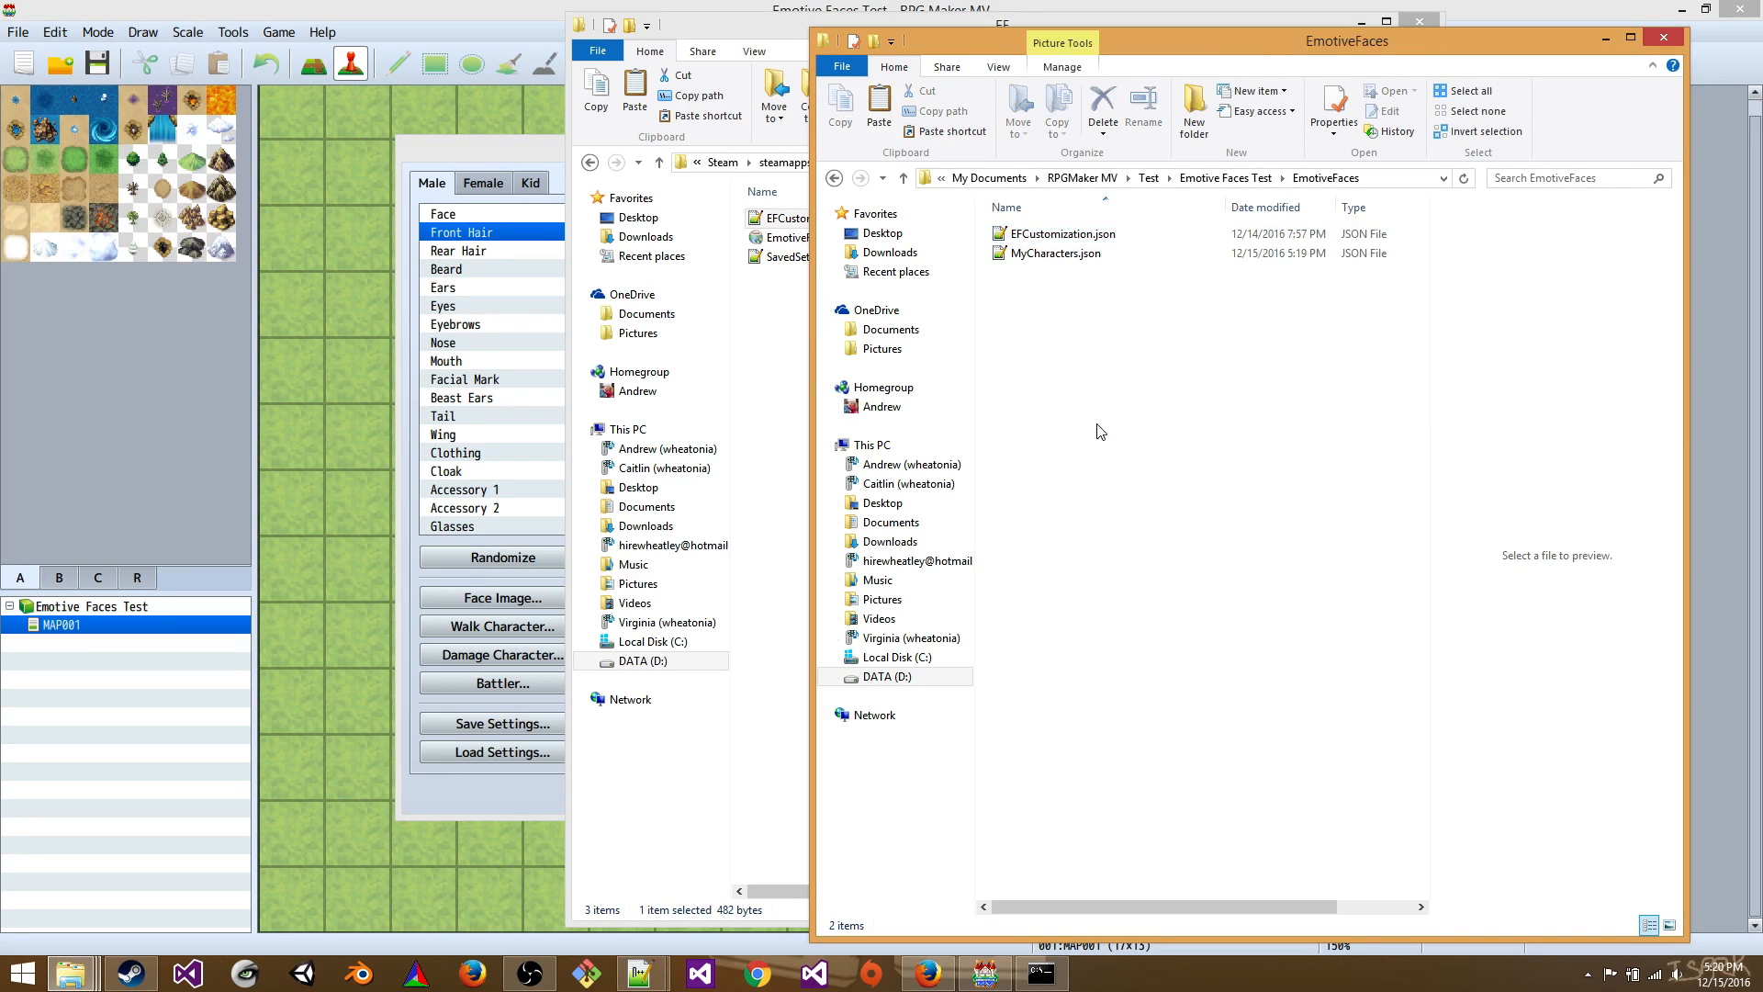
pyautogui.click(1060, 234)
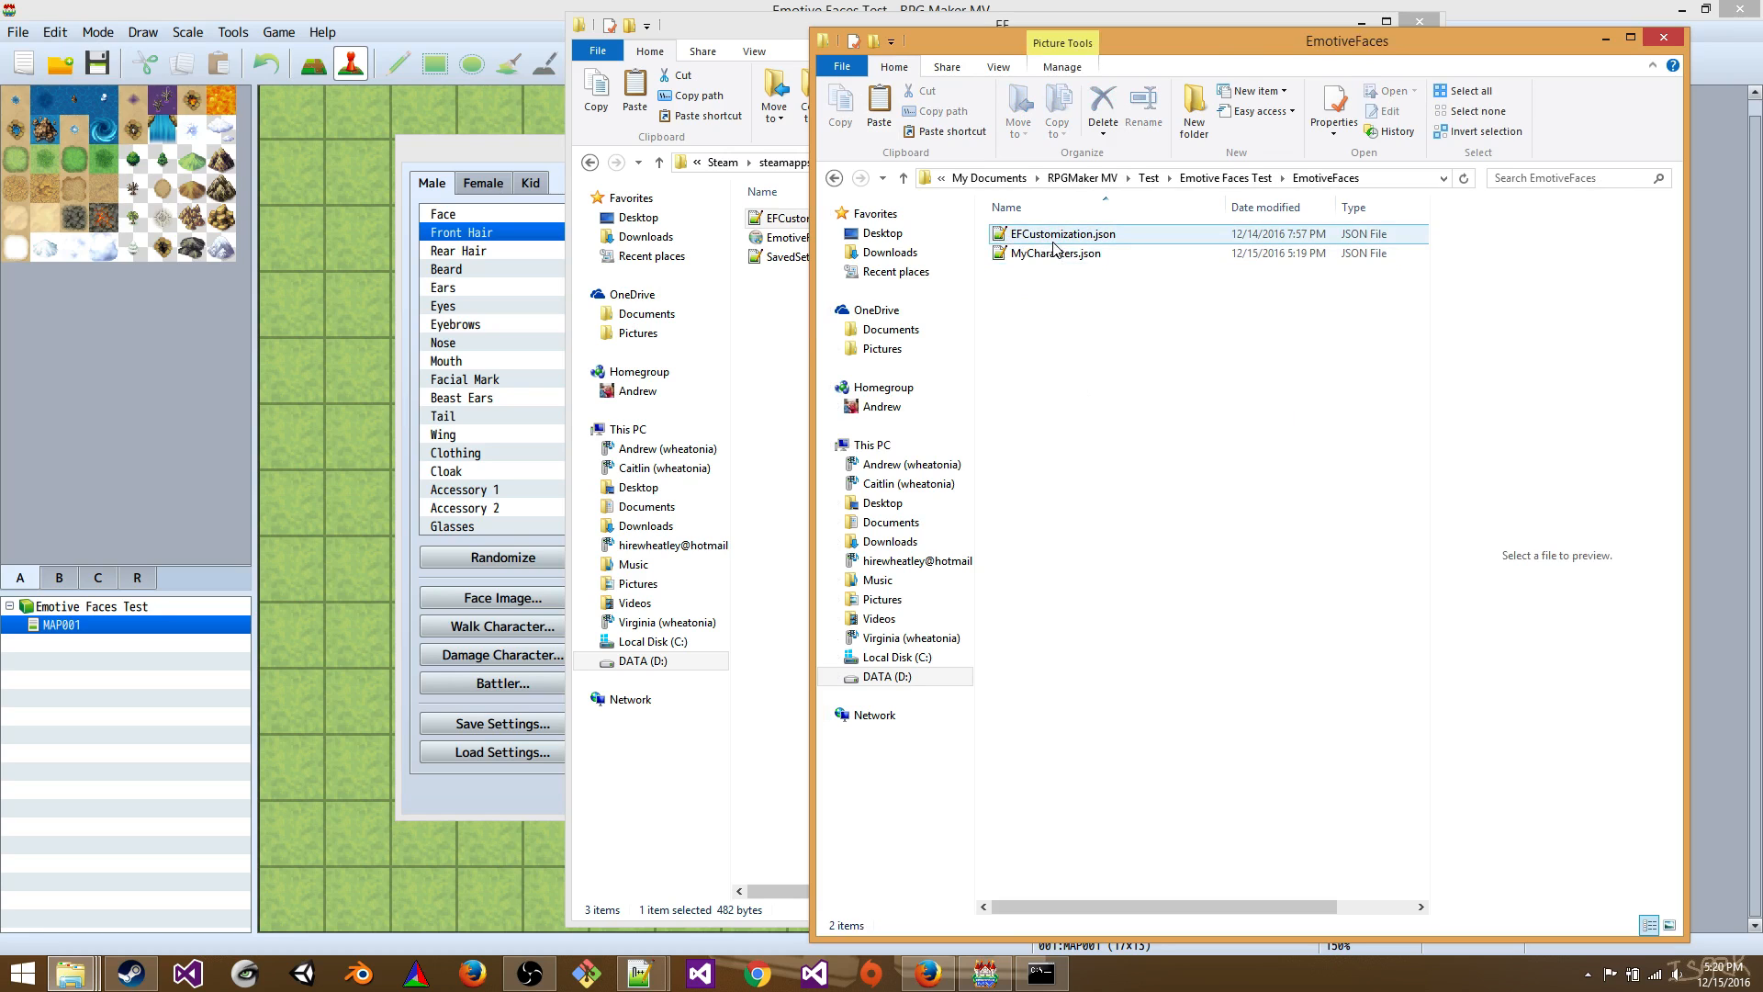
pyautogui.doubleClick(1054, 233)
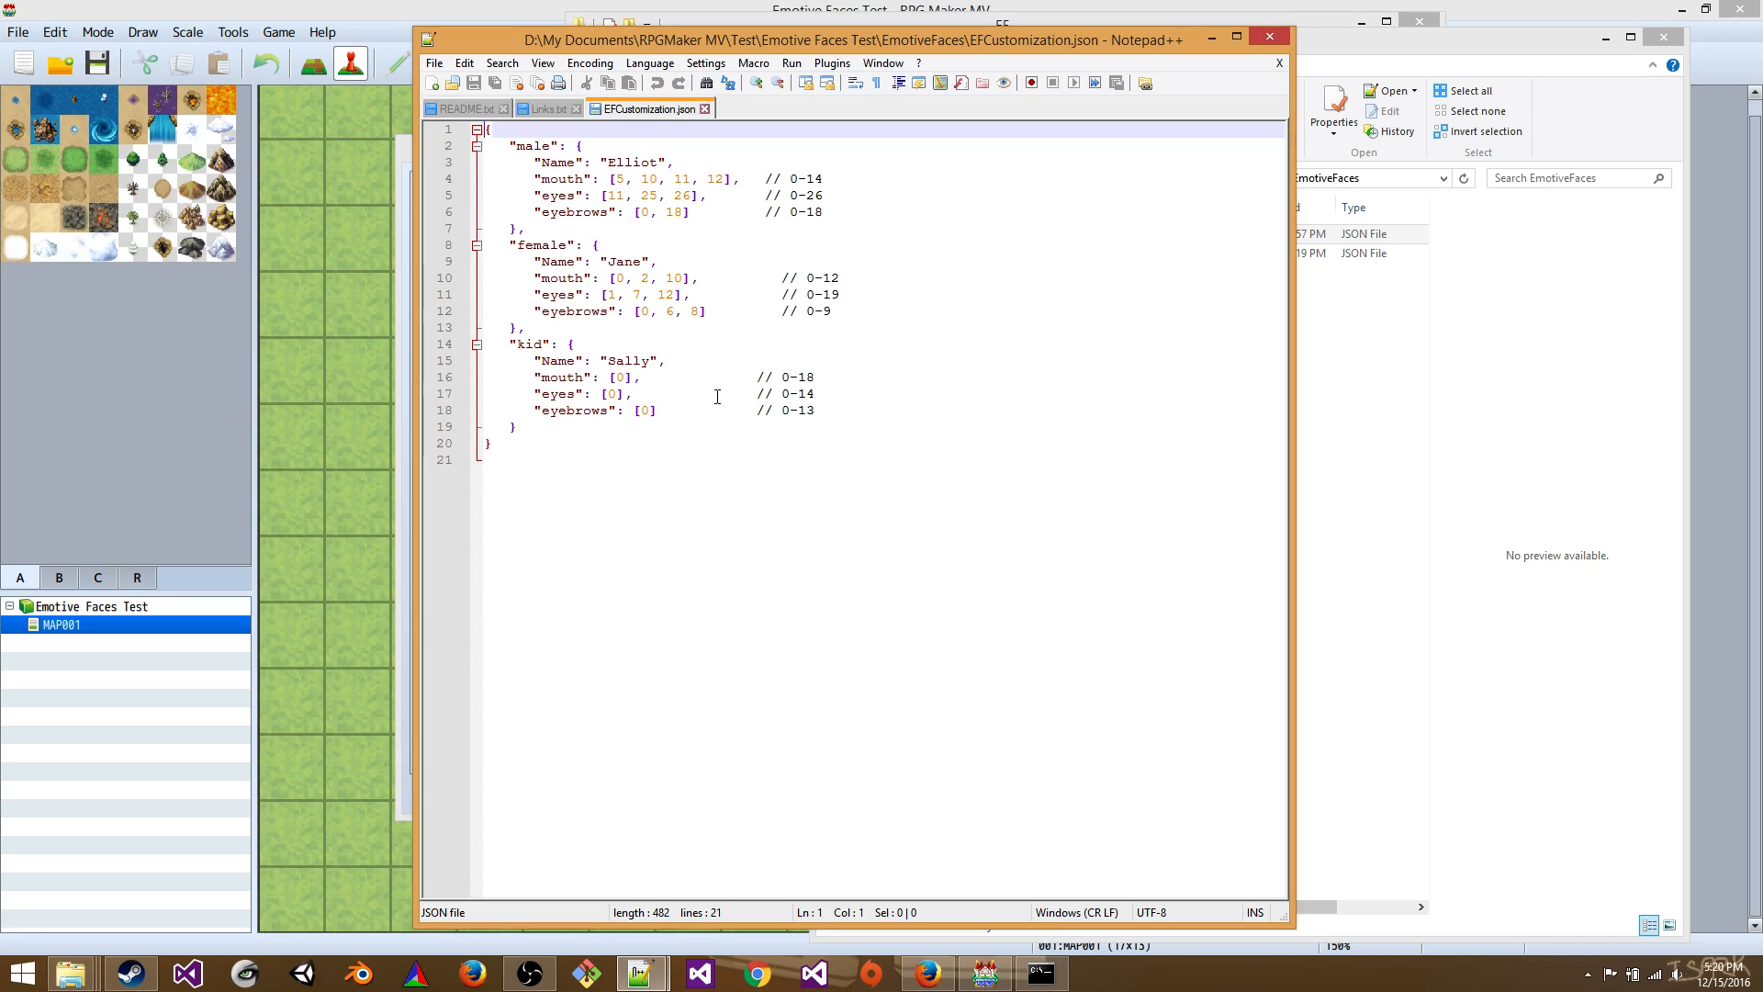
pyautogui.moveTo(717, 396)
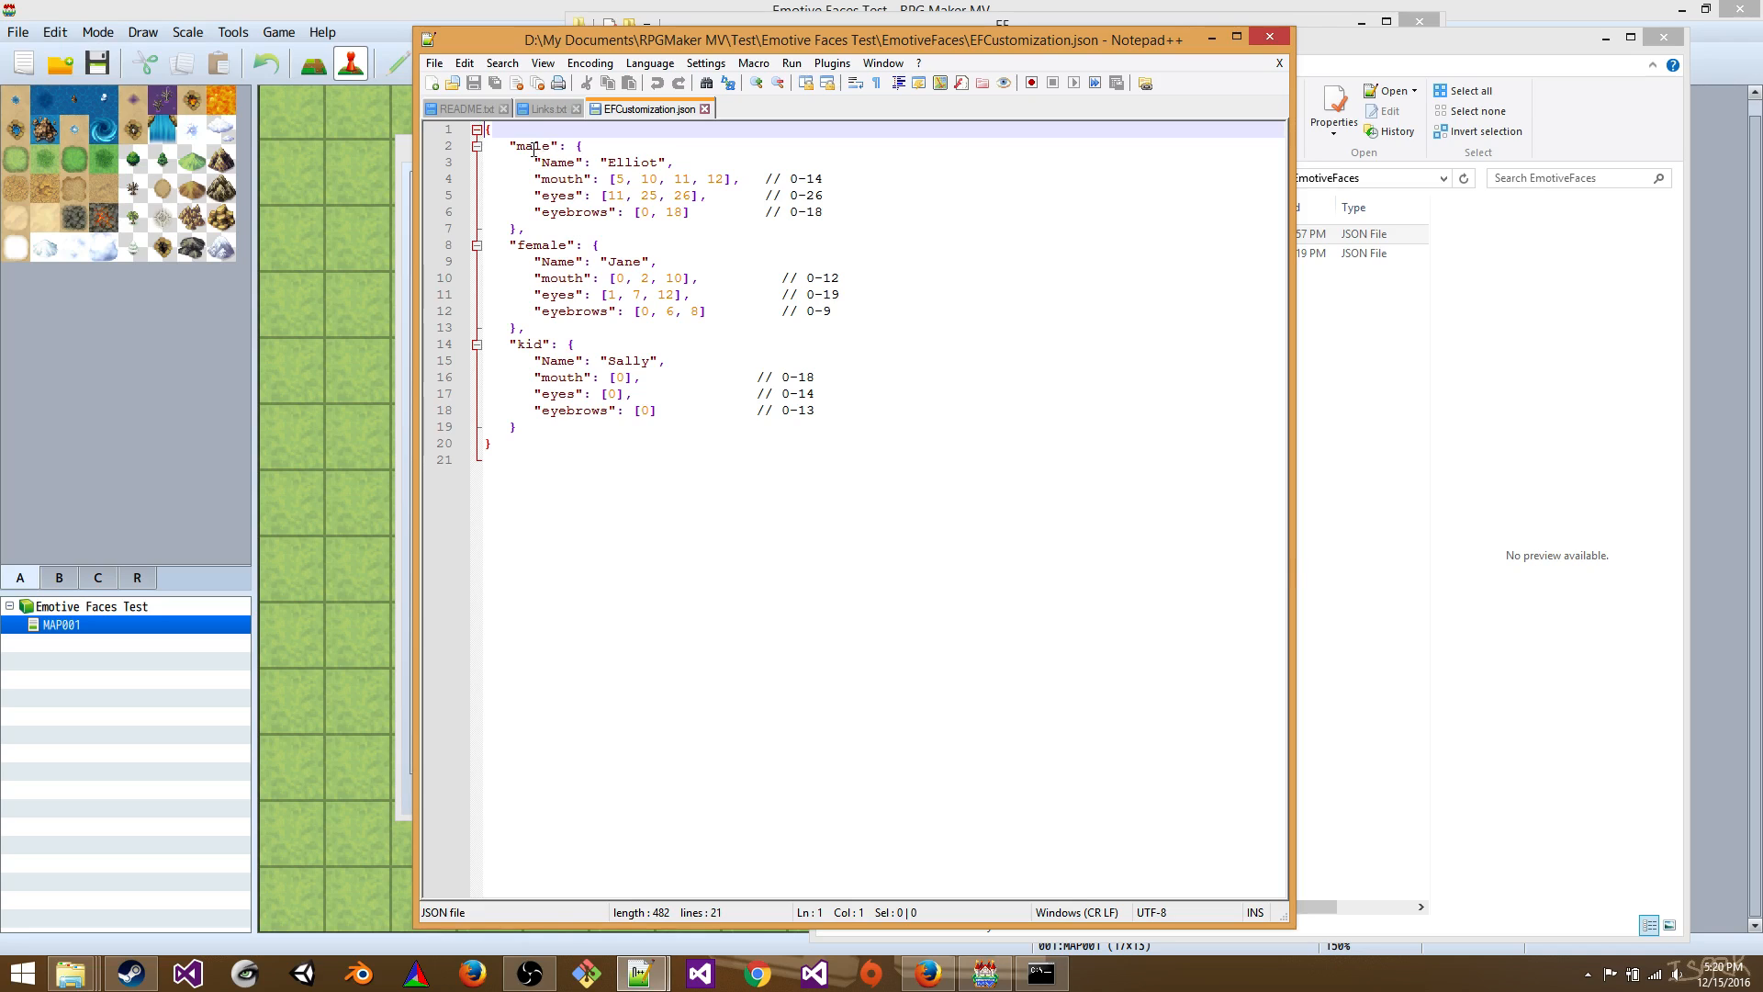
# - Replace the male name Elliot with George and select the male mouth values
pyautogui.doubleClick(628, 162)
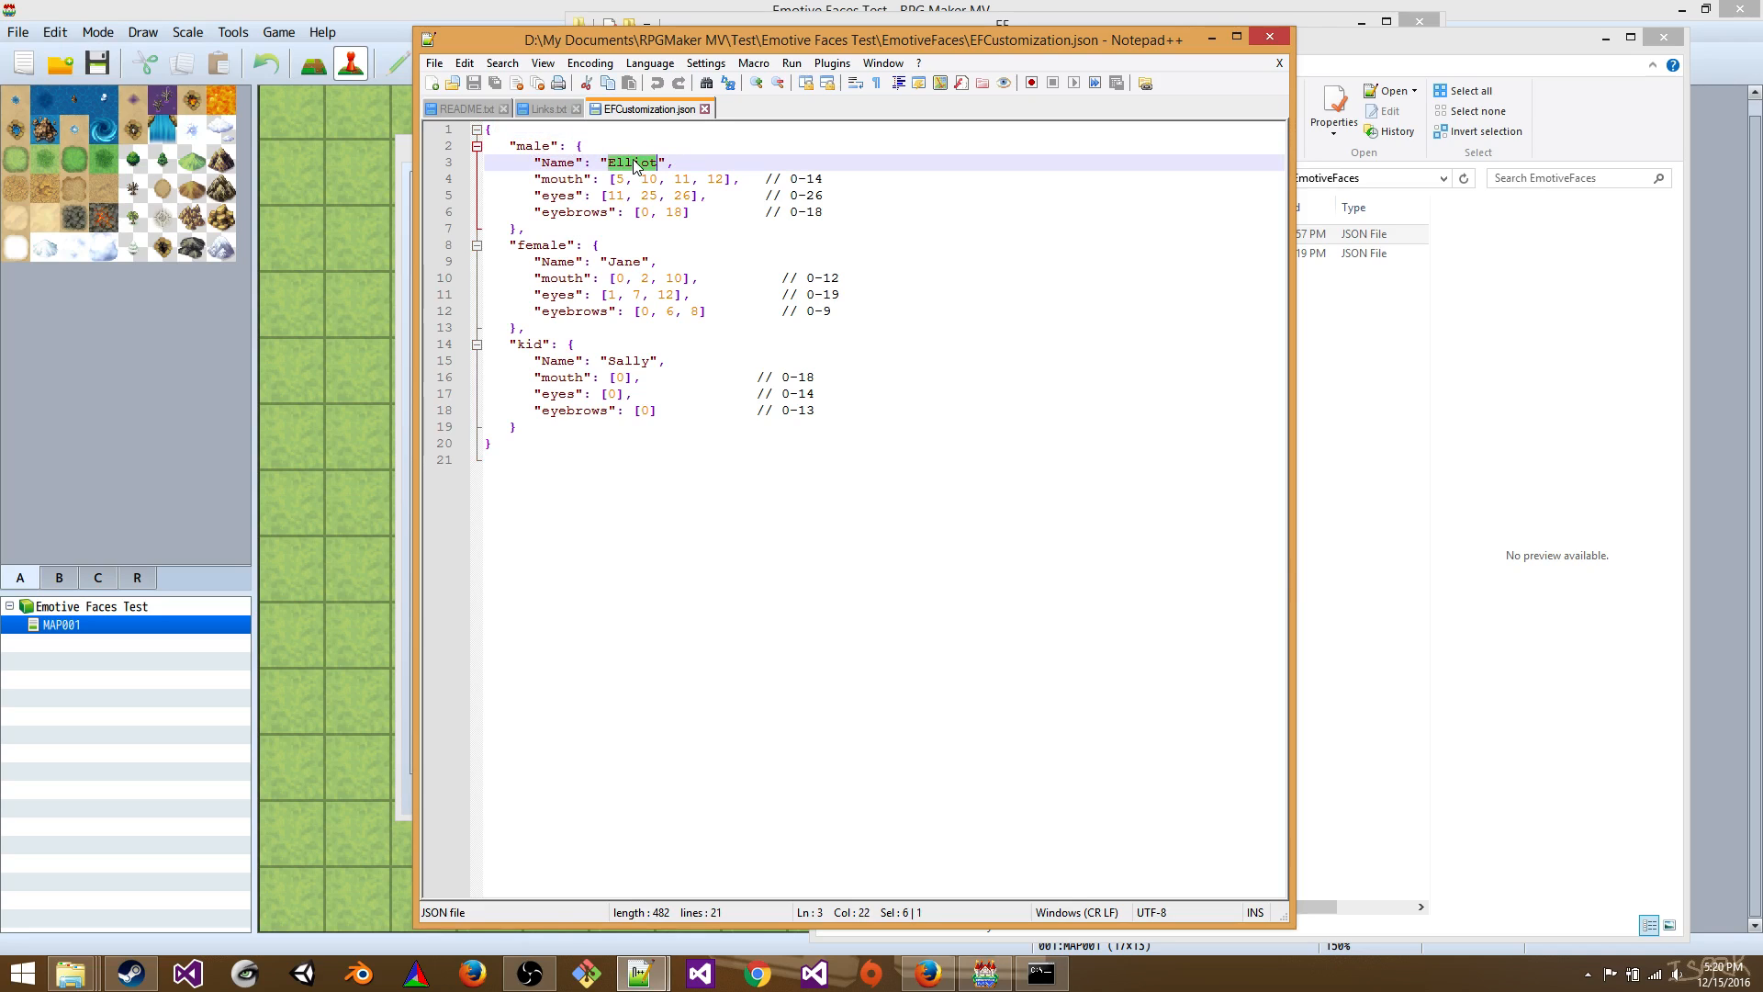
pyautogui.write('George')
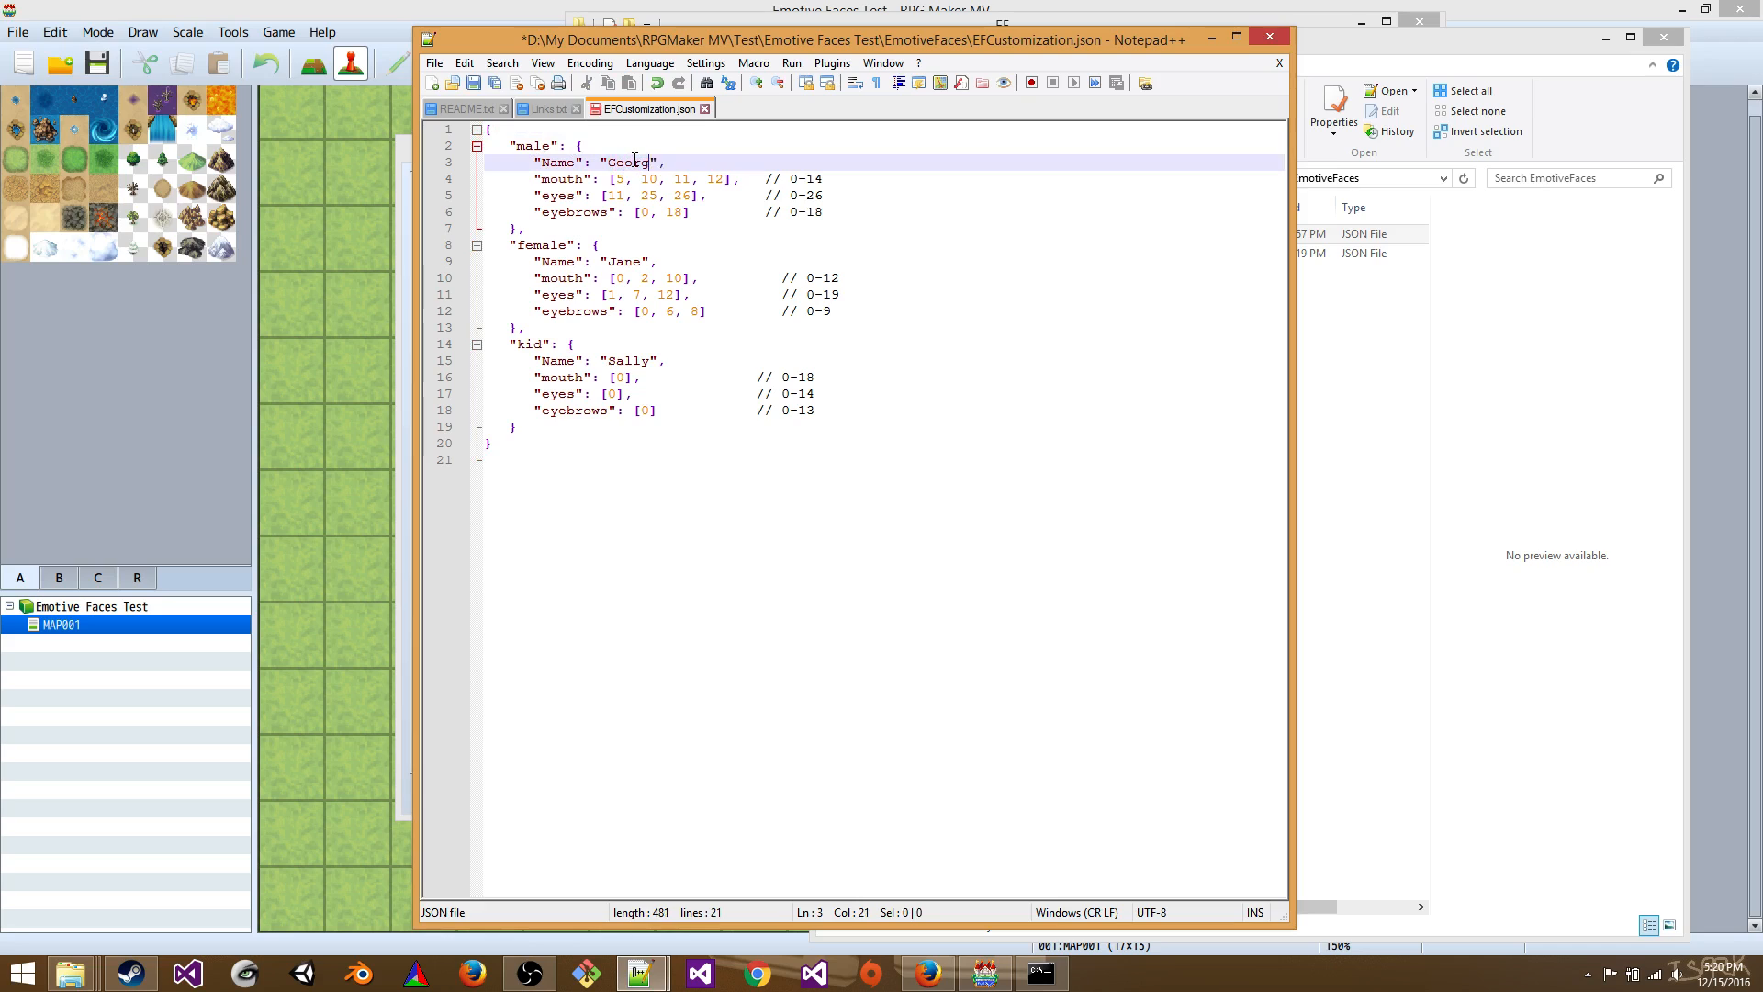
pyautogui.write('e')
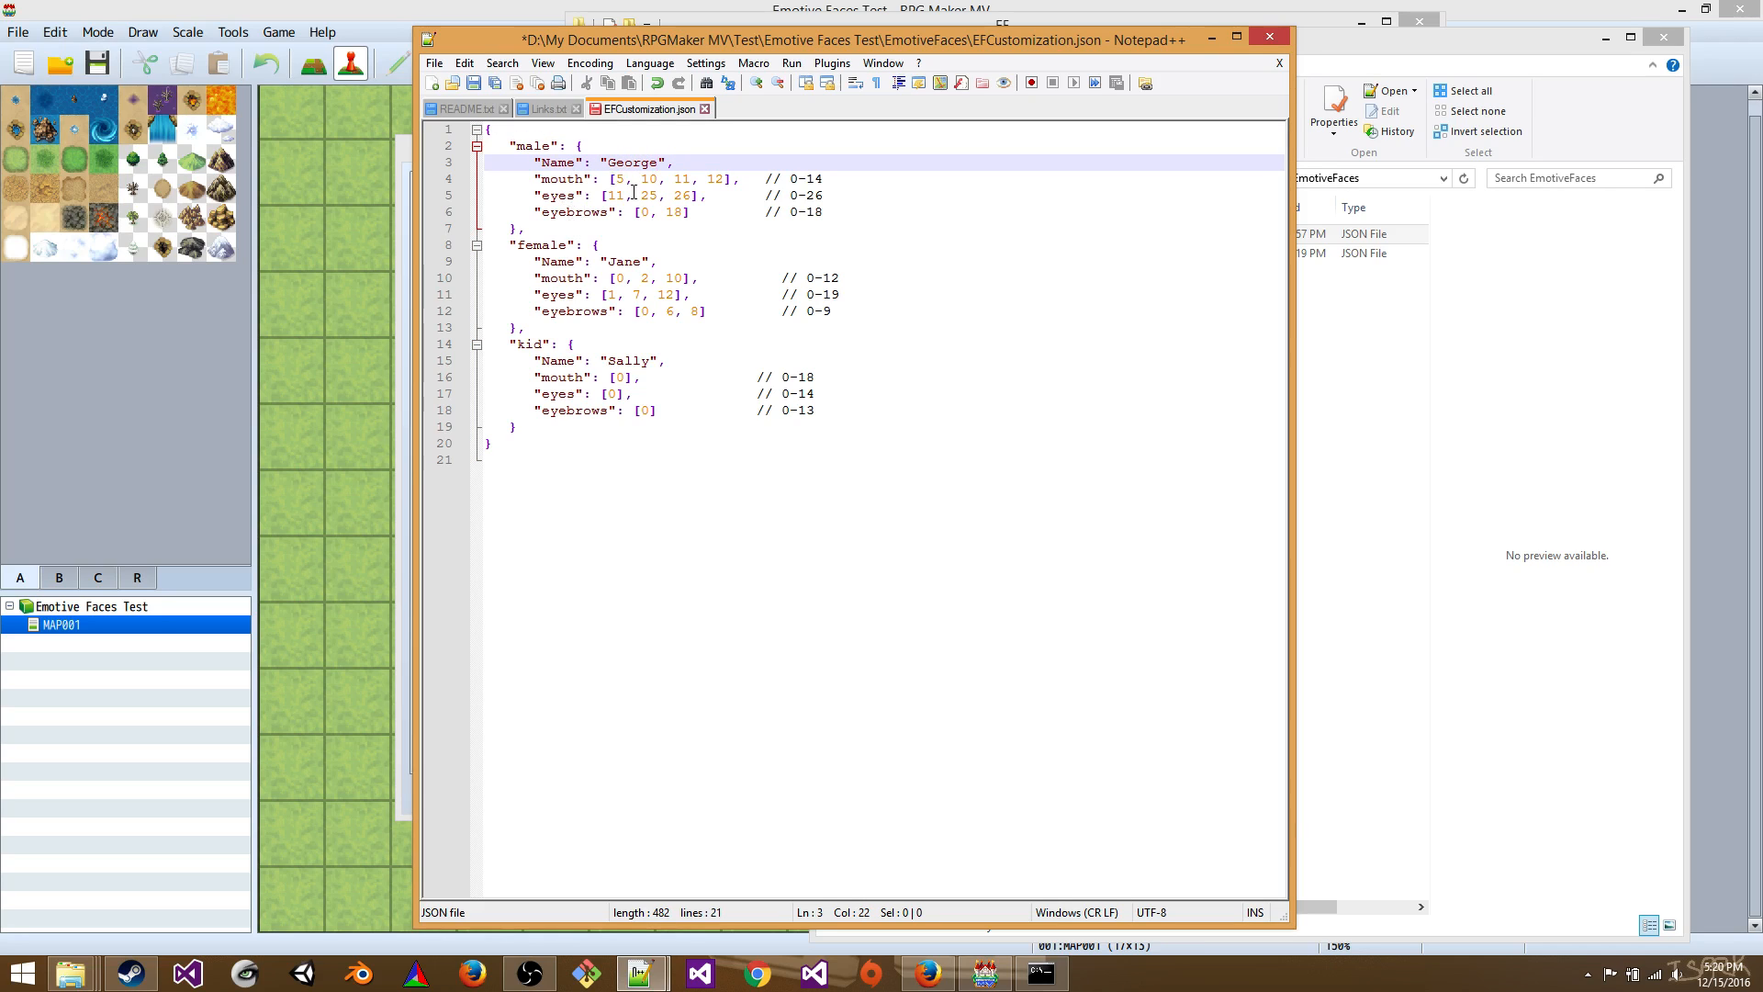
pyautogui.moveTo(612, 178); pyautogui.dragTo(725, 178)
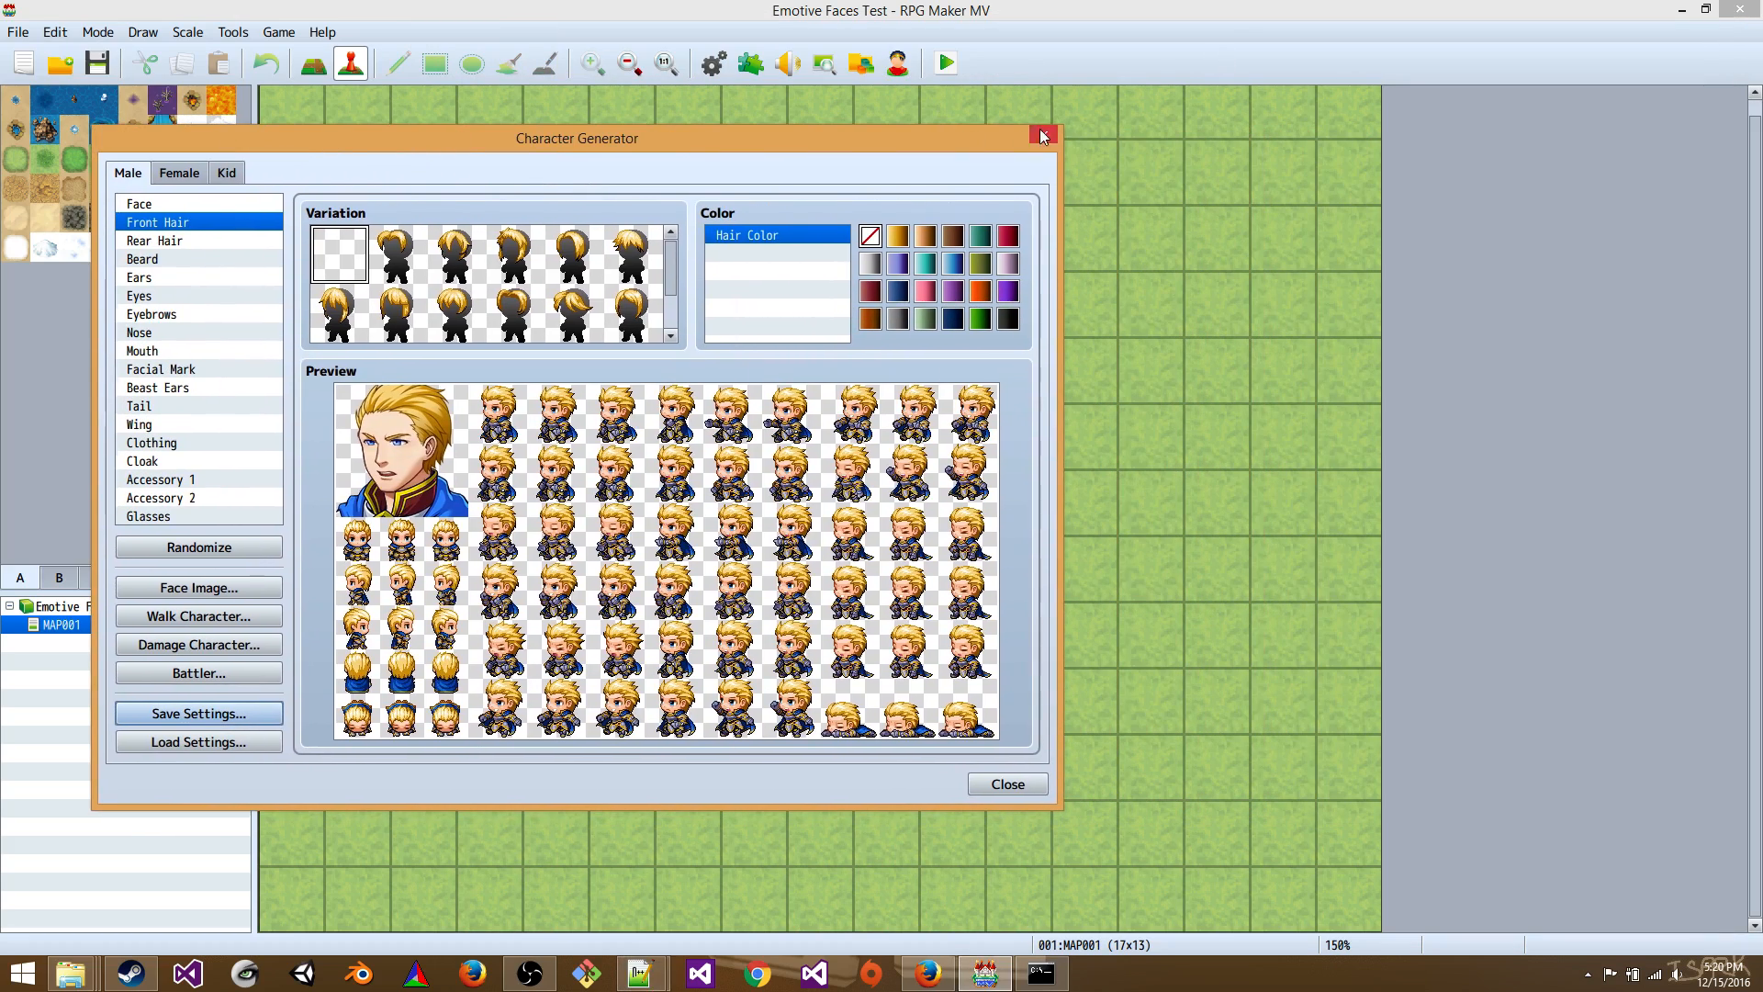
# - Preview several male mouth variations on the generated face to compare with the file's numbers
pyautogui.click(1042, 136)
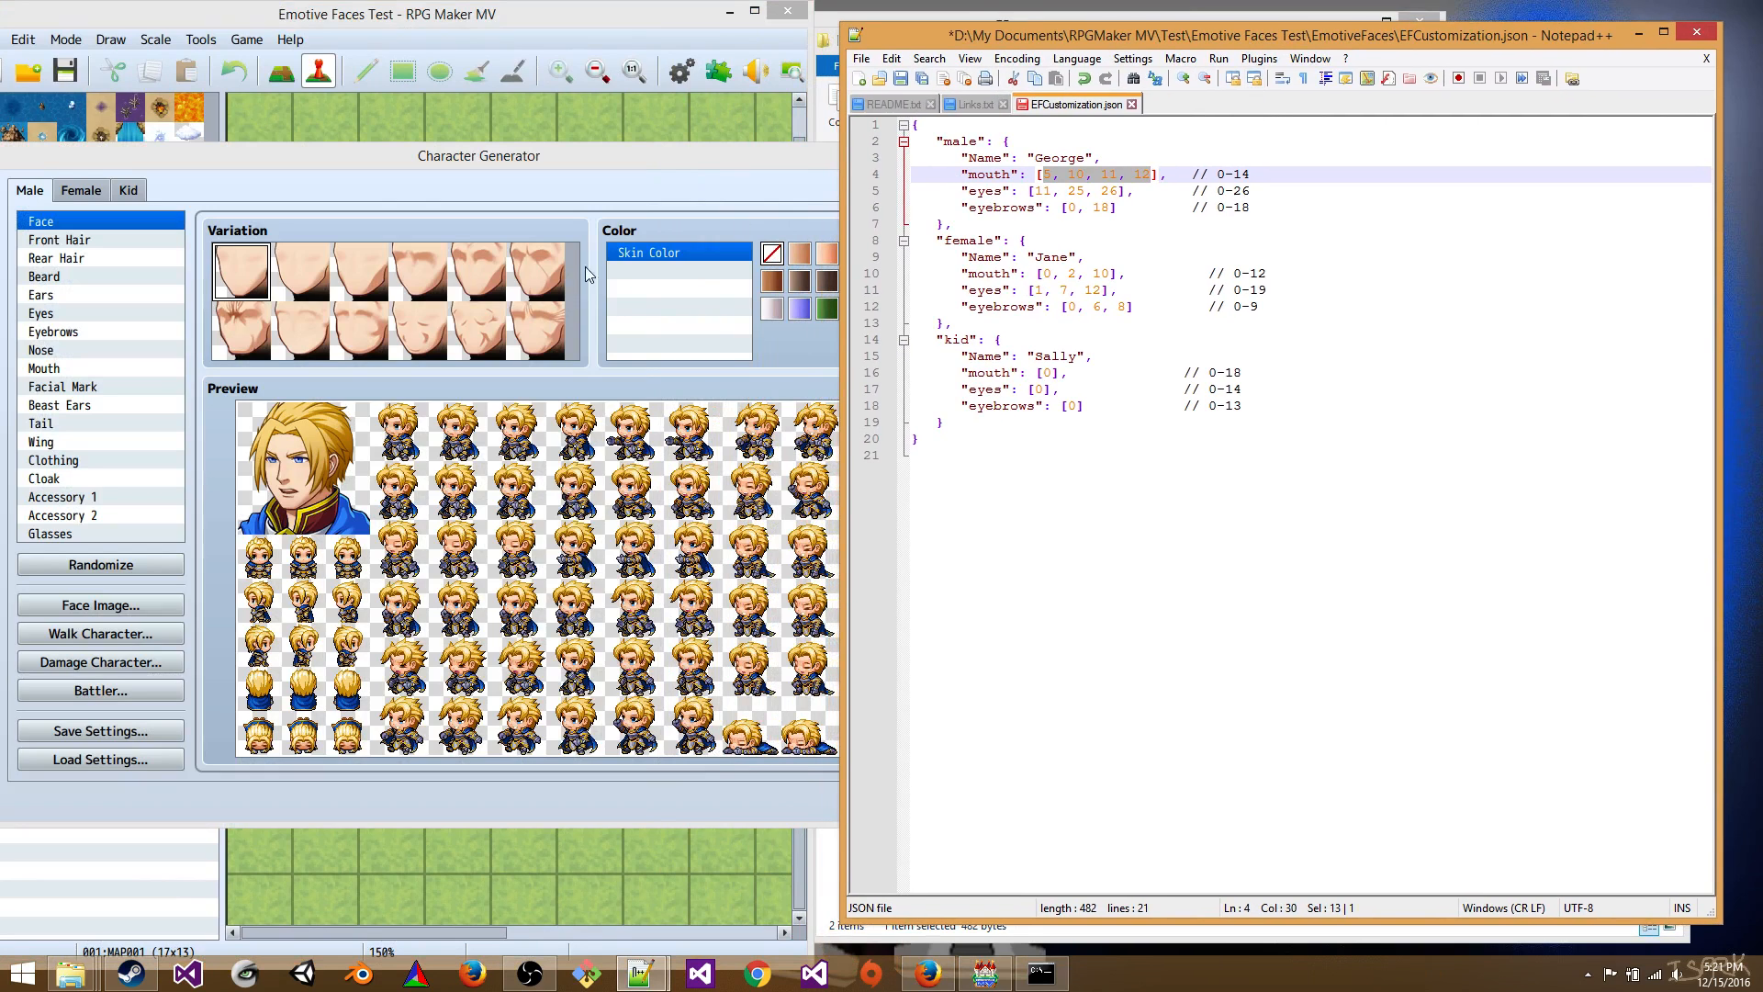
pyautogui.moveTo(121, 375)
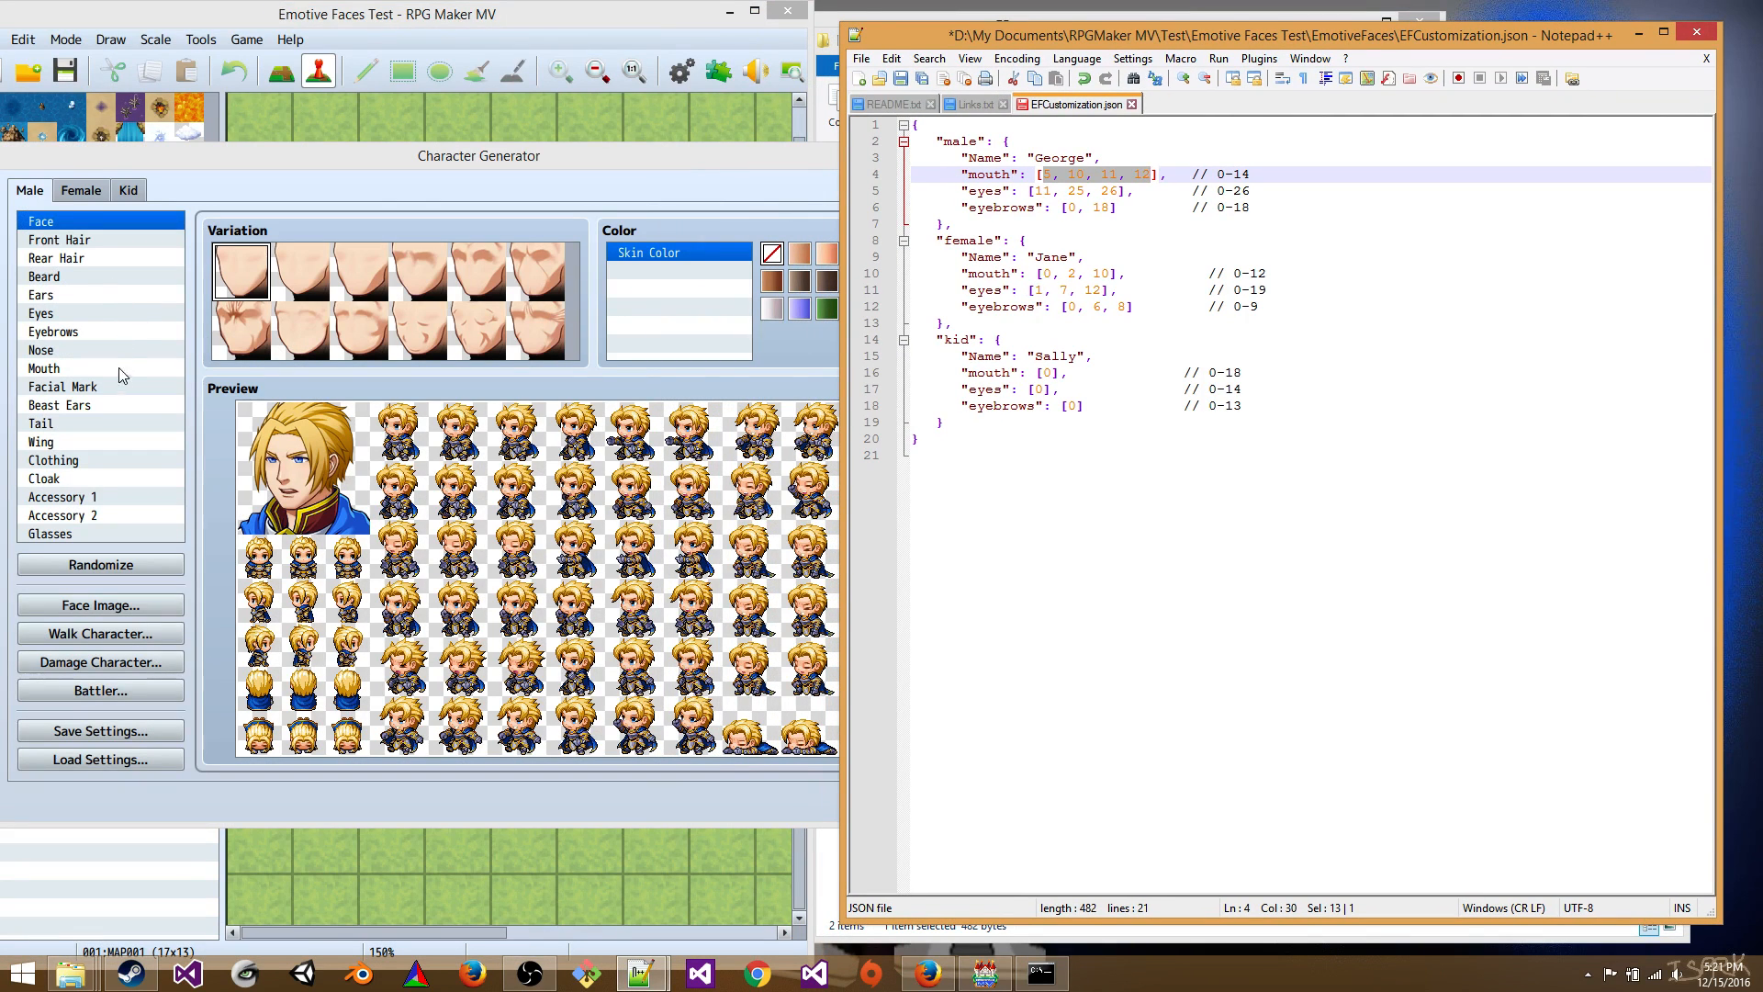
pyautogui.click(44, 367)
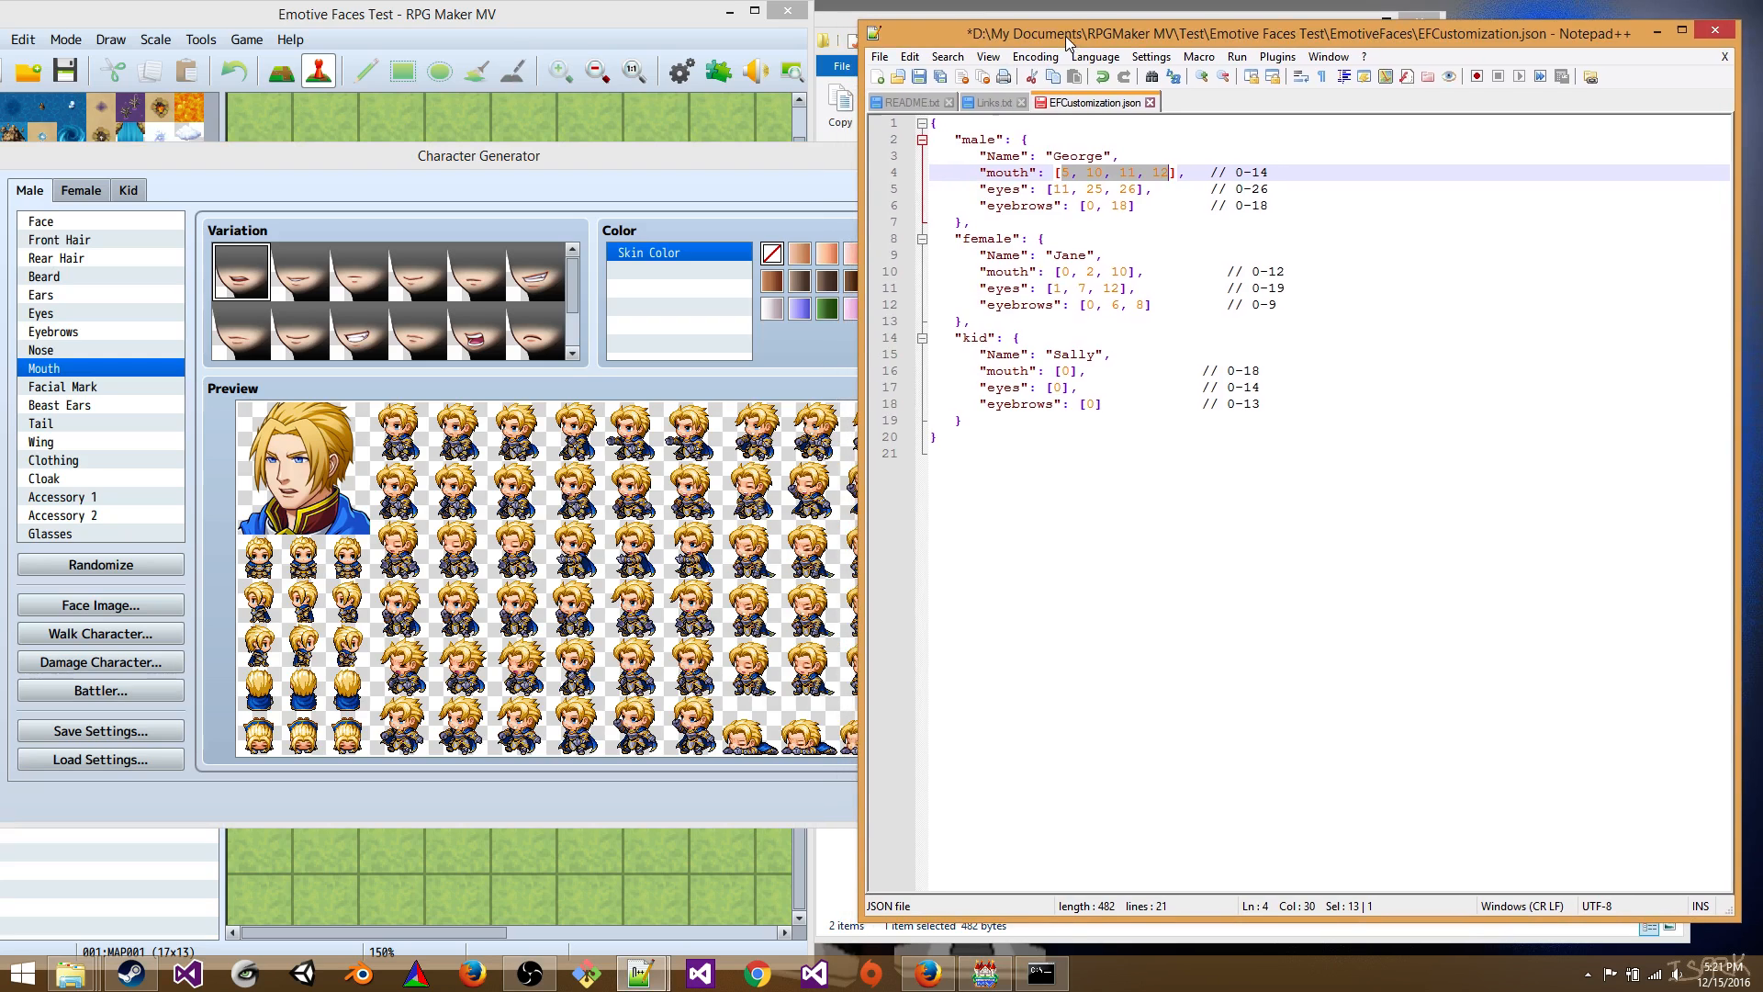
pyautogui.click(536, 272)
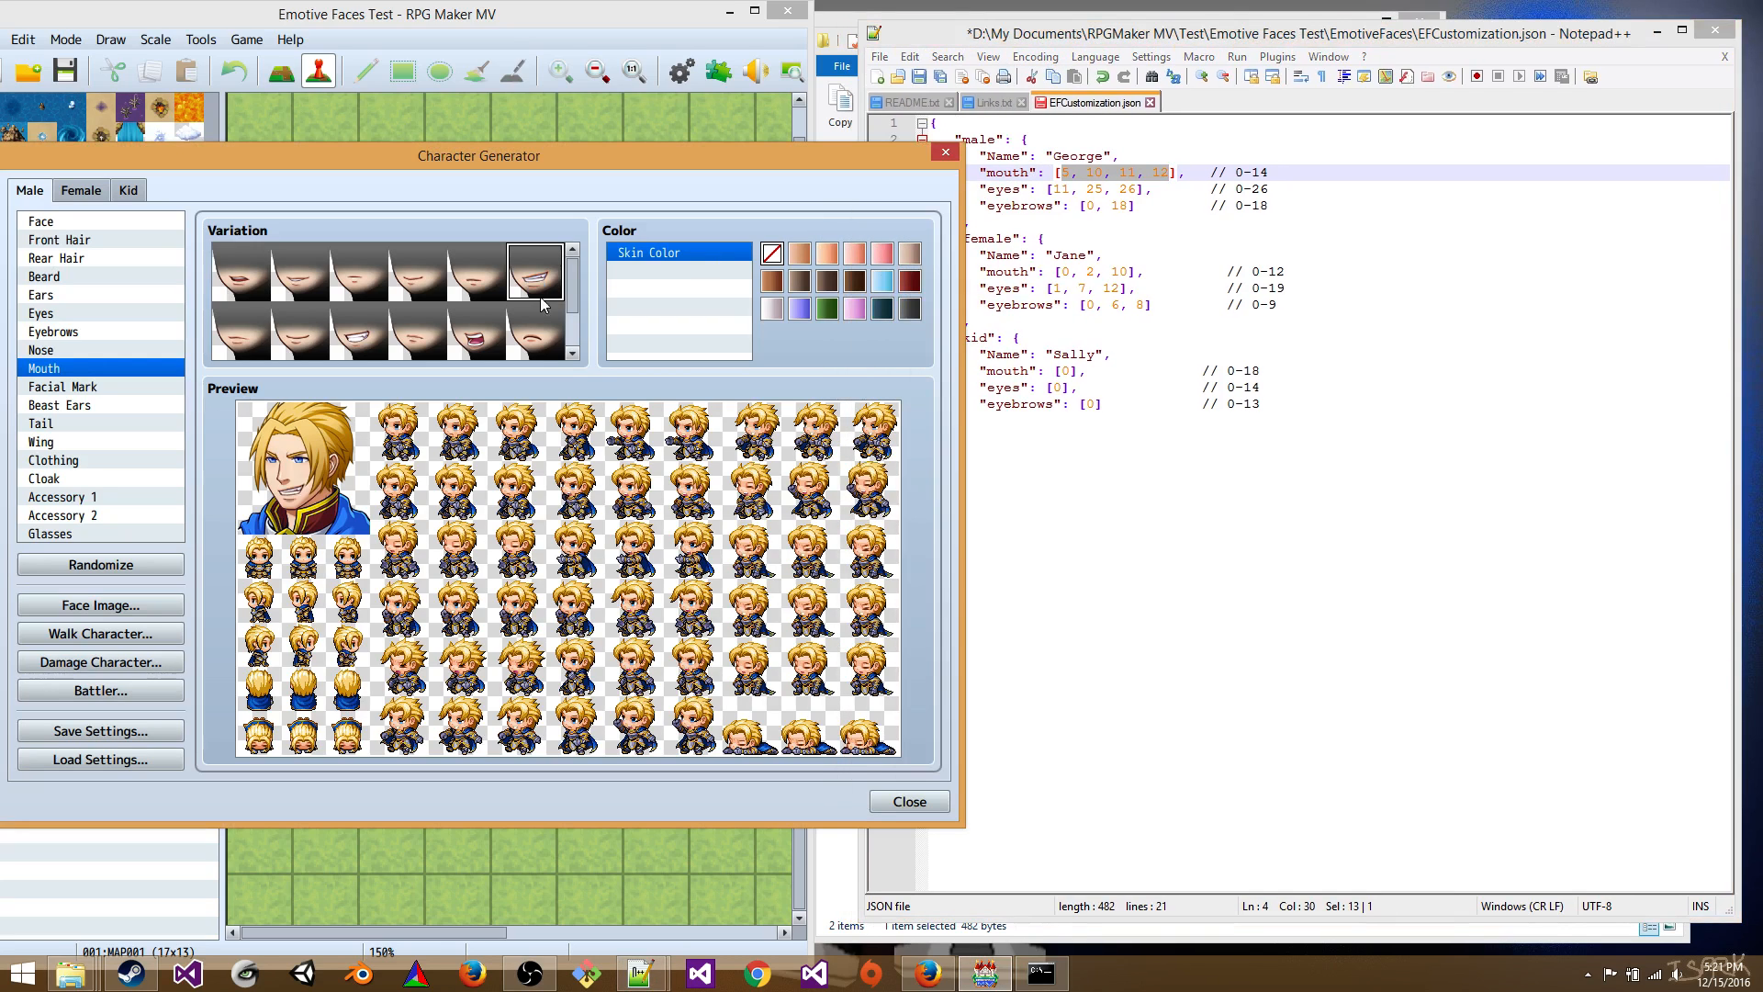
pyautogui.click(476, 331)
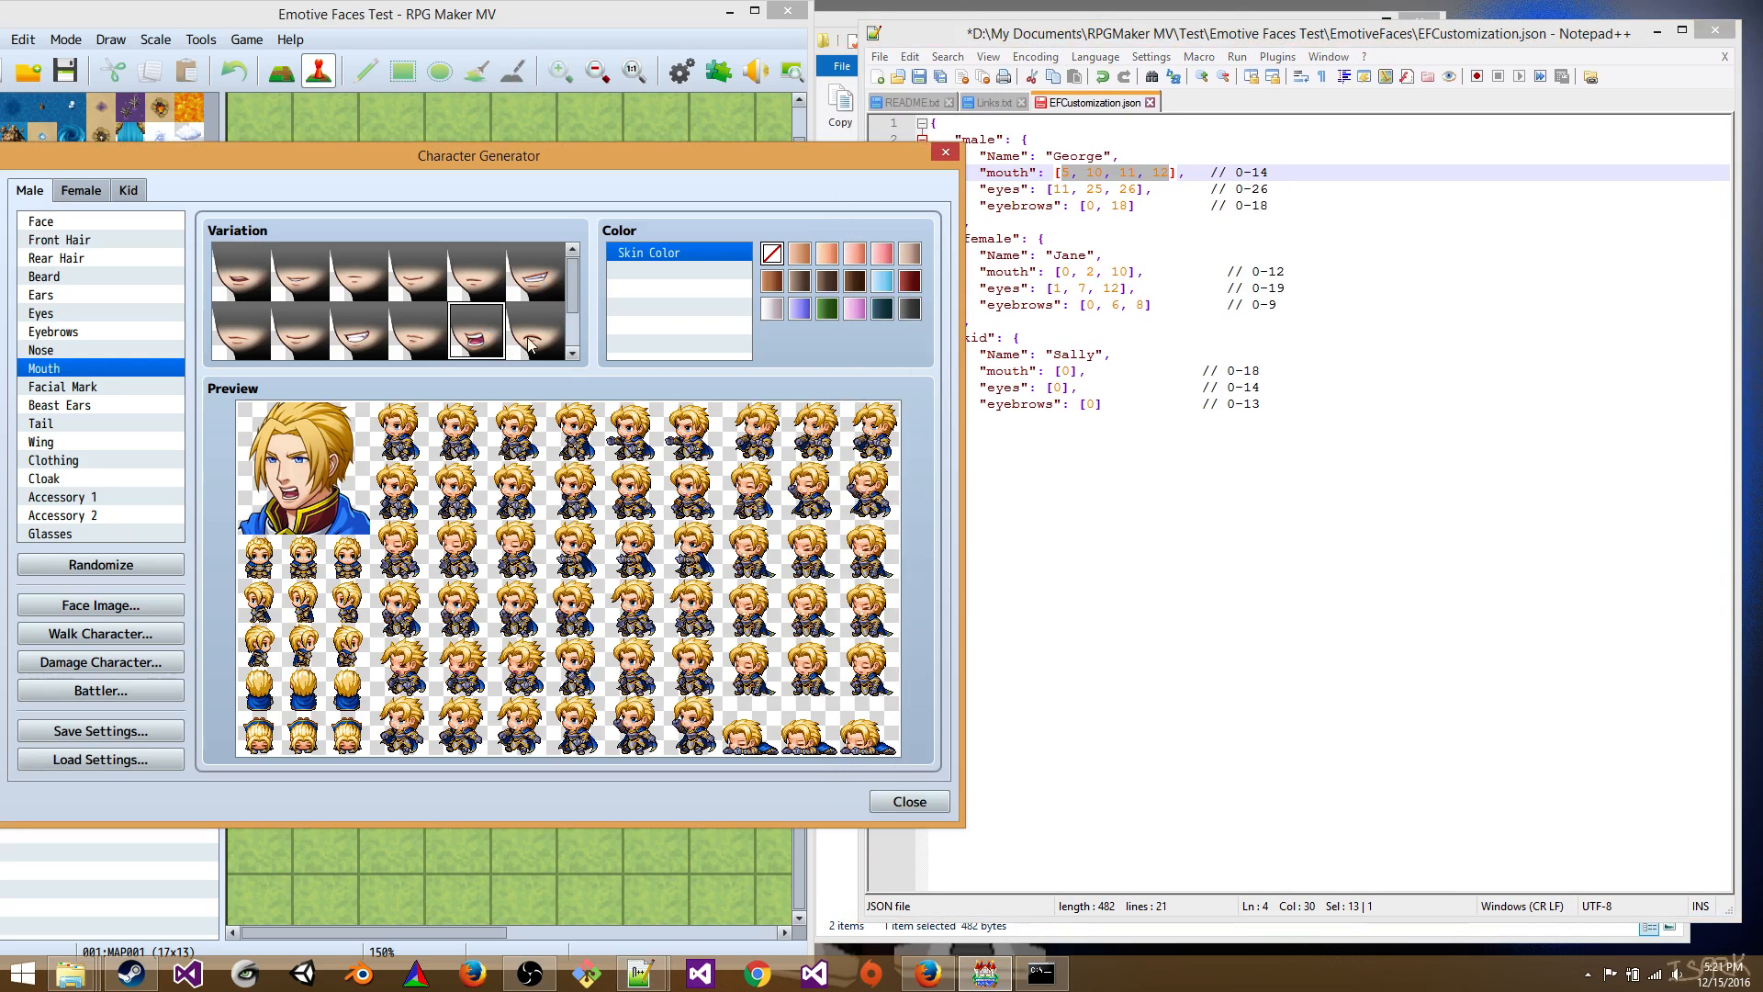
pyautogui.click(536, 331)
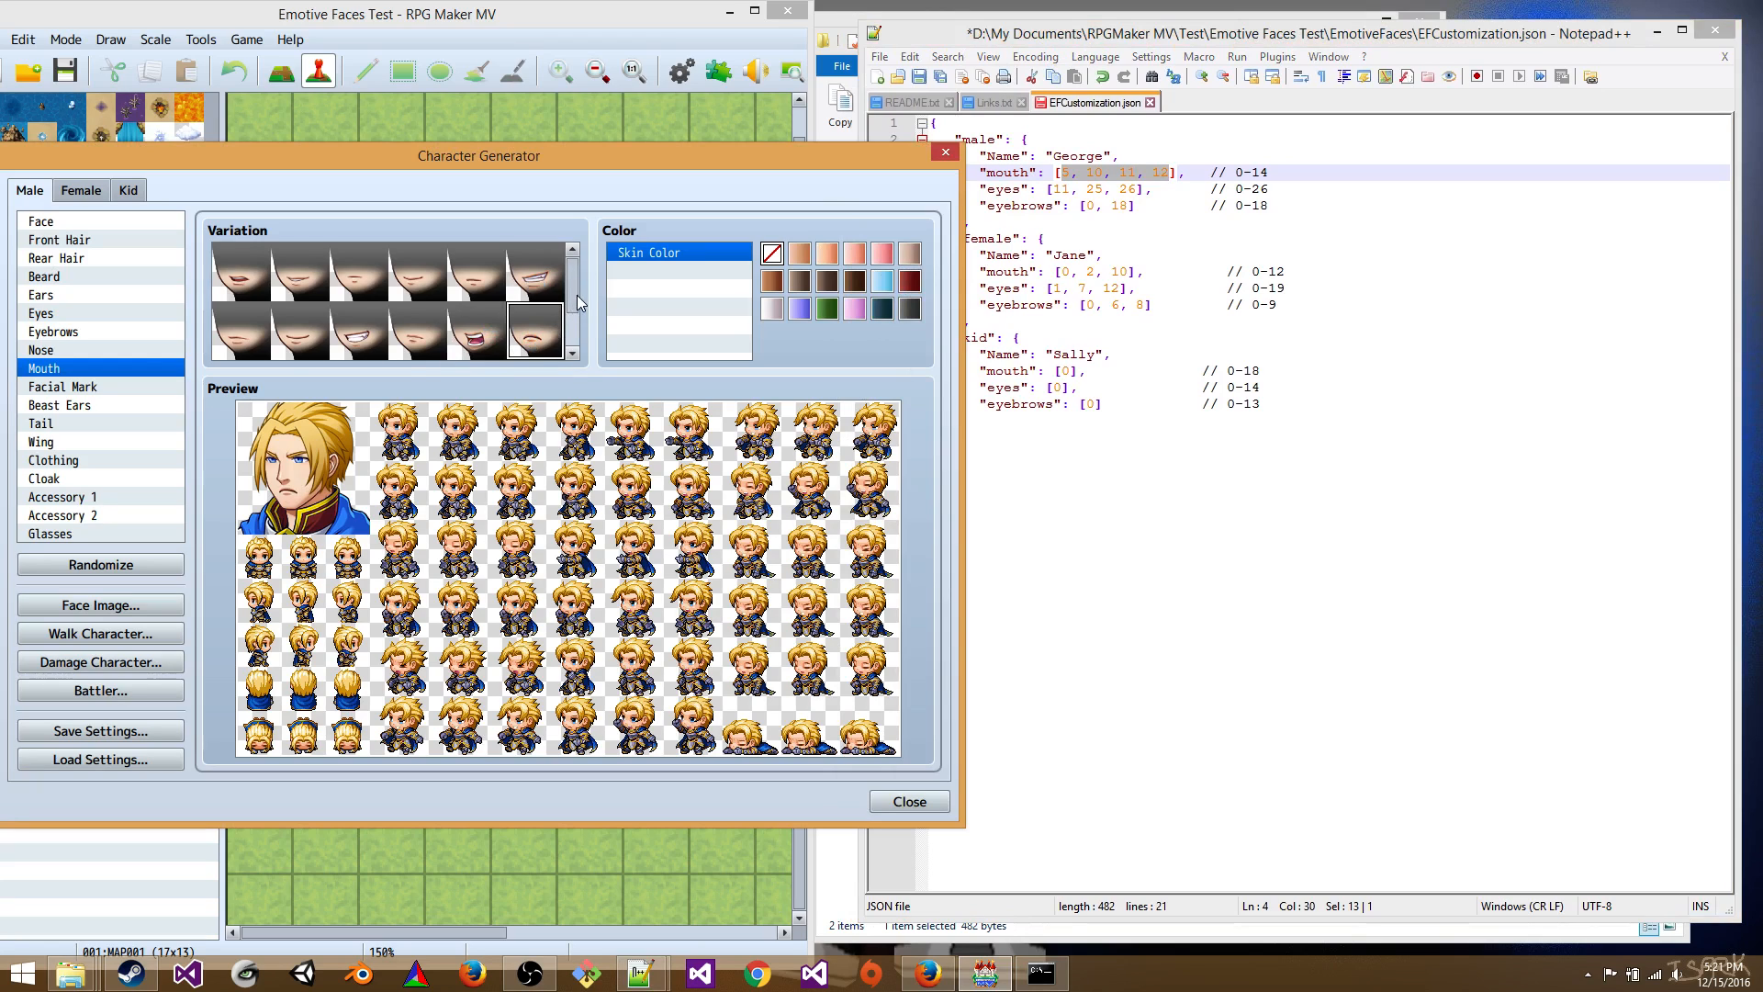
pyautogui.scroll(-3)
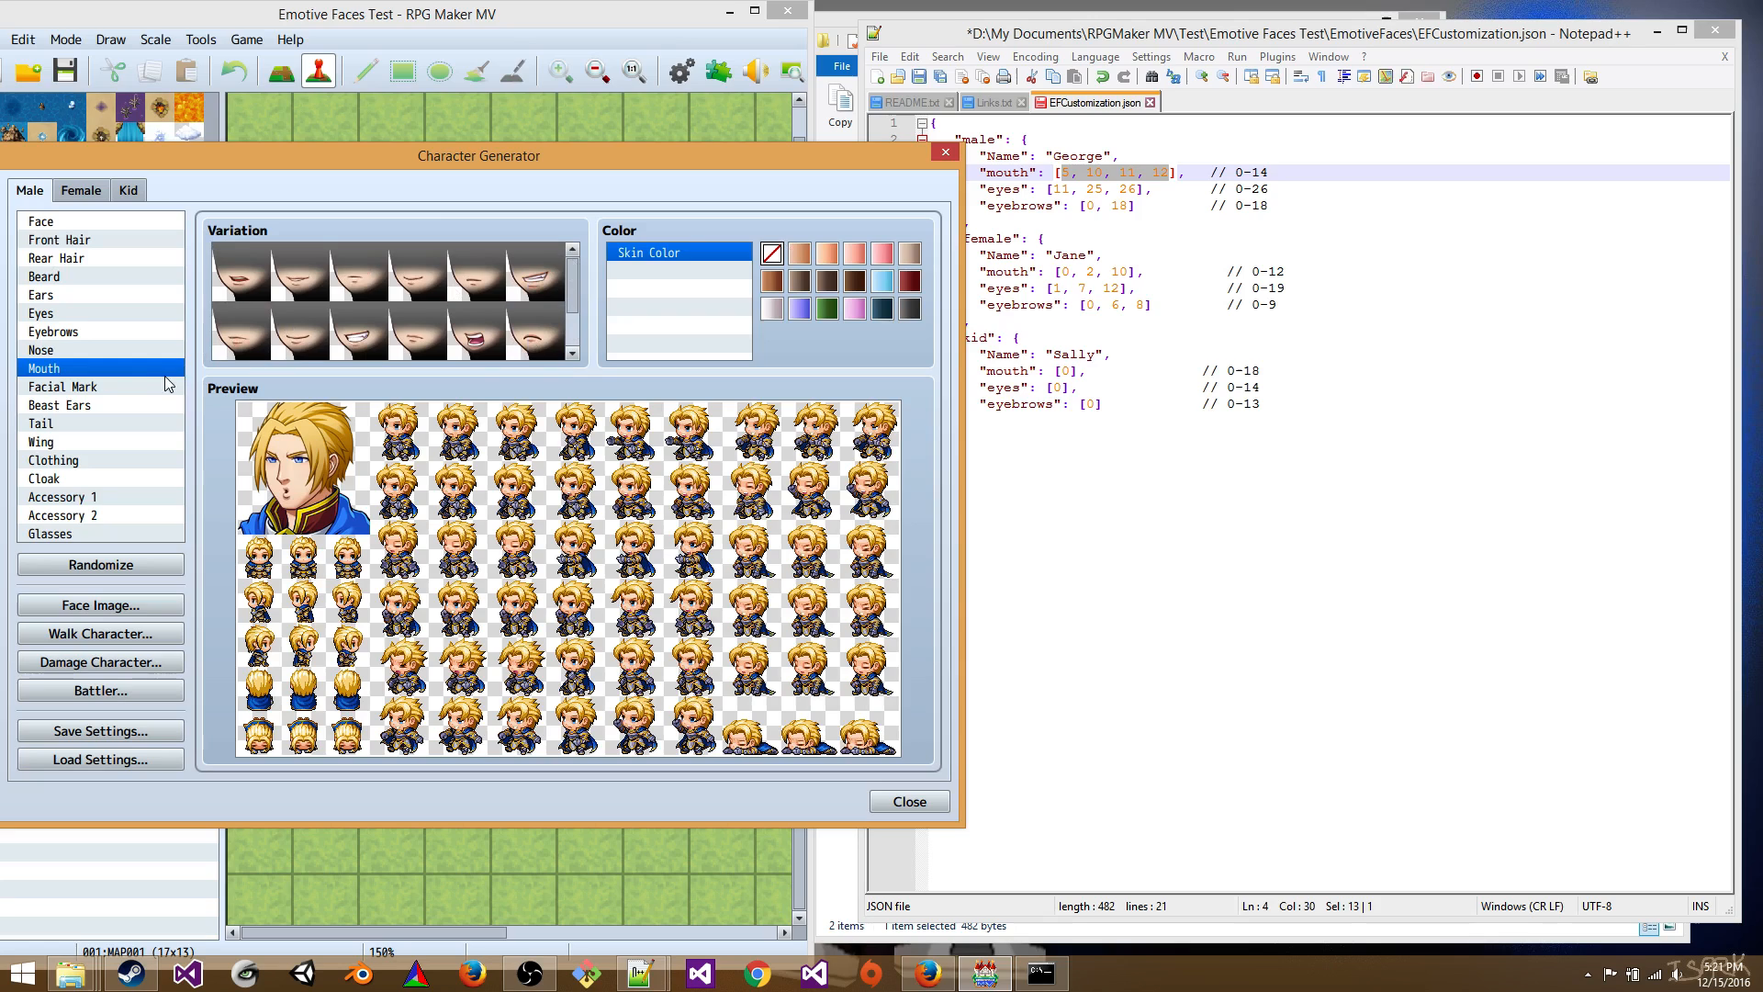
# - View the male eye and eyebrow variation grids for comparison
pyautogui.click(40, 312)
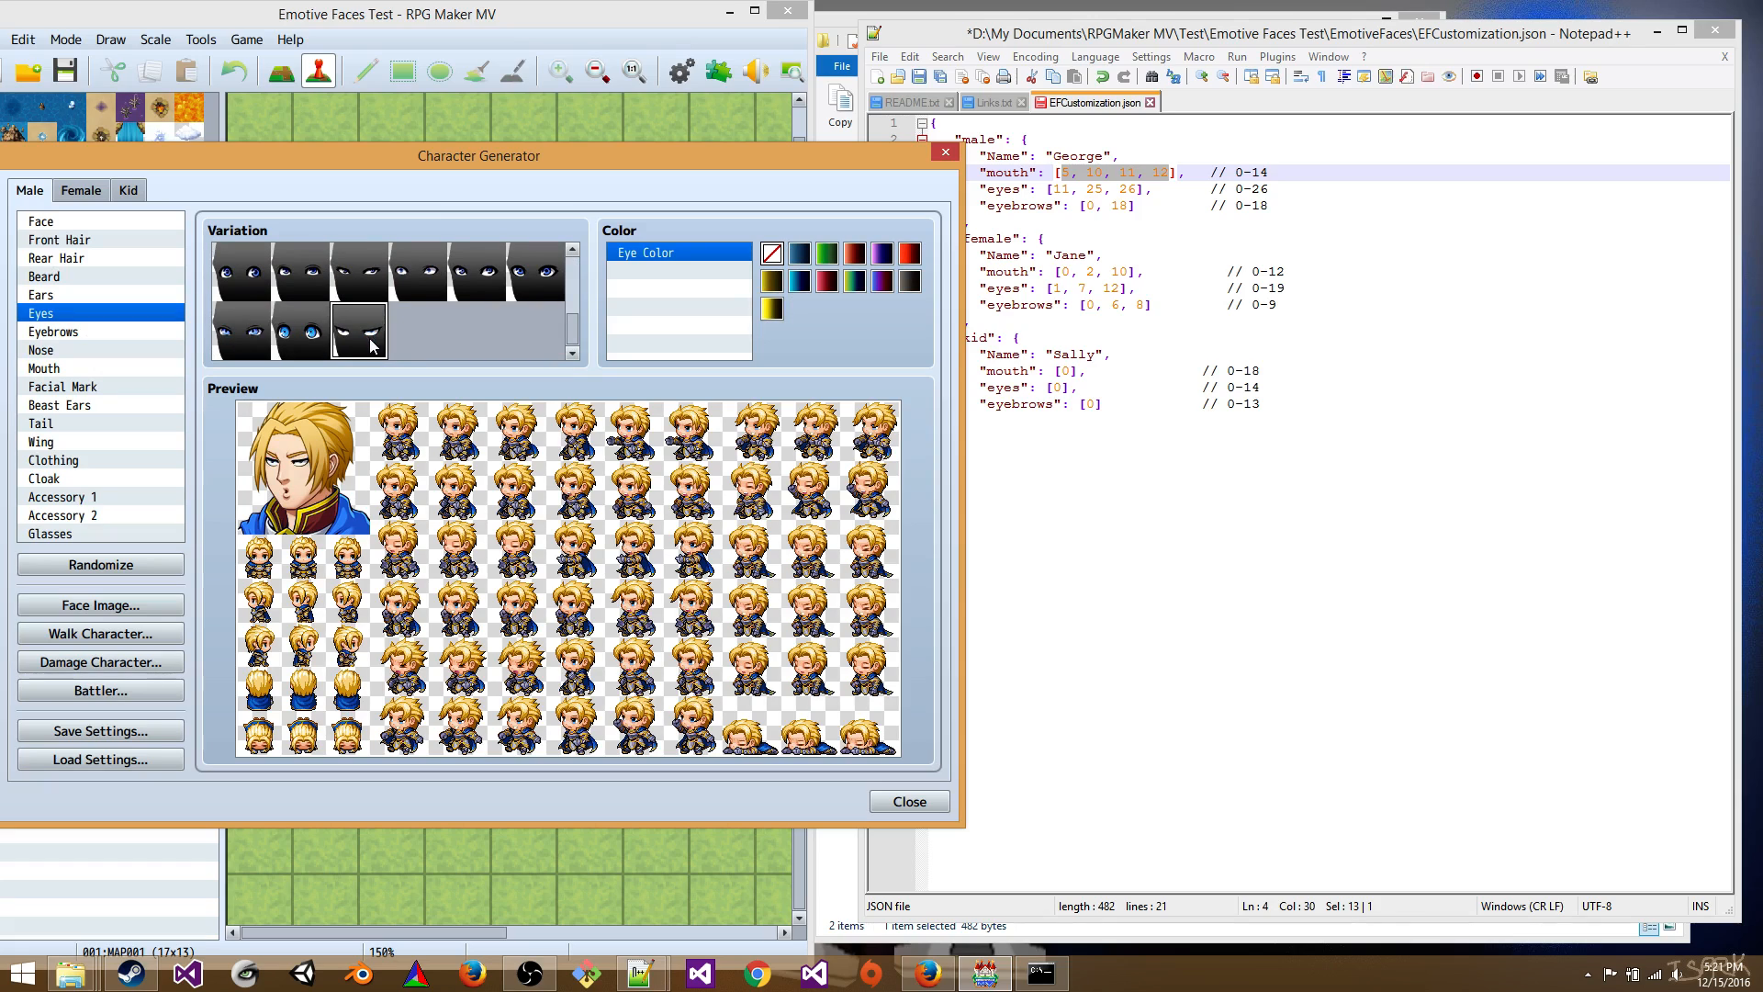
pyautogui.click(53, 331)
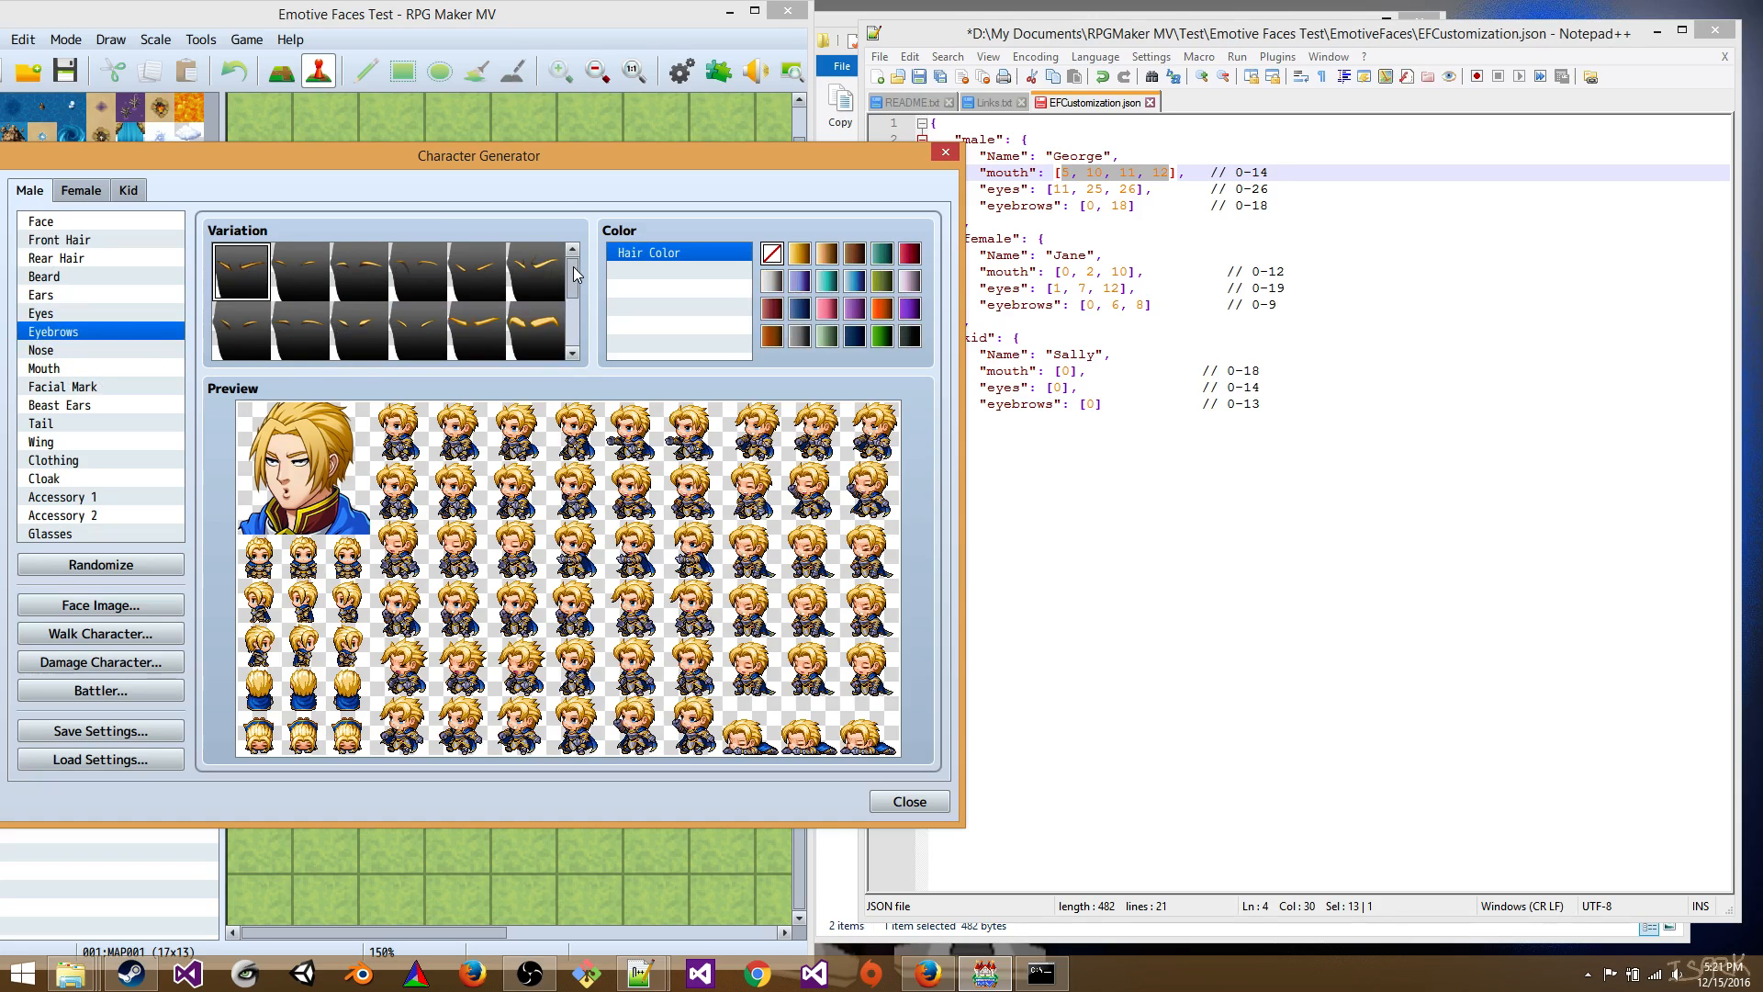
pyautogui.scroll(-3)
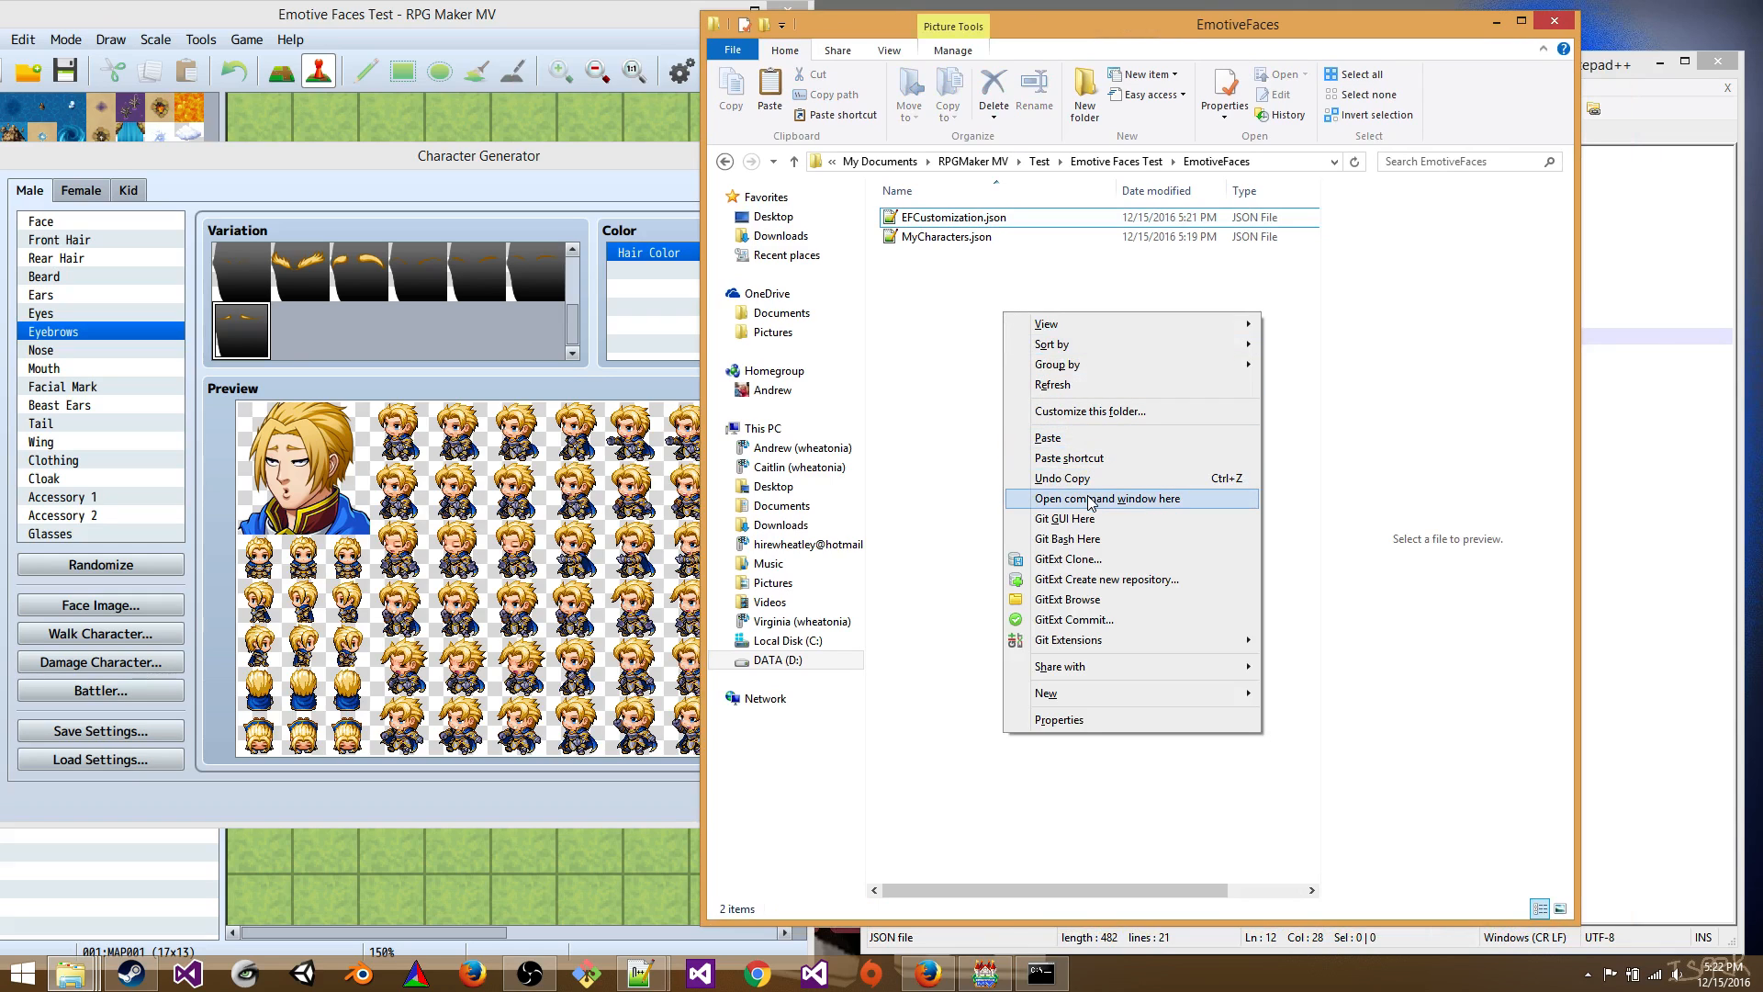
# - Run C:\bin\EF\EmotiveFaces.exe MyCharacters.json from a command window in the EmotiveFaces folder
pyautogui.click(1106, 499)
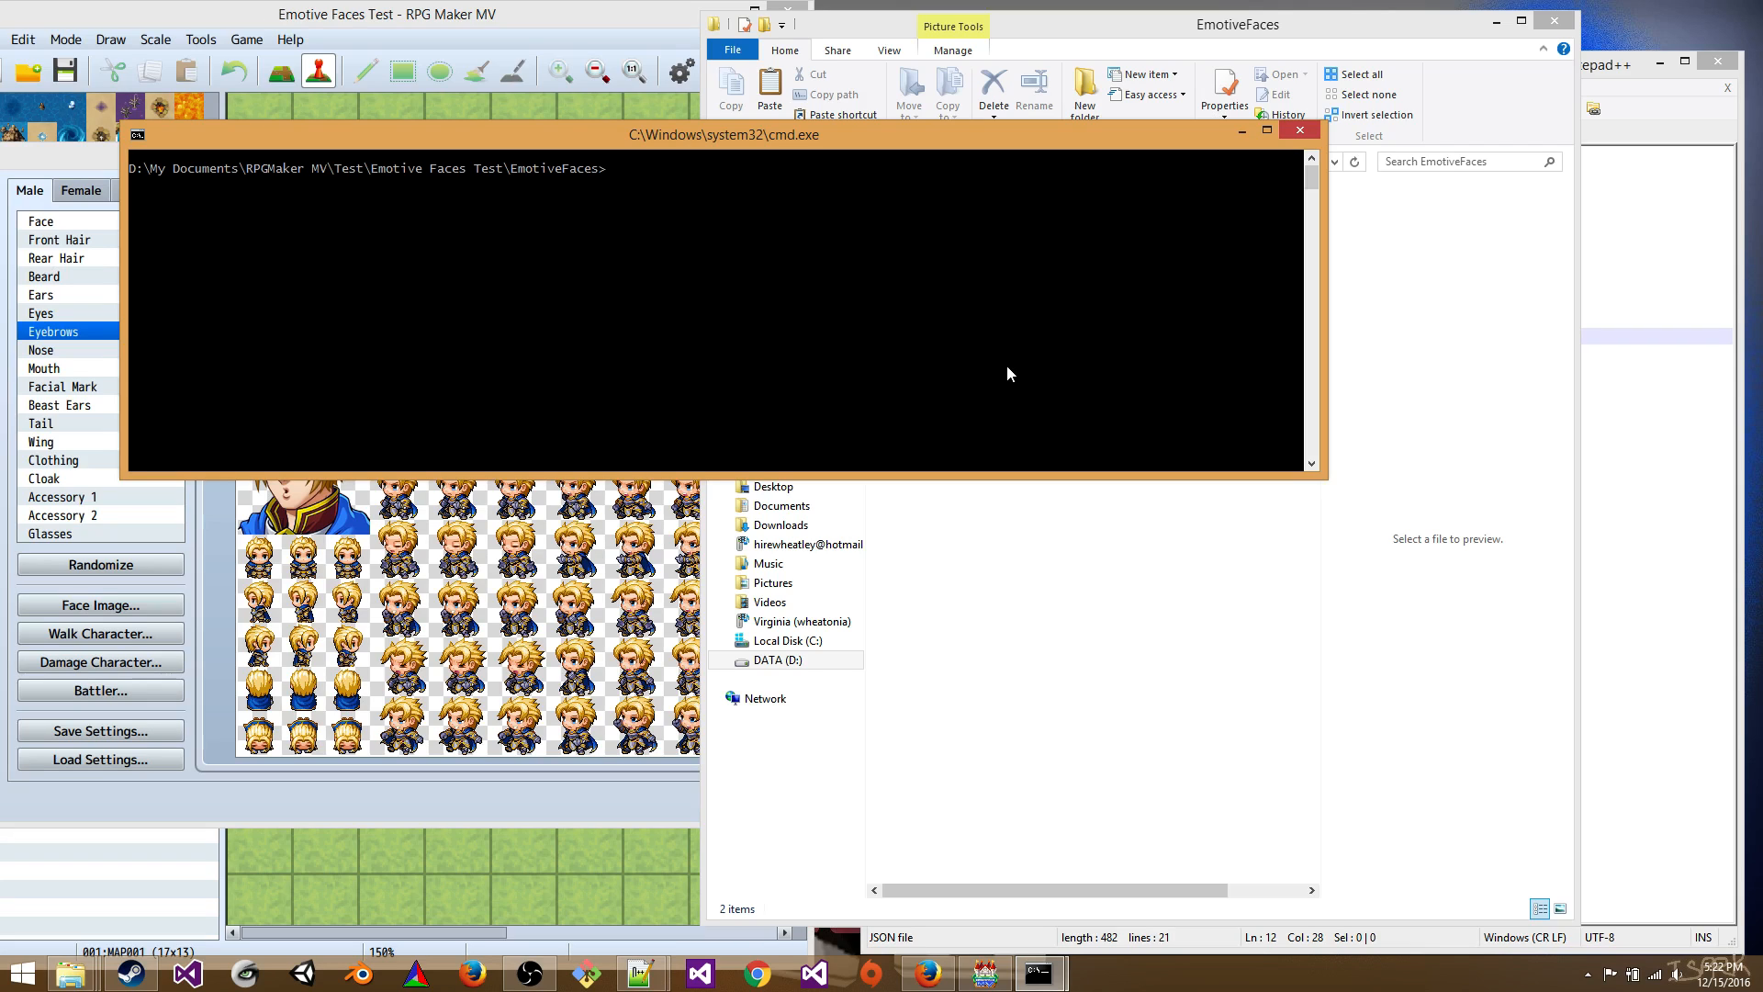
pyautogui.write('C')
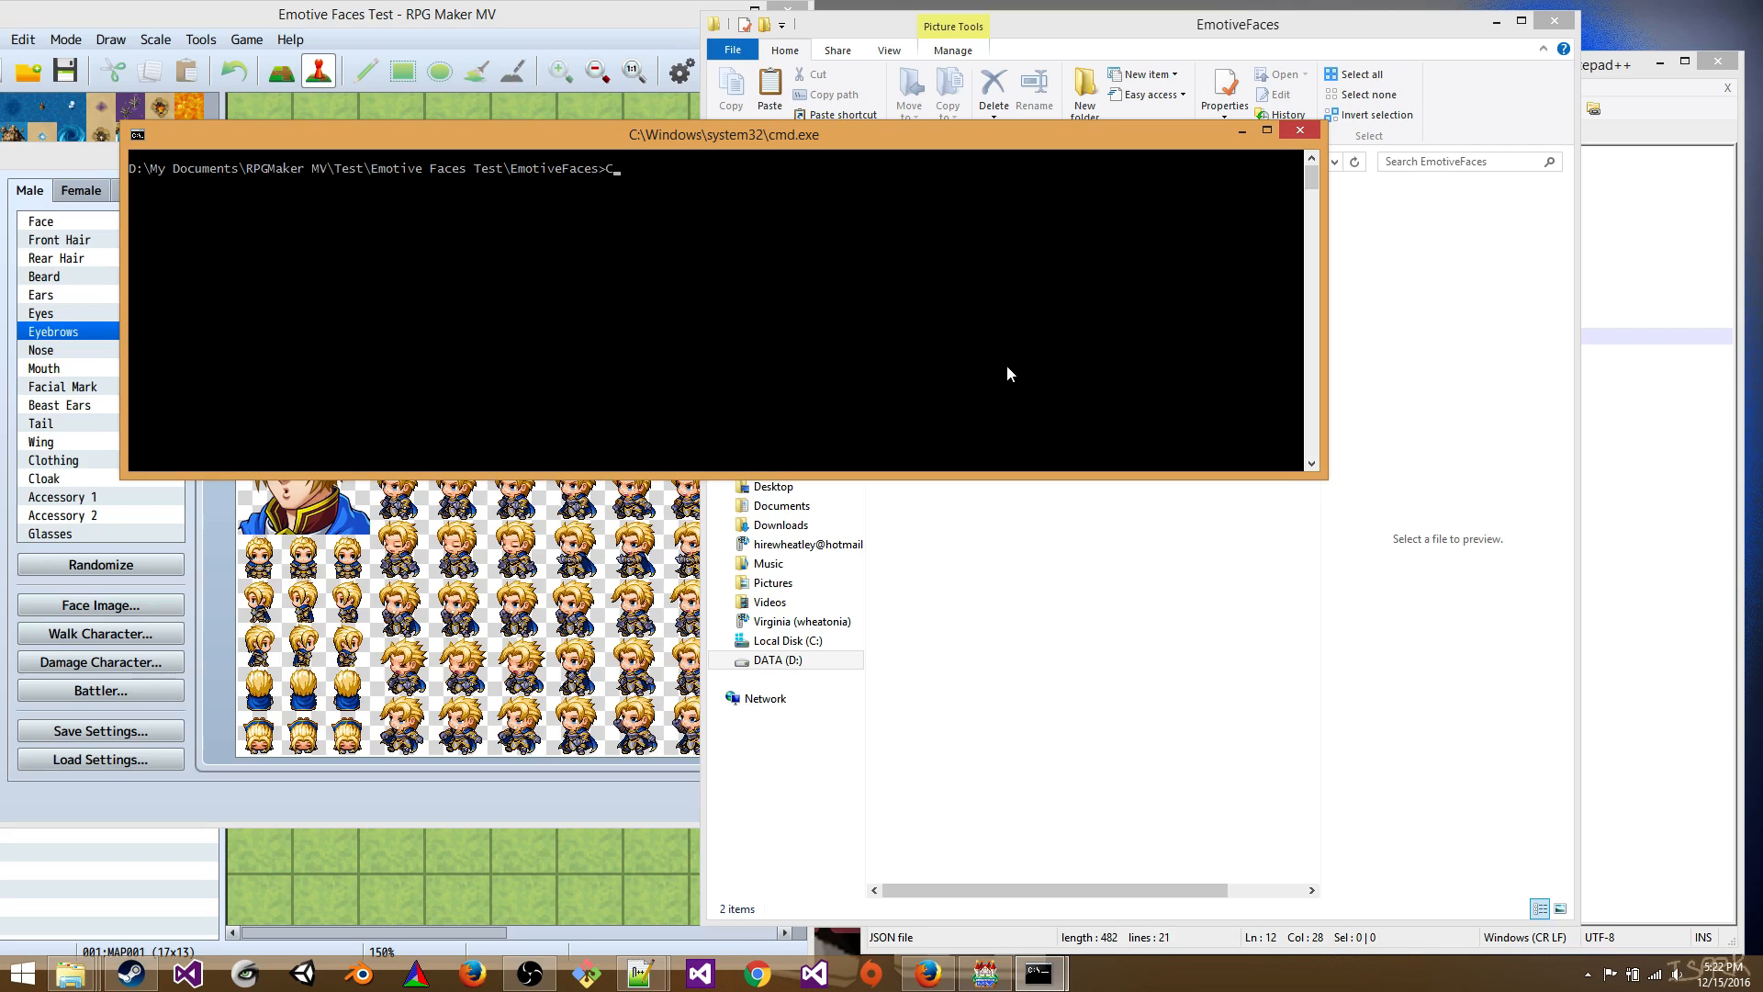
pyautogui.write(':\\bin\\')
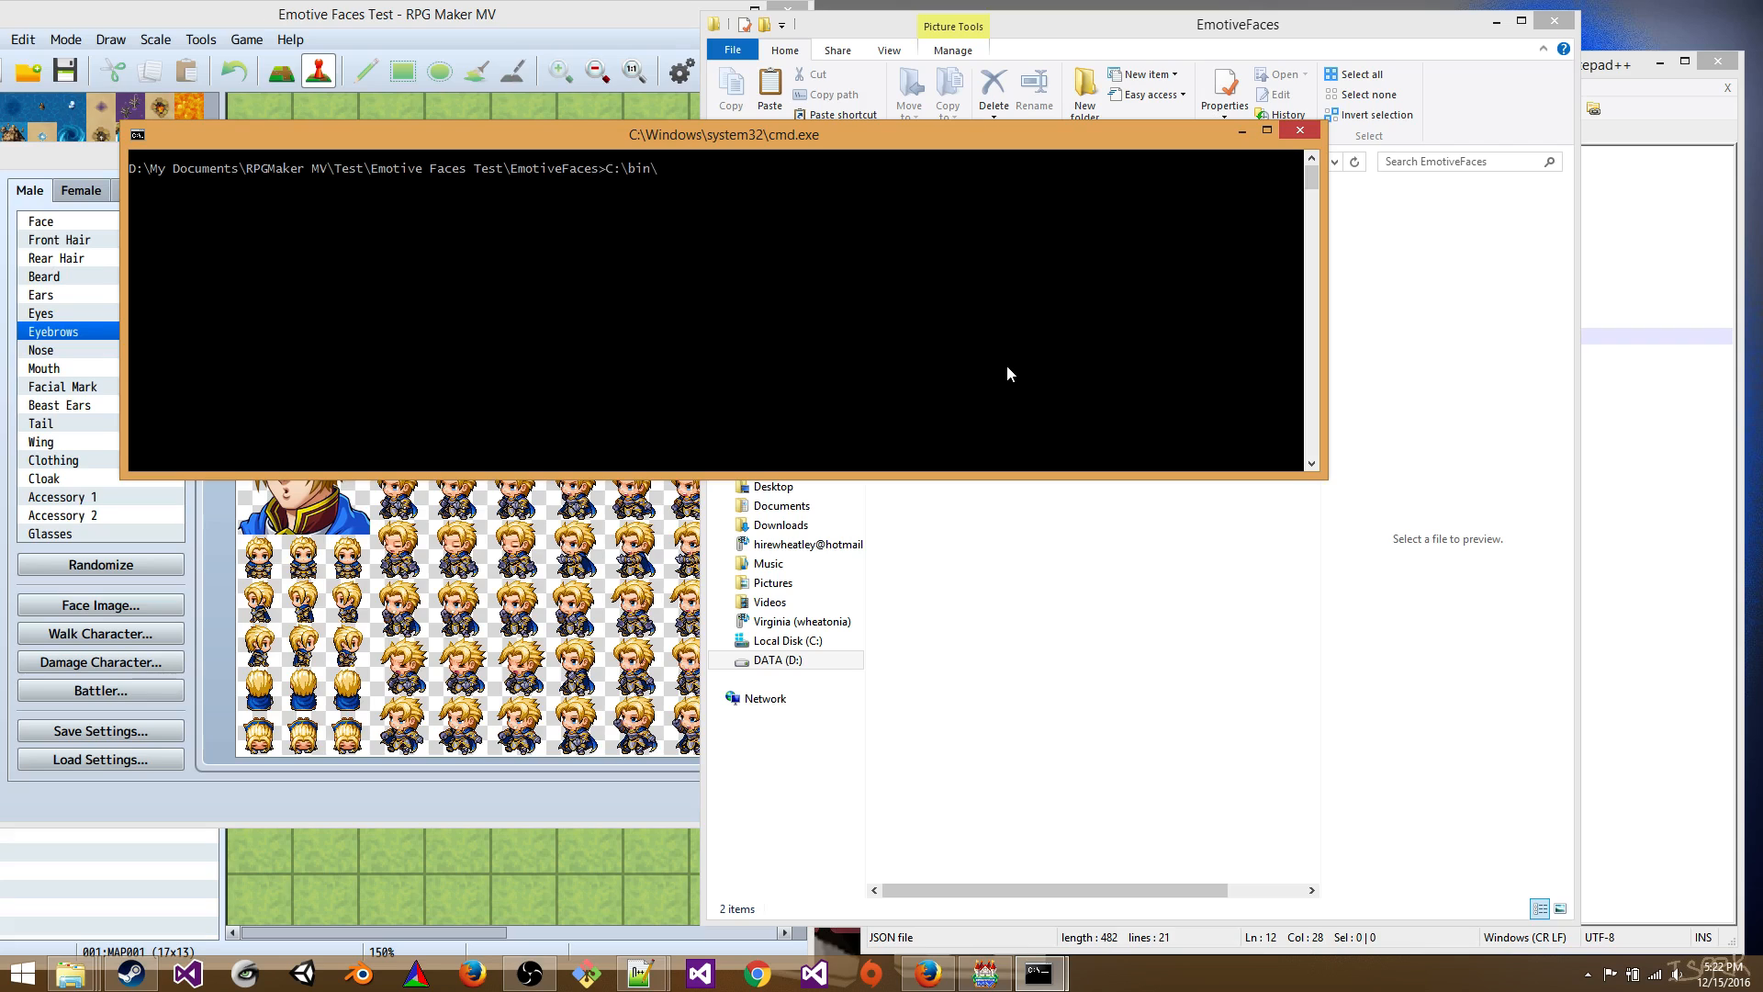
pyautogui.write('EF\\')
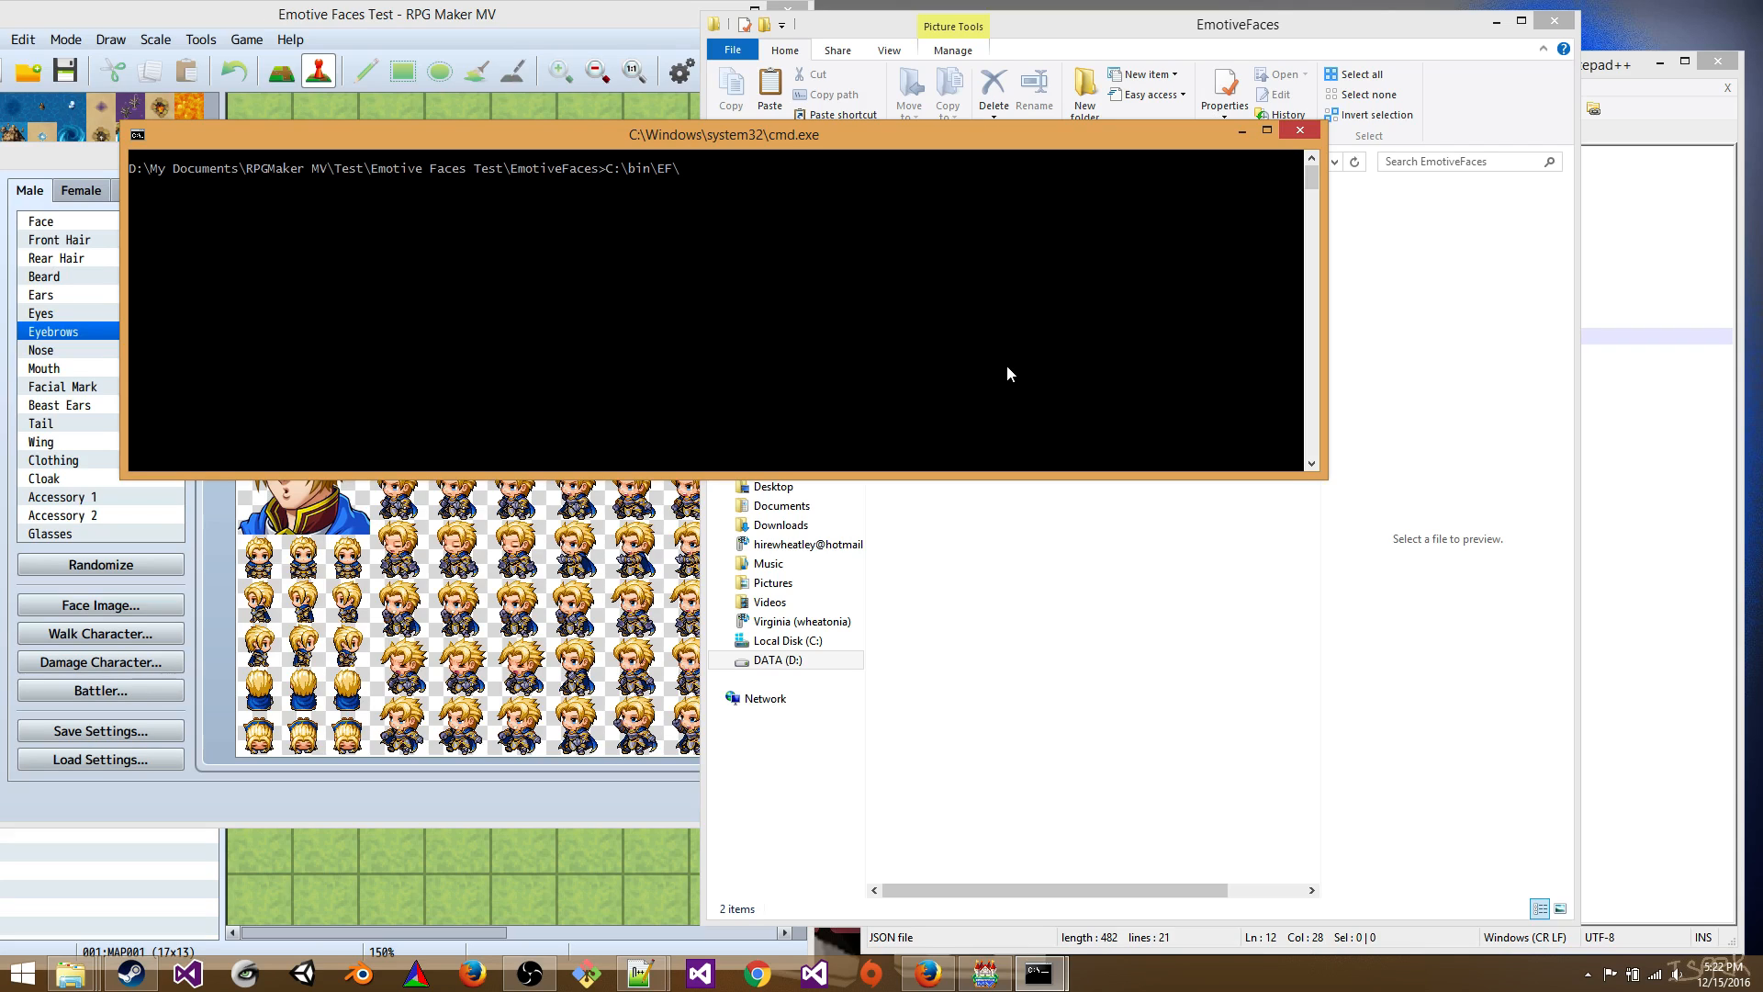
pyautogui.write('EmotiveFaces.exe')
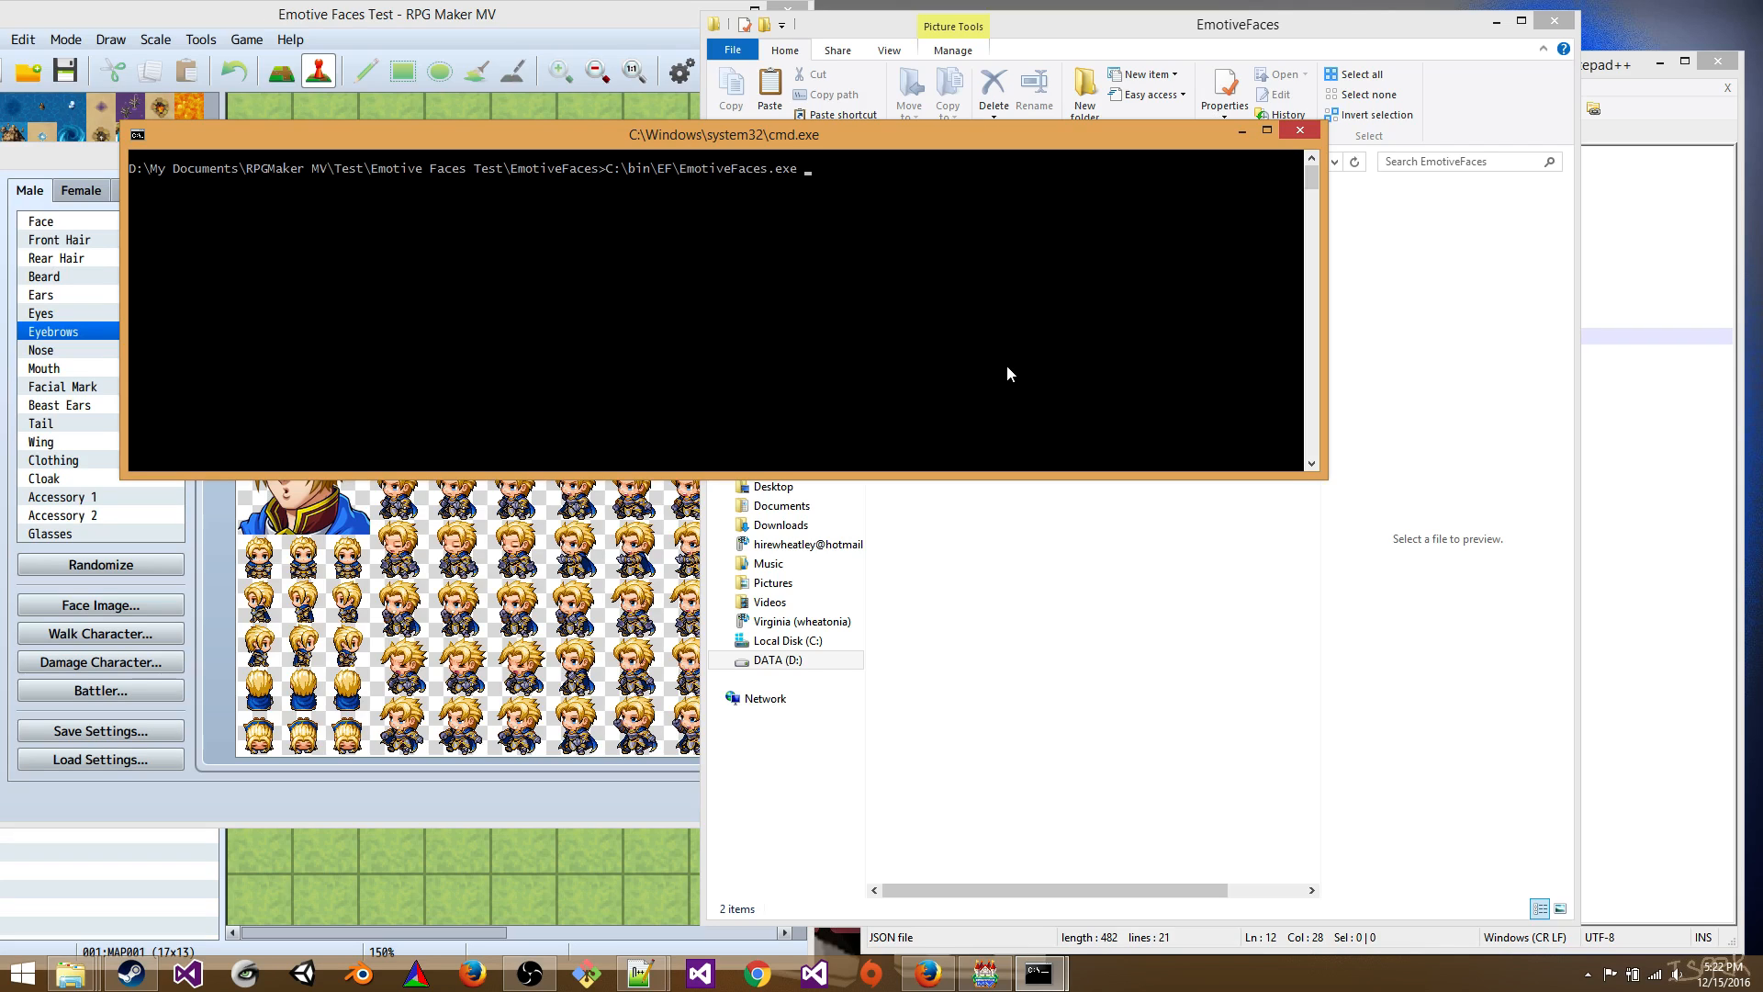
pyautogui.write('MyCharacters.json')
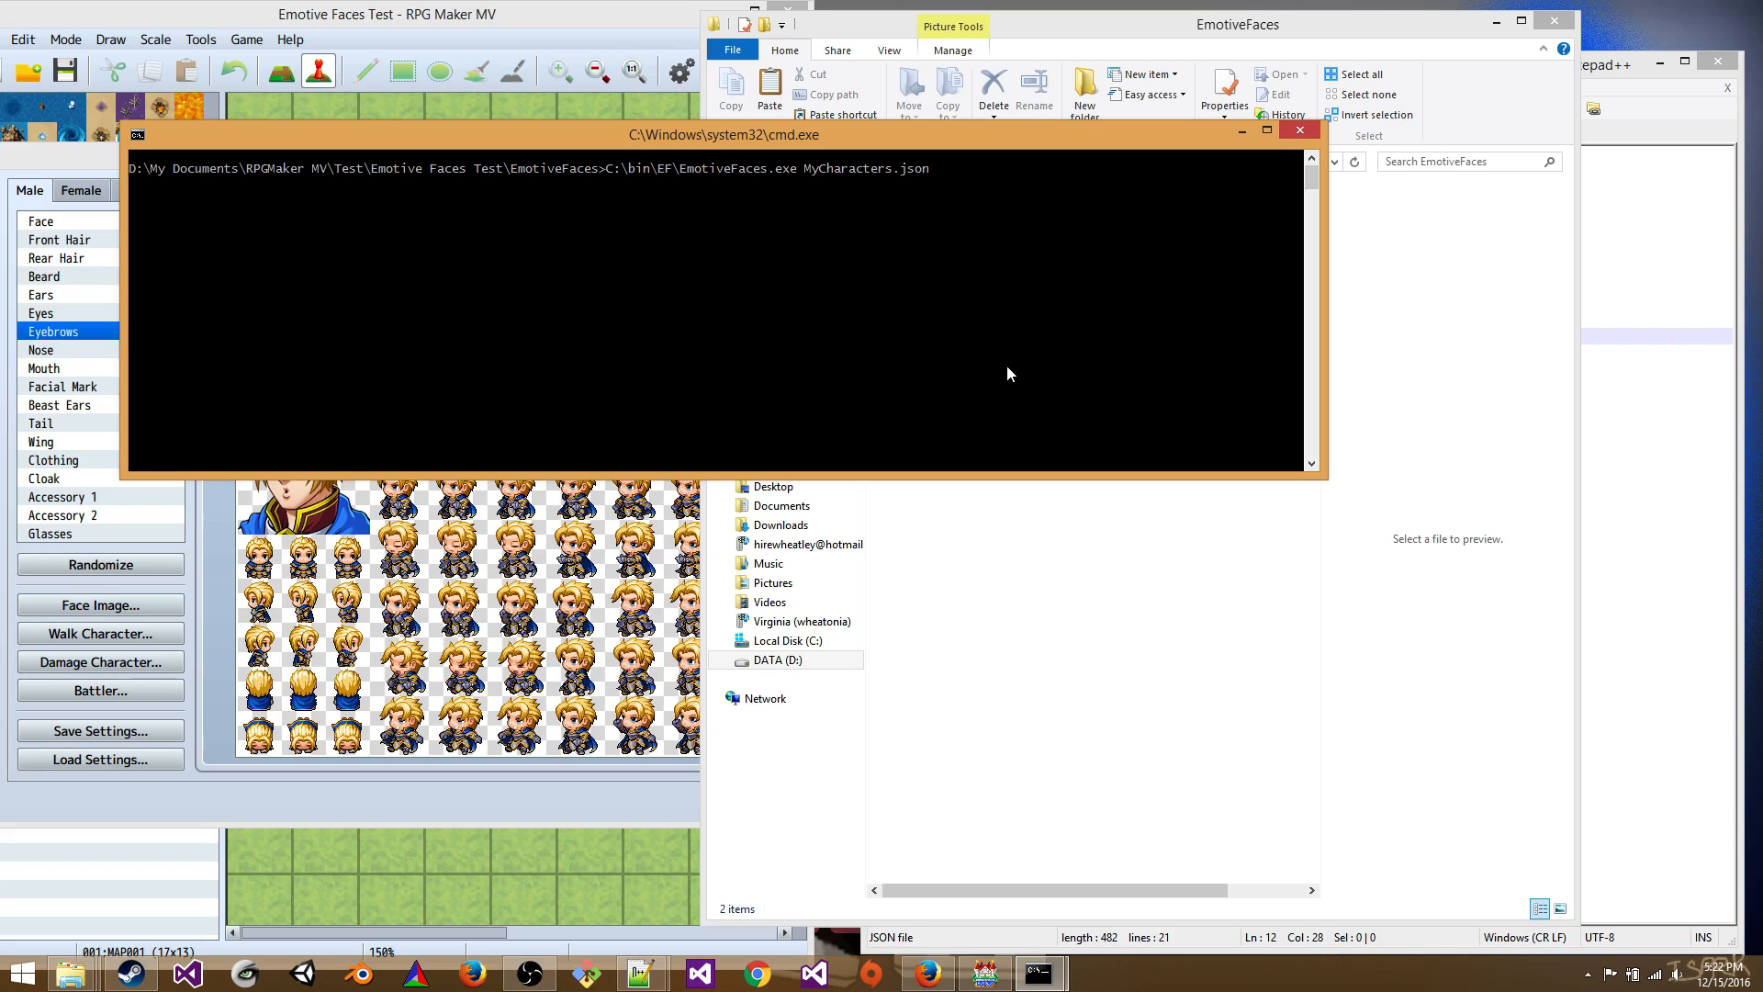
pyautogui.write('Ef')
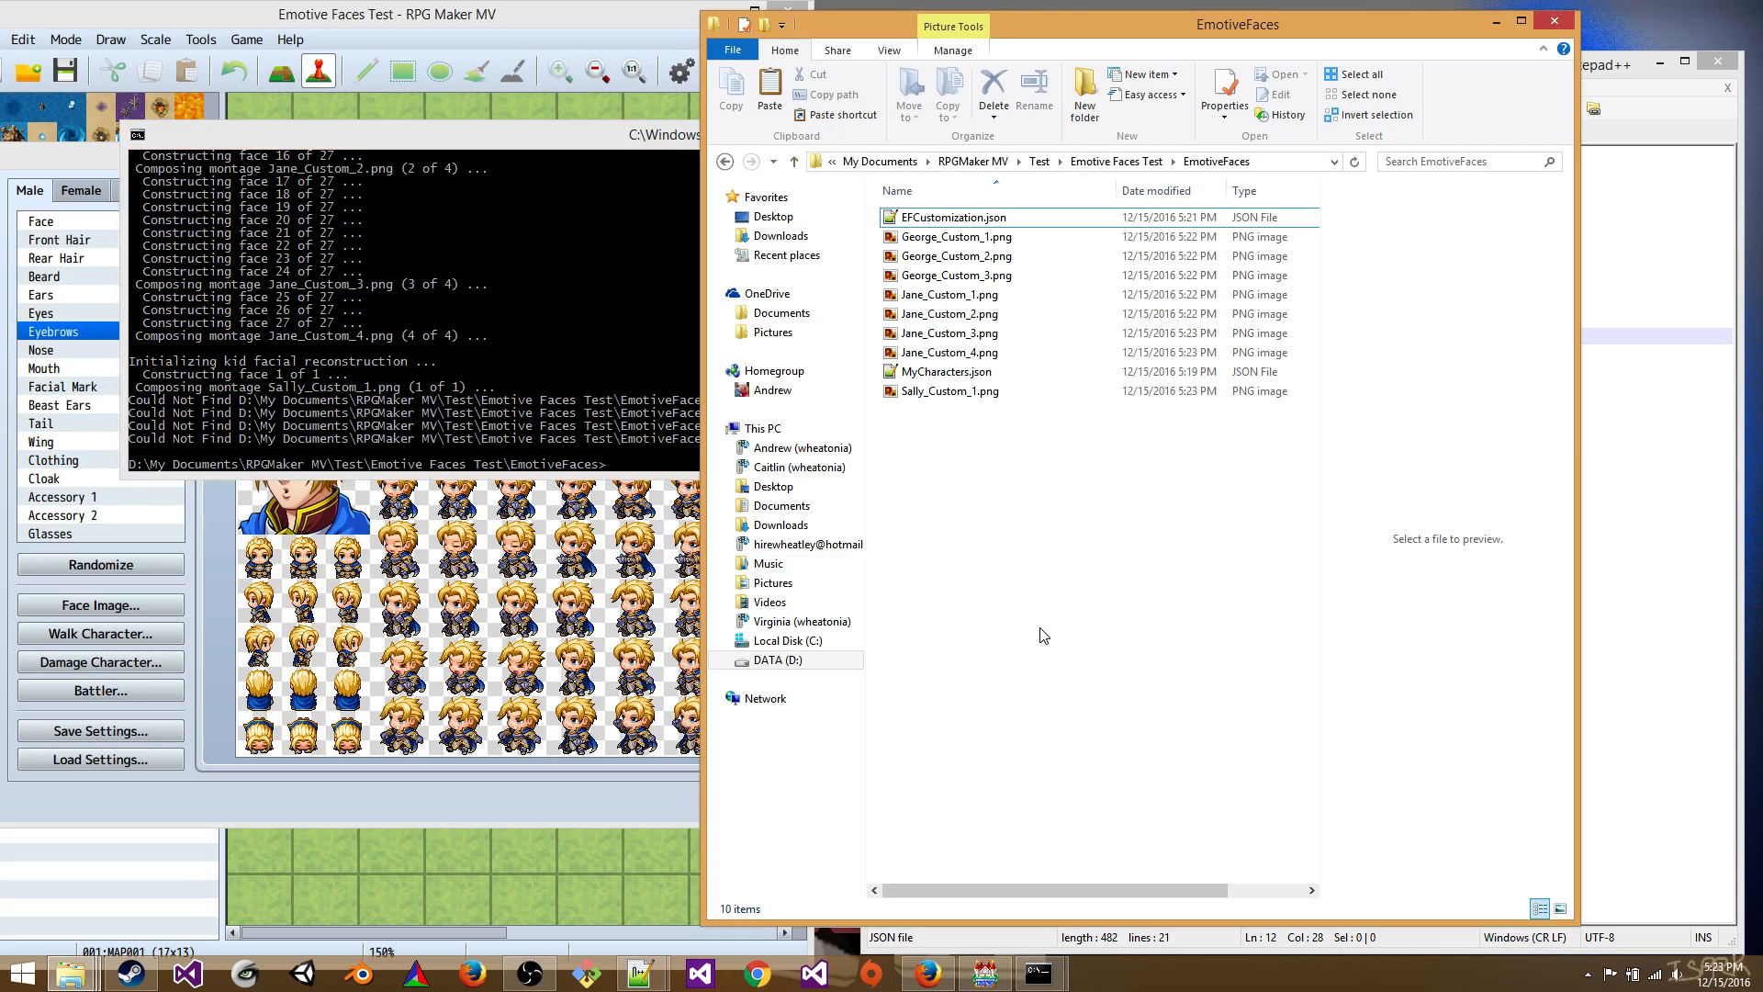
# - View George_Custom 1–3 and Jane_Custom 1–3 face sheets in Windows Photo Viewer
pyautogui.click(955, 236)
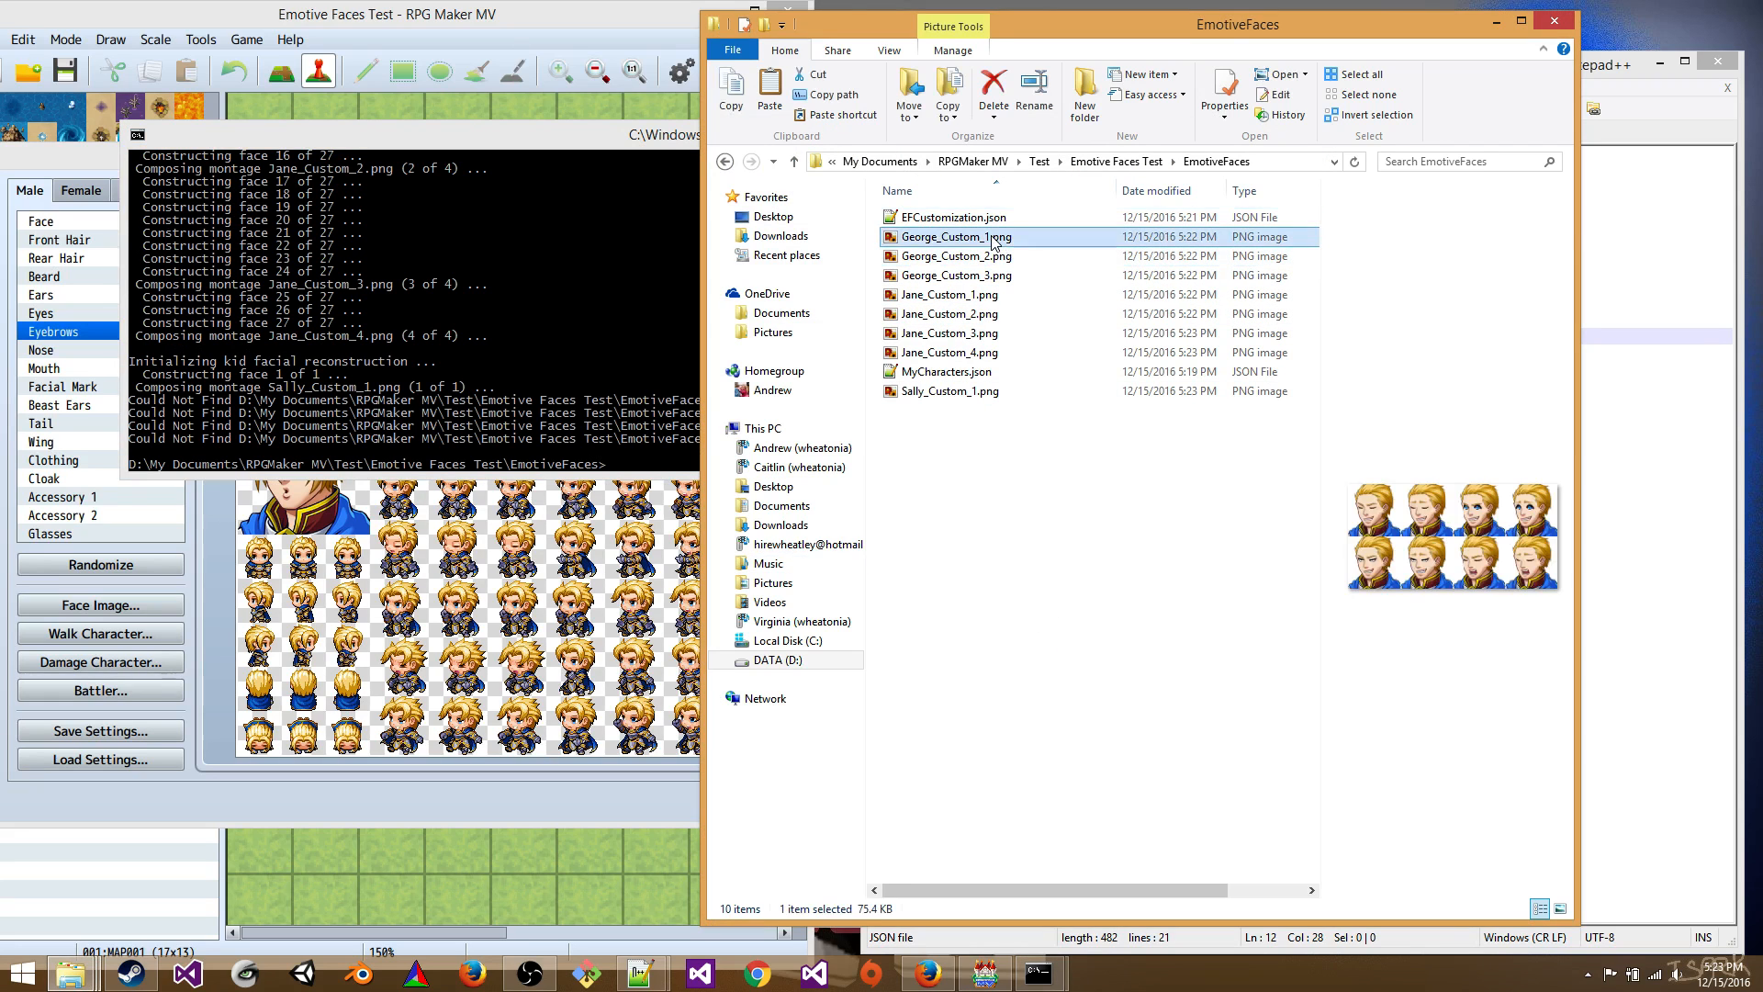
pyautogui.doubleClick(956, 237)
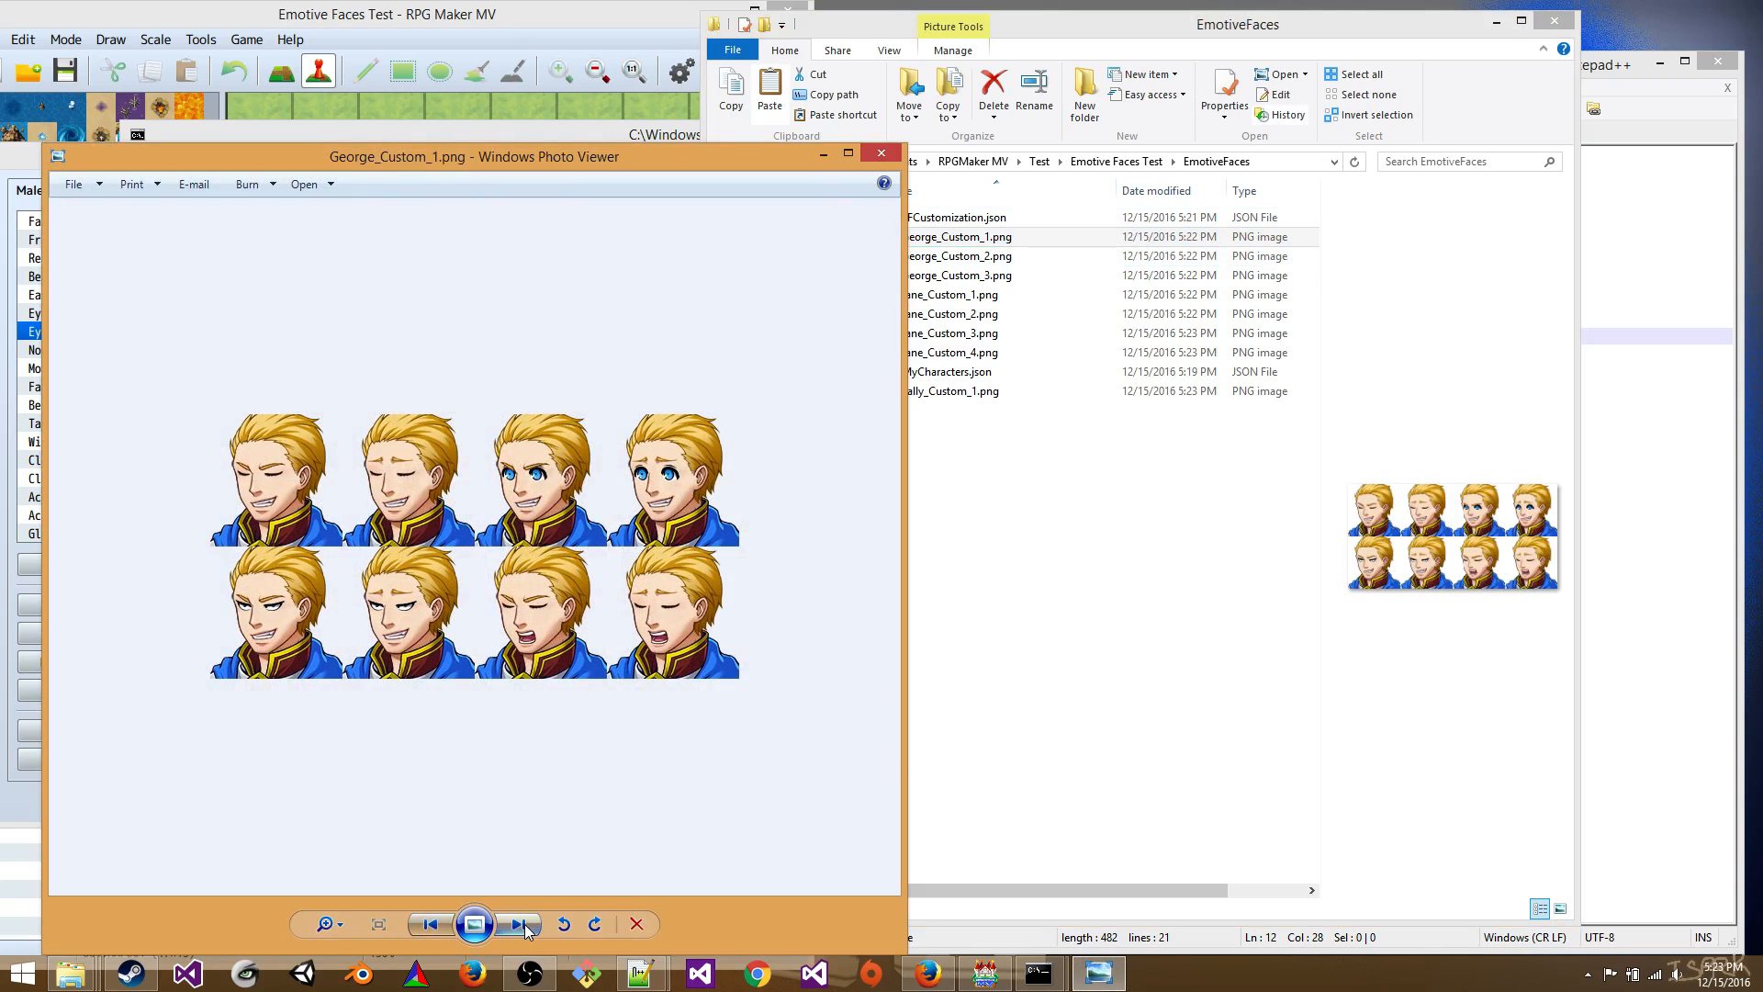
pyautogui.click(516, 924)
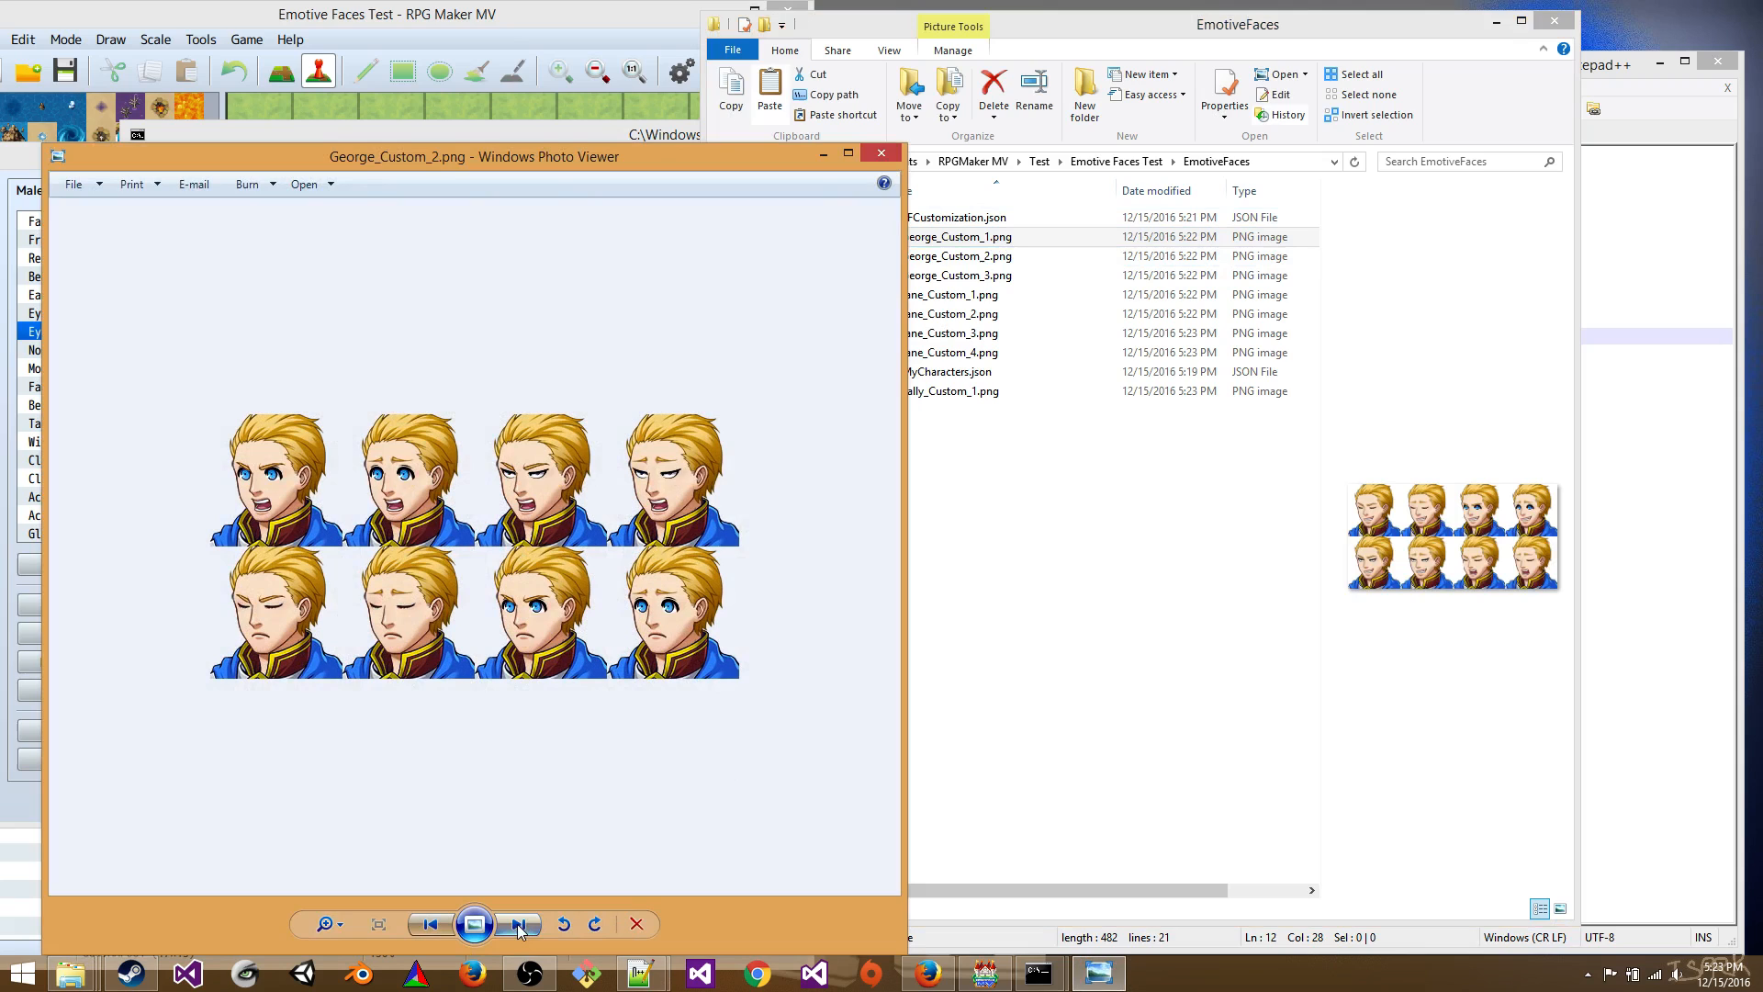
pyautogui.click(518, 924)
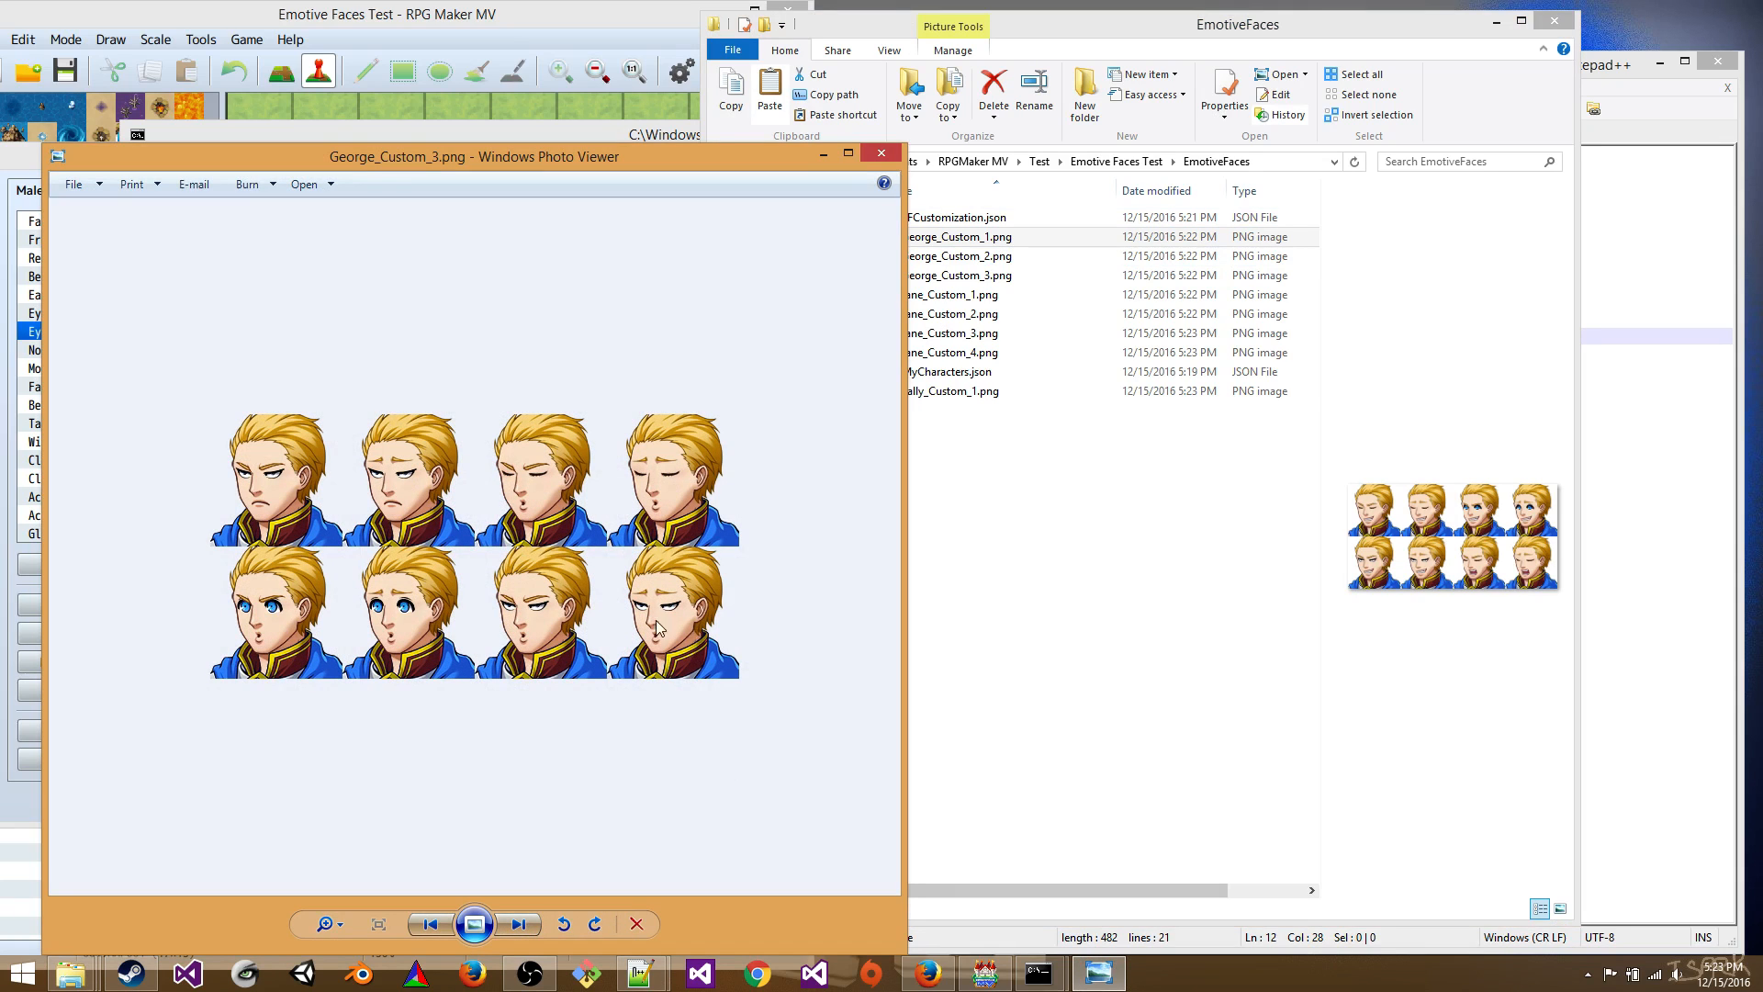
pyautogui.click(518, 924)
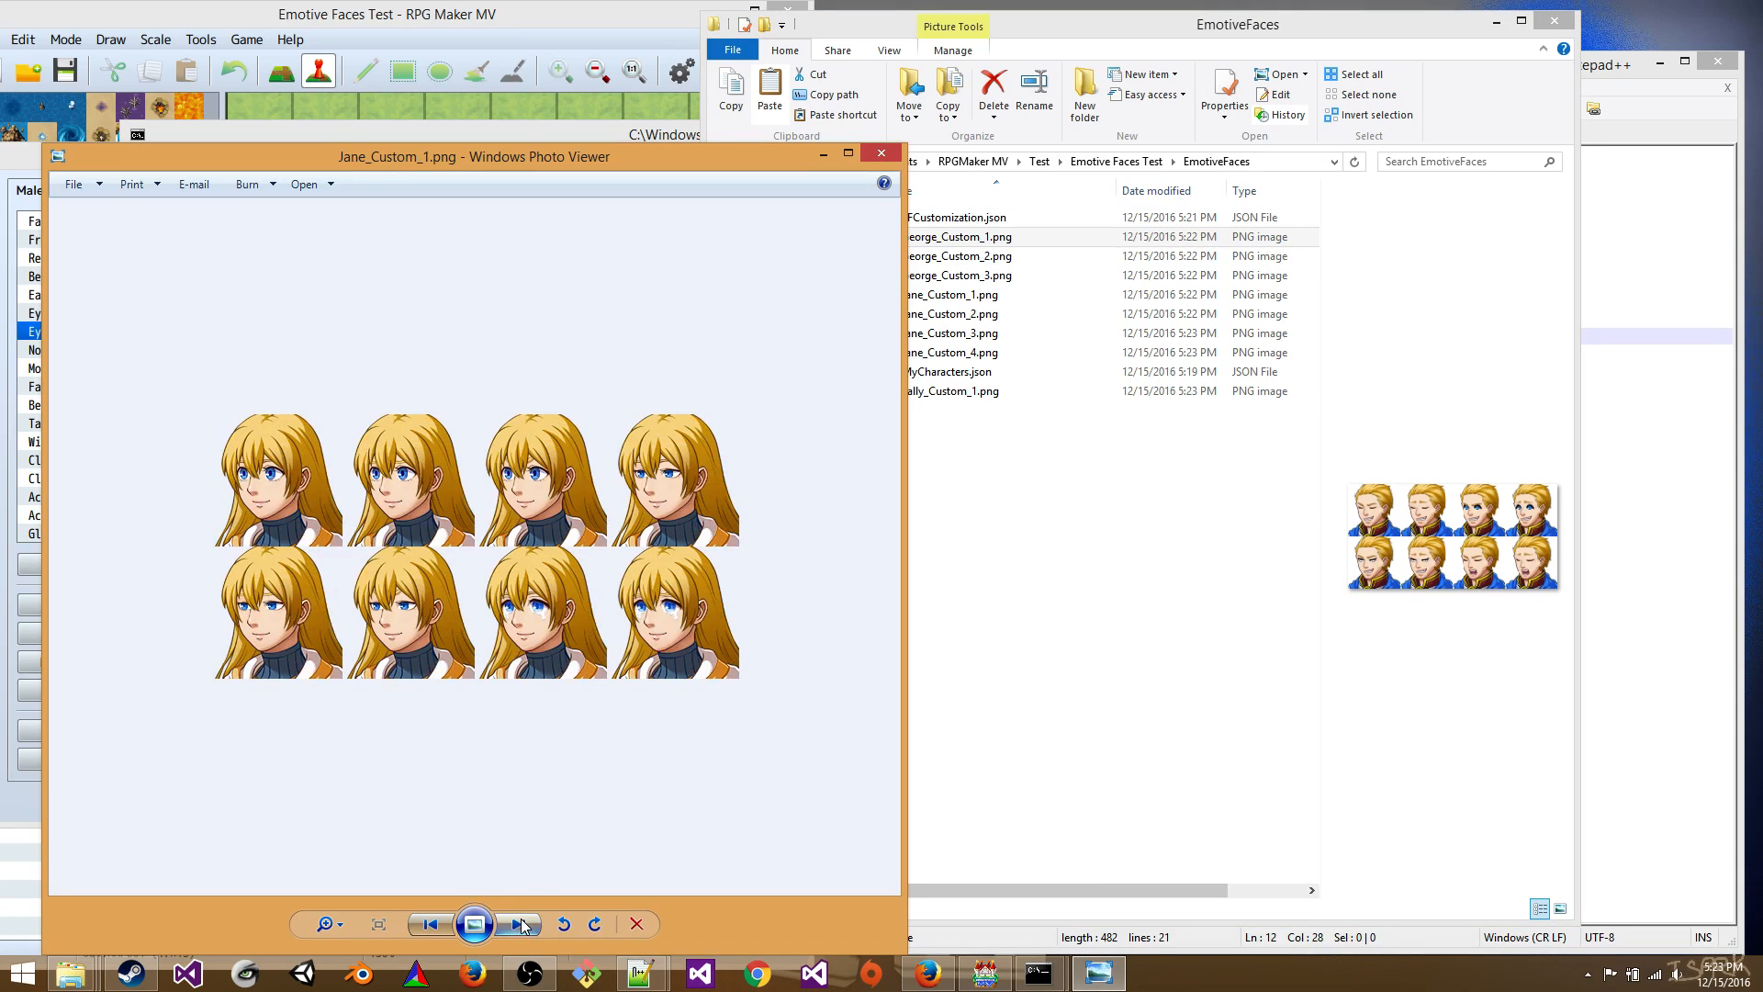
pyautogui.click(518, 924)
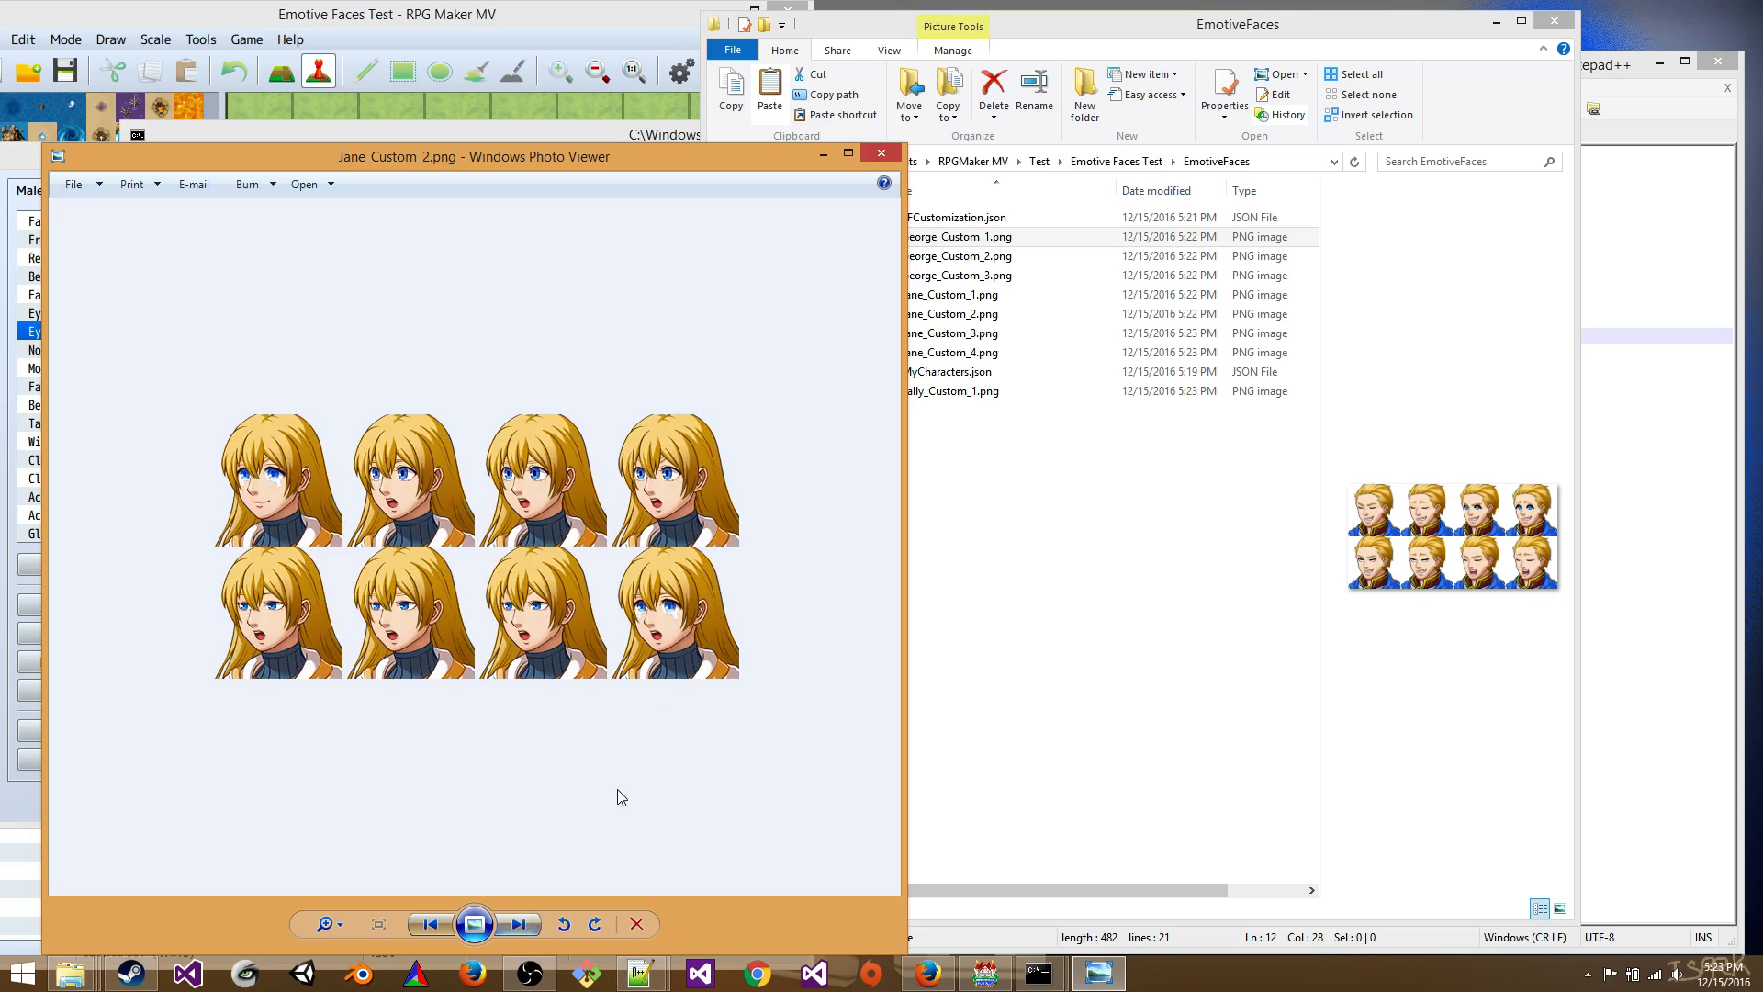
pyautogui.click(518, 923)
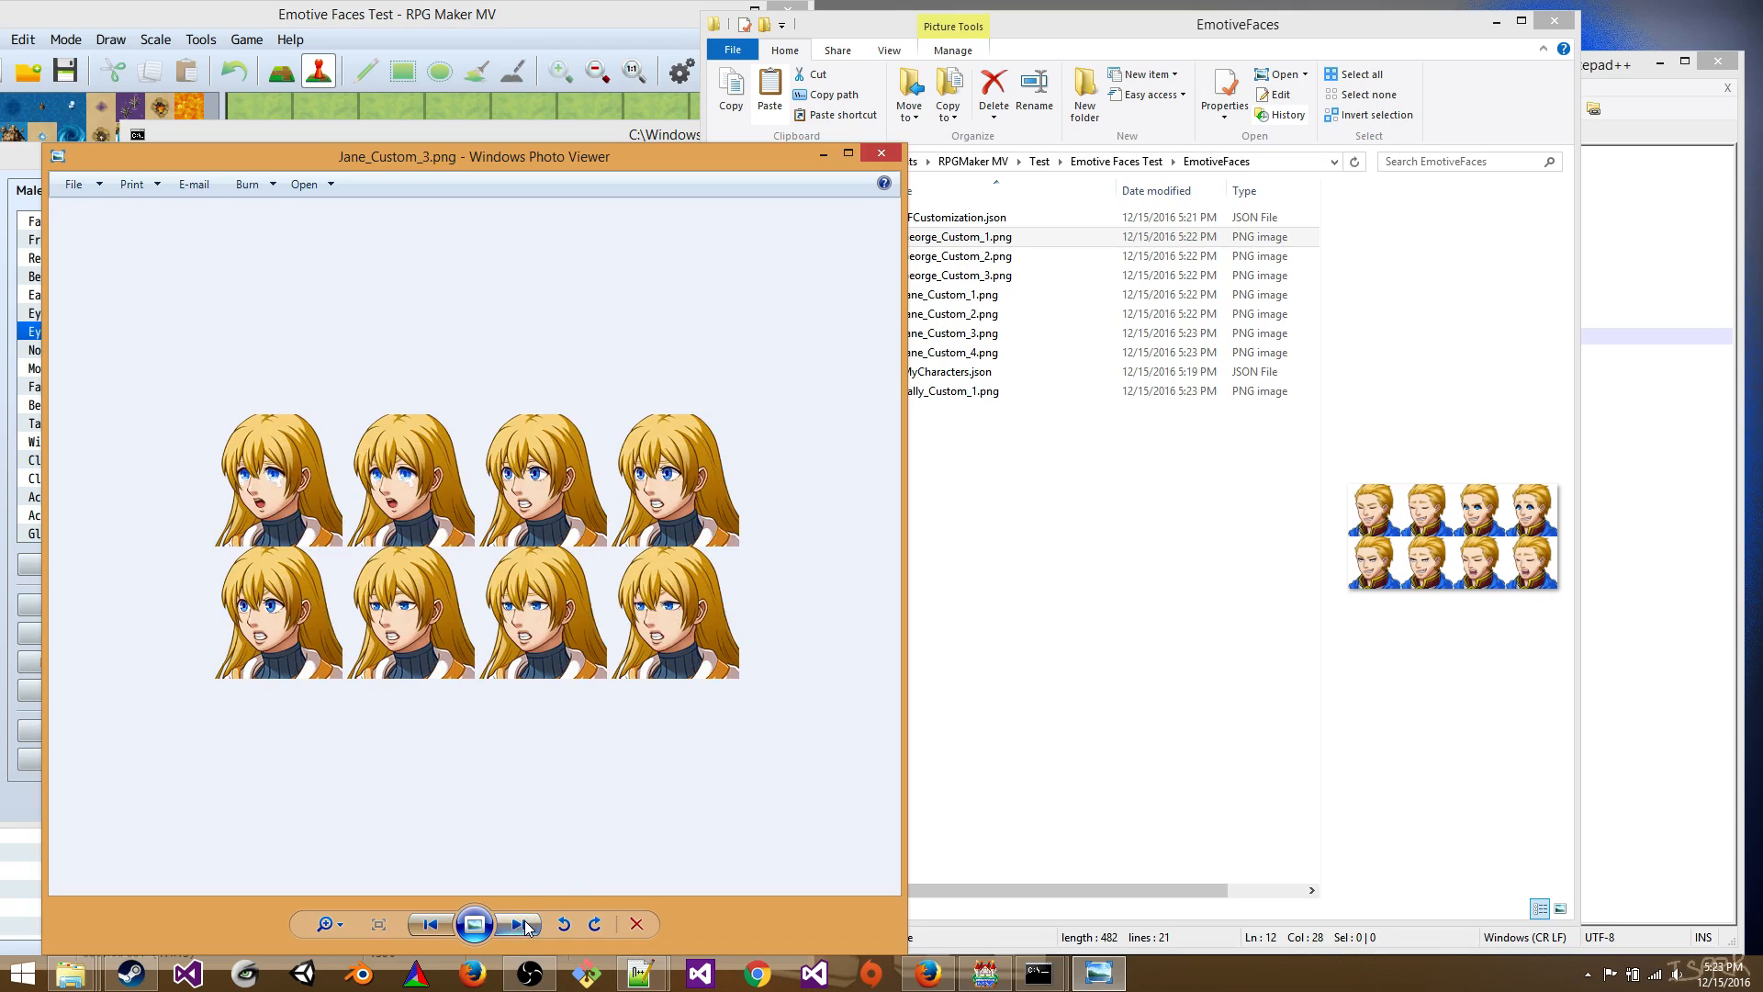
pyautogui.click(518, 924)
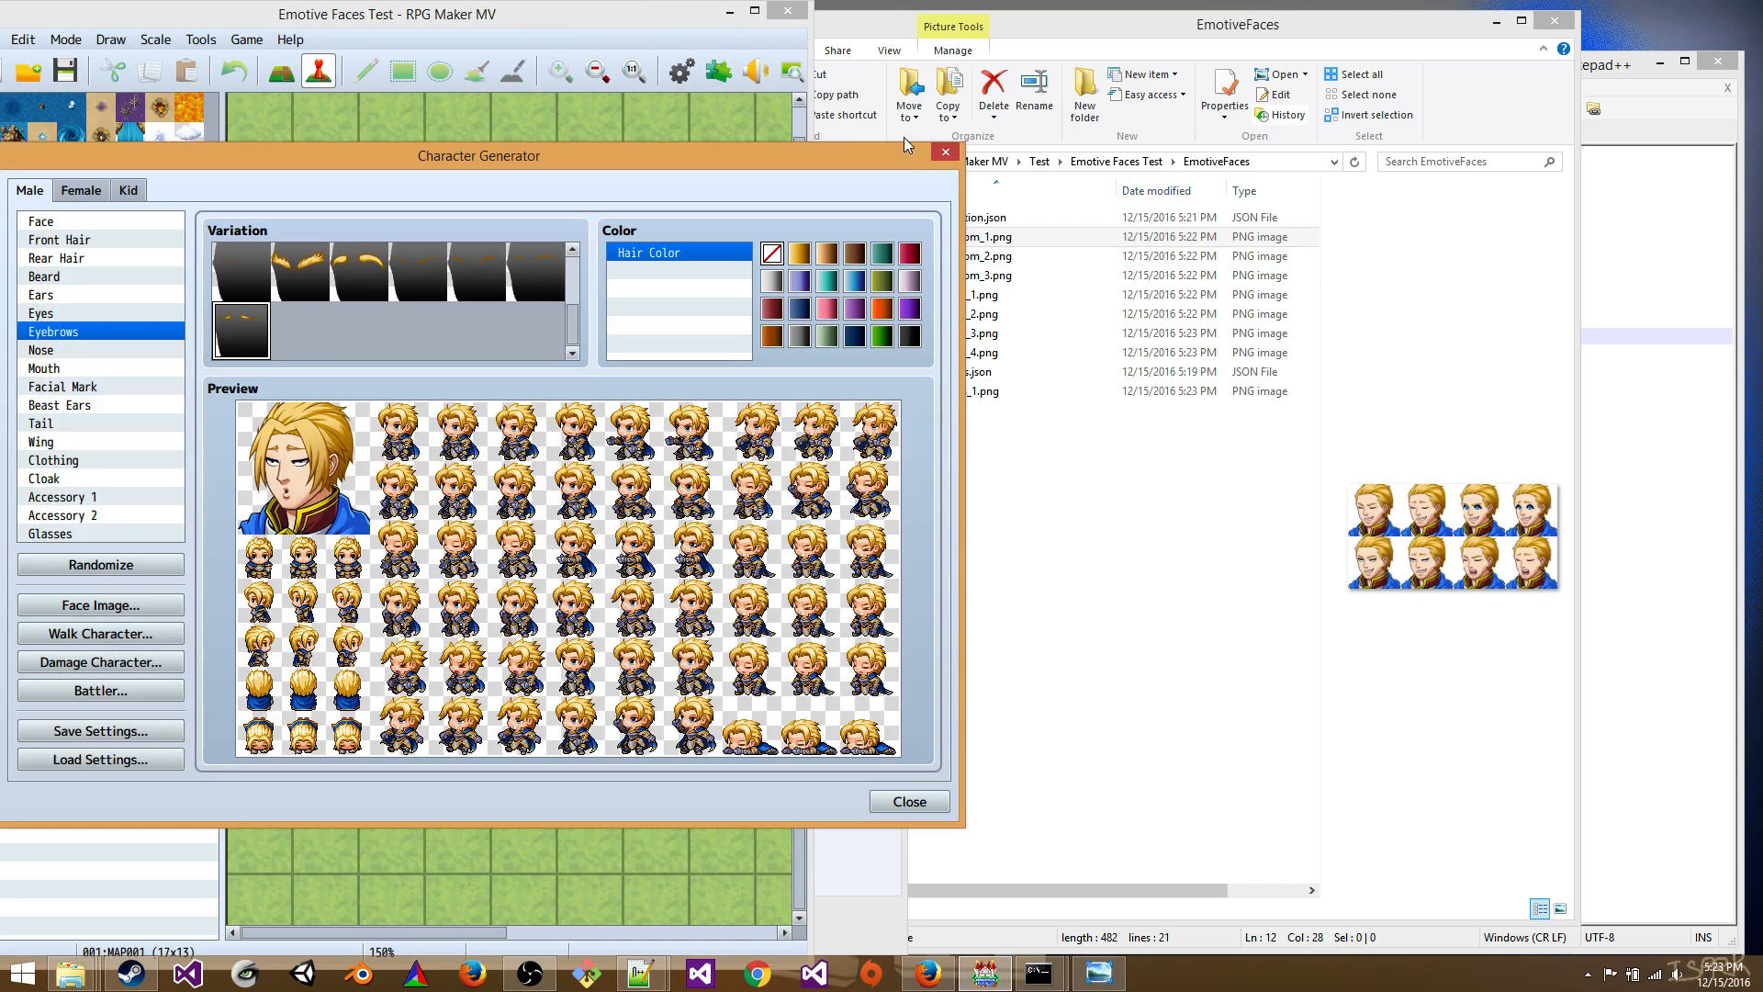
# - Start an import into the img/faces folder from the Resource Manager
pyautogui.click(909, 801)
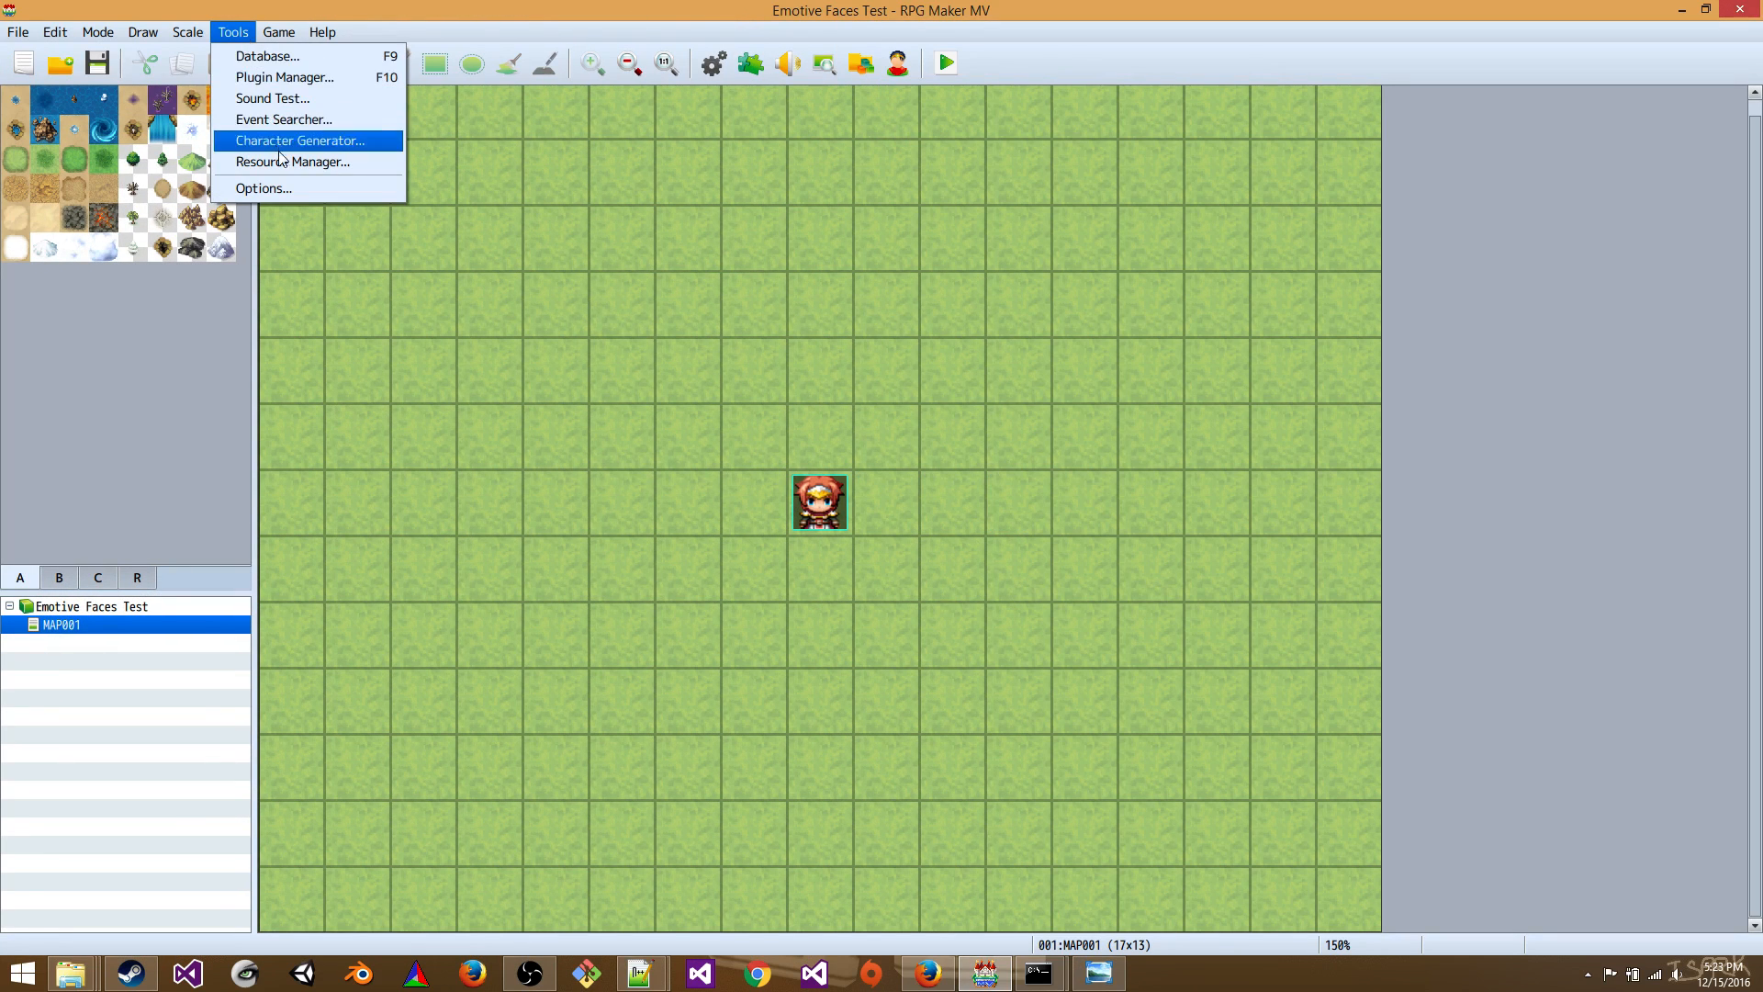
pyautogui.click(294, 162)
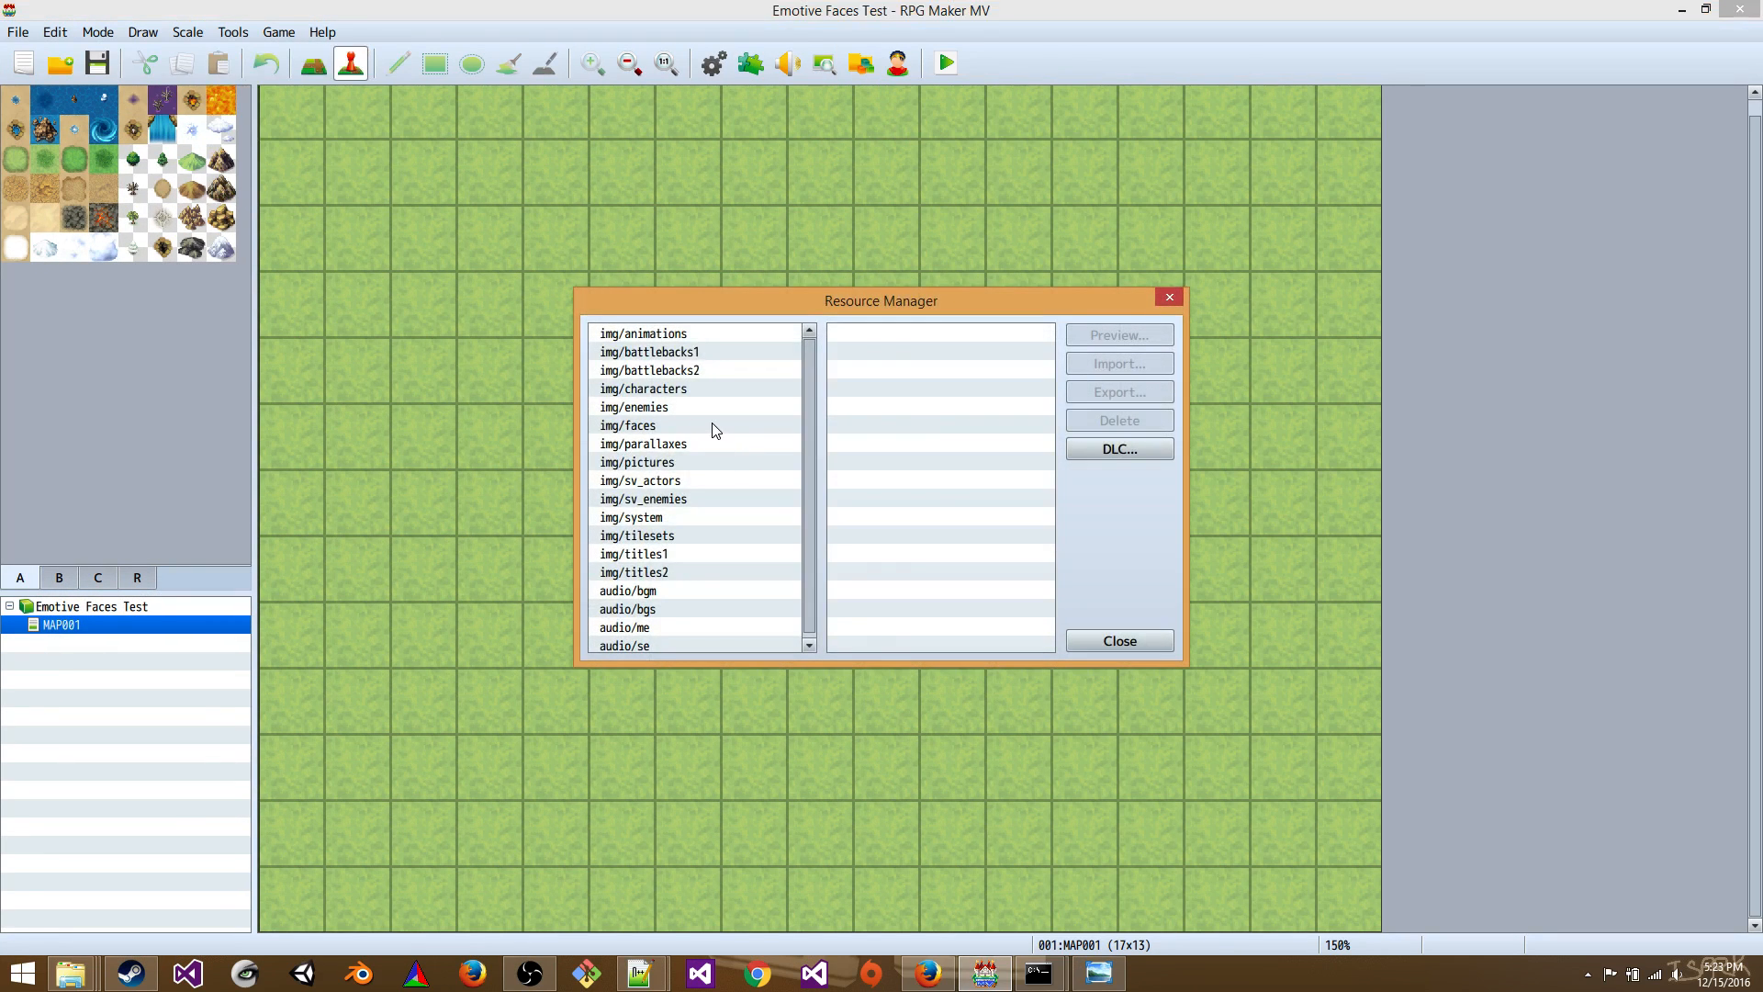
pyautogui.click(628, 427)
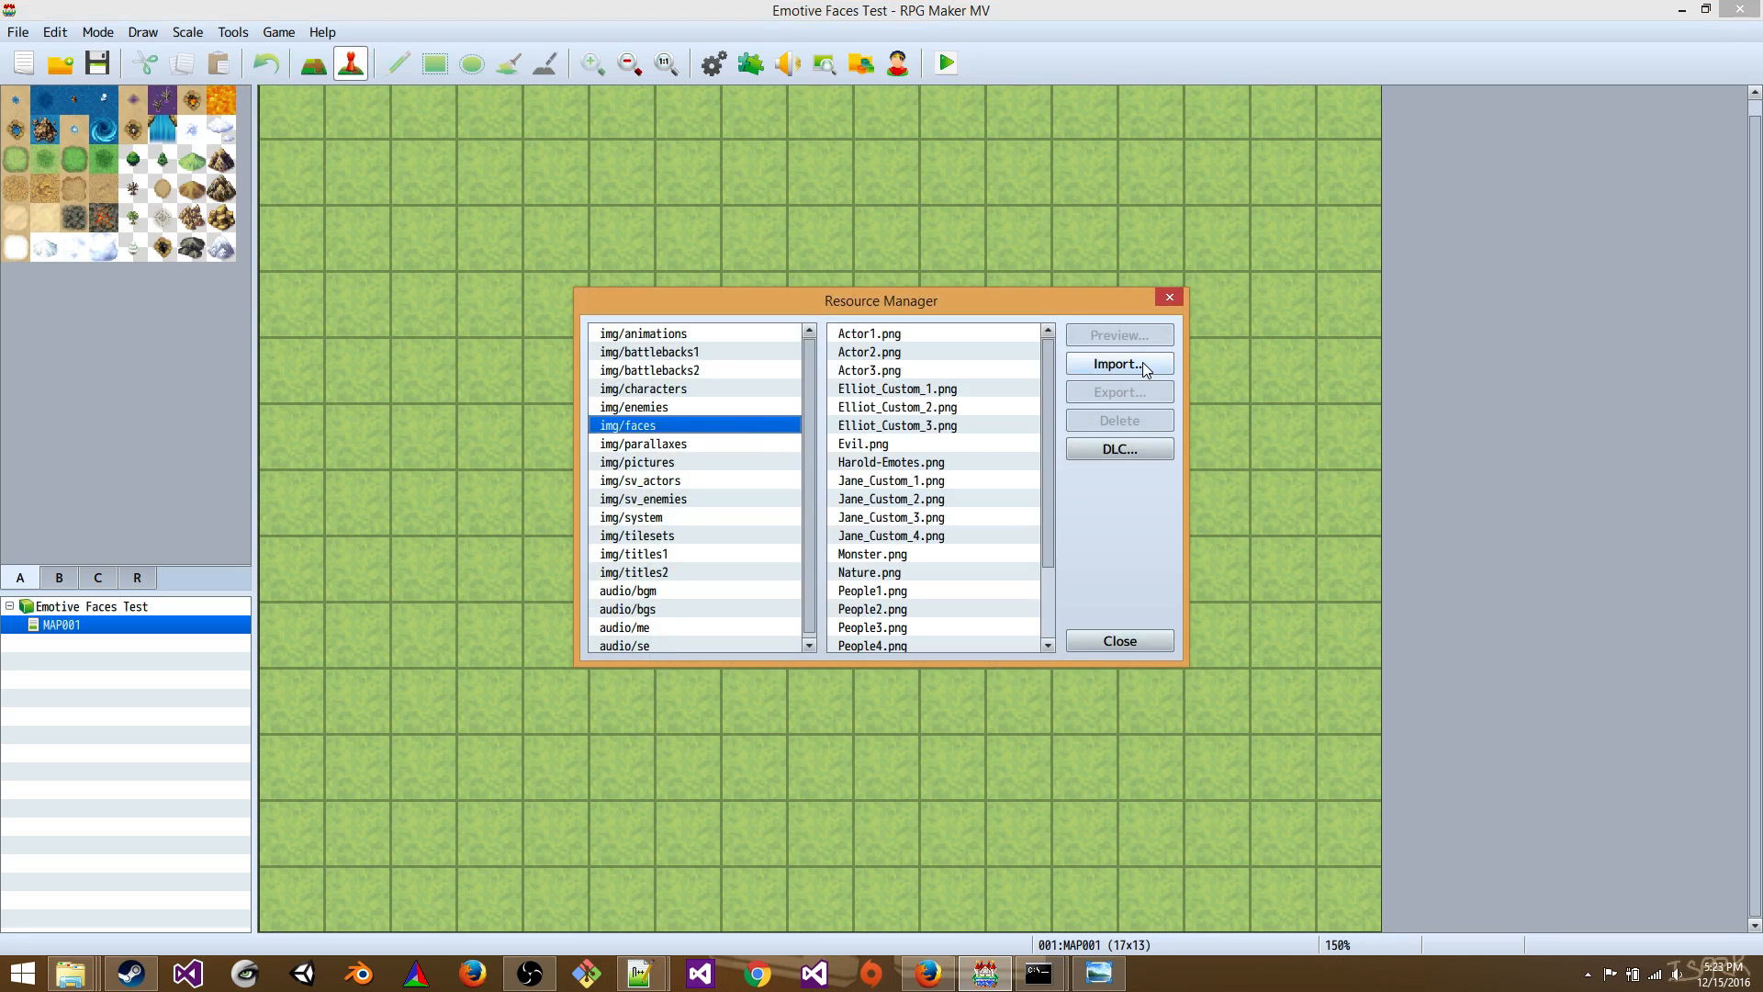
pyautogui.click(1119, 363)
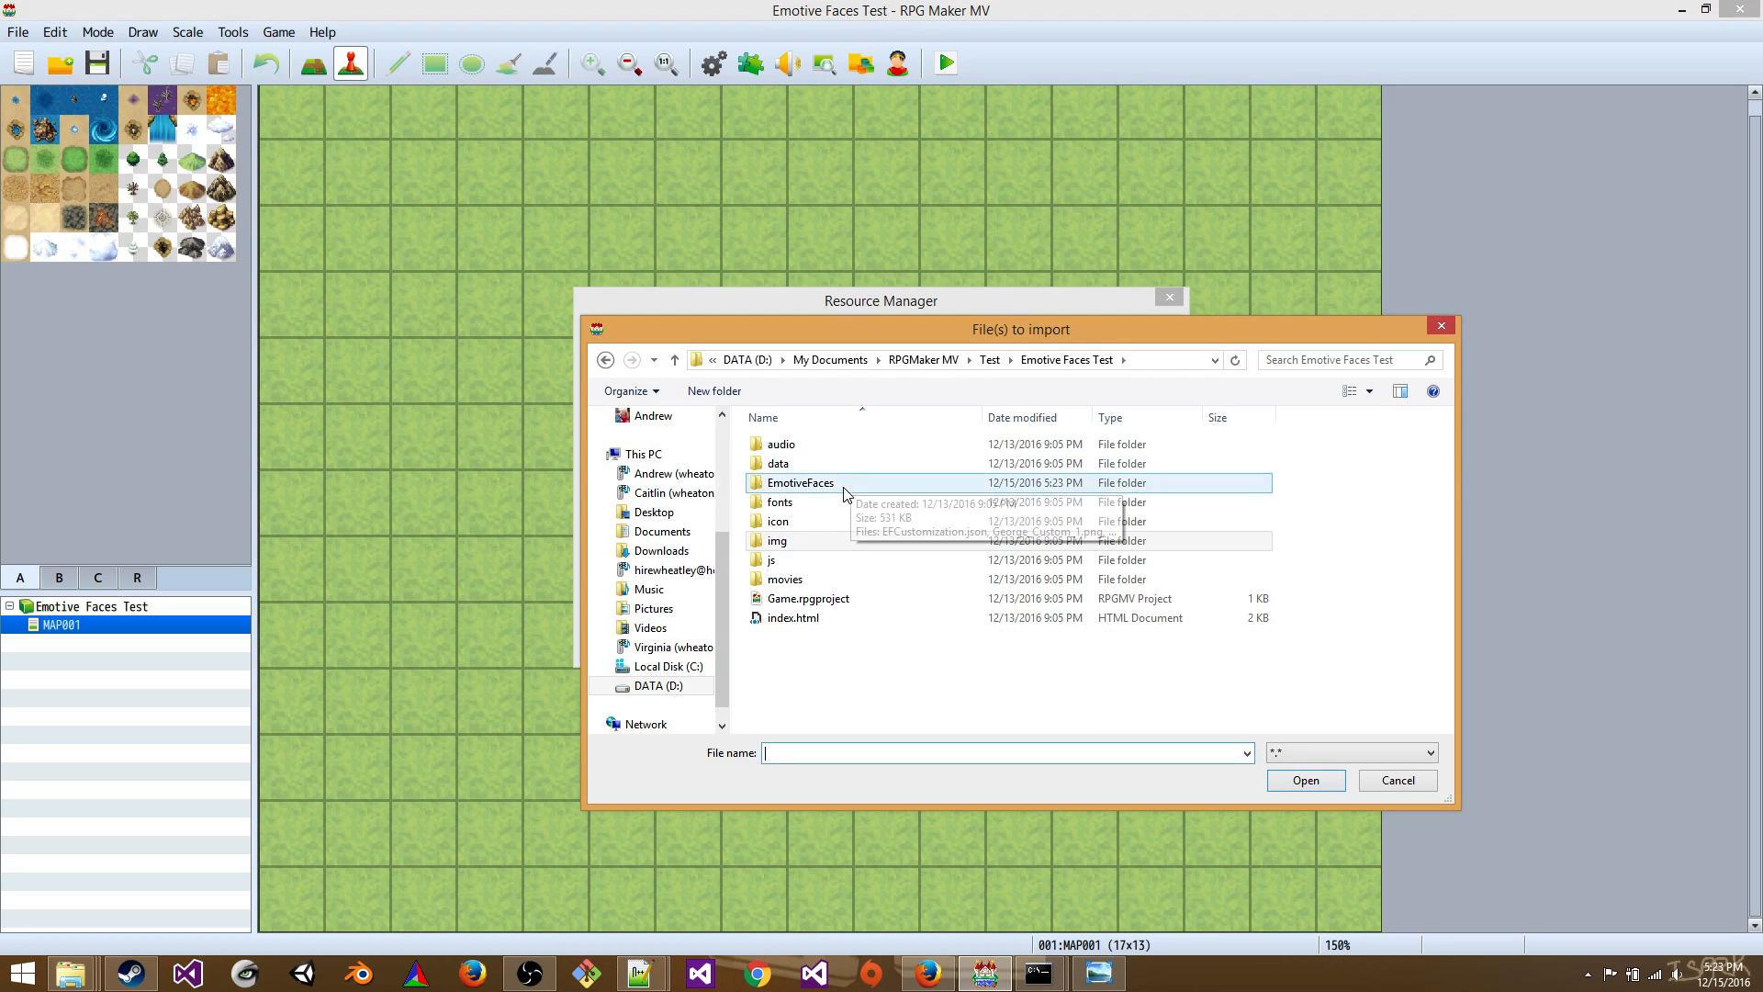
# - Import all George_Custom and Jane_Custom PNGs from the EmotiveFaces folder and verify them in the list
pyautogui.doubleClick(799, 481)
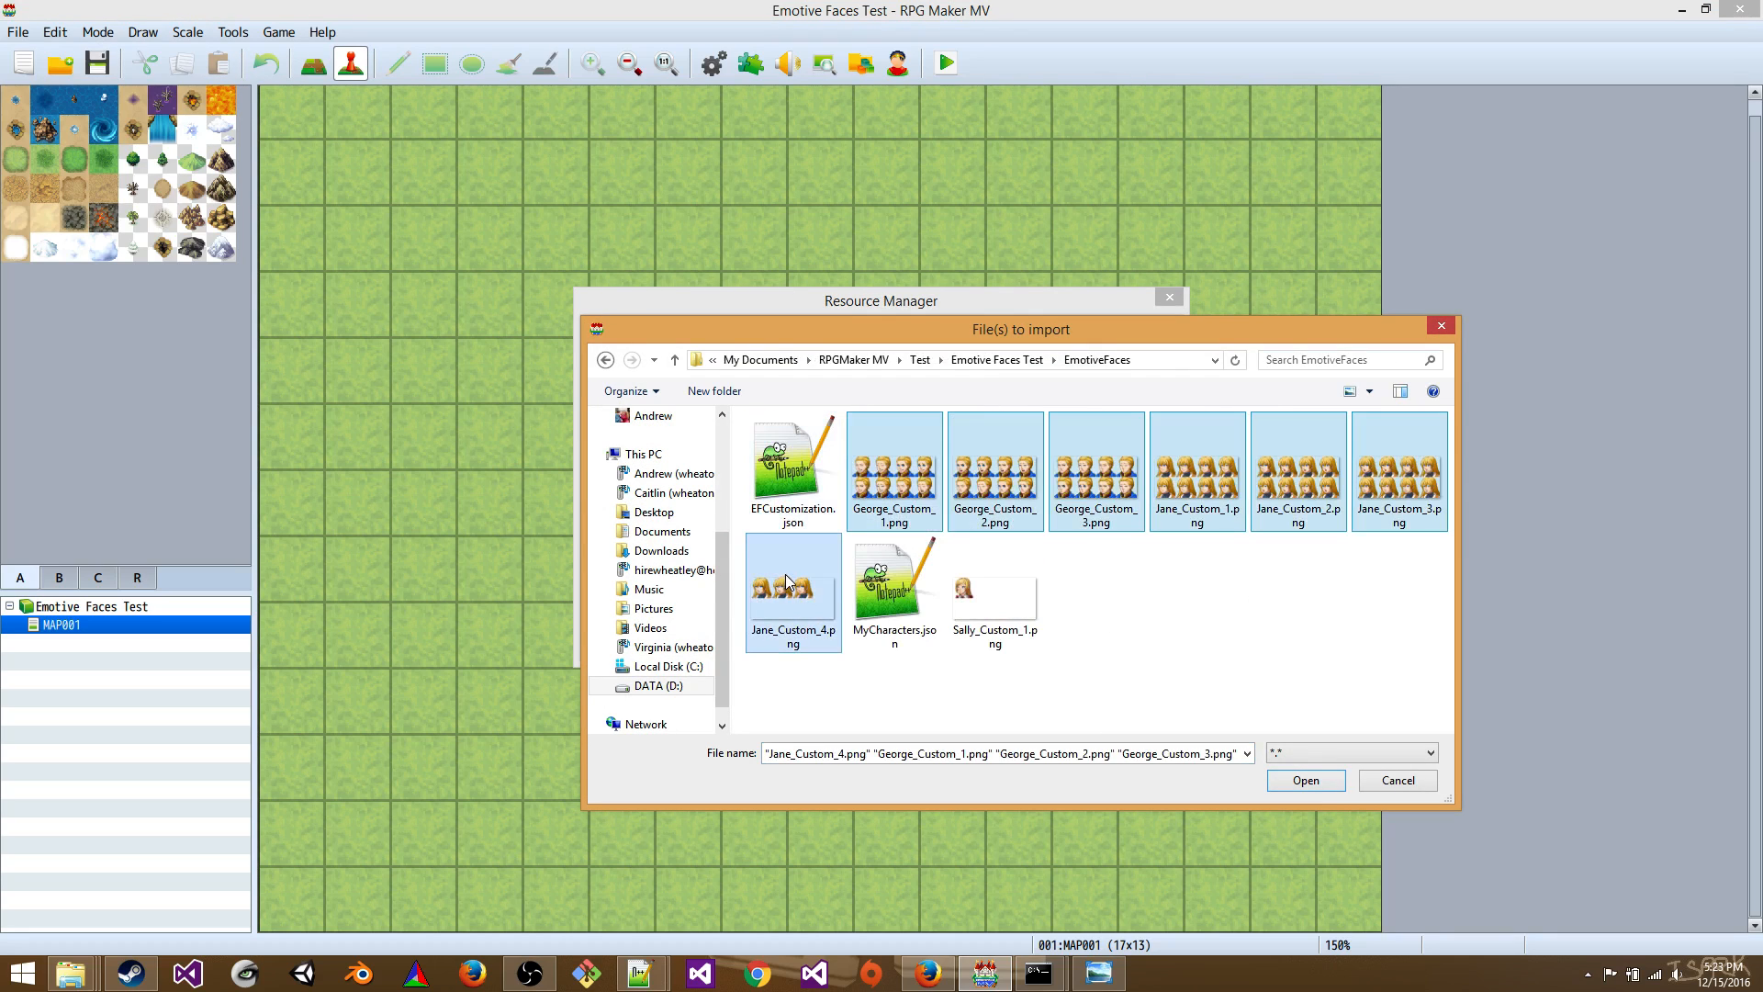
pyautogui.click(1304, 778)
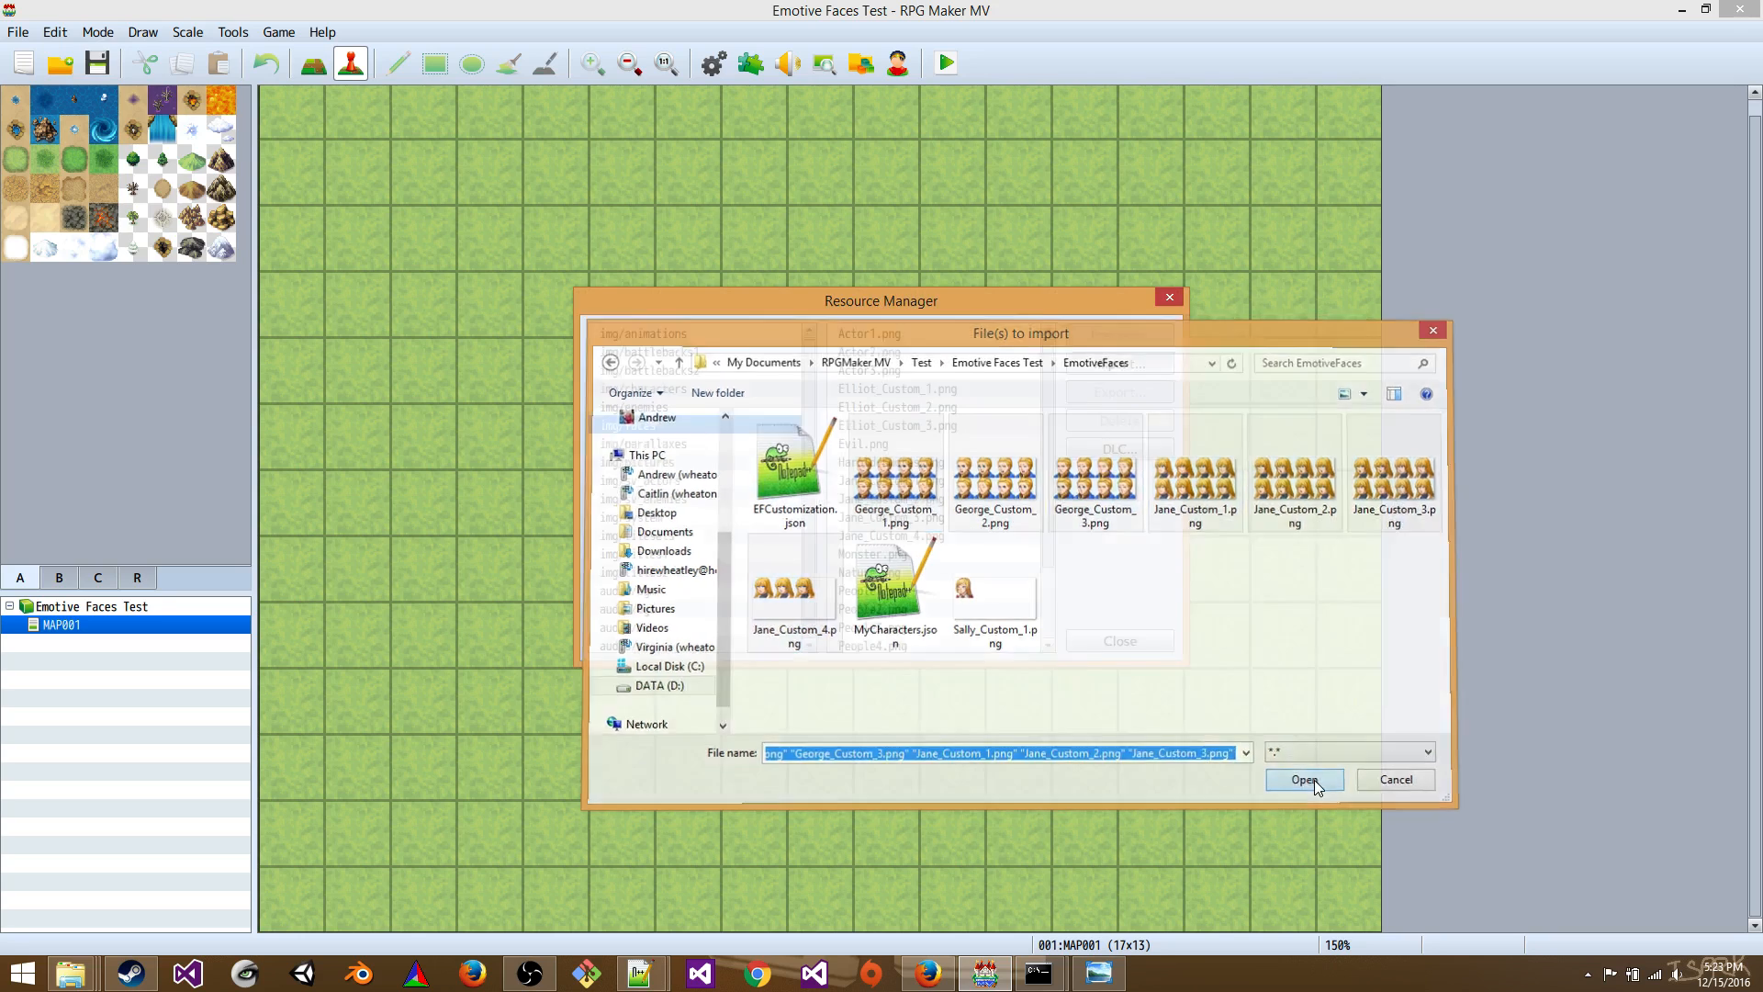
pyautogui.click(1304, 778)
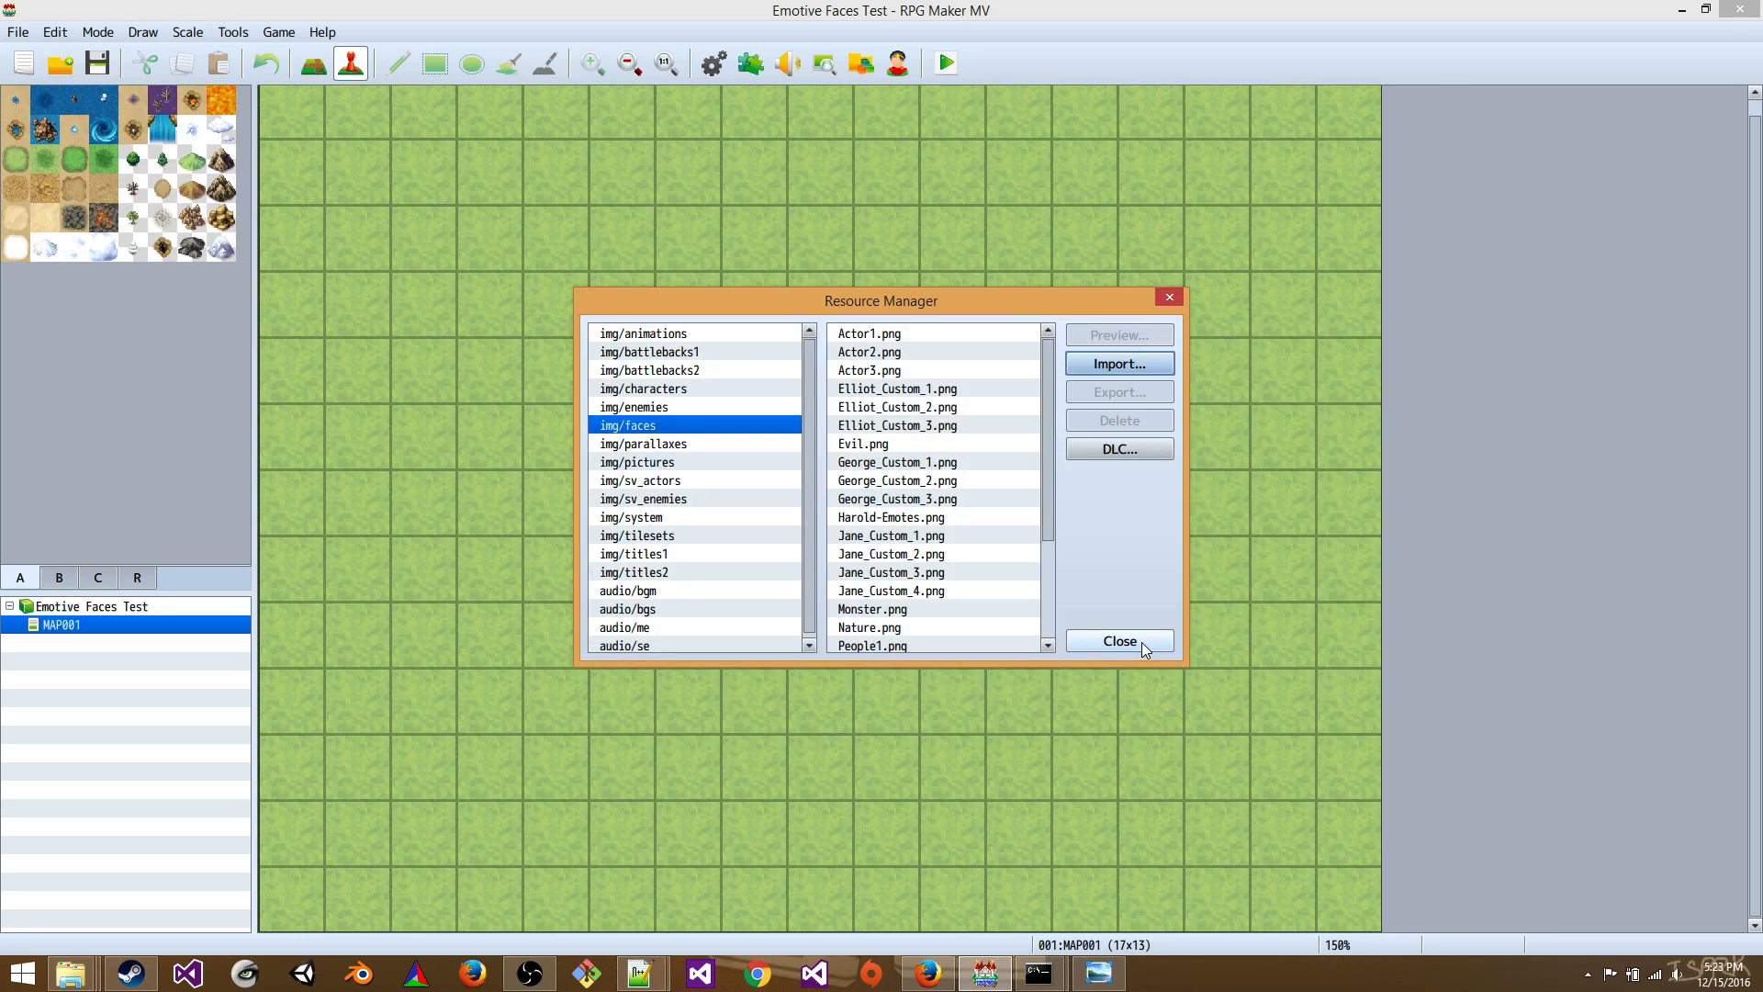
pyautogui.moveTo(1036, 478)
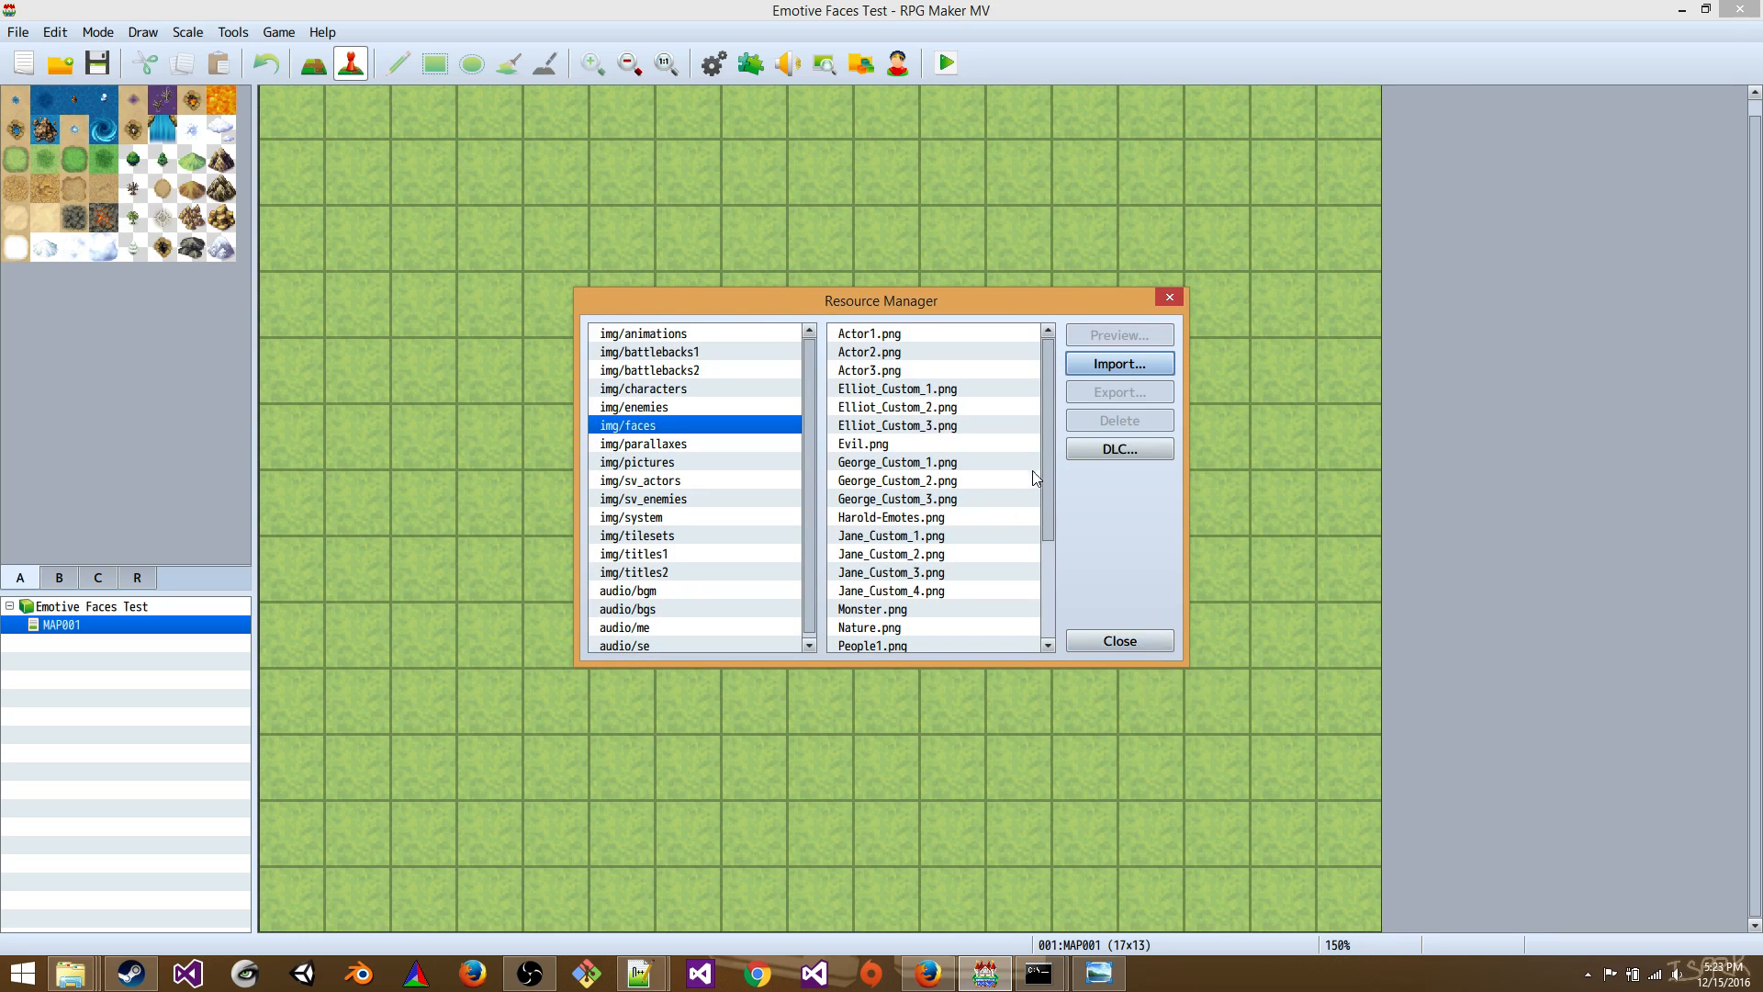
pyautogui.click(896, 481)
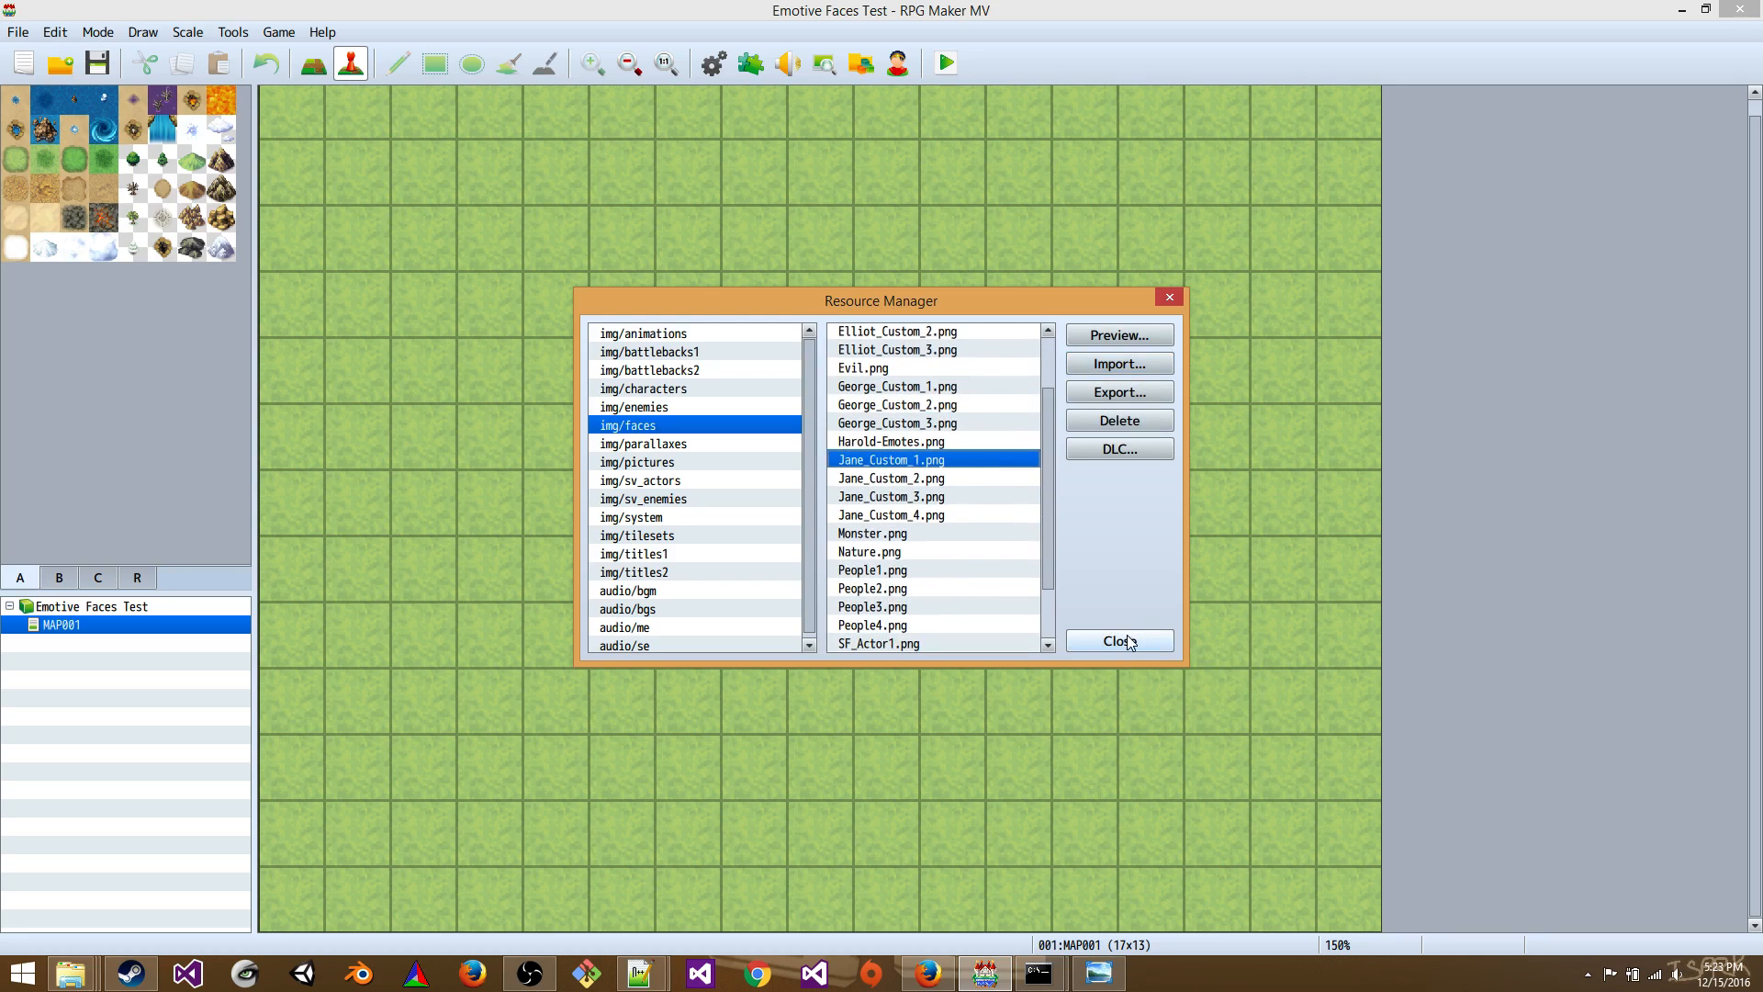
pyautogui.click(1119, 639)
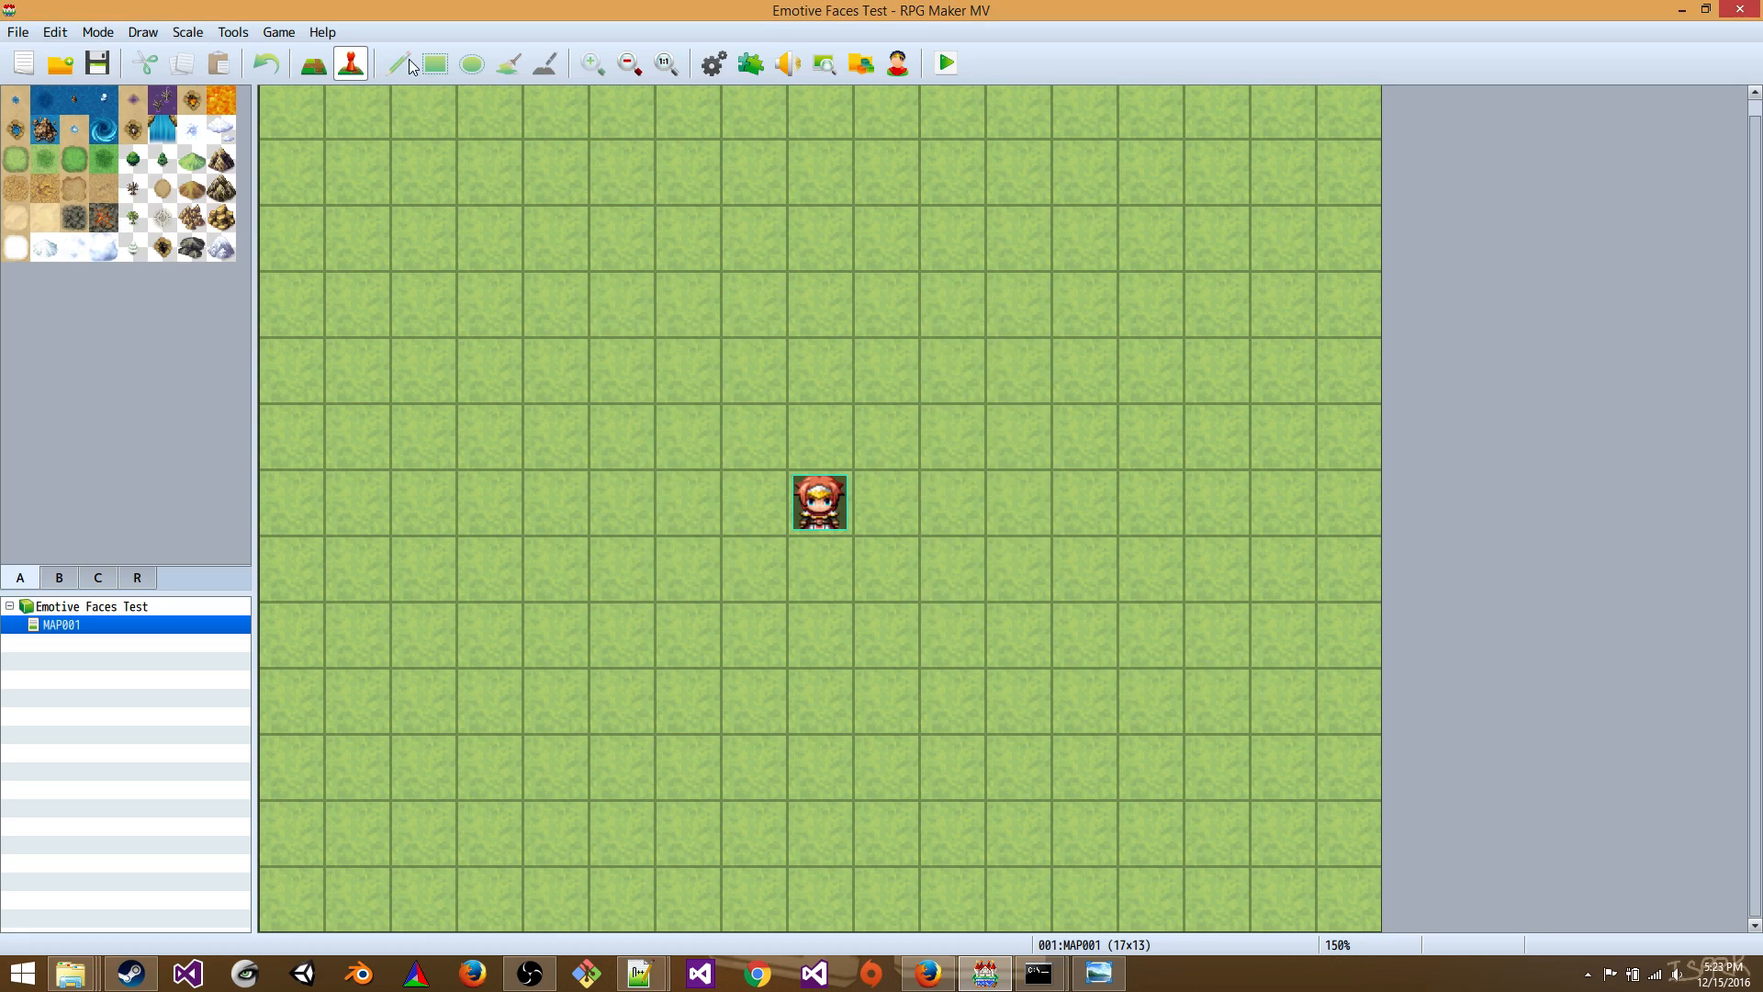
pyautogui.moveTo(493, 109)
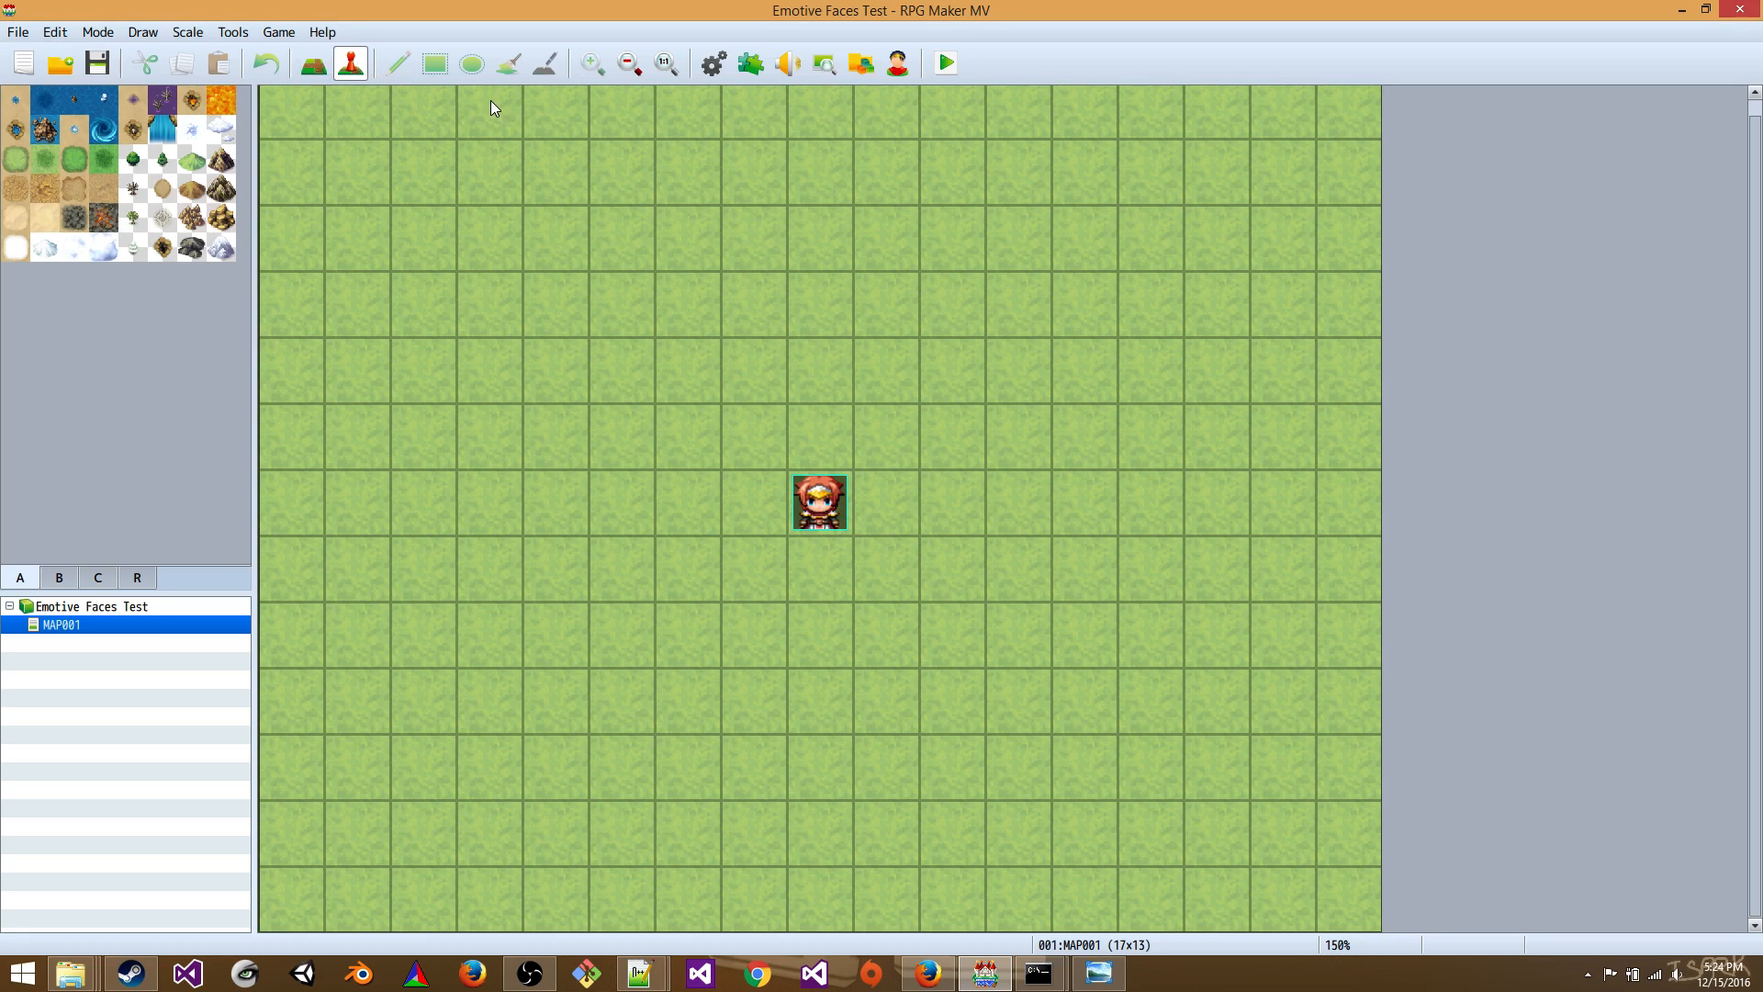
# - Create a new event on a map tile and add a Show Text command
pyautogui.rightClick(488, 120)
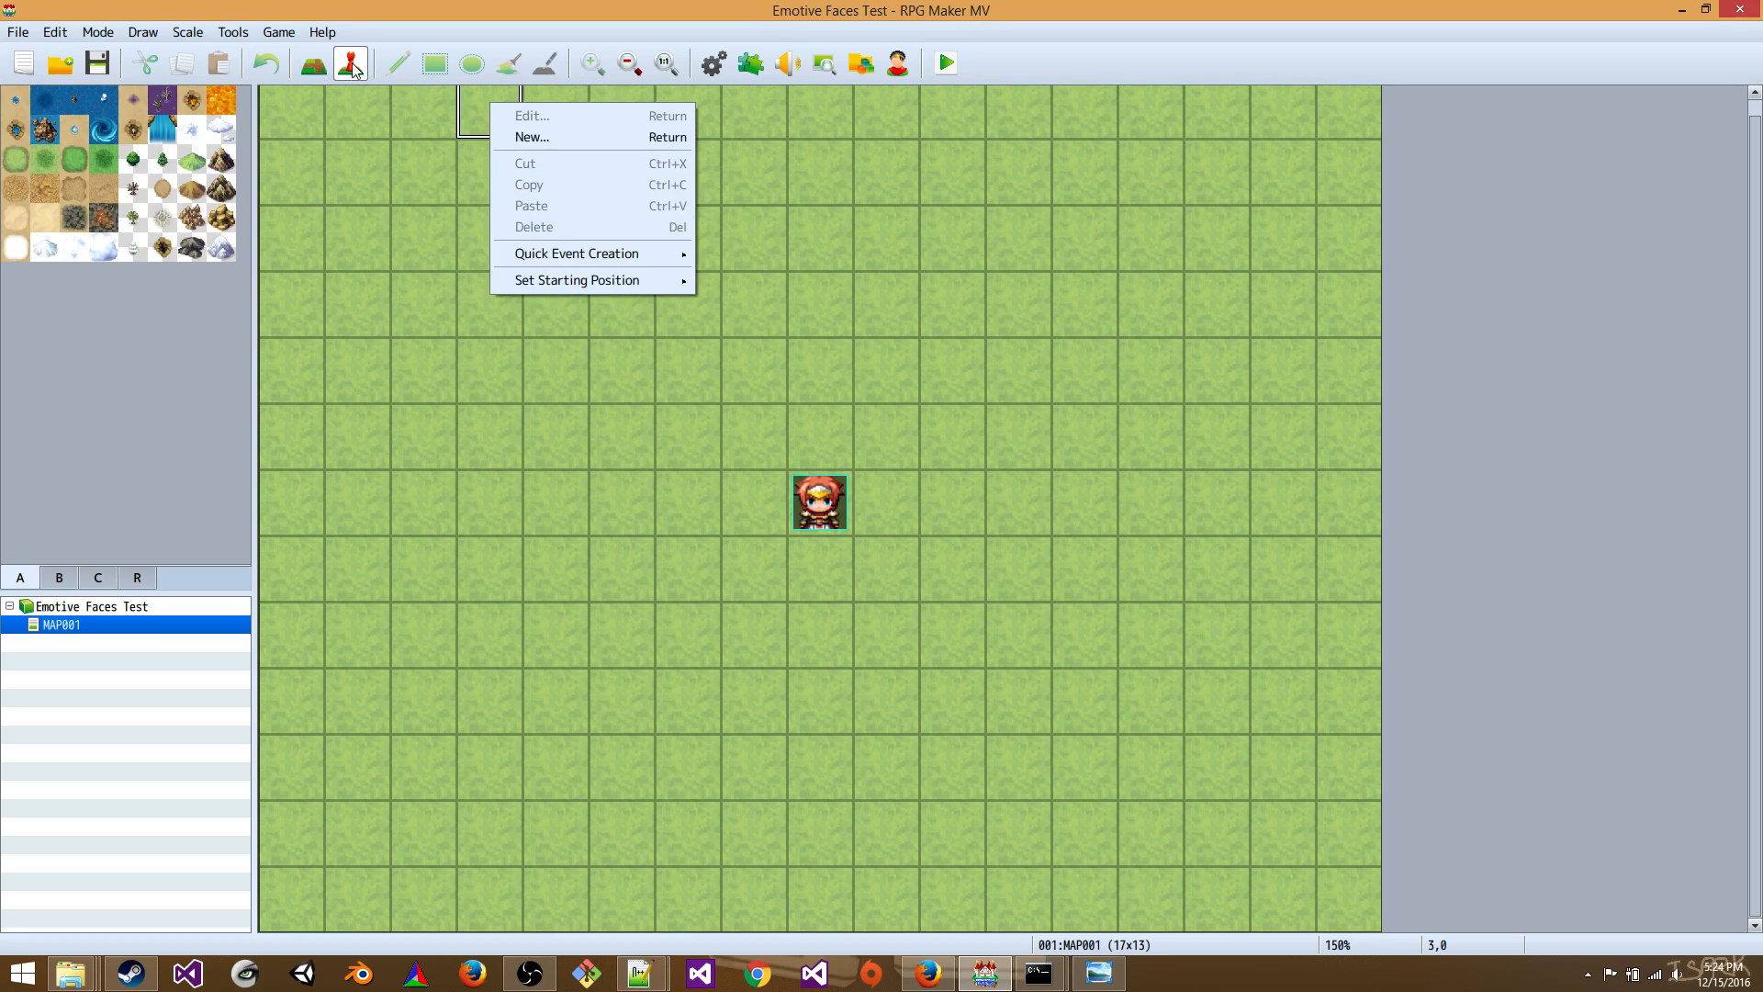
pyautogui.click(531, 136)
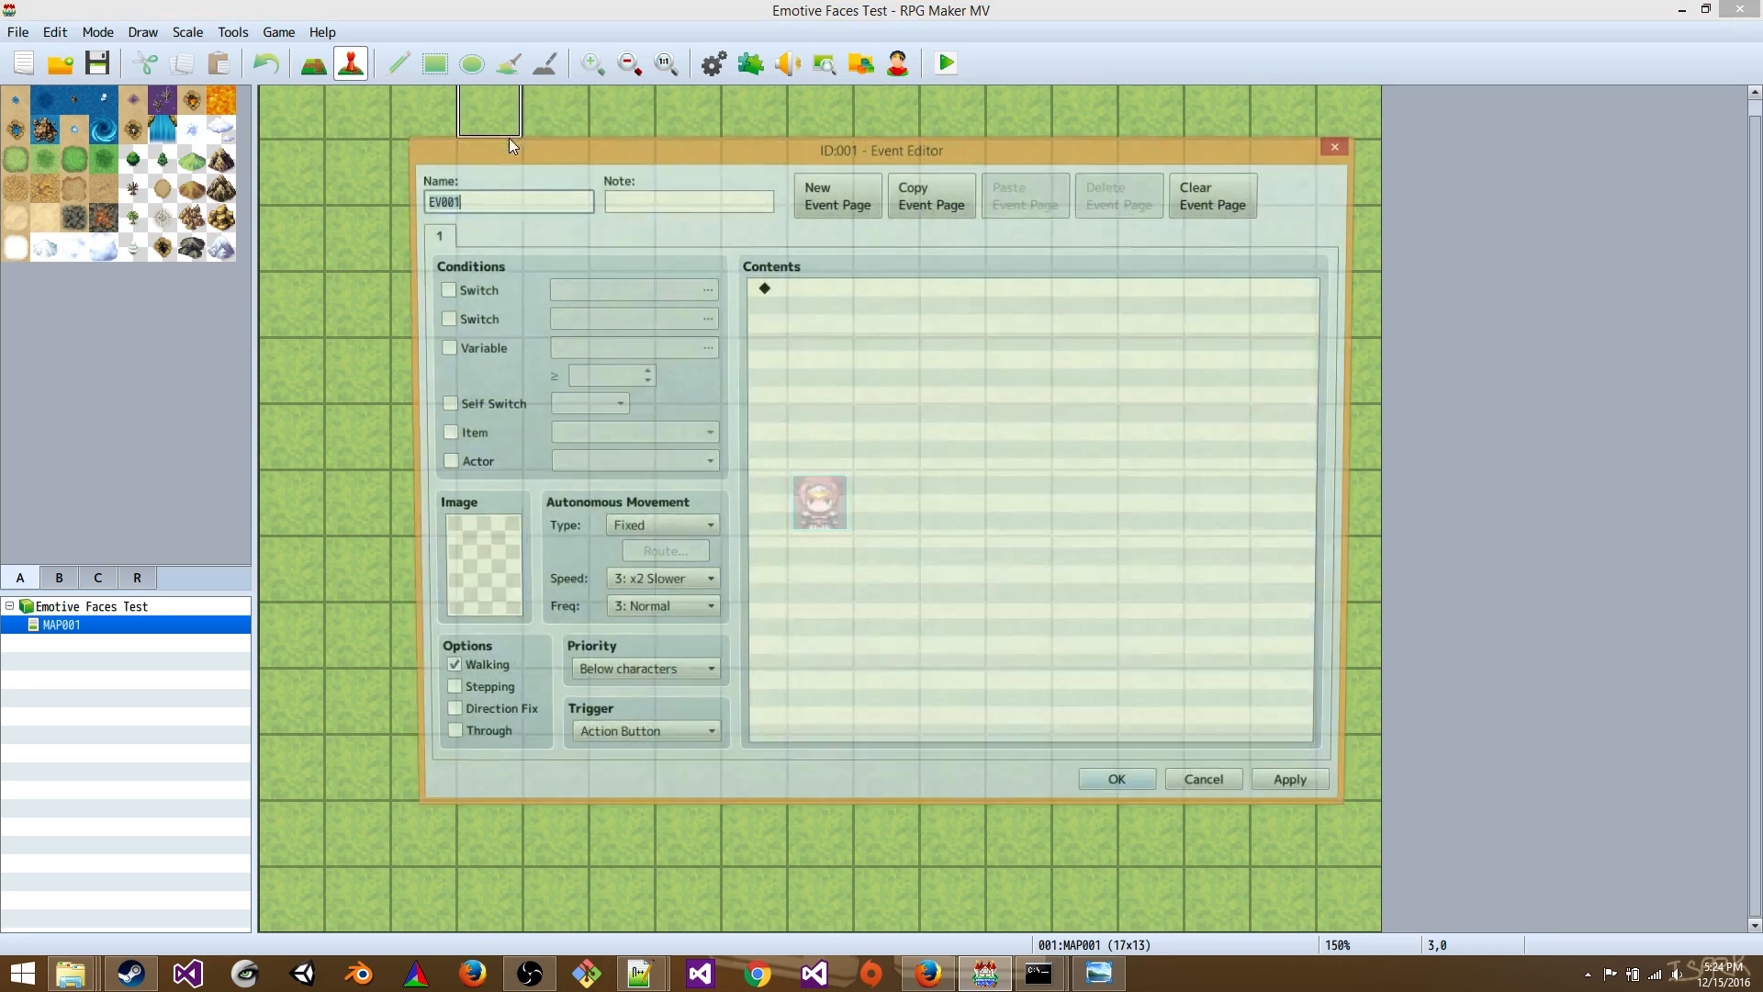
pyautogui.doubleClick(803, 291)
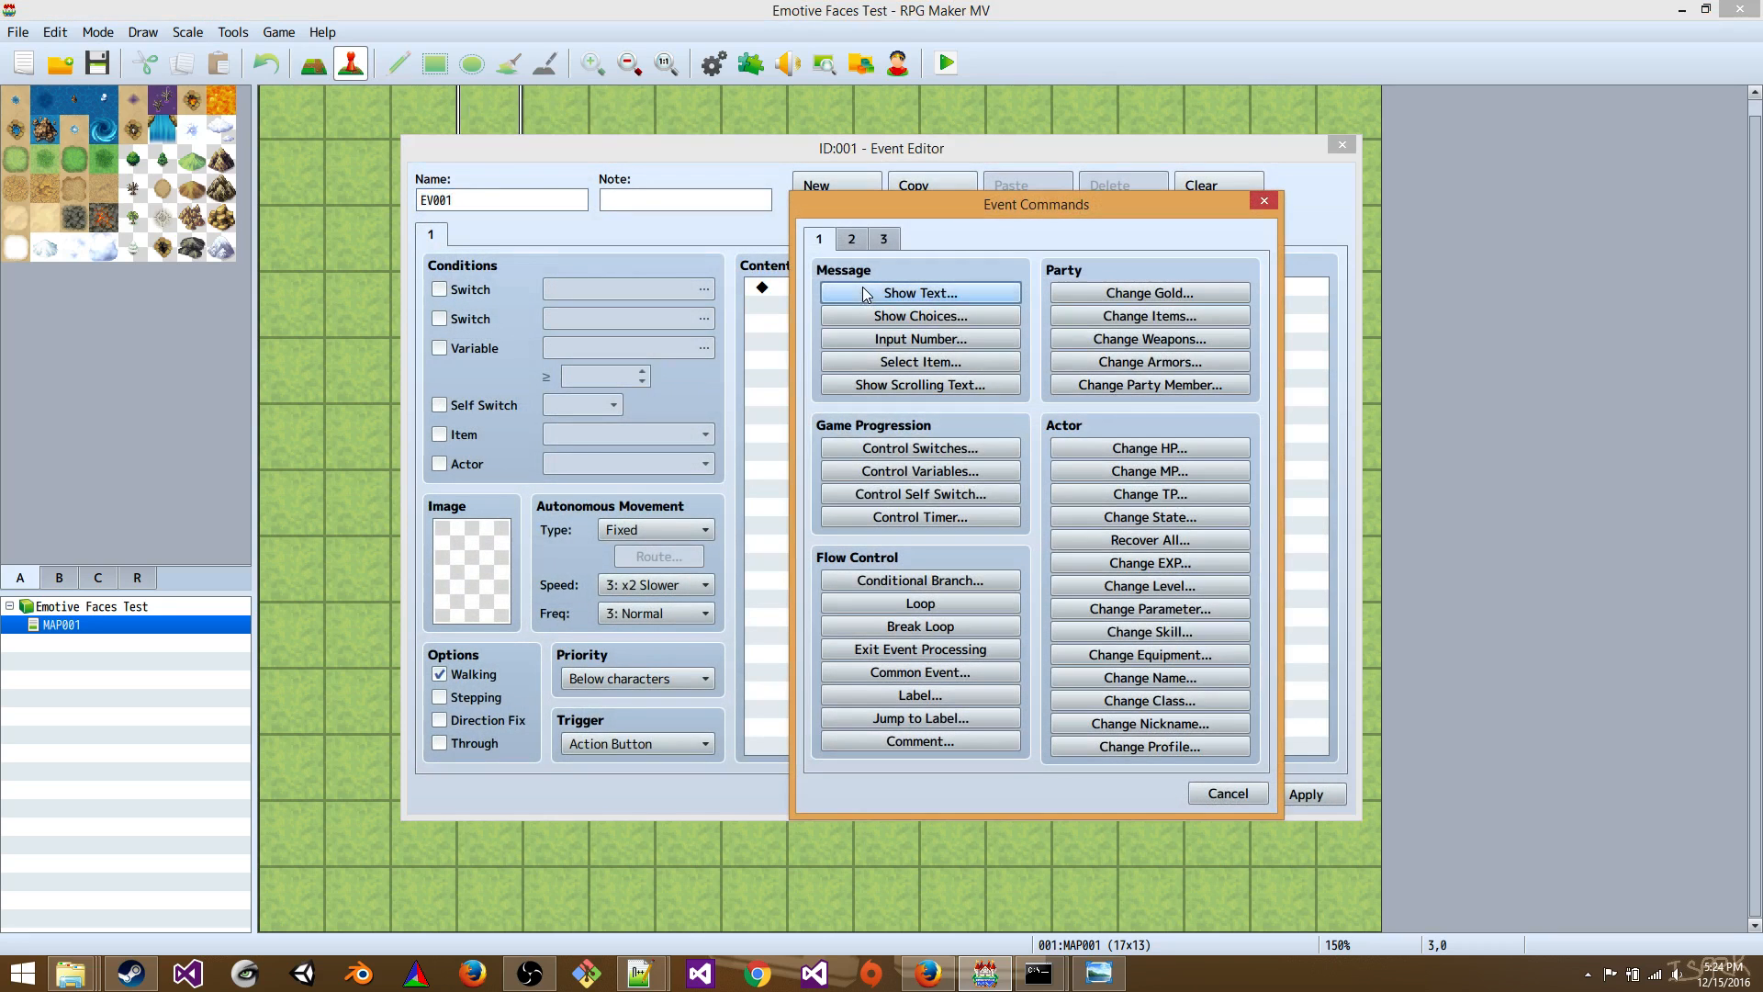
pyautogui.click(920, 292)
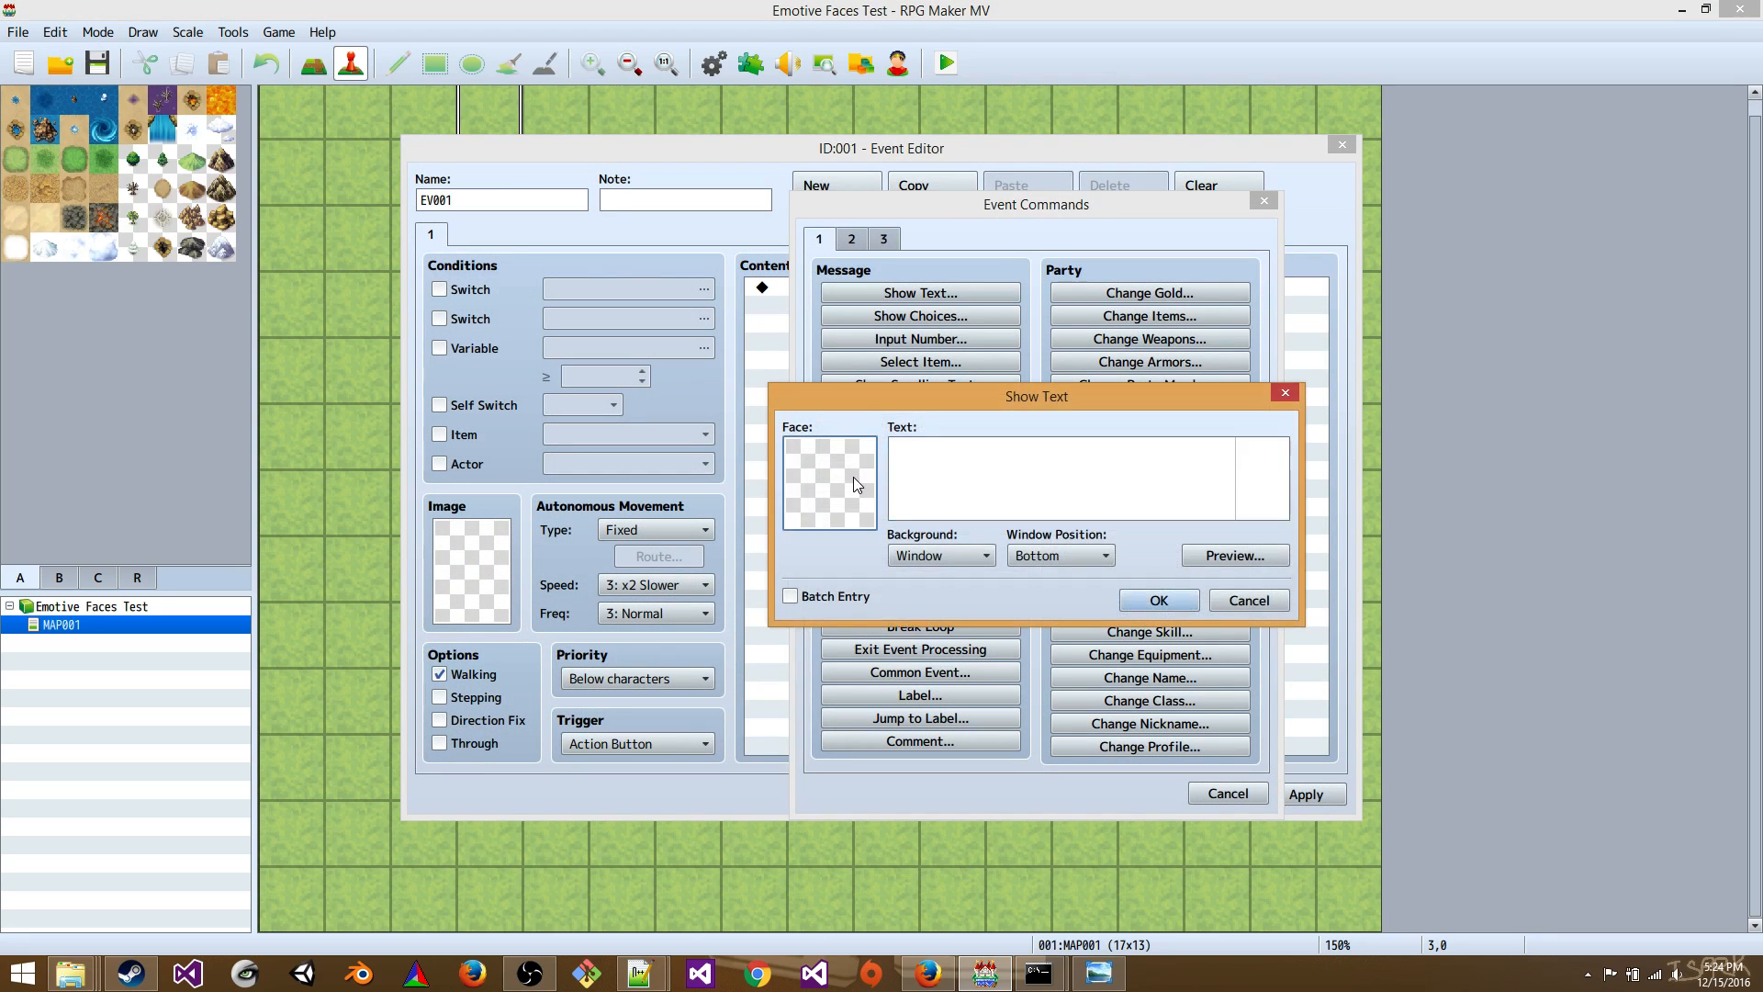
# - Set the message face to George_Custom_3's last face with text "I'm sexy.", preview and confirm
pyautogui.click(828, 485)
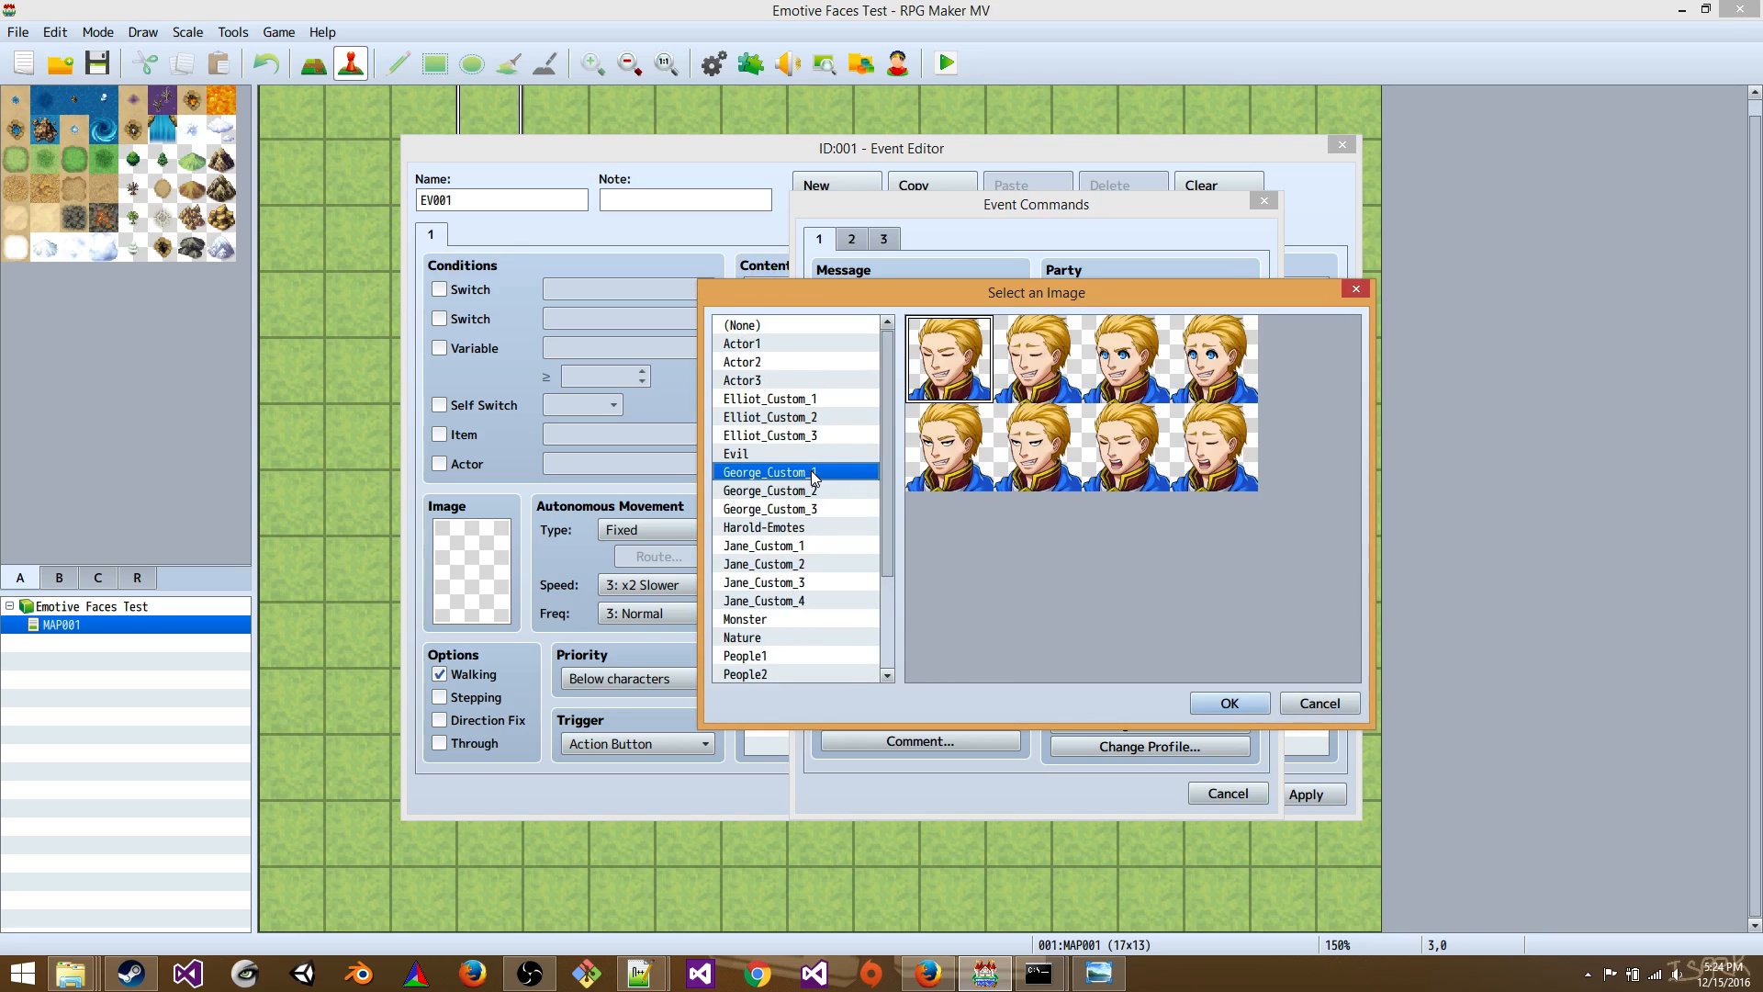
pyautogui.click(769, 509)
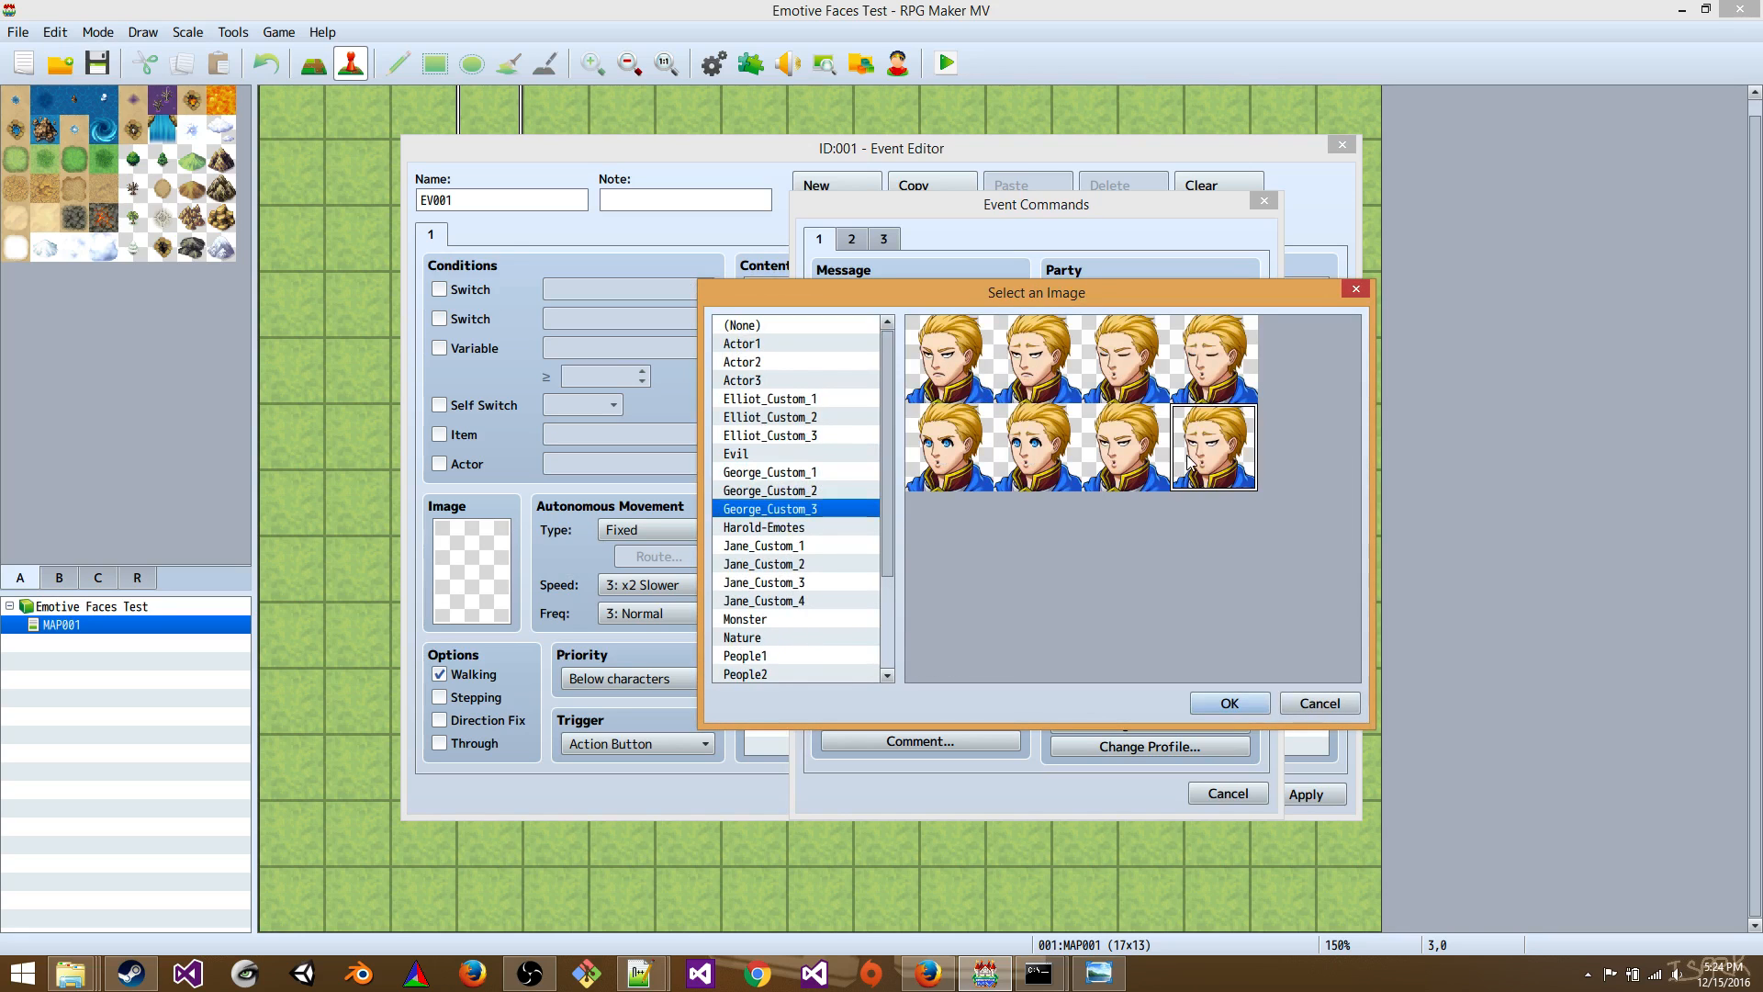
pyautogui.click(1230, 701)
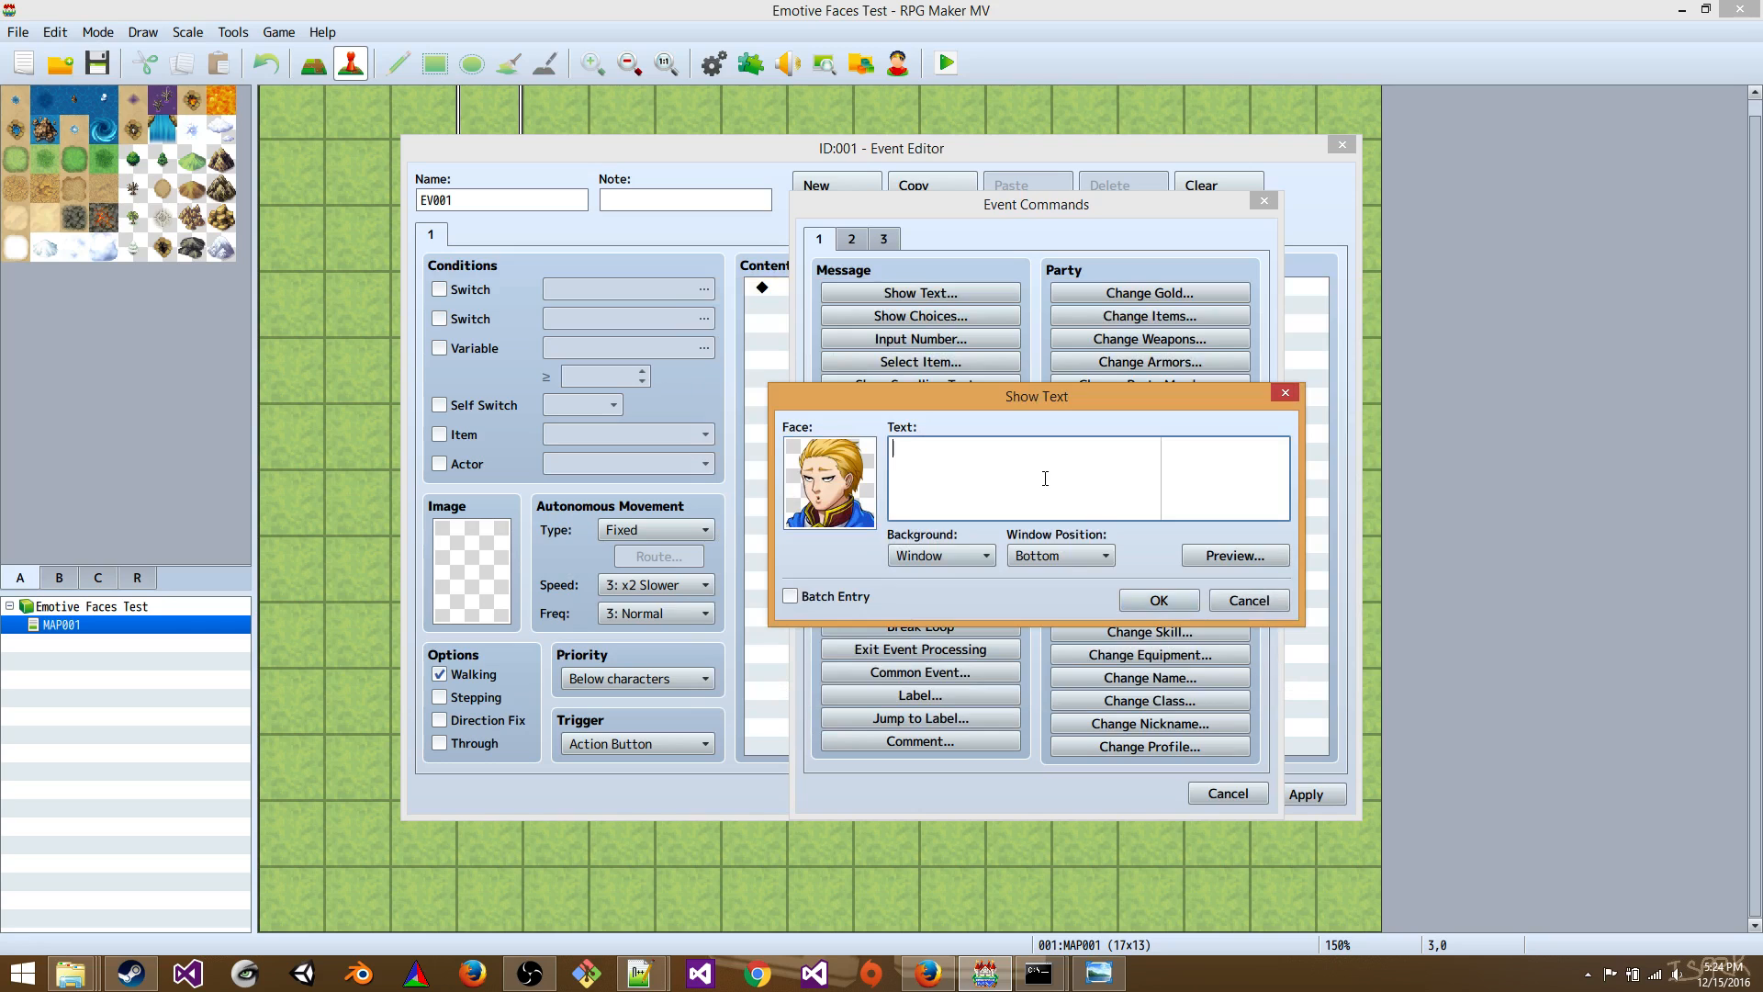
pyautogui.write("I'm")
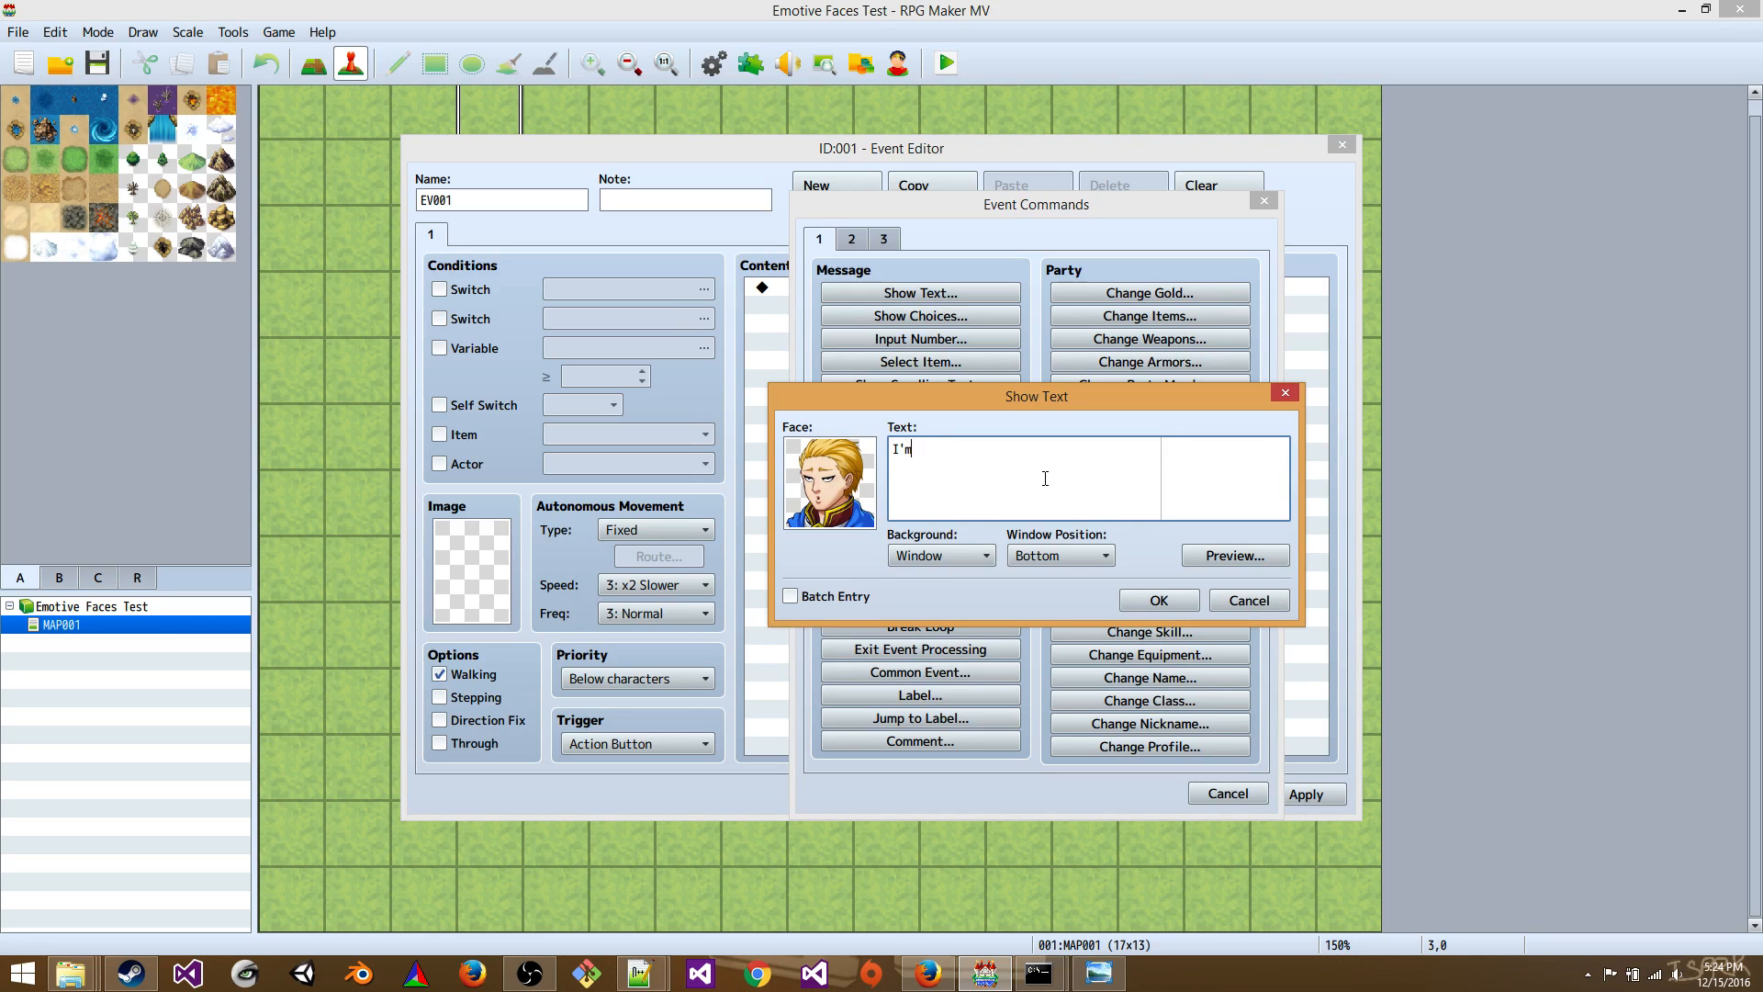
pyautogui.write('sexy.')
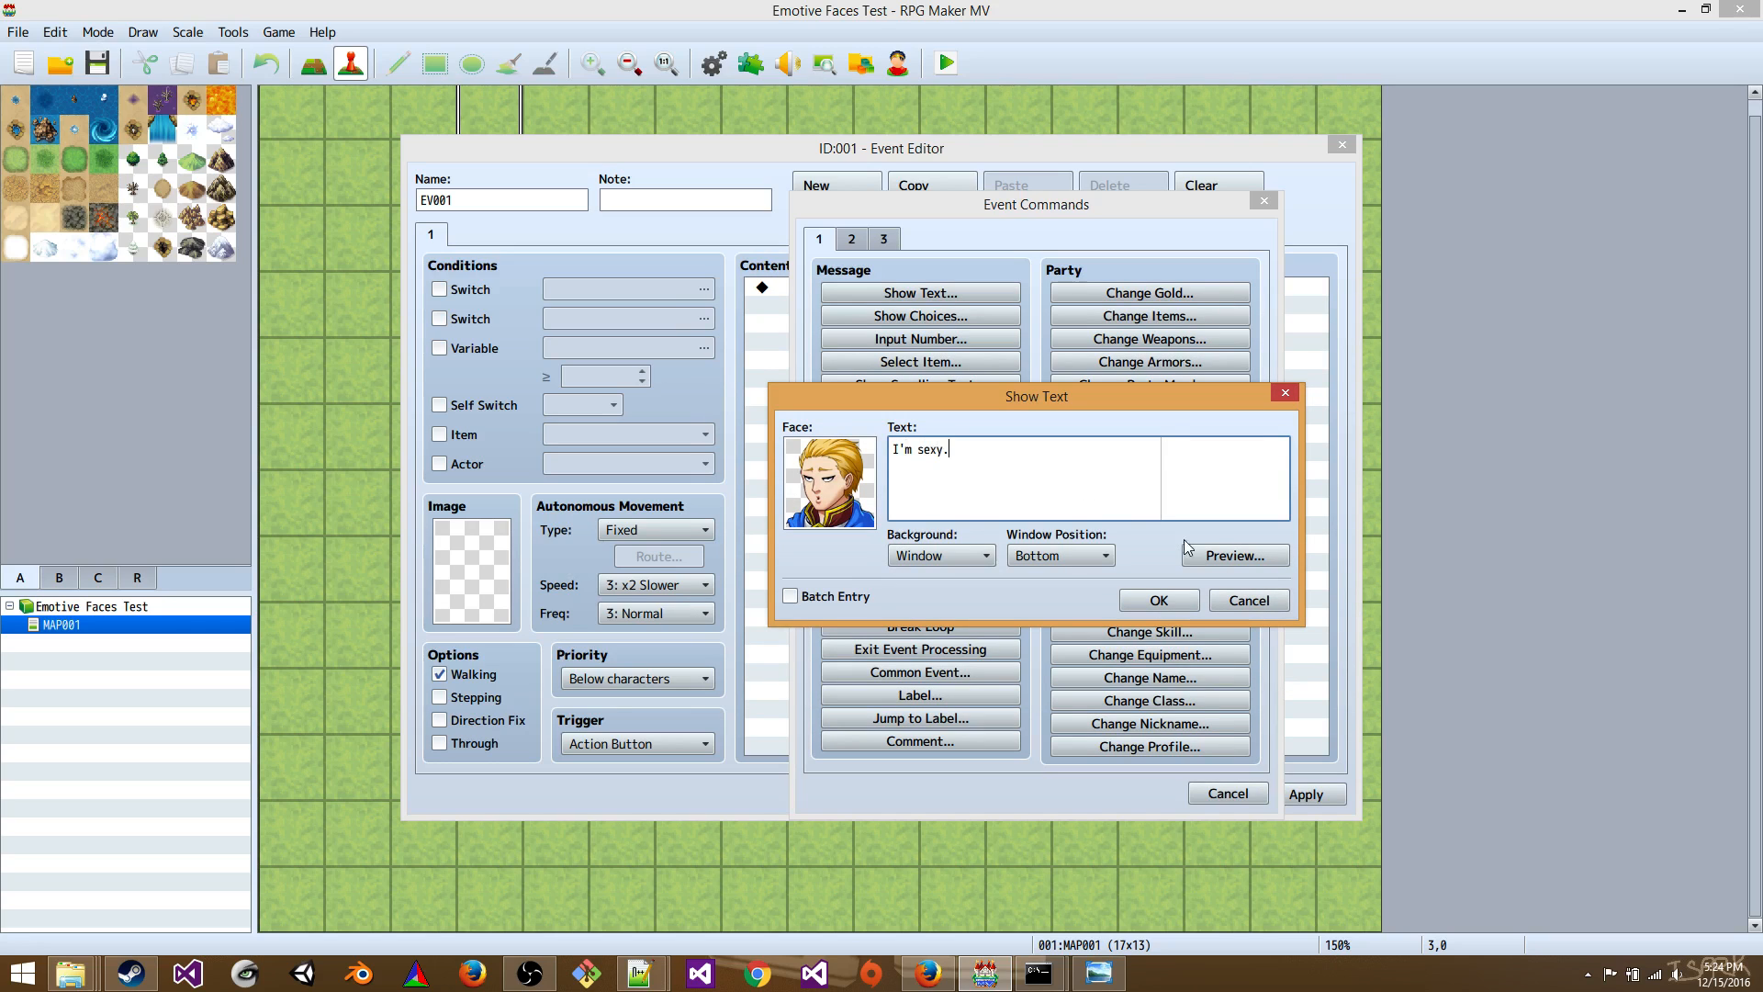
pyautogui.click(1234, 554)
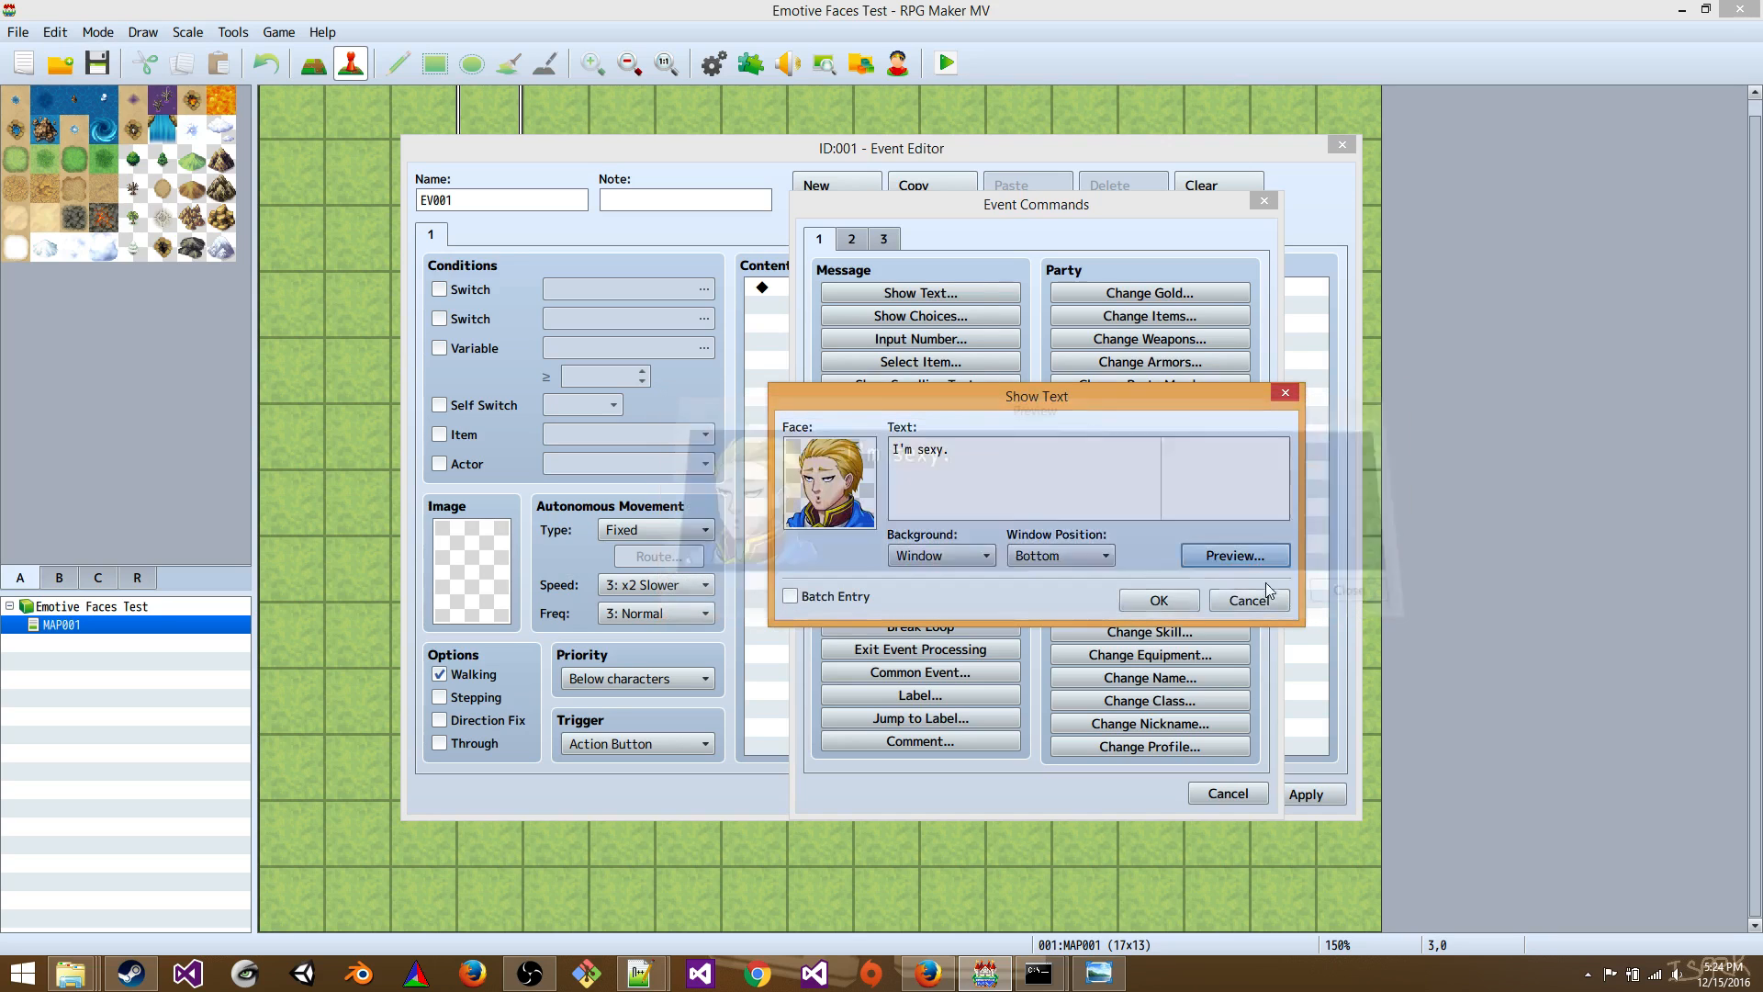
pyautogui.click(1159, 599)
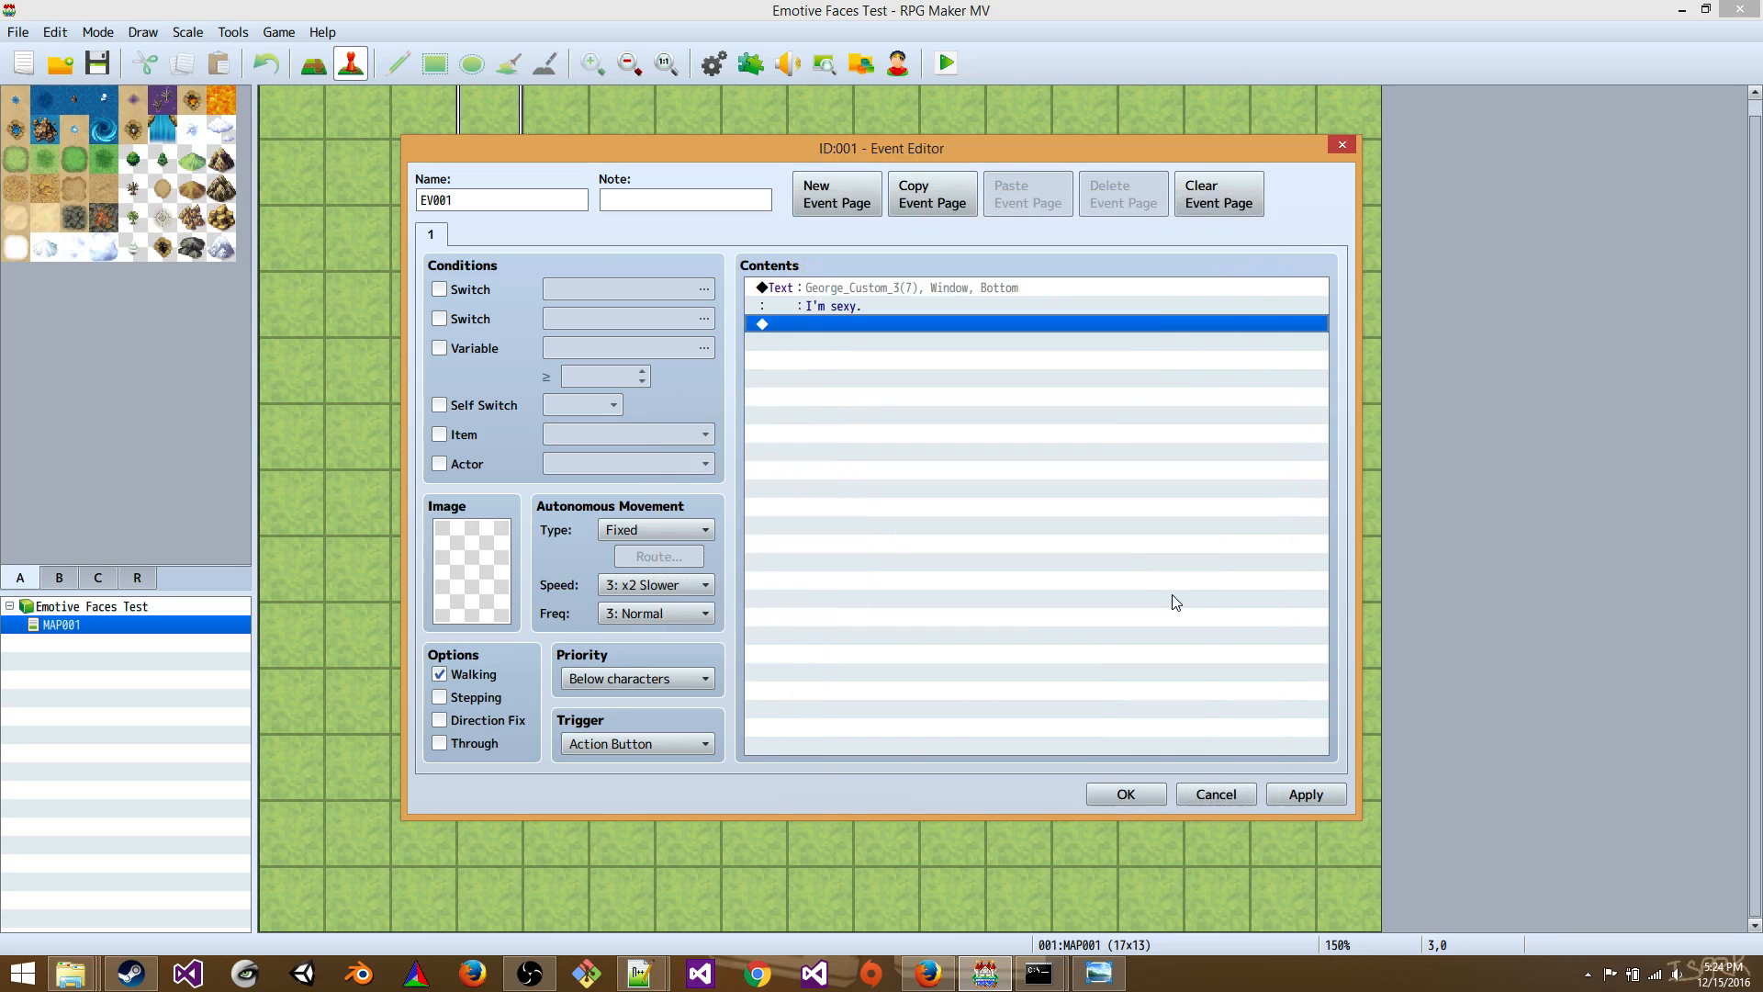